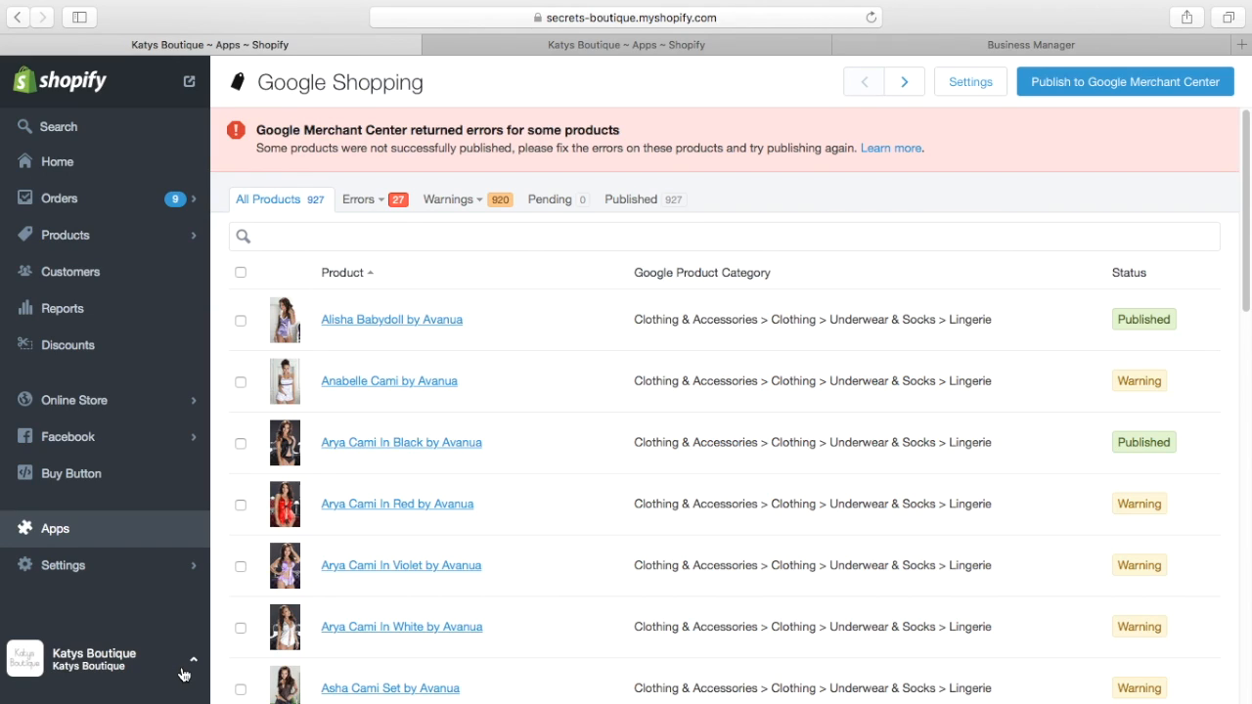
{"action": "mouse_move", "coordinate": [450, 222]}
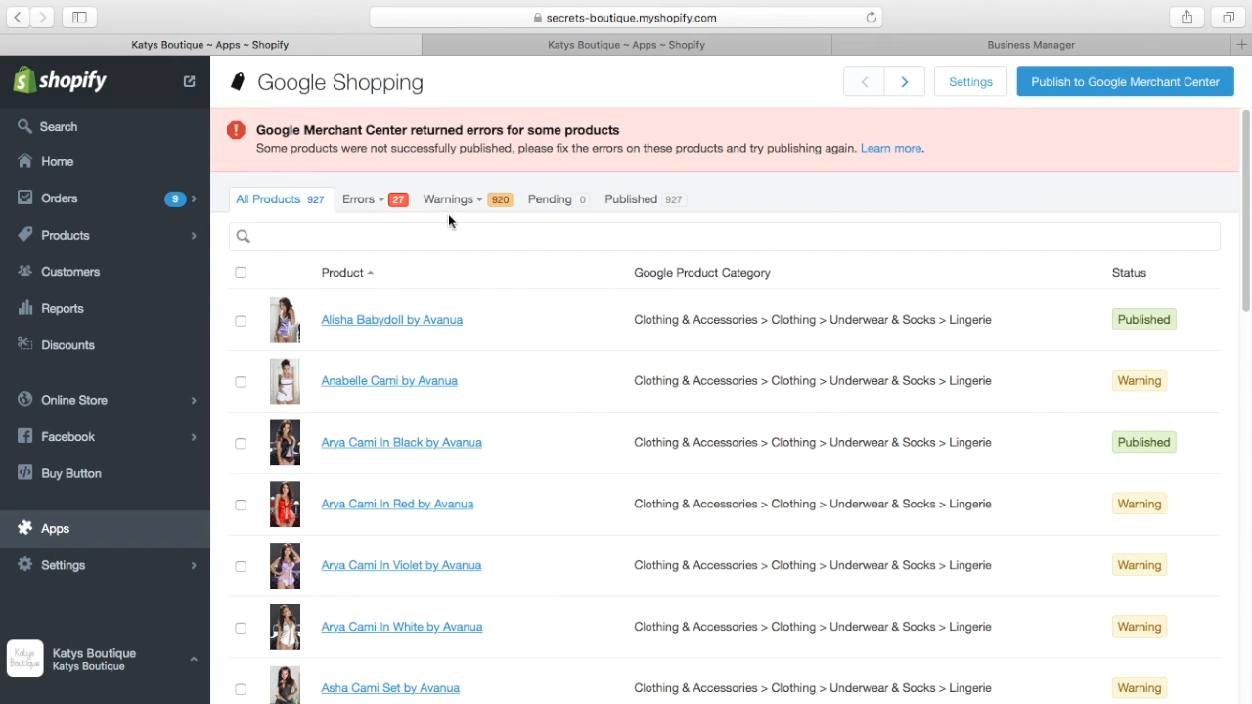
{"action": "mouse_move", "coordinate": [517, 297]}
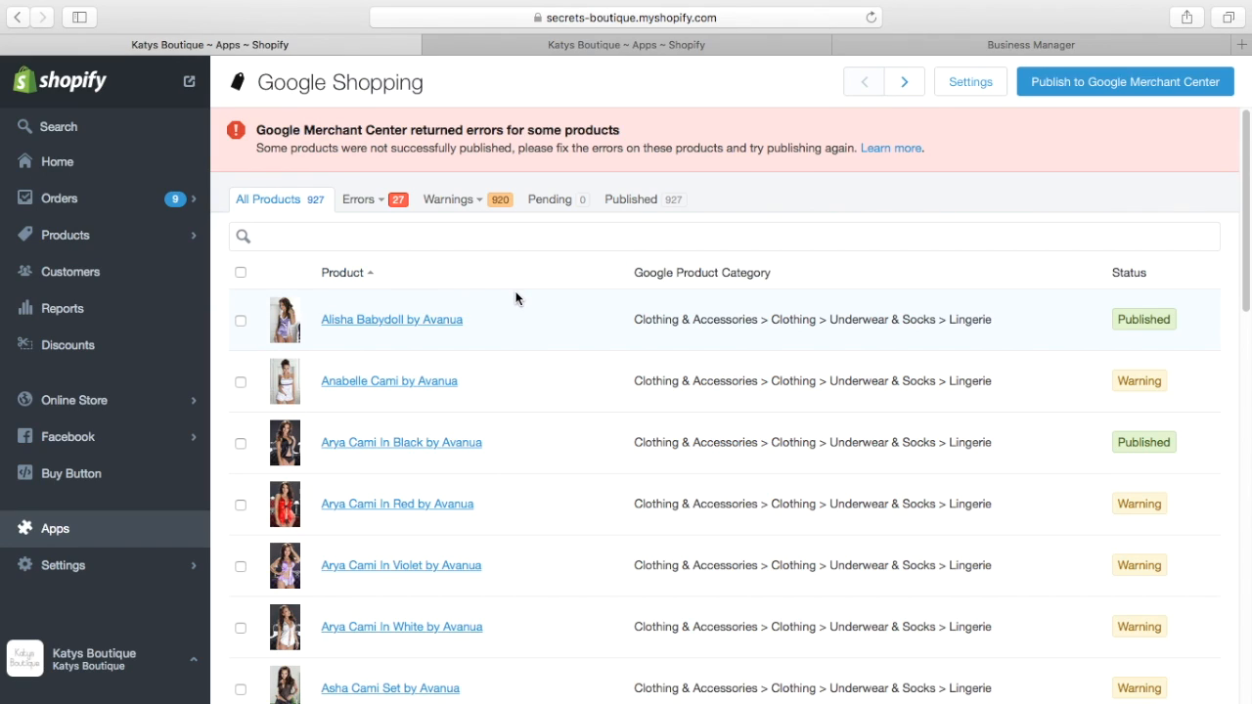
{"action": "mouse_move", "coordinate": [509, 311]}
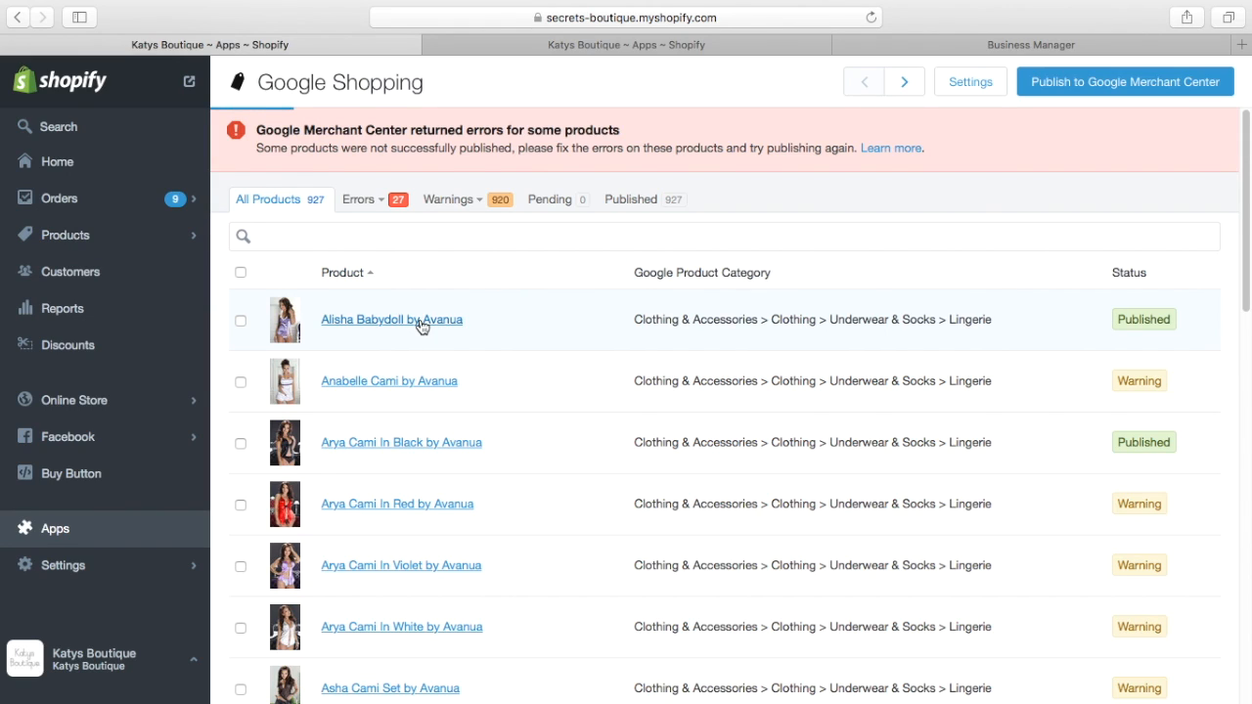
- View the Alisha Babydoll by Avanua listing's Lingerie Google Product Category and New, Adult, Female details
{"action": "left_click", "coordinate": [391, 319]}
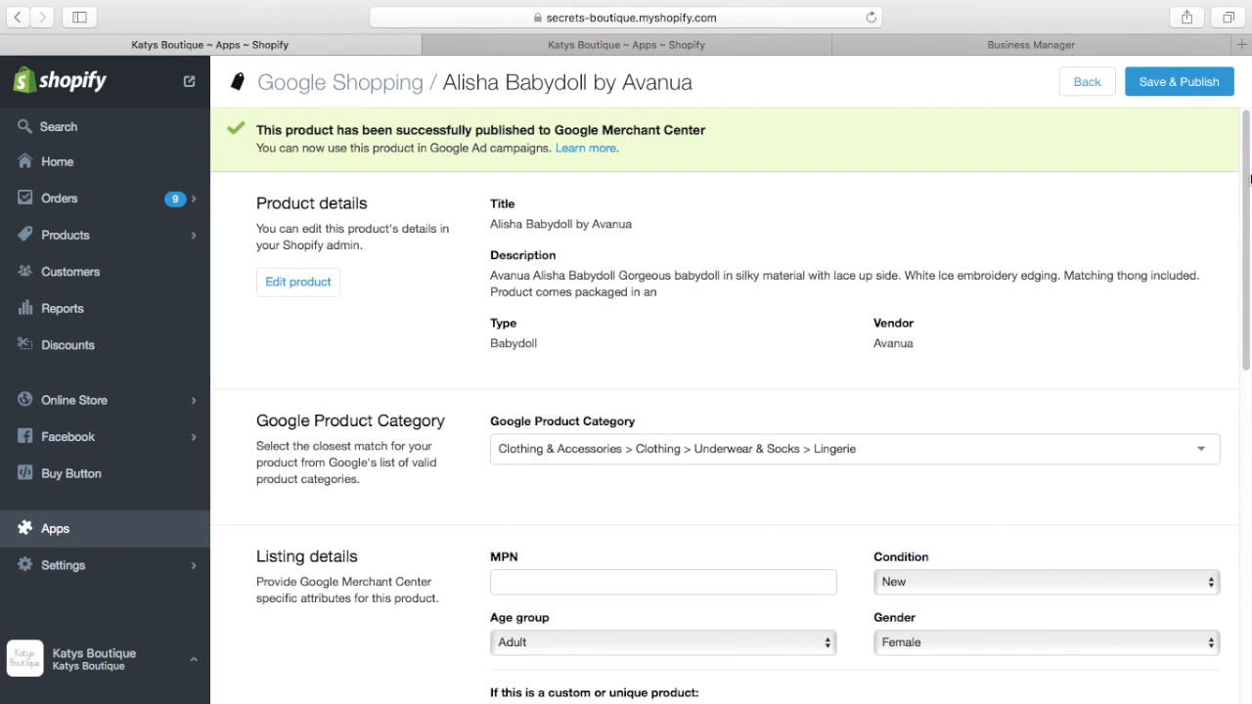
{"action": "scroll", "scroll_direction": "down", "scroll_amount": 3}
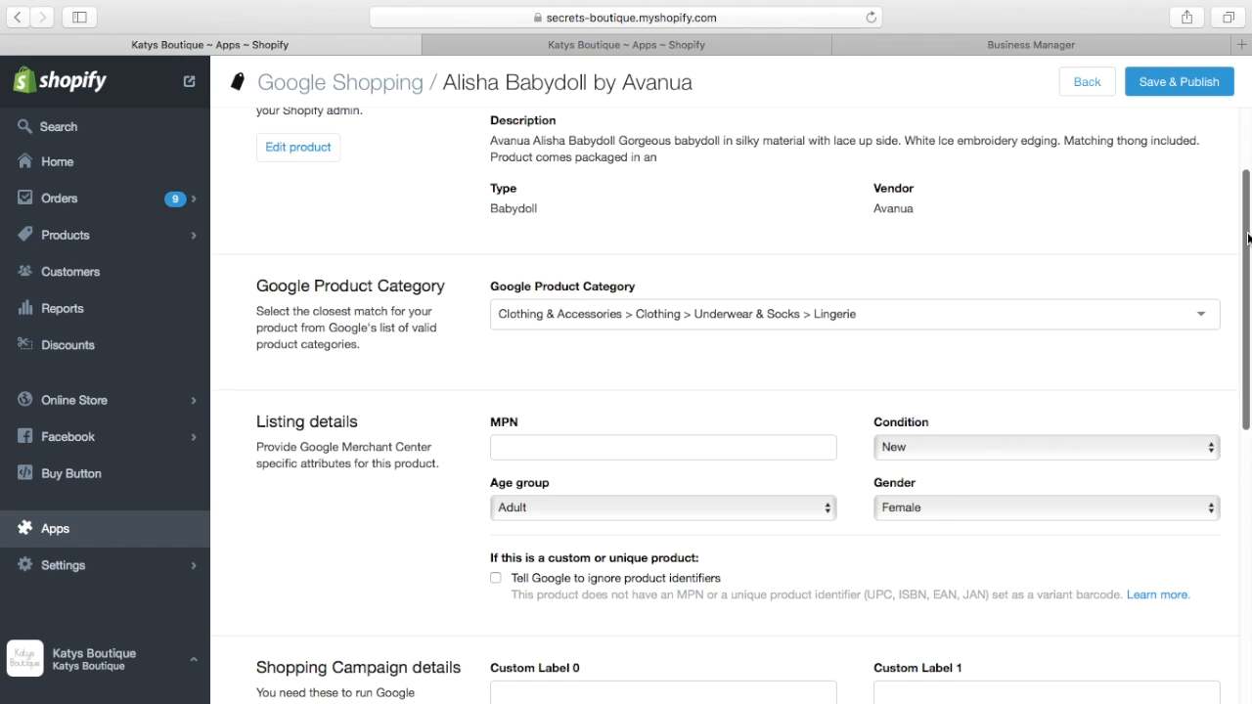
{"action": "scroll", "scroll_direction": "down", "scroll_amount": 3}
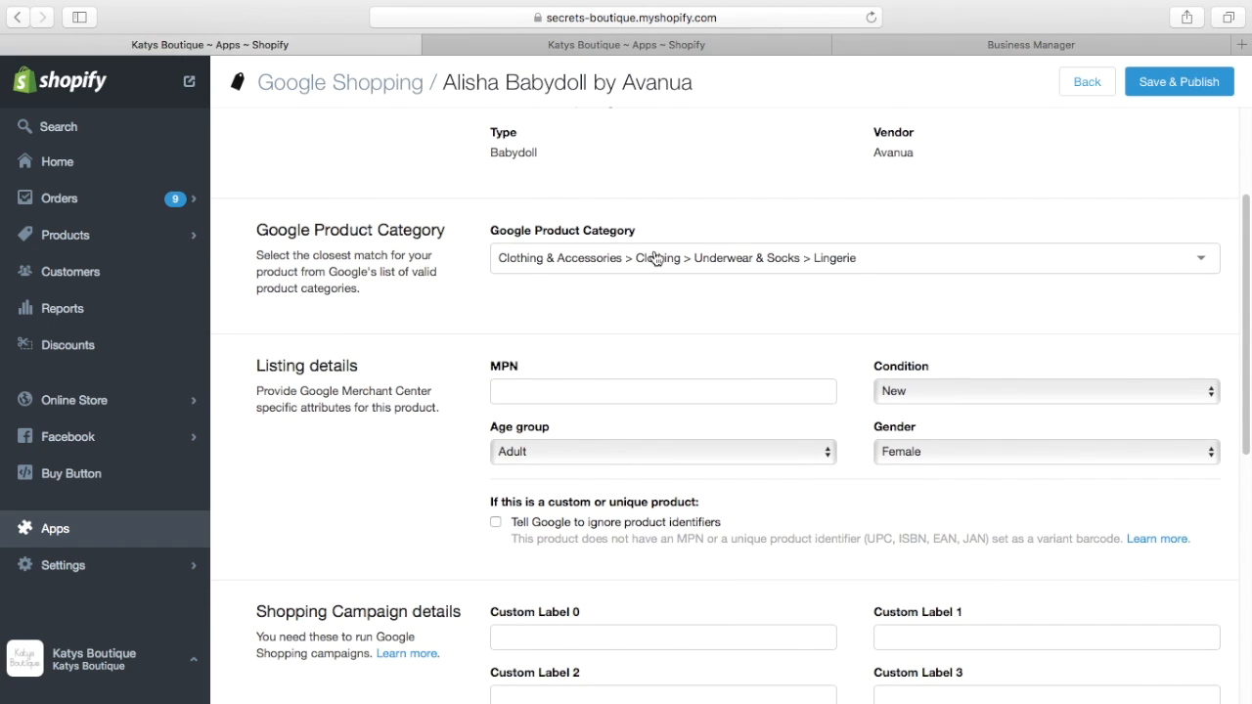
{"action": "mouse_move", "coordinate": [749, 274]}
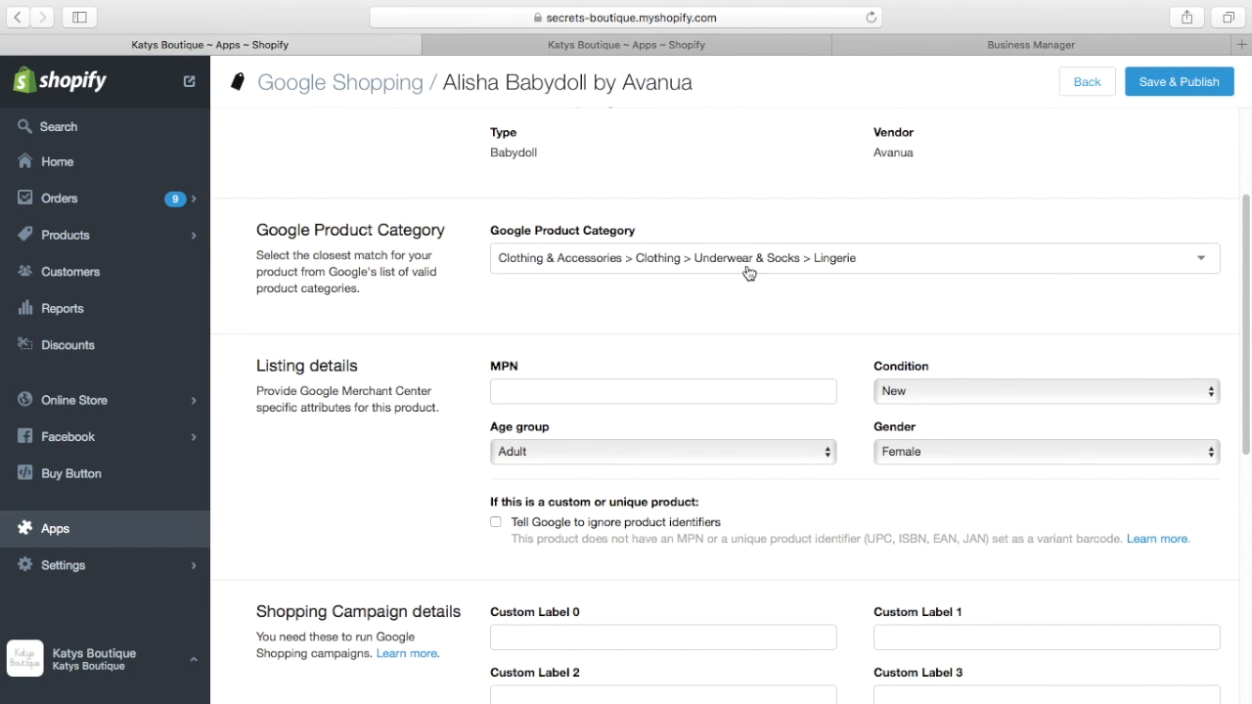
{"action": "mouse_move", "coordinate": [751, 287]}
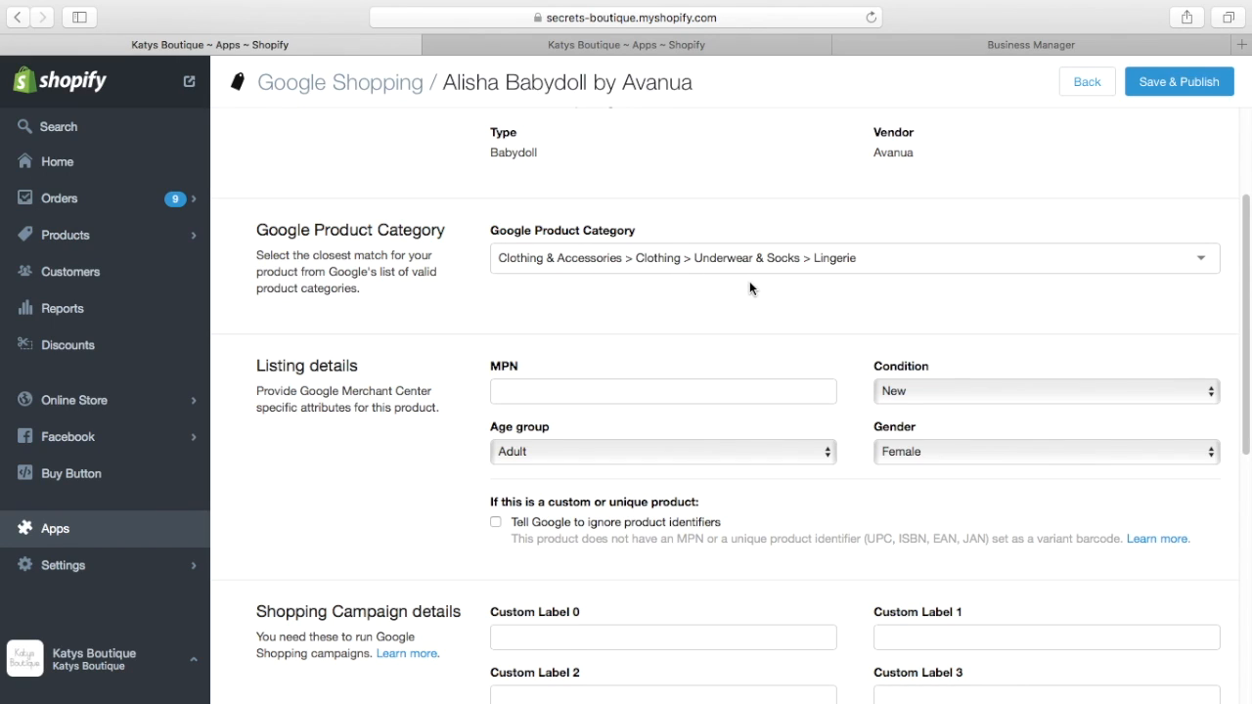
{"action": "mouse_move", "coordinate": [478, 289]}
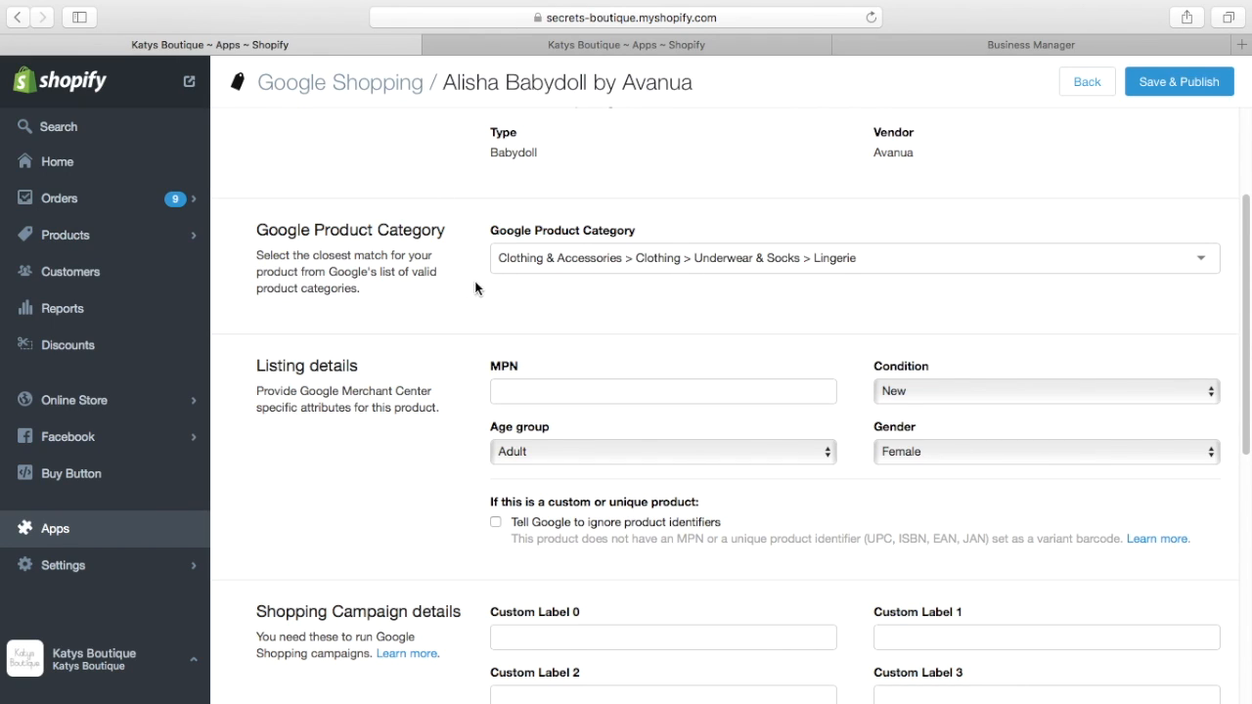
{"action": "mouse_move", "coordinate": [626, 278]}
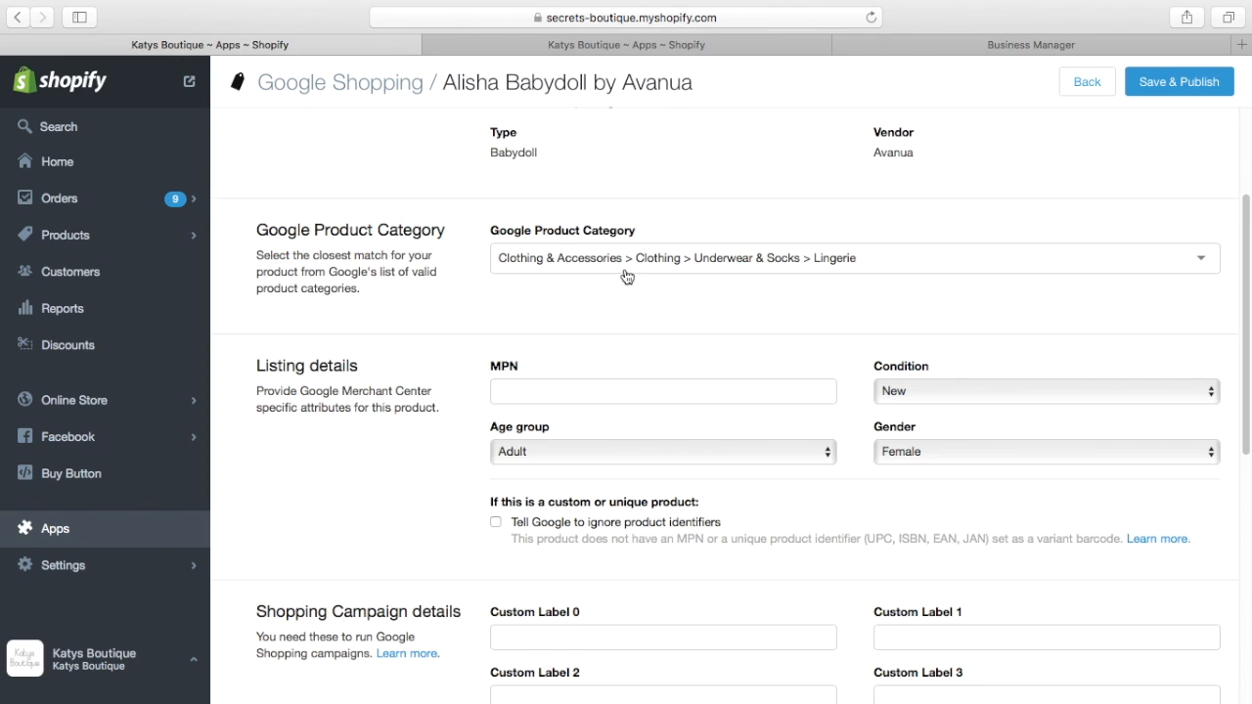
{"action": "mouse_move", "coordinate": [822, 270]}
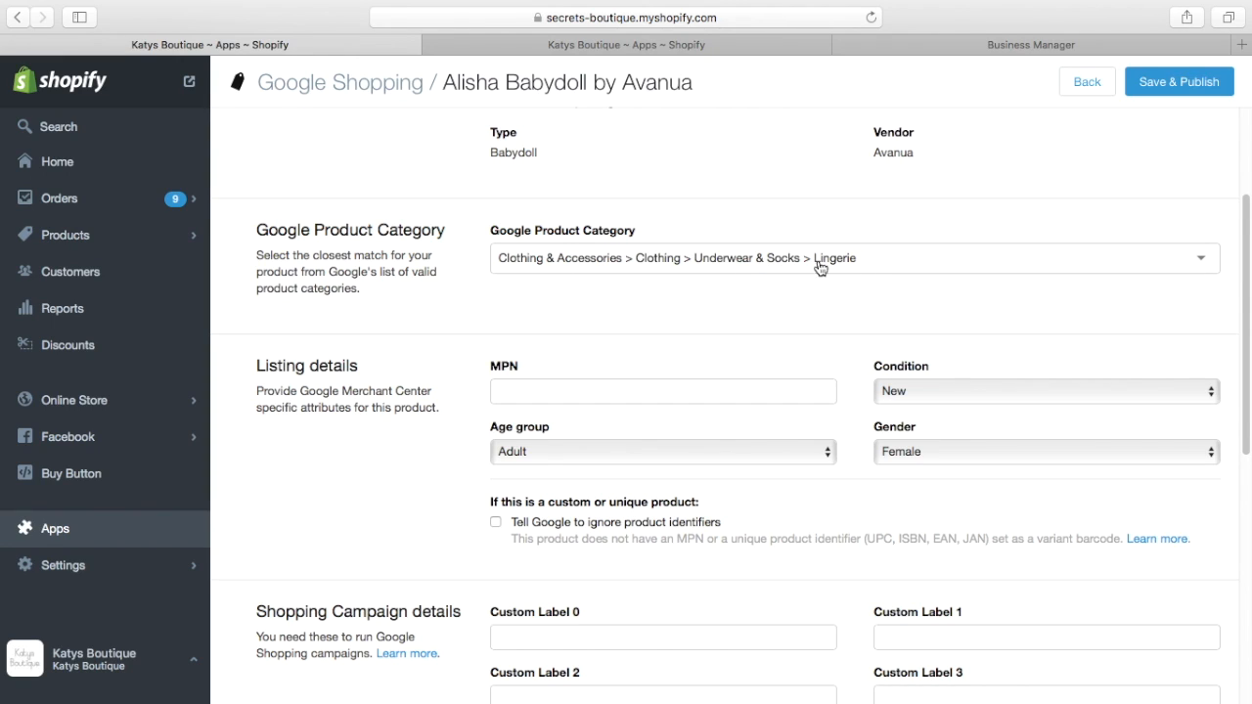
{"action": "mouse_move", "coordinate": [454, 256]}
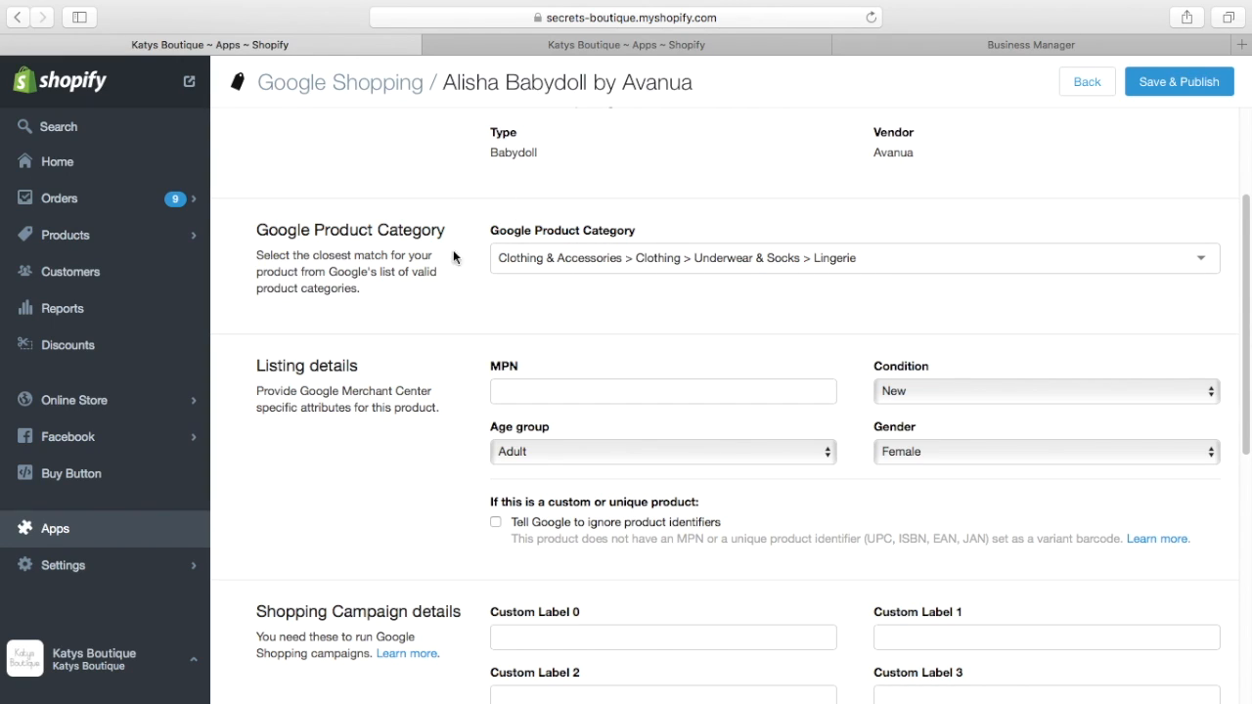
{"action": "mouse_move", "coordinate": [352, 102]}
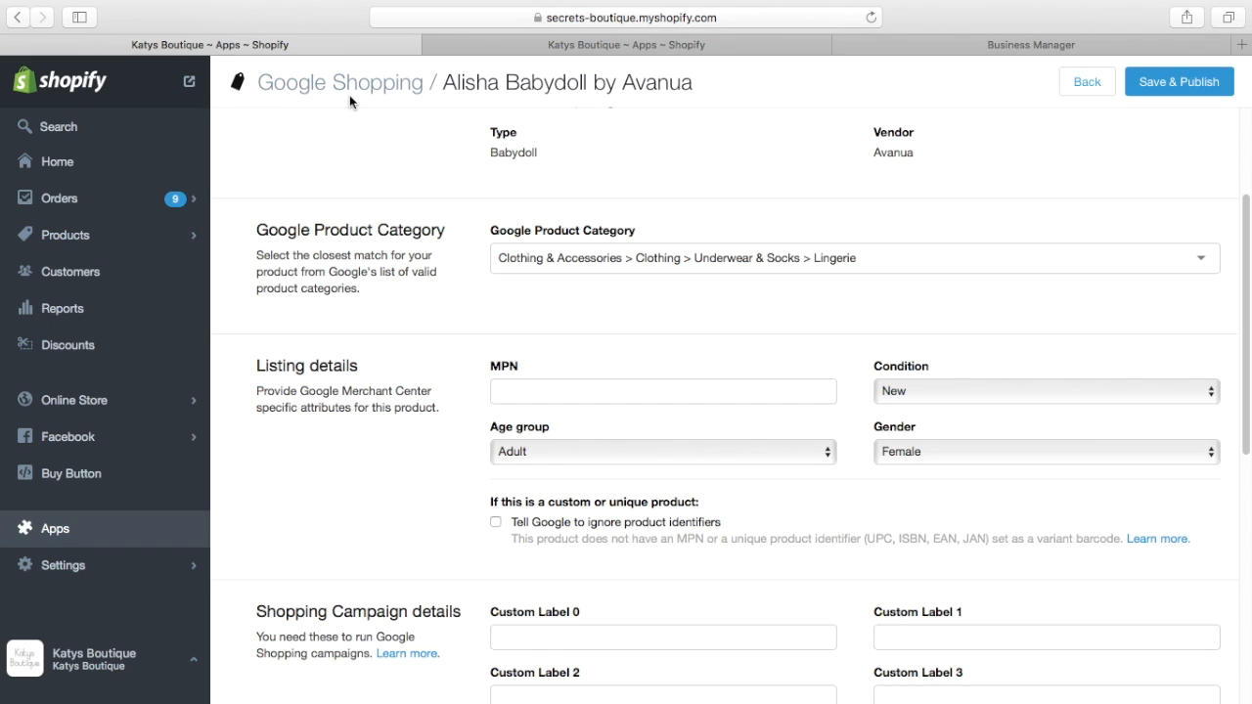
{"action": "mouse_move", "coordinate": [497, 174]}
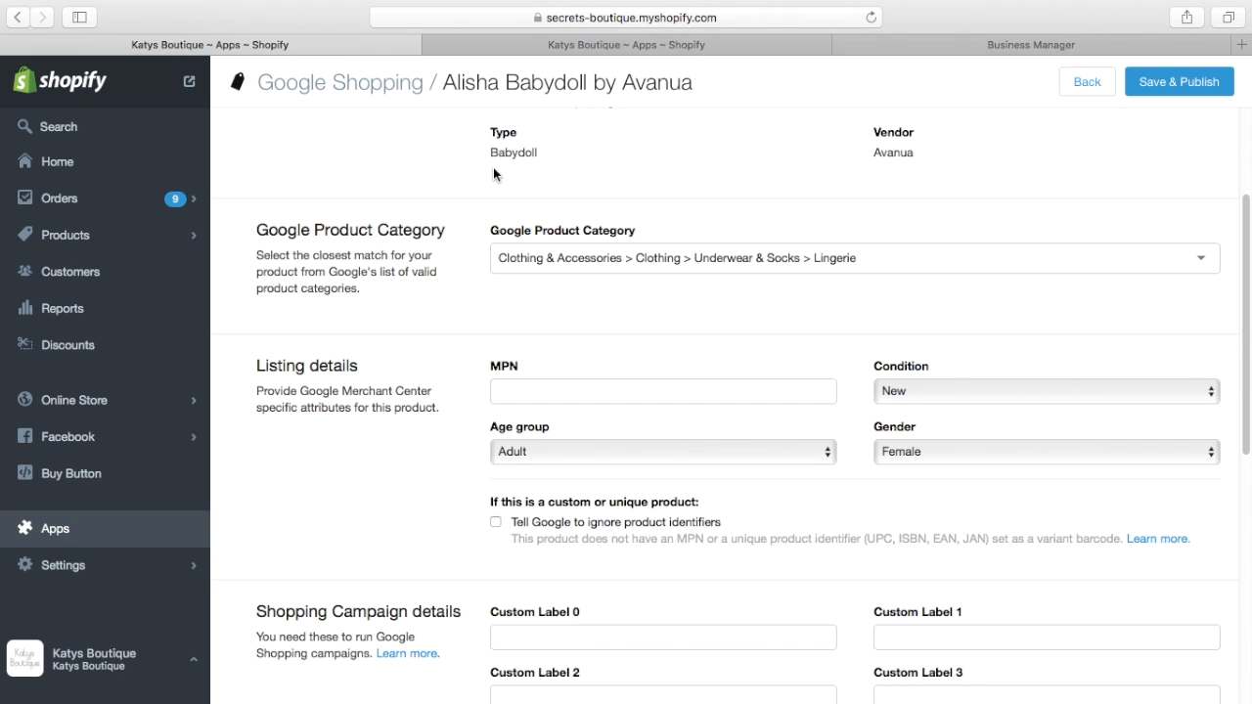
{"action": "mouse_move", "coordinate": [1244, 233]}
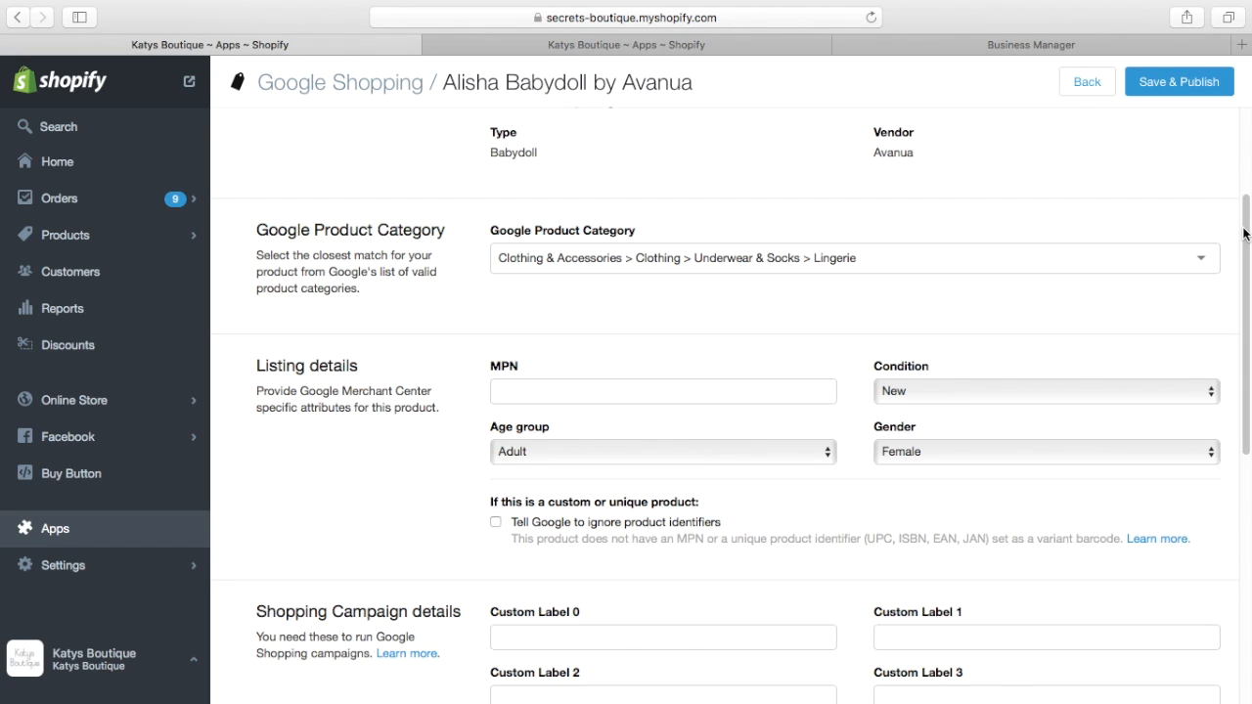
{"action": "scroll", "scroll_direction": "down", "scroll_amount": 3}
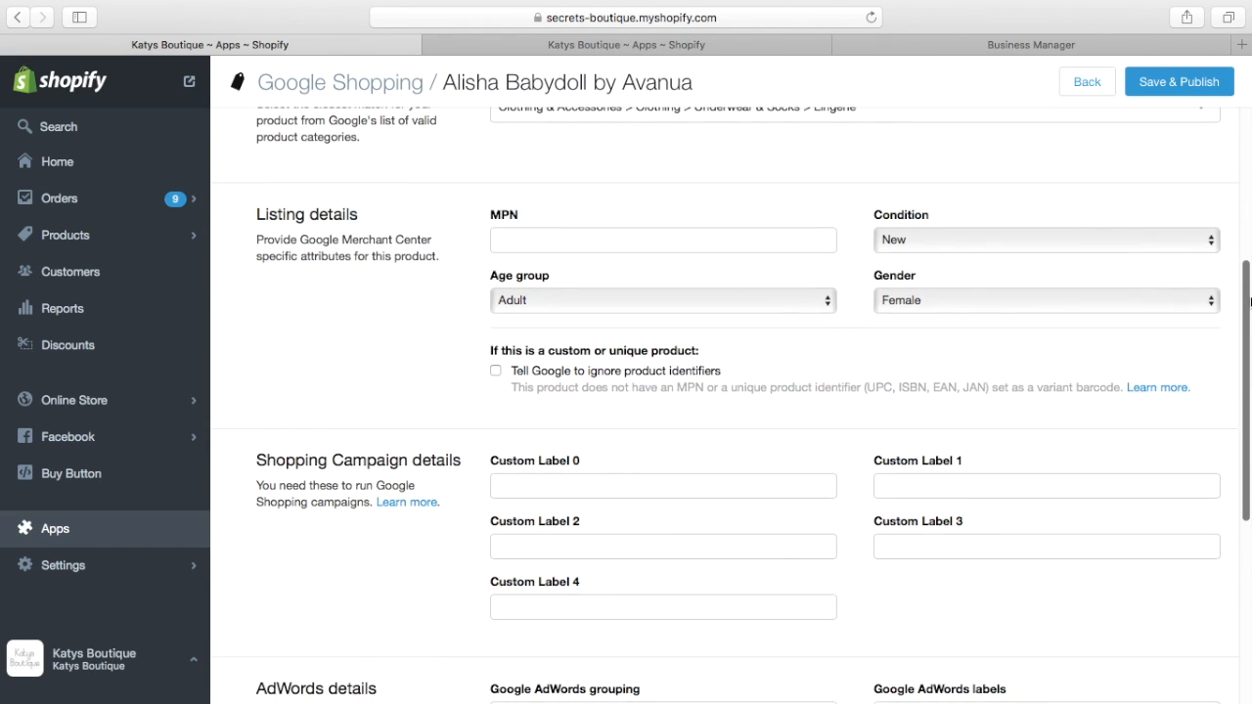
{"action": "mouse_move", "coordinate": [1245, 307]}
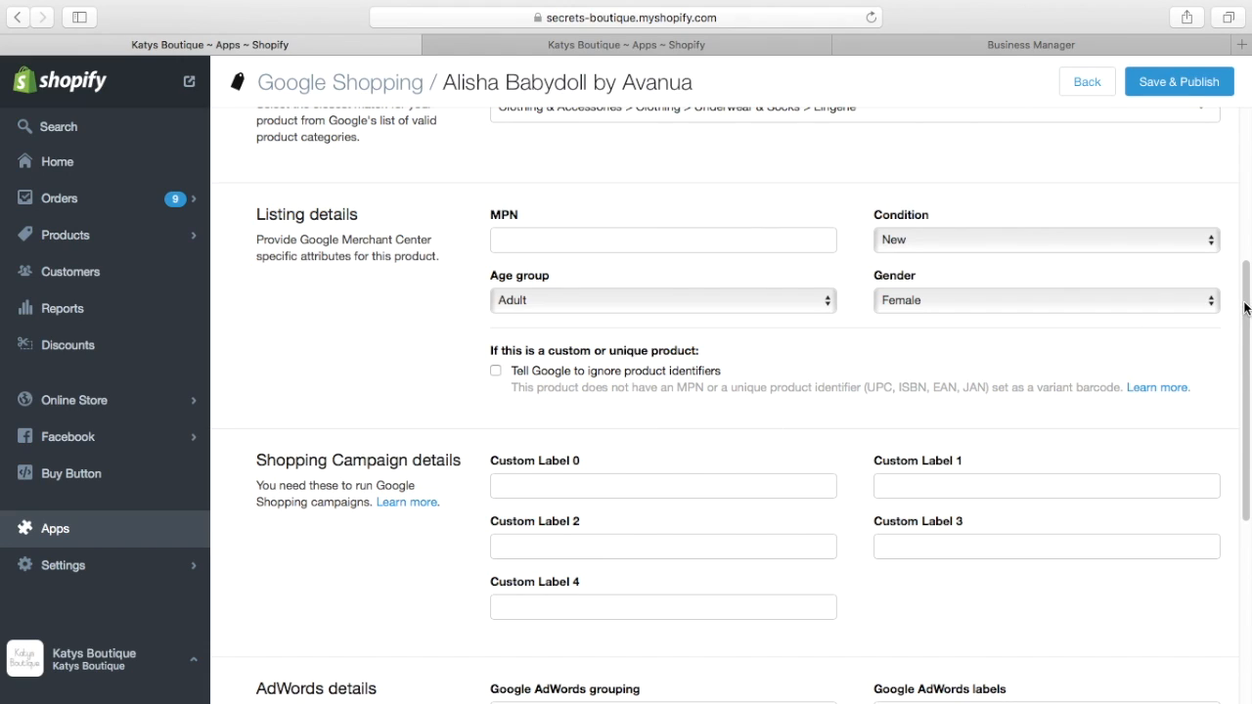
{"action": "mouse_move", "coordinate": [951, 315]}
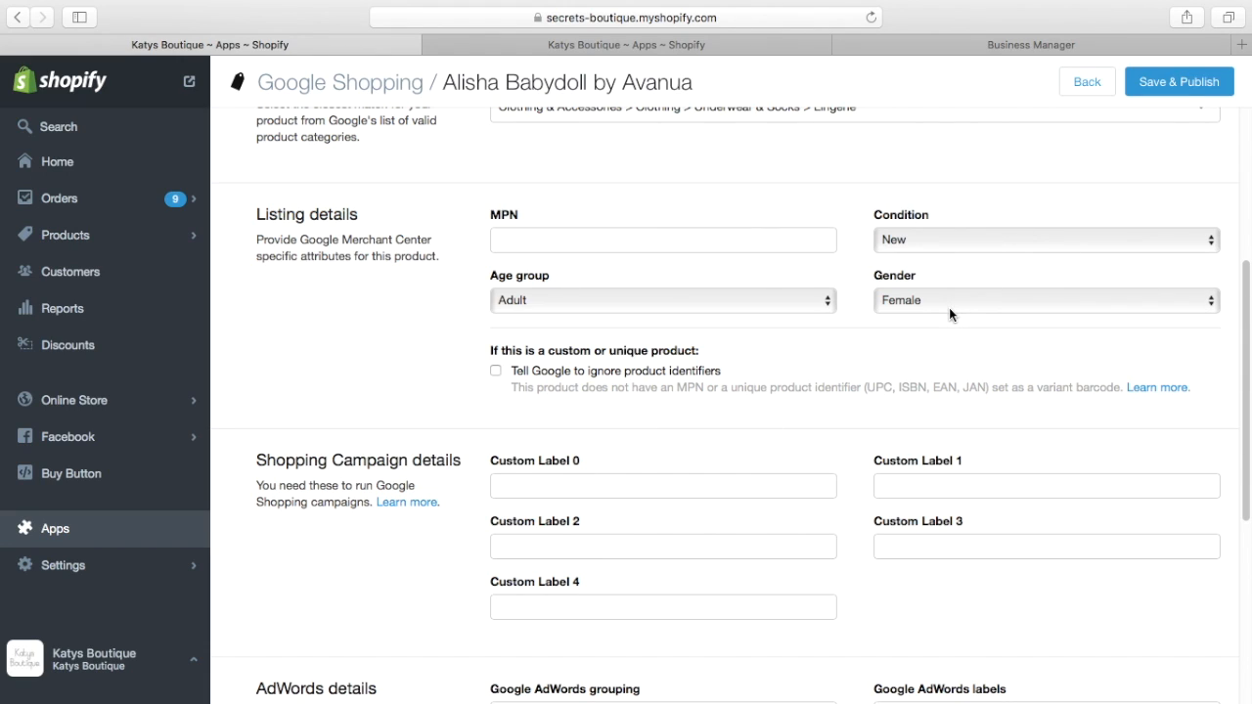
{"action": "mouse_move", "coordinate": [599, 311]}
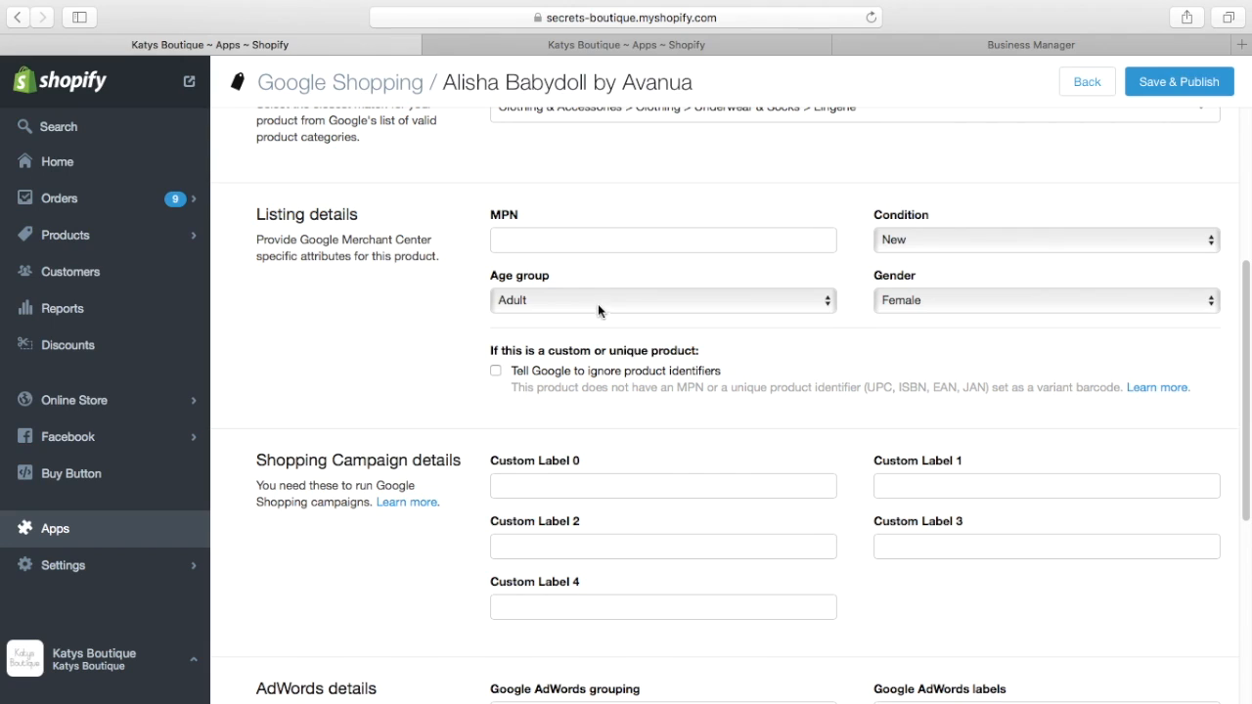
{"action": "left_click", "coordinate": [661, 302]}
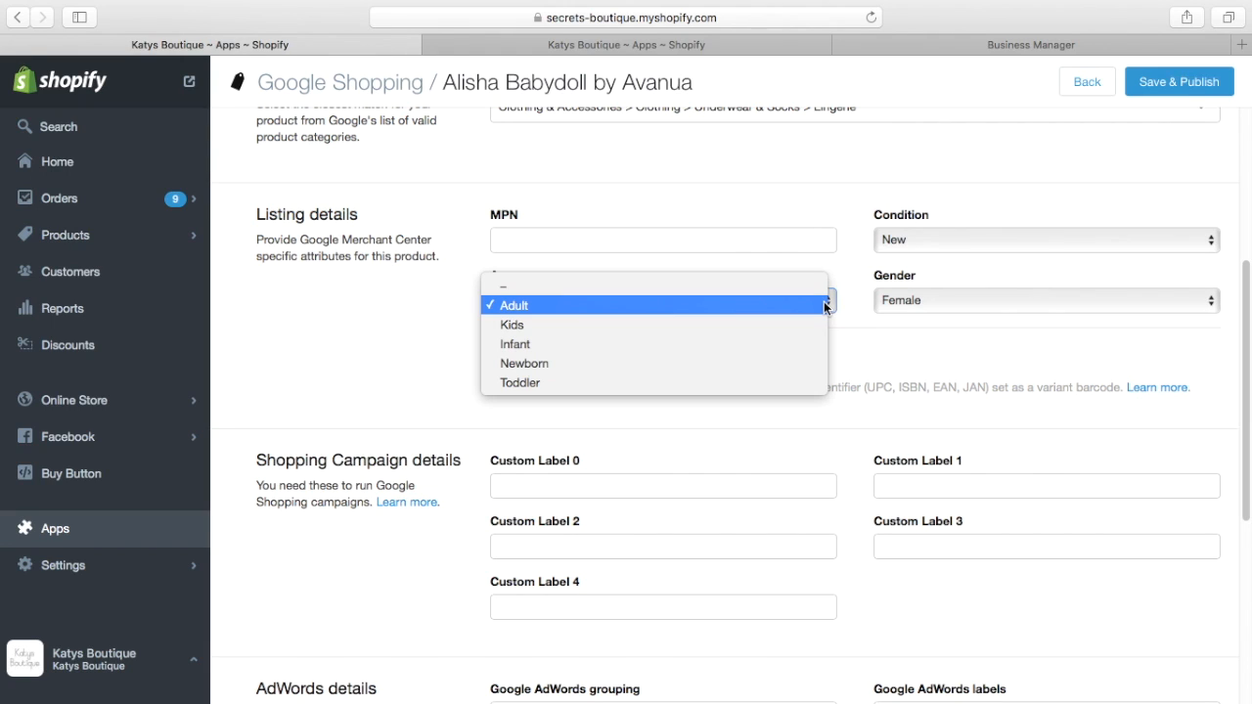
{"action": "mouse_move", "coordinate": [380, 323]}
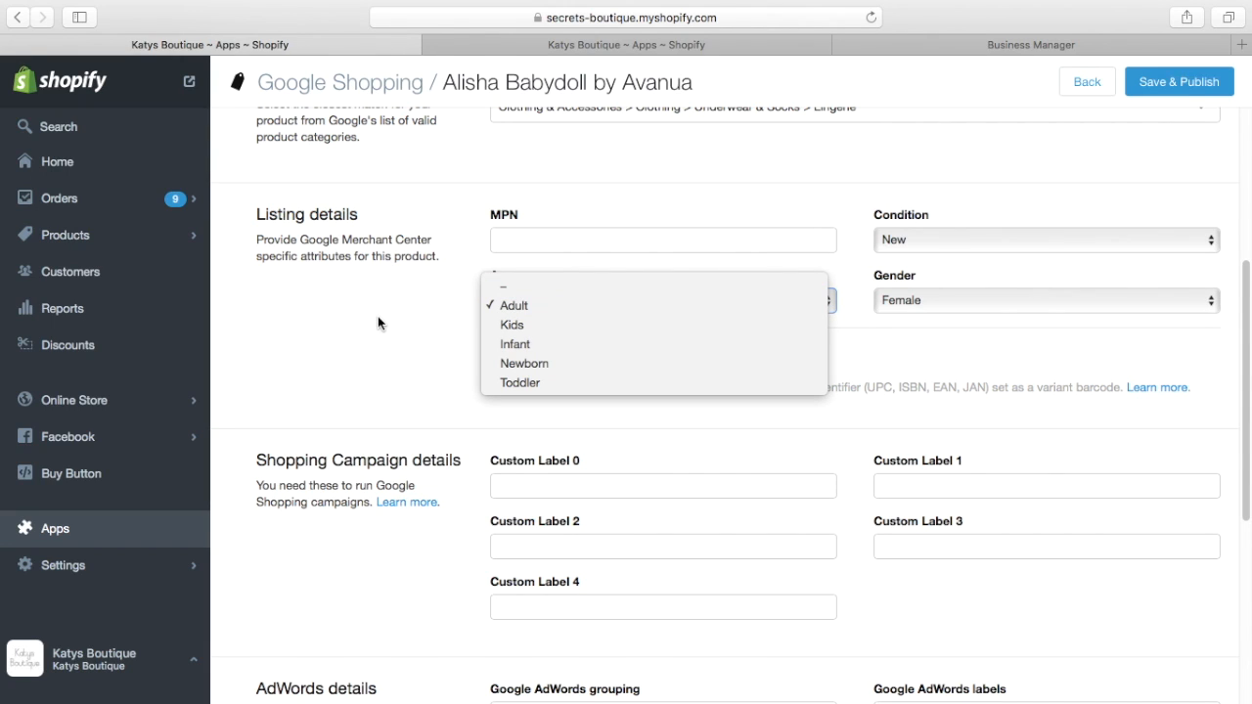
{"action": "left_click", "coordinate": [513, 305]}
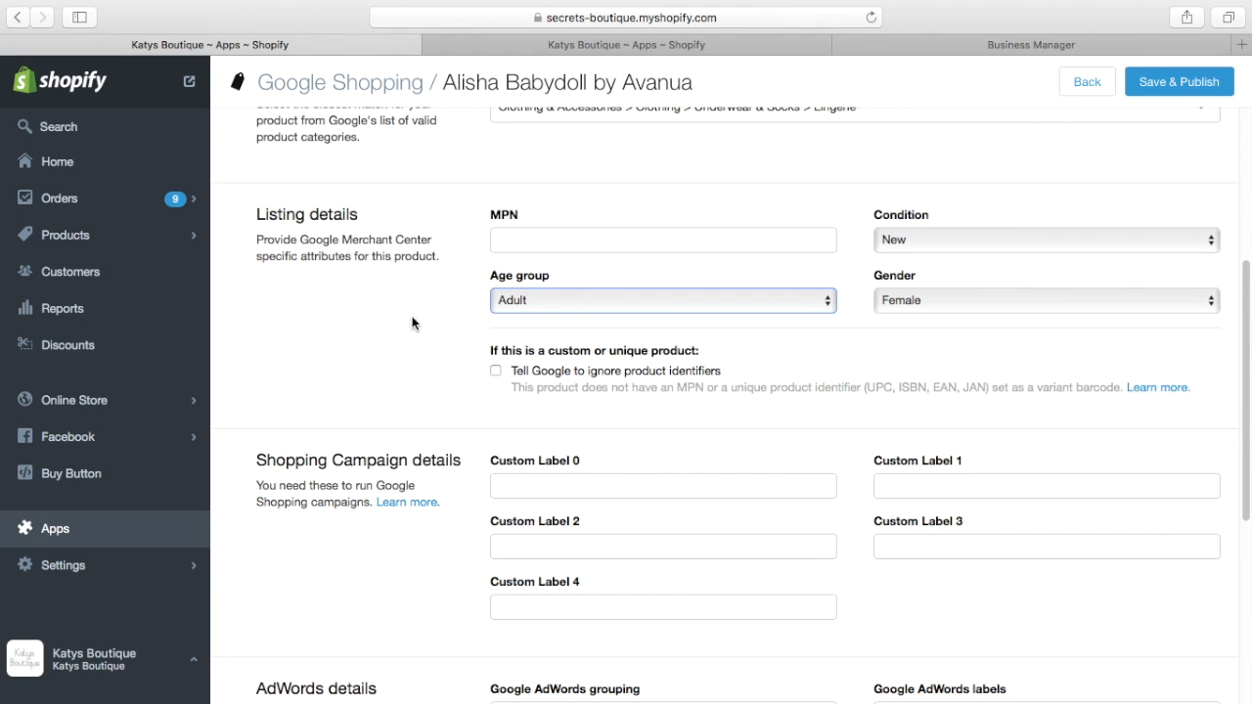
{"action": "mouse_move", "coordinate": [1248, 293]}
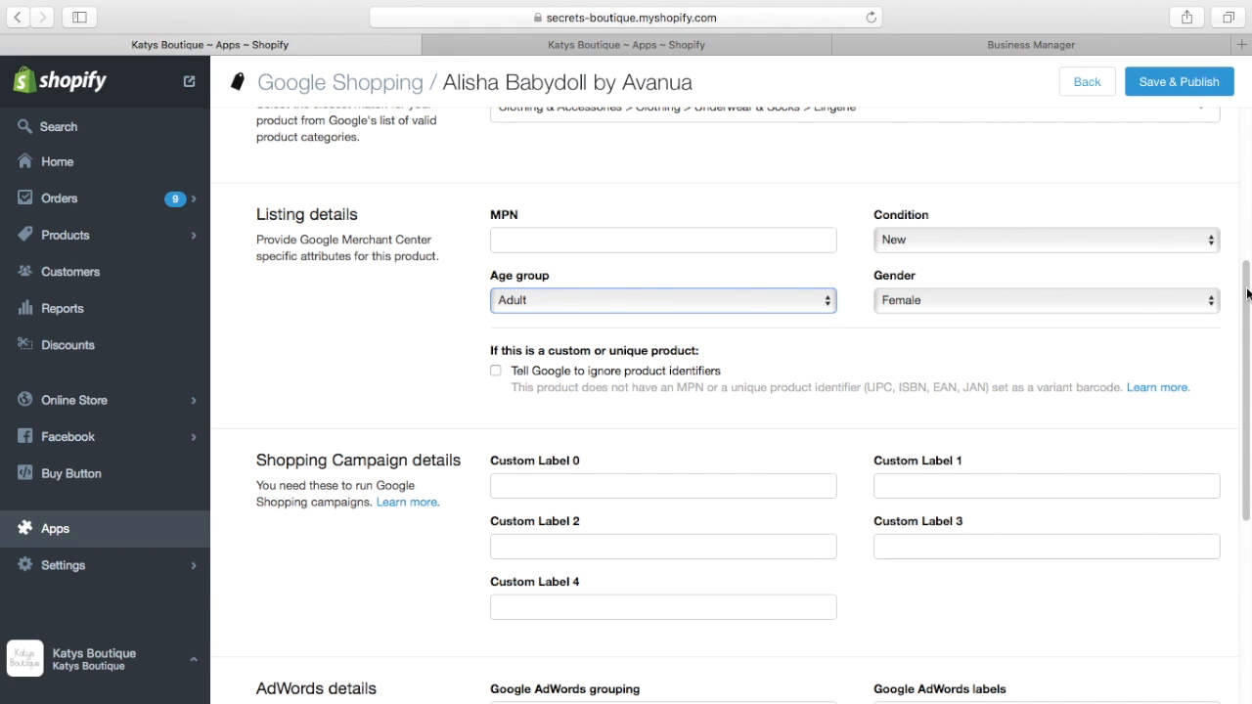
{"action": "scroll", "scroll_direction": "down", "scroll_amount": 3}
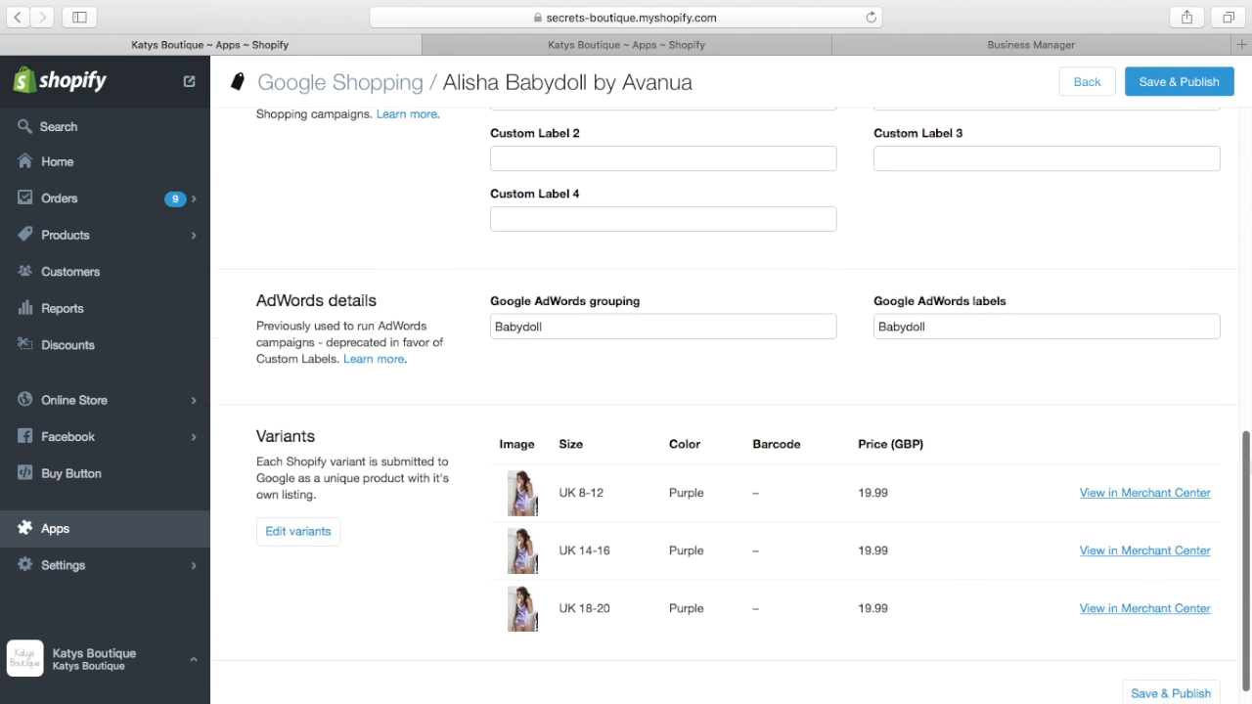
{"action": "mouse_move", "coordinate": [767, 540]}
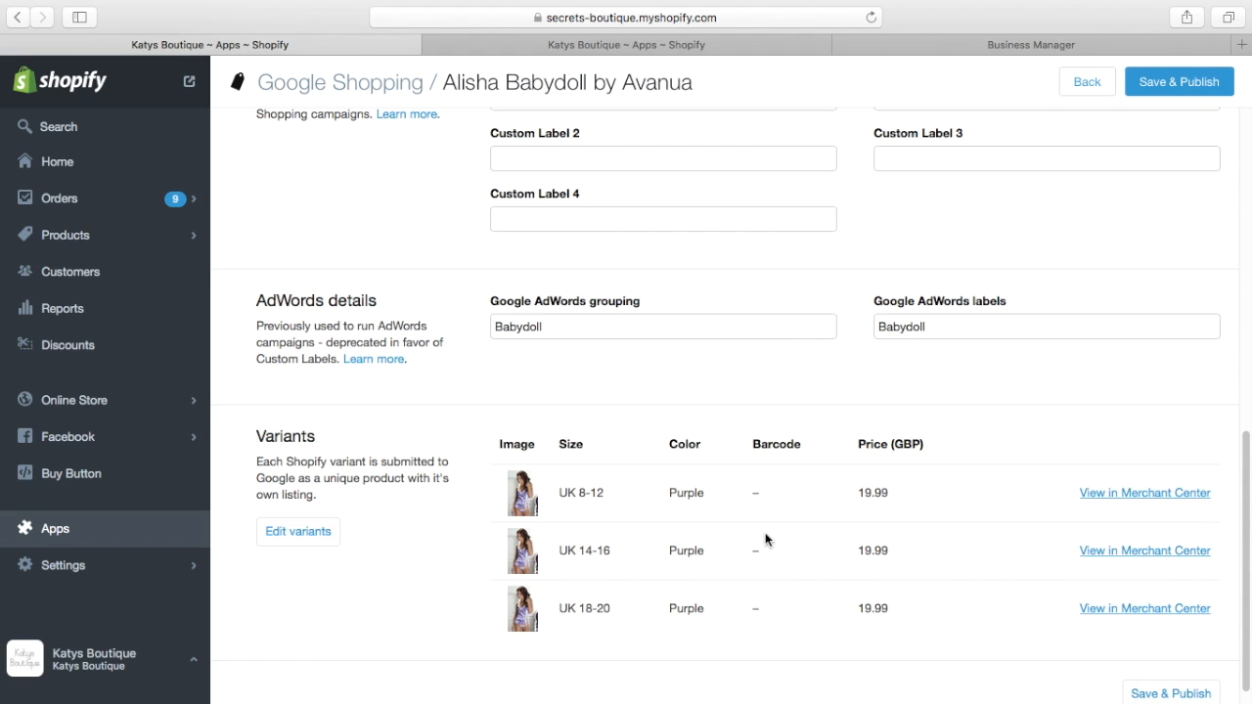
{"action": "mouse_move", "coordinate": [1246, 458]}
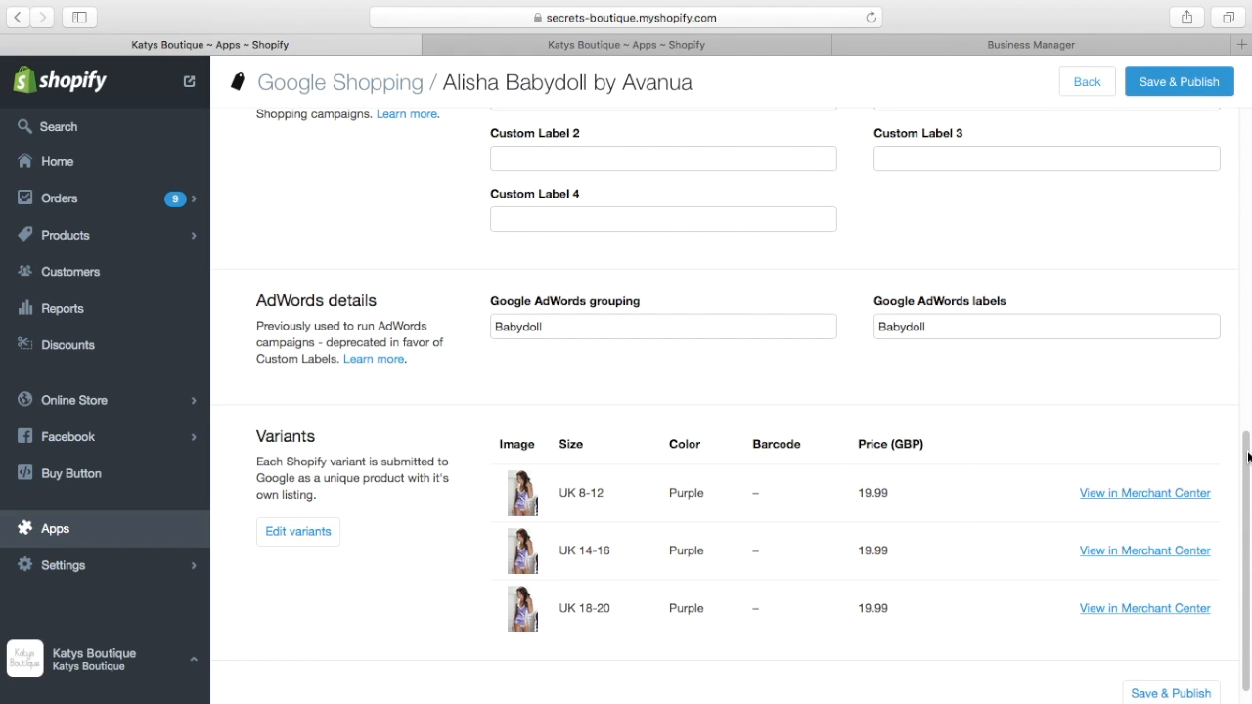
{"action": "scroll", "scroll_direction": "up", "scroll_amount": 3}
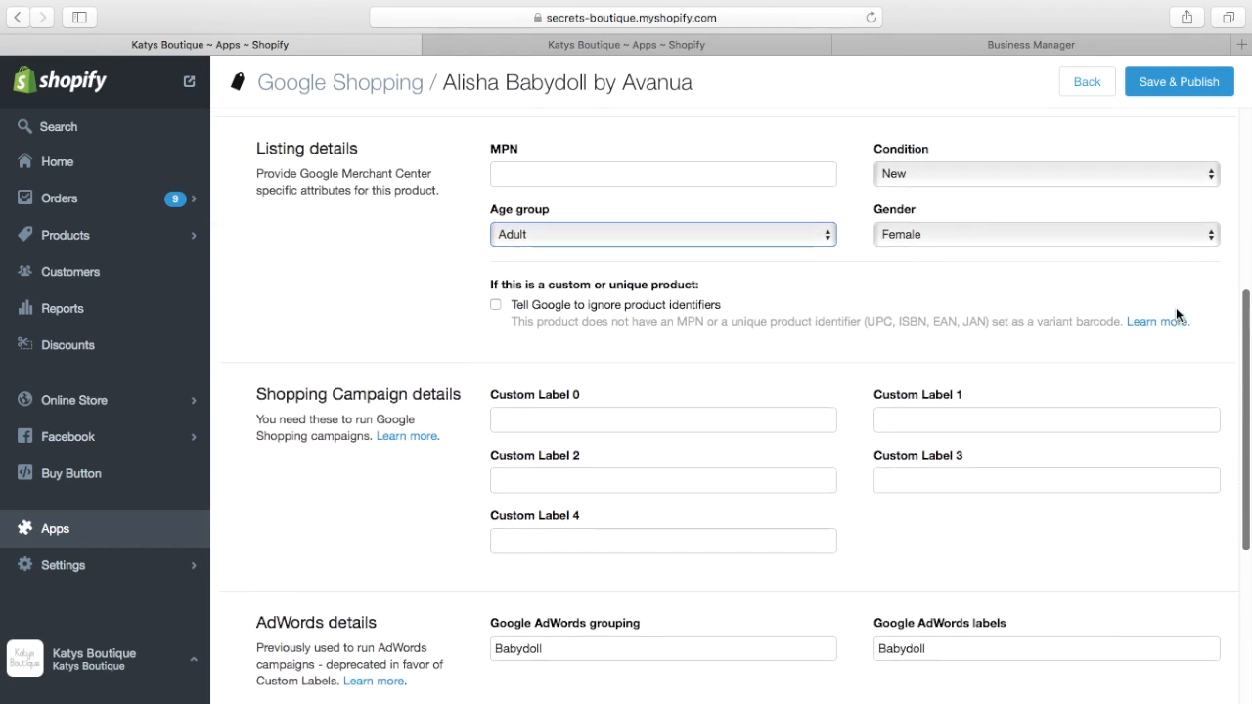
{"action": "scroll", "scroll_direction": "up", "scroll_amount": 3}
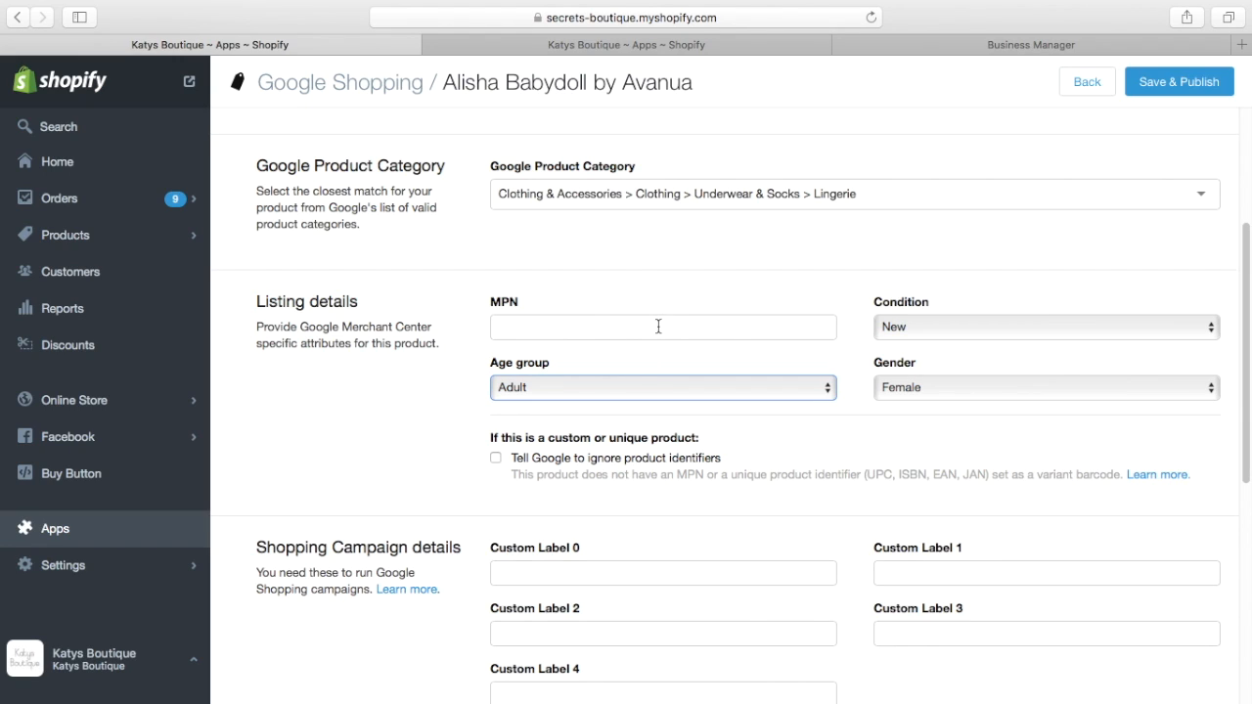
{"action": "mouse_move", "coordinate": [673, 315]}
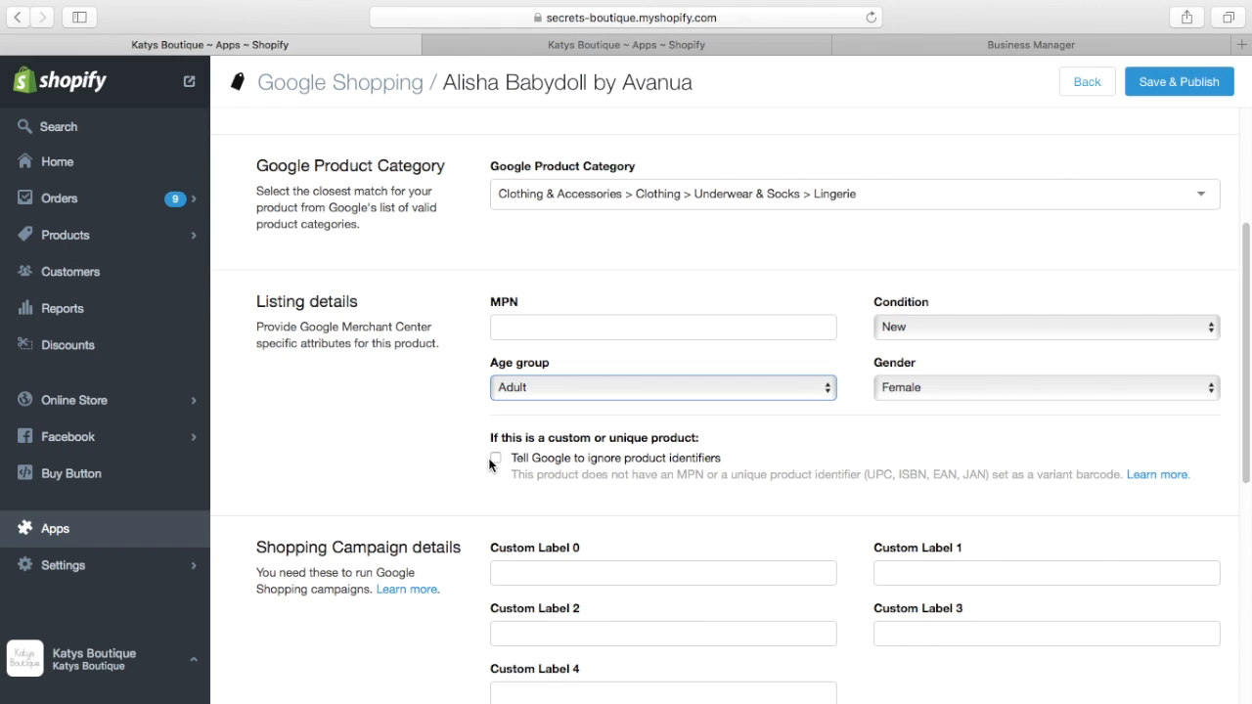
{"action": "left_click", "coordinate": [497, 458]}
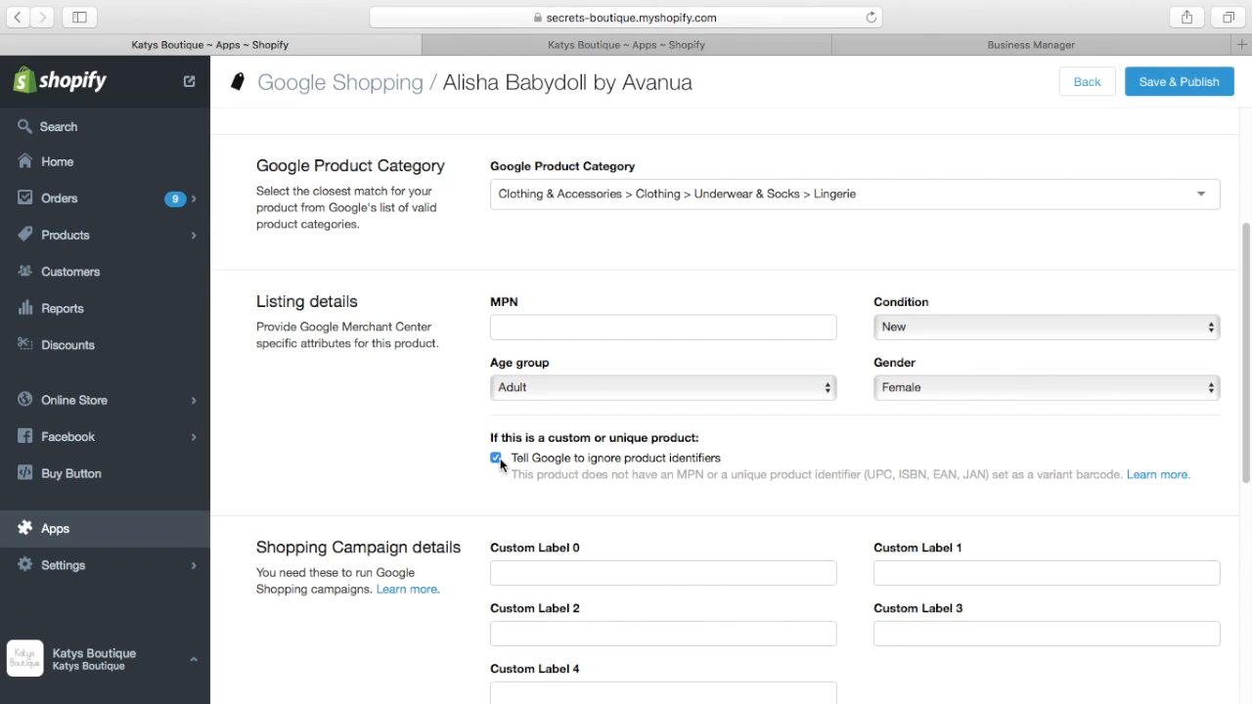
{"action": "left_click", "coordinate": [497, 458]}
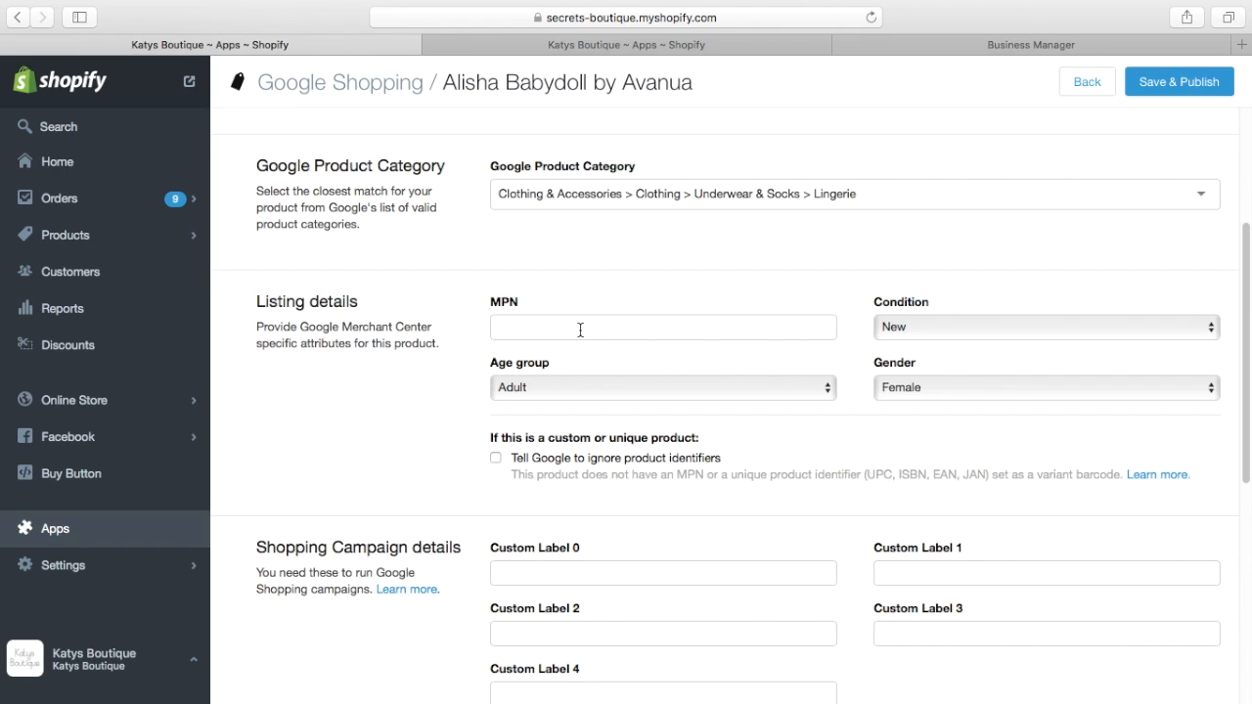
{"action": "mouse_move", "coordinate": [625, 350]}
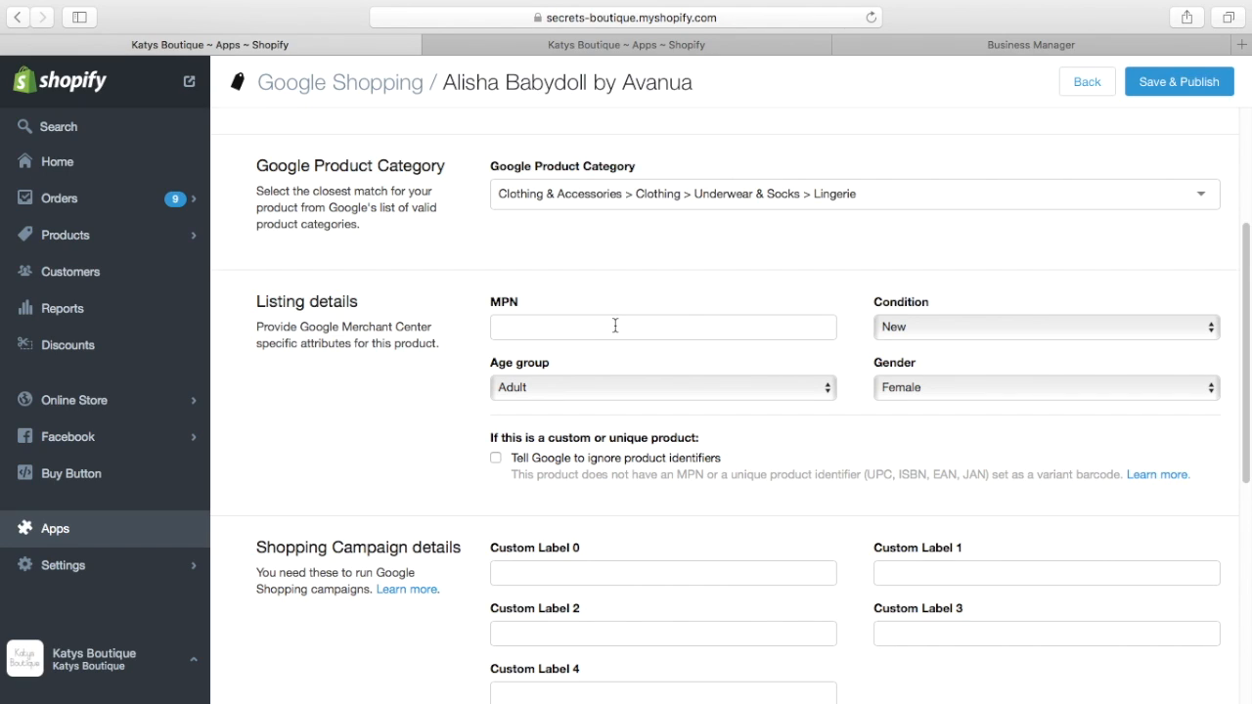
{"action": "mouse_move", "coordinate": [645, 341]}
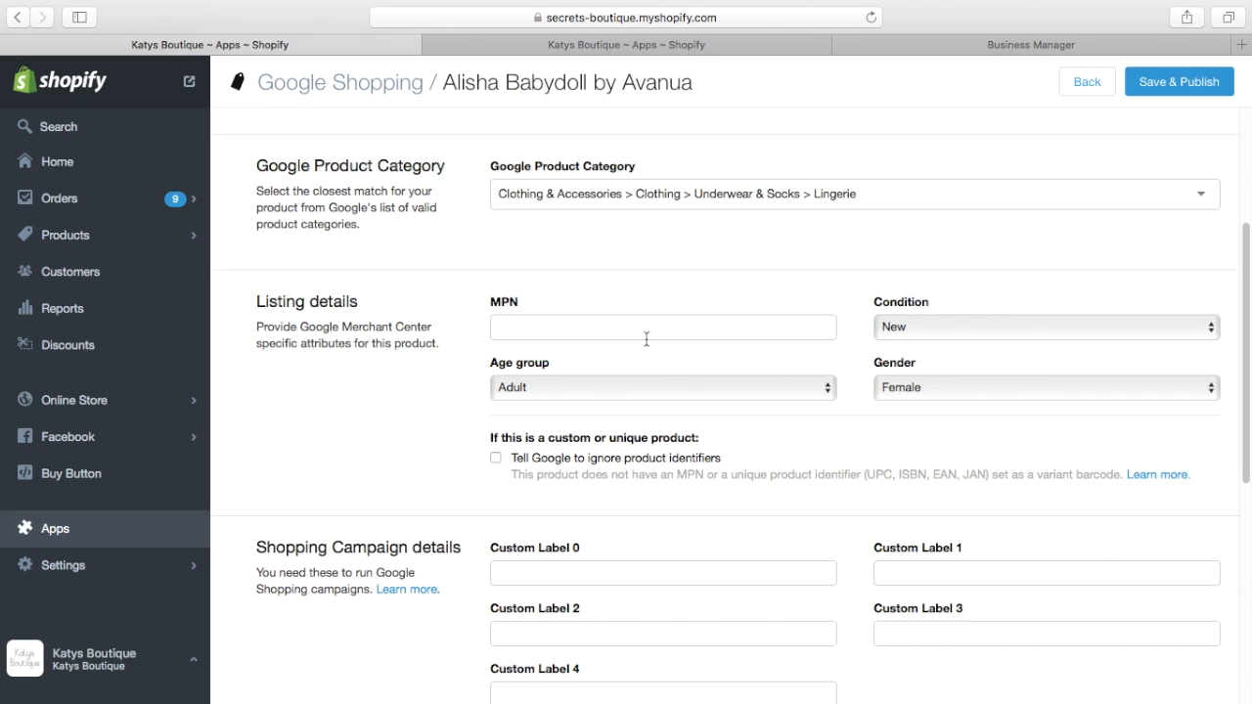
{"action": "mouse_move", "coordinate": [1065, 294]}
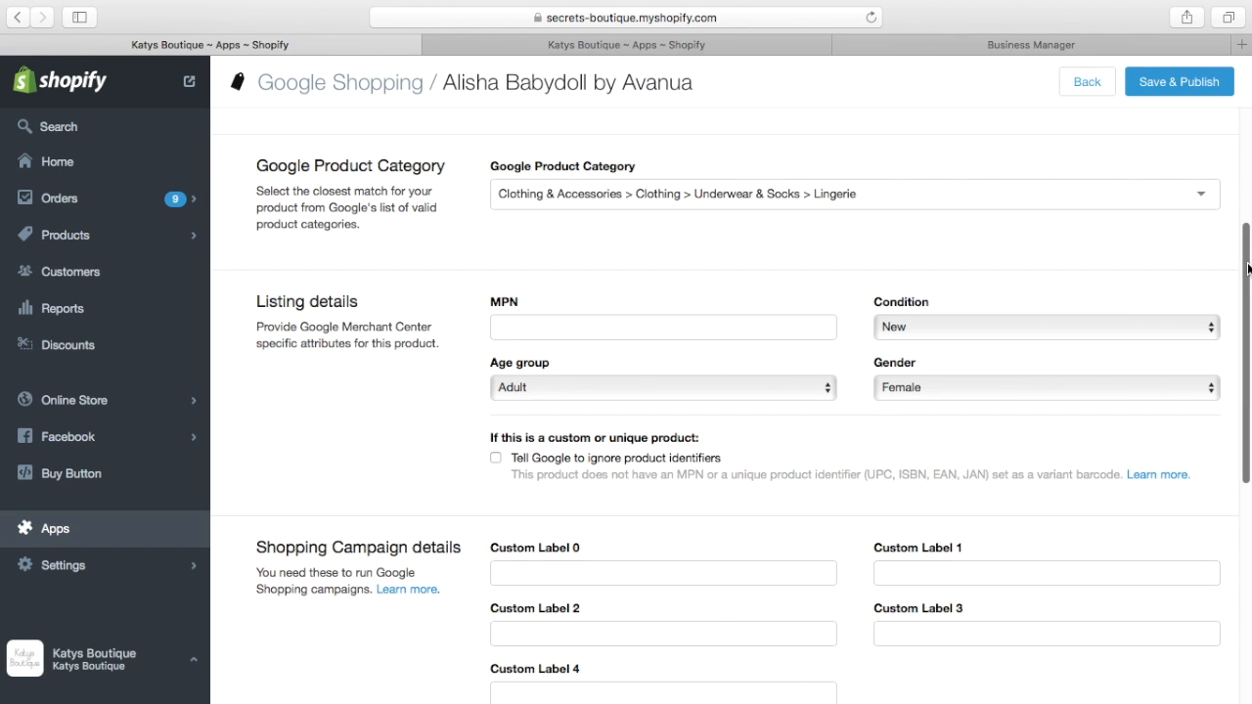
- Save & Publish Alisha Babydoll by Avanua to Google Merchant Center, checking the fields and publishing again
{"action": "left_click", "coordinate": [1177, 82]}
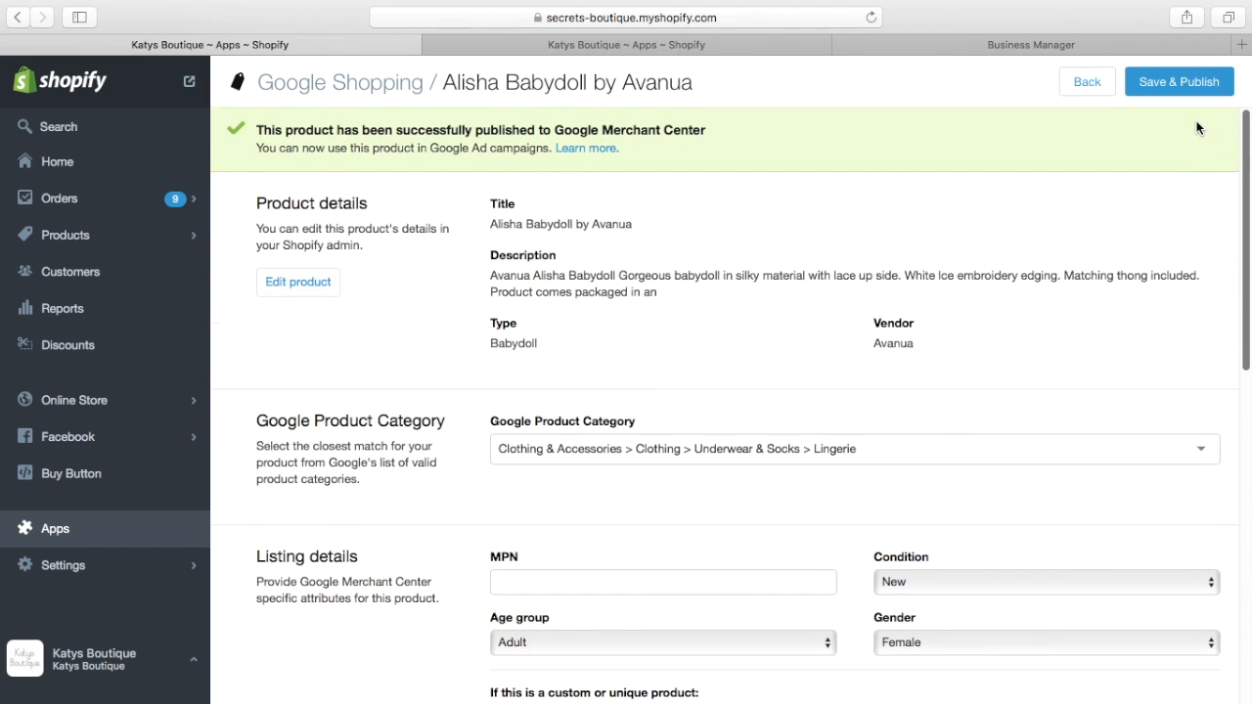
{"action": "scroll", "scroll_direction": "down", "scroll_amount": 3}
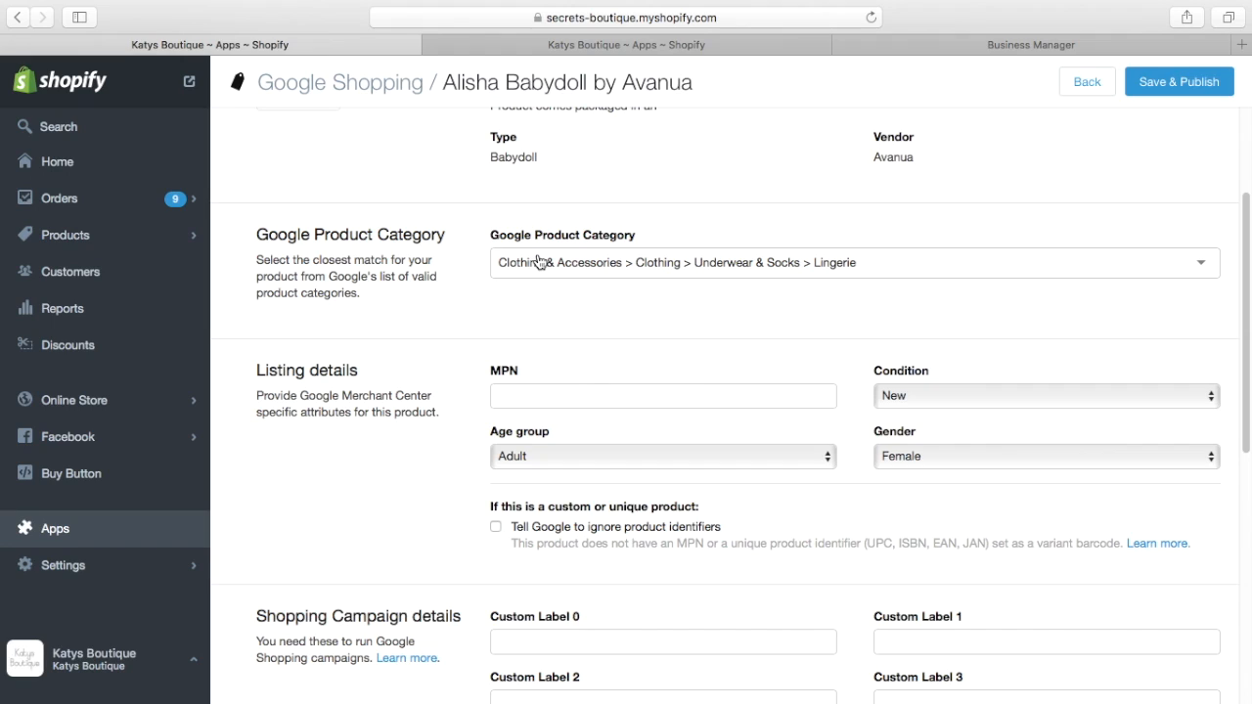
{"action": "mouse_move", "coordinate": [966, 325]}
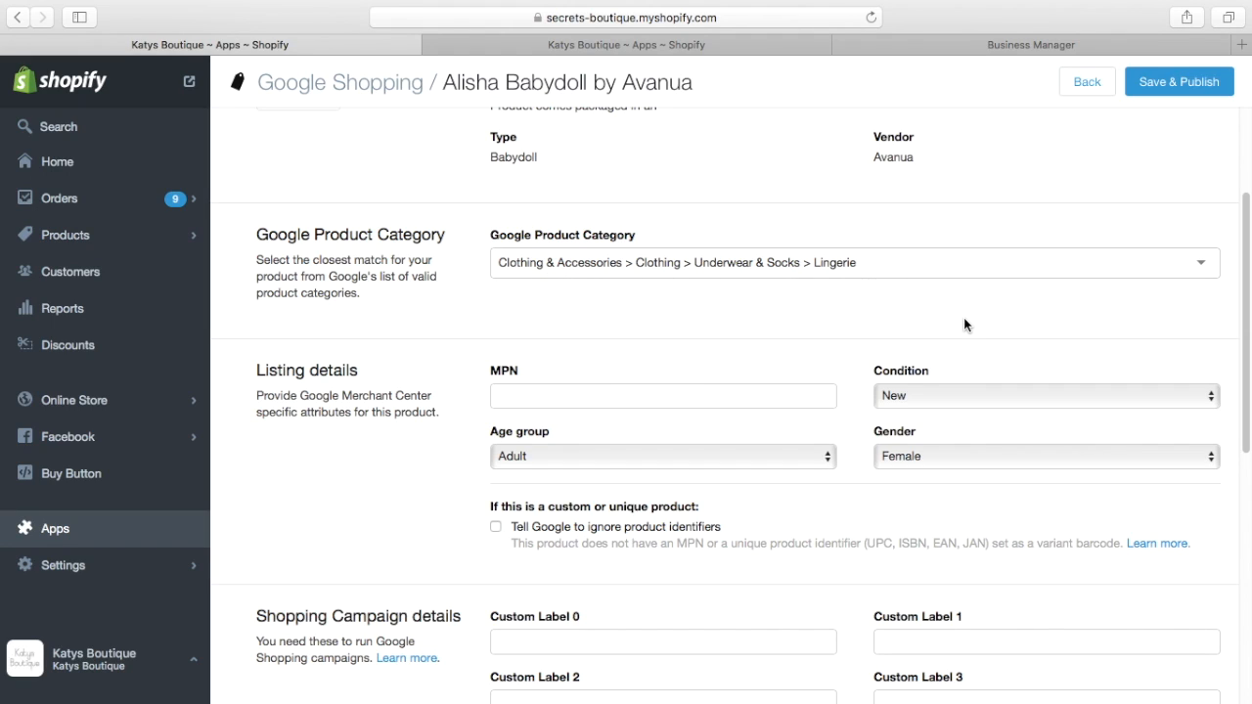
{"action": "mouse_move", "coordinate": [532, 285]}
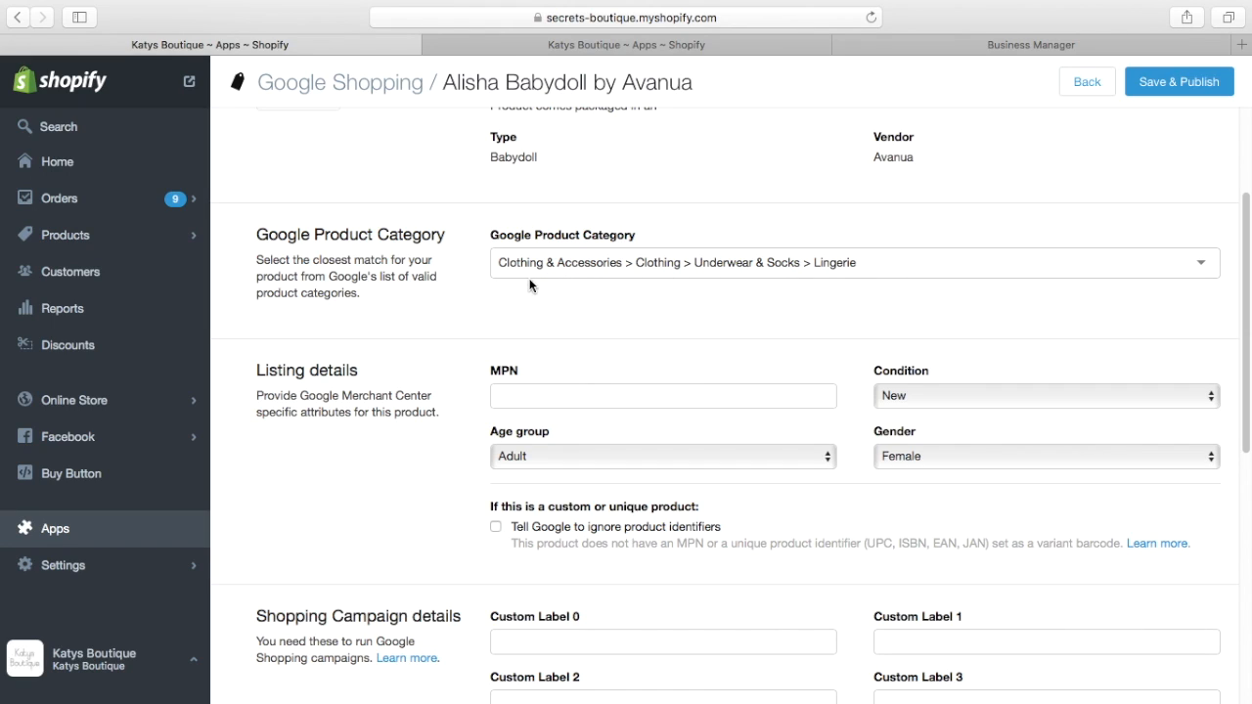
{"action": "mouse_move", "coordinate": [605, 272]}
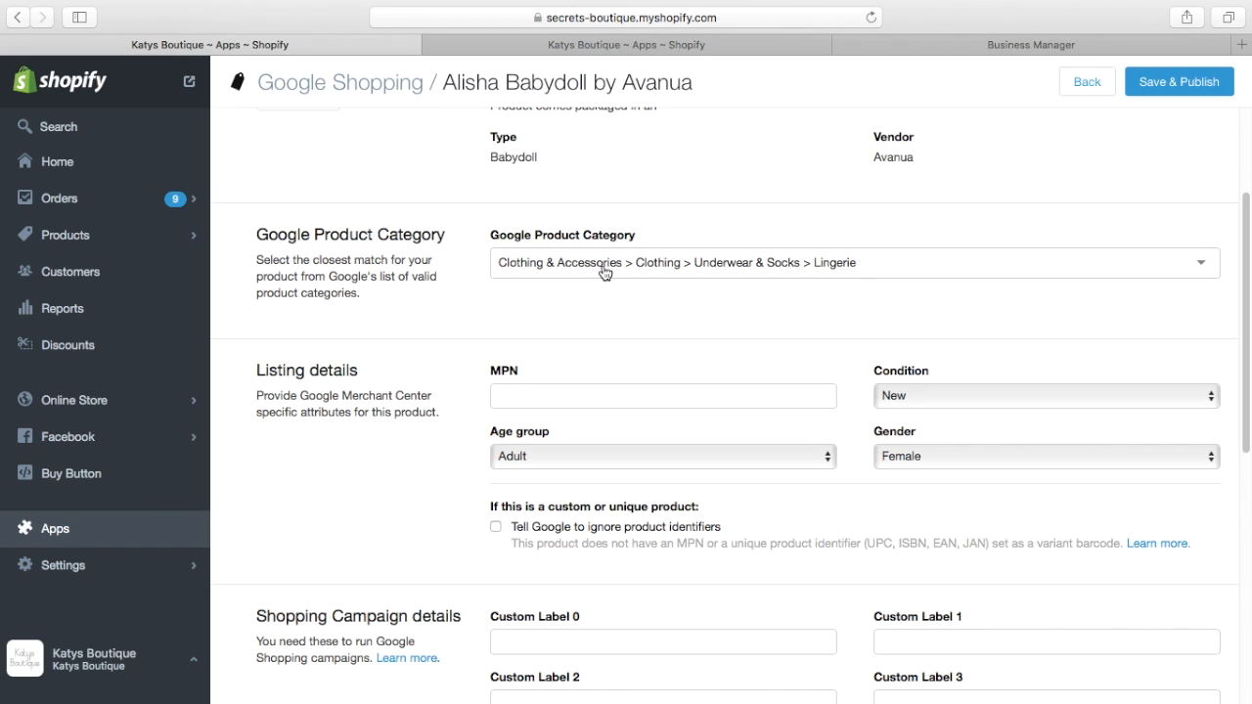
{"action": "mouse_move", "coordinate": [865, 288]}
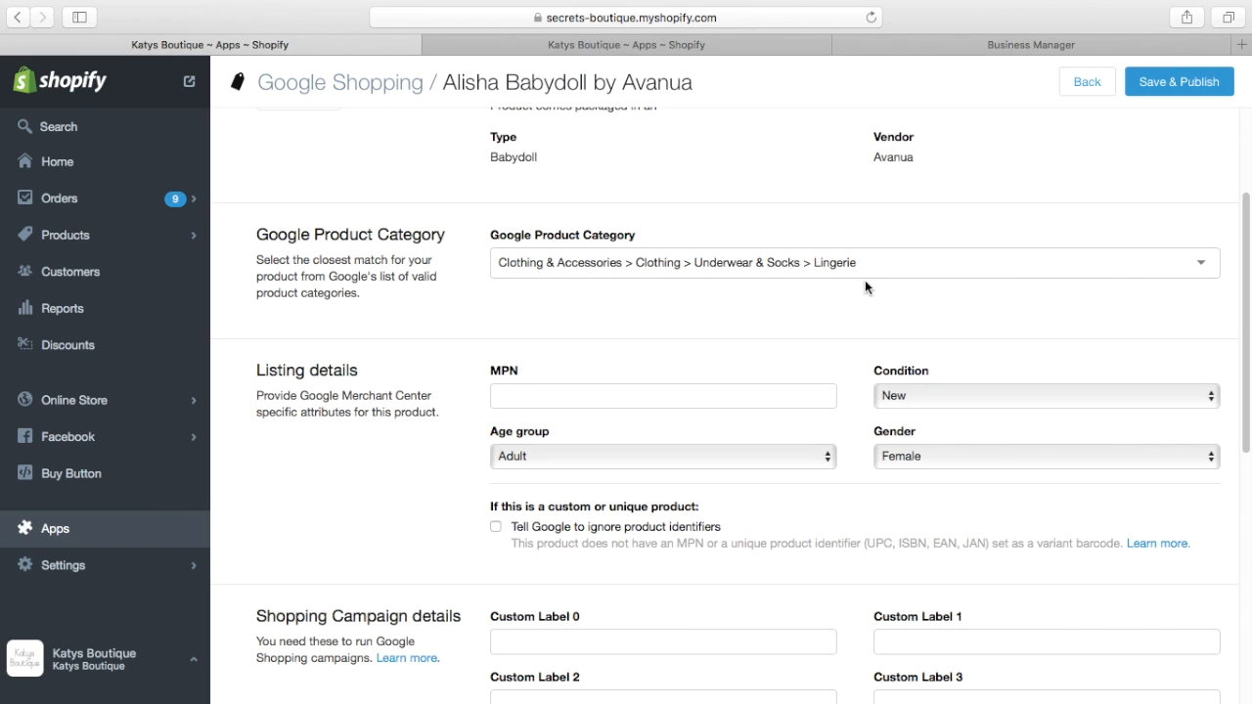
{"action": "mouse_move", "coordinate": [1248, 323]}
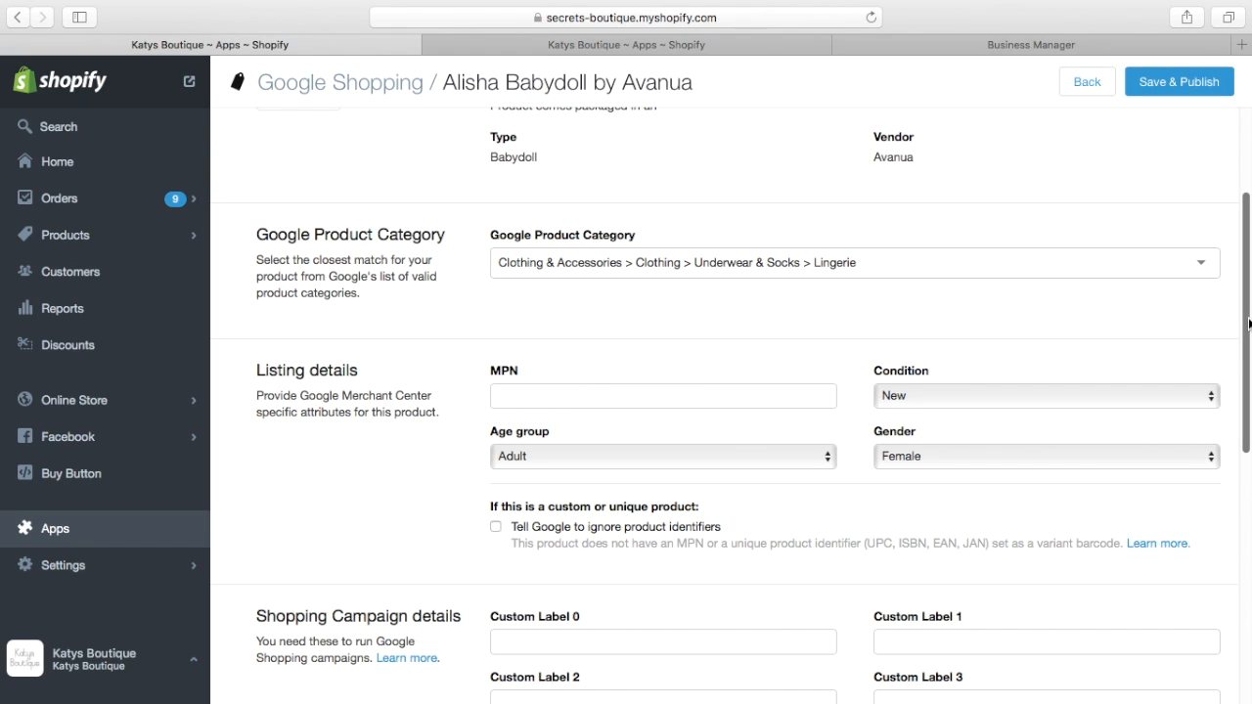
{"action": "scroll", "scroll_direction": "up", "scroll_amount": 3}
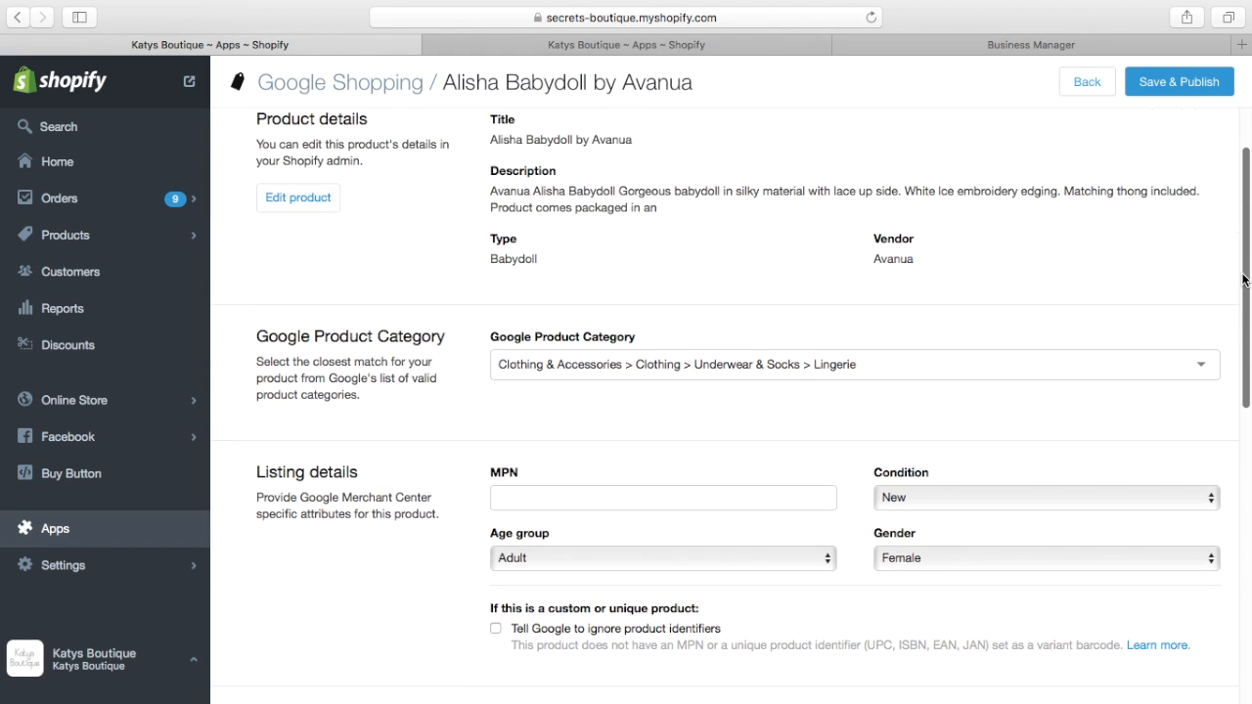
{"action": "left_click", "coordinate": [1178, 82]}
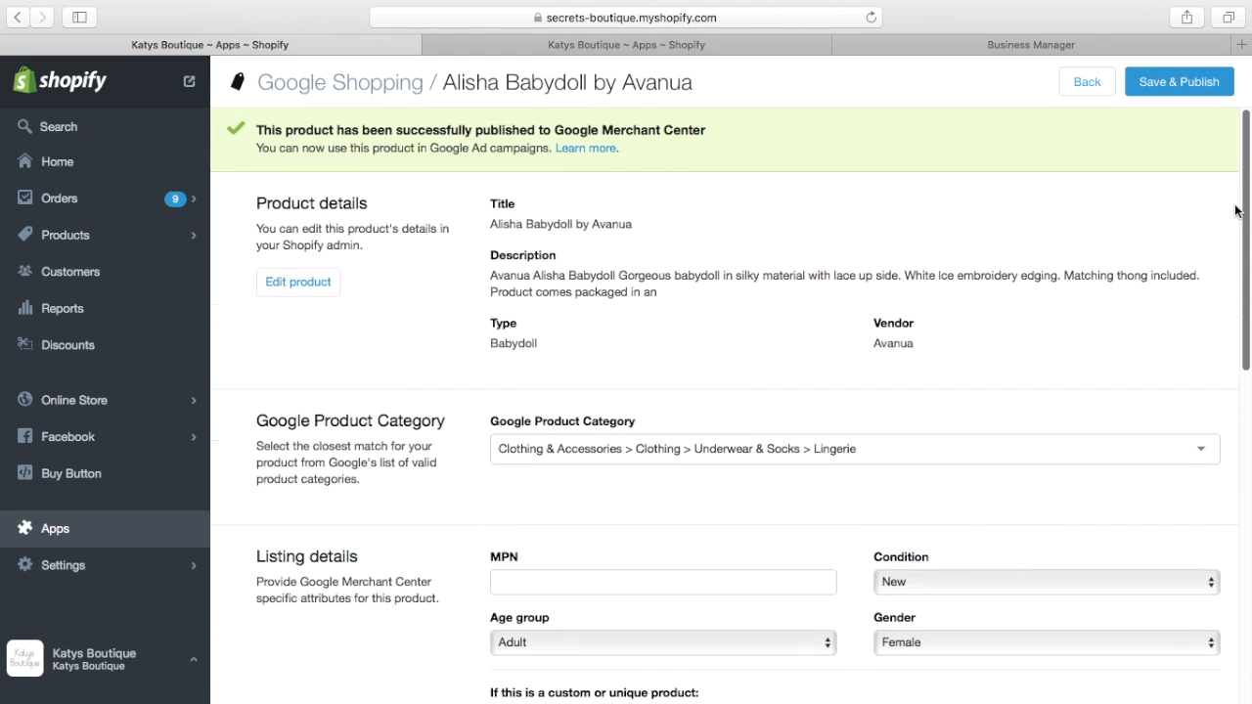
{"action": "mouse_move", "coordinate": [1240, 173]}
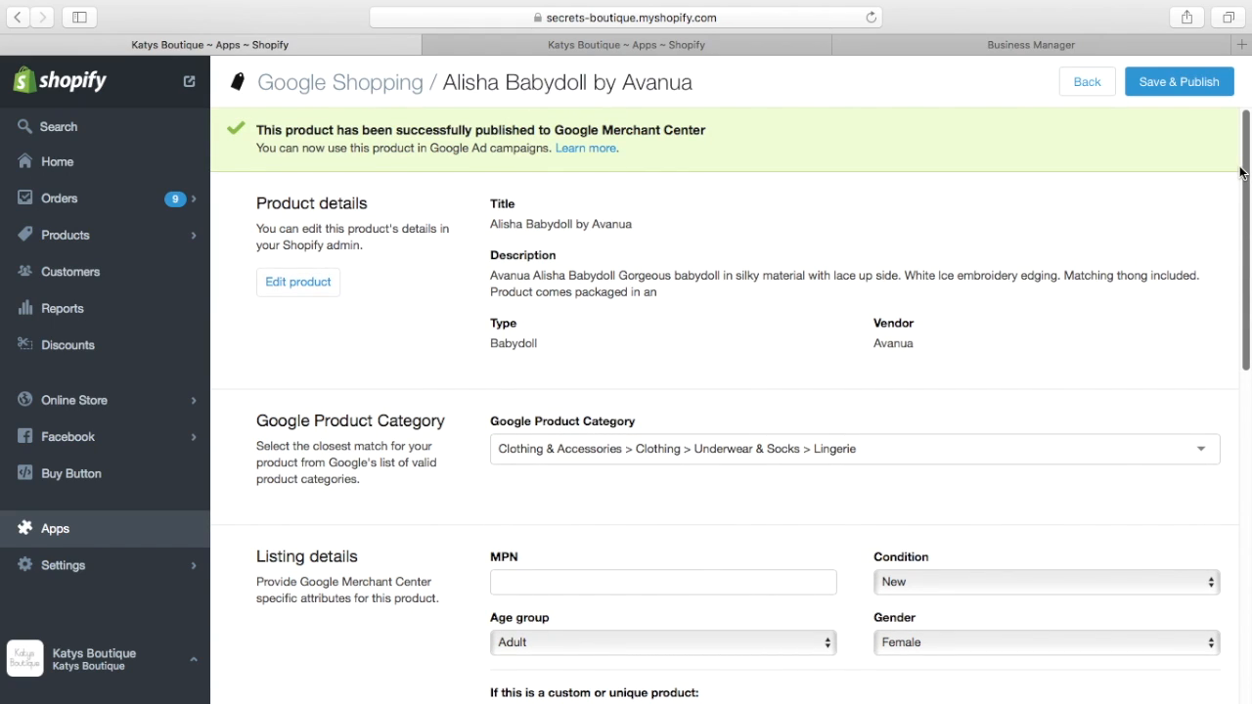
{"action": "mouse_move", "coordinate": [1044, 112]}
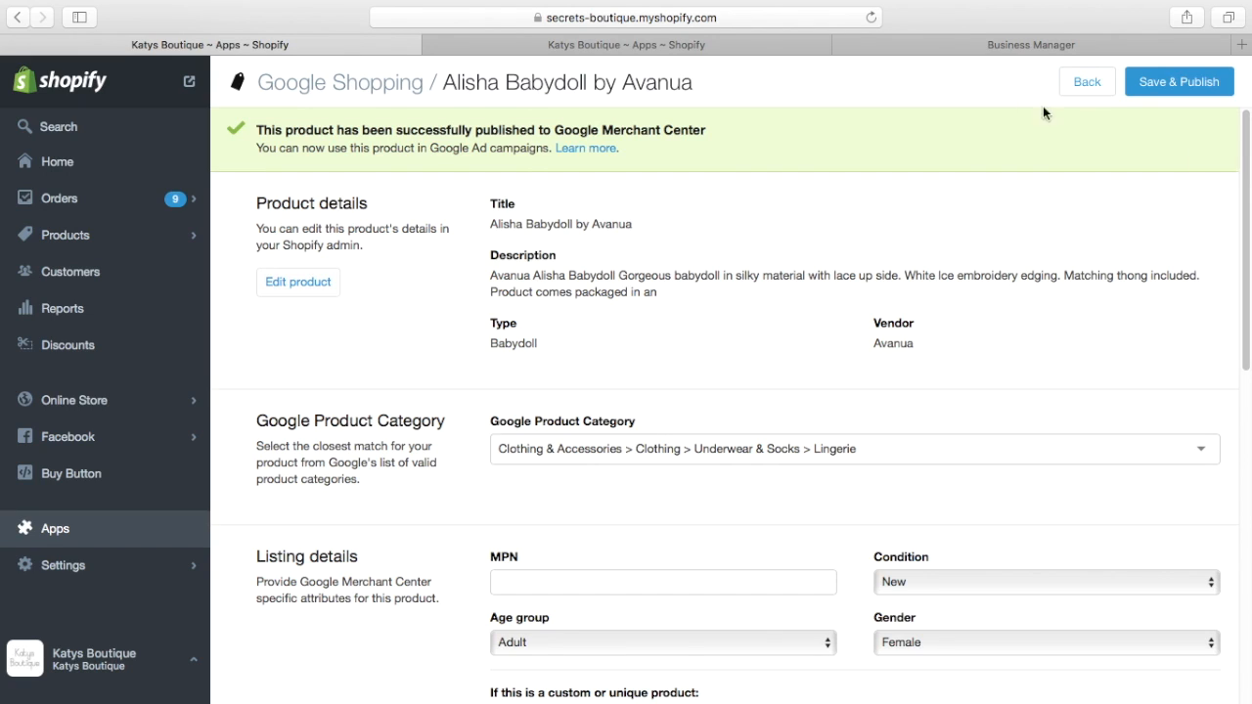
- Switch to the Facebook Product Feed by Flexify settings showing the generated feed link
{"action": "left_click", "coordinate": [626, 43]}
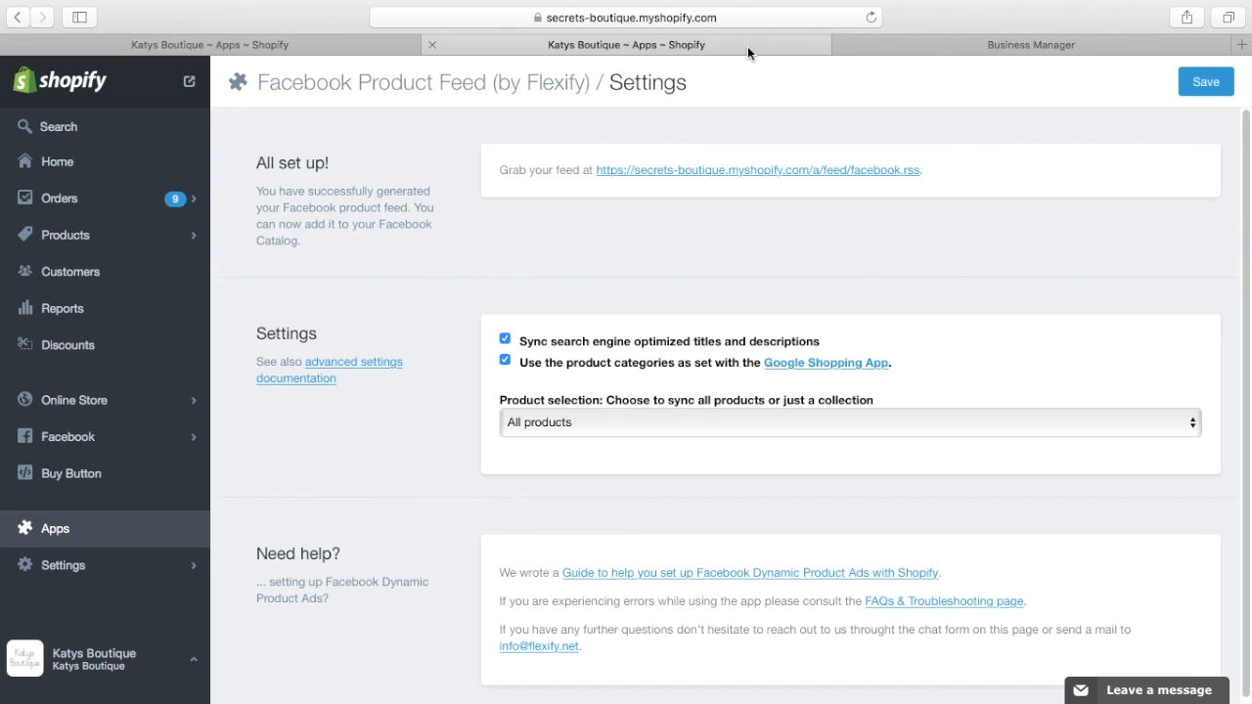
{"action": "mouse_move", "coordinate": [401, 133]}
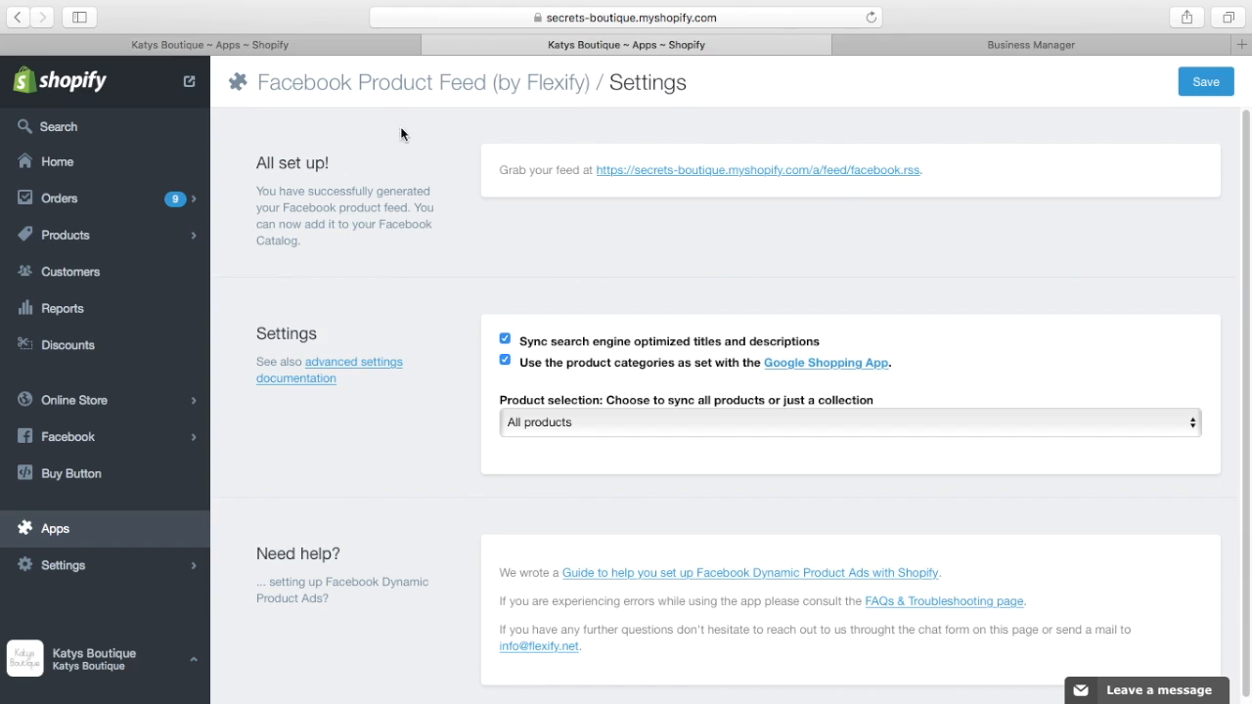
{"action": "mouse_move", "coordinate": [499, 117]}
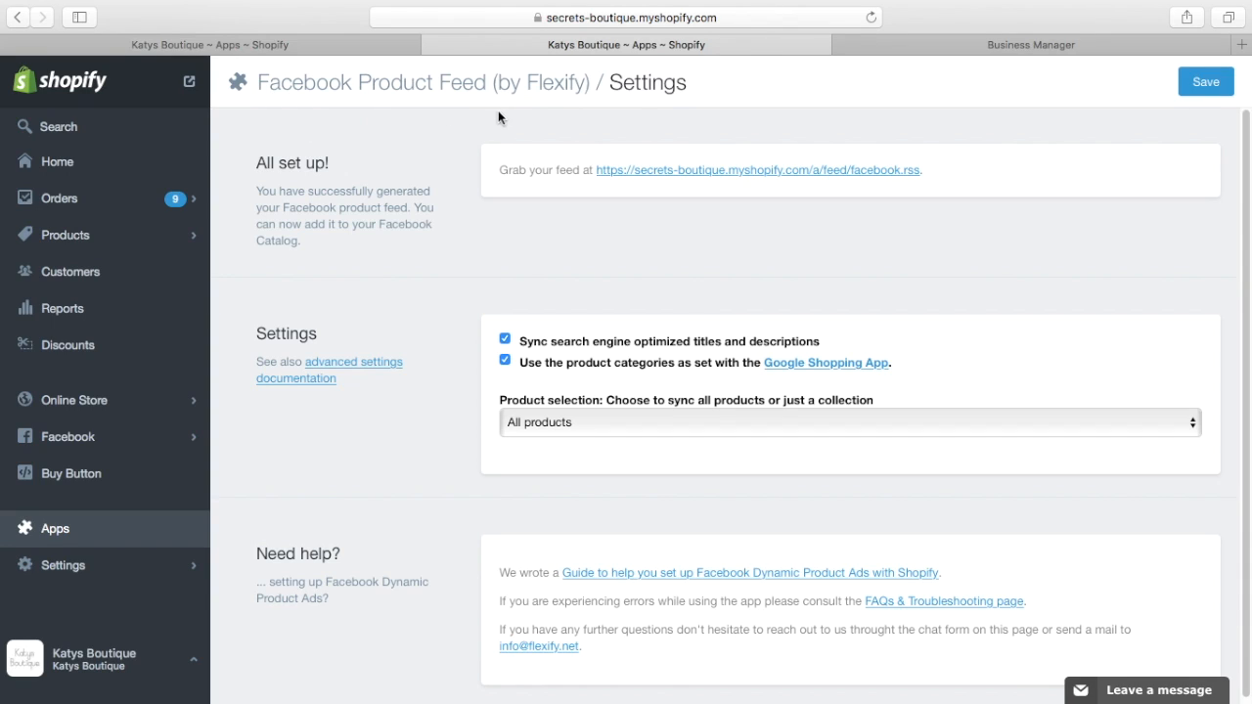
{"action": "mouse_move", "coordinate": [337, 116]}
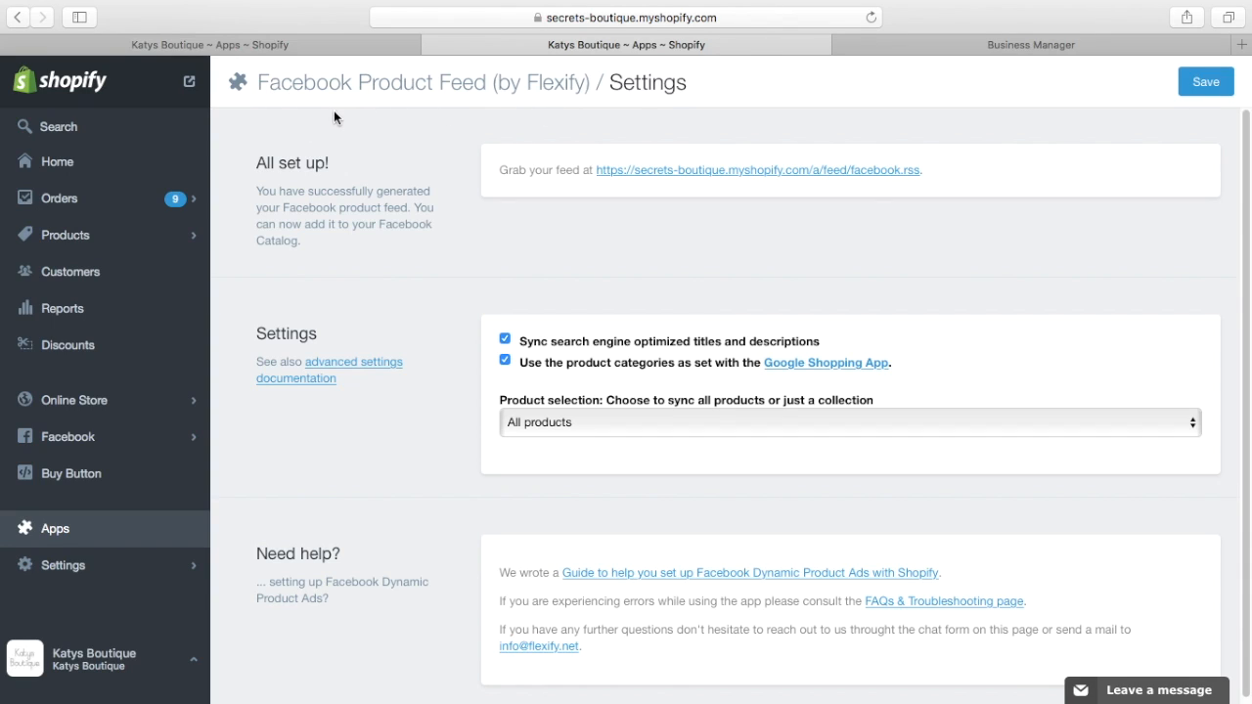
{"action": "mouse_move", "coordinate": [481, 120]}
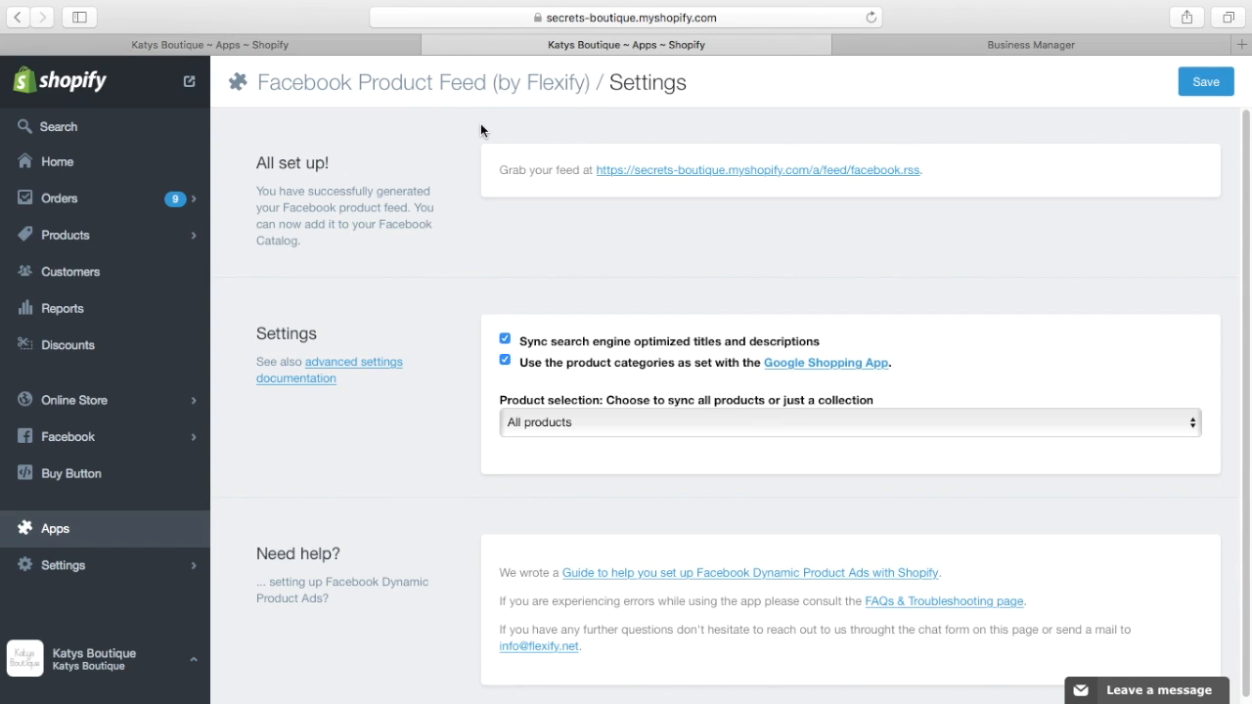
{"action": "mouse_move", "coordinate": [564, 285]}
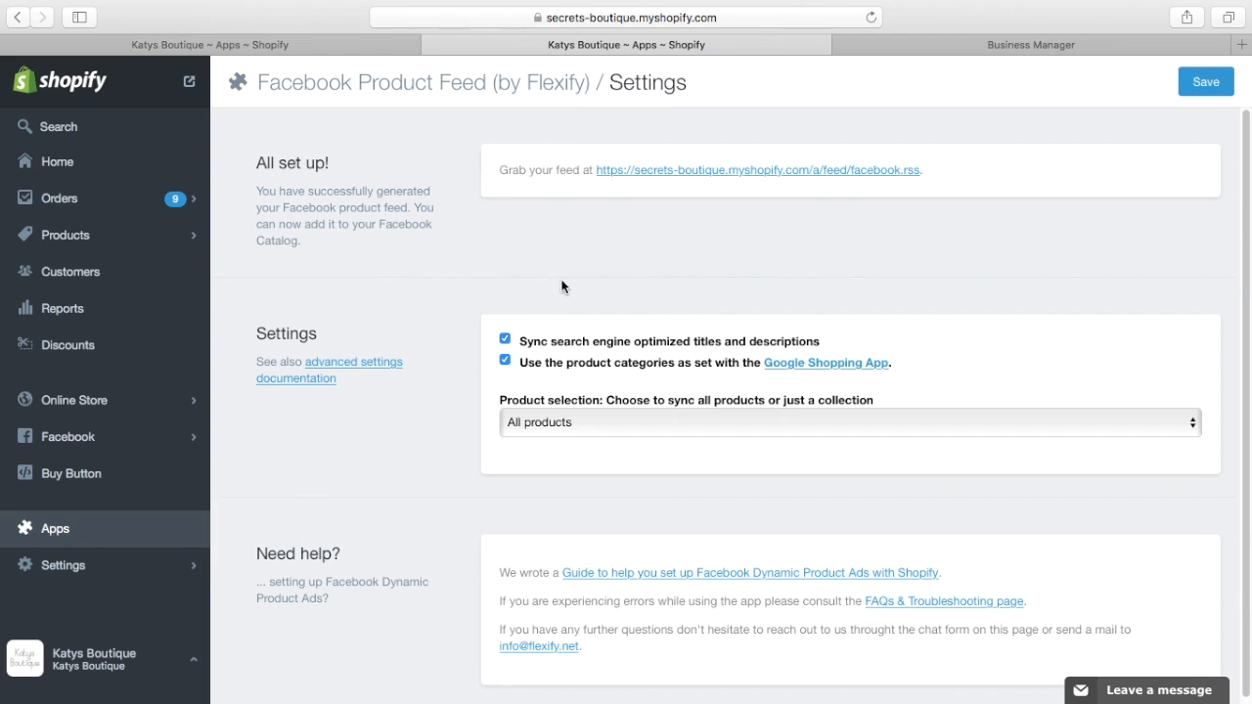
{"action": "mouse_move", "coordinate": [700, 276]}
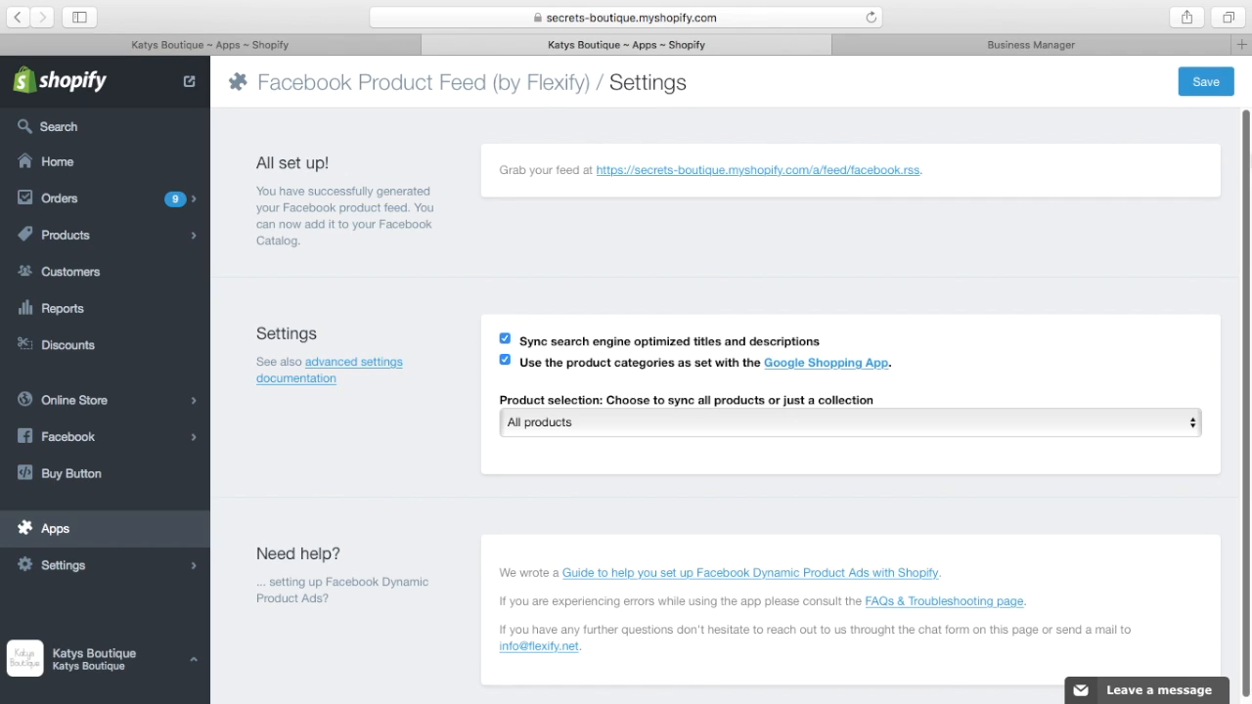
{"action": "mouse_move", "coordinate": [583, 215]}
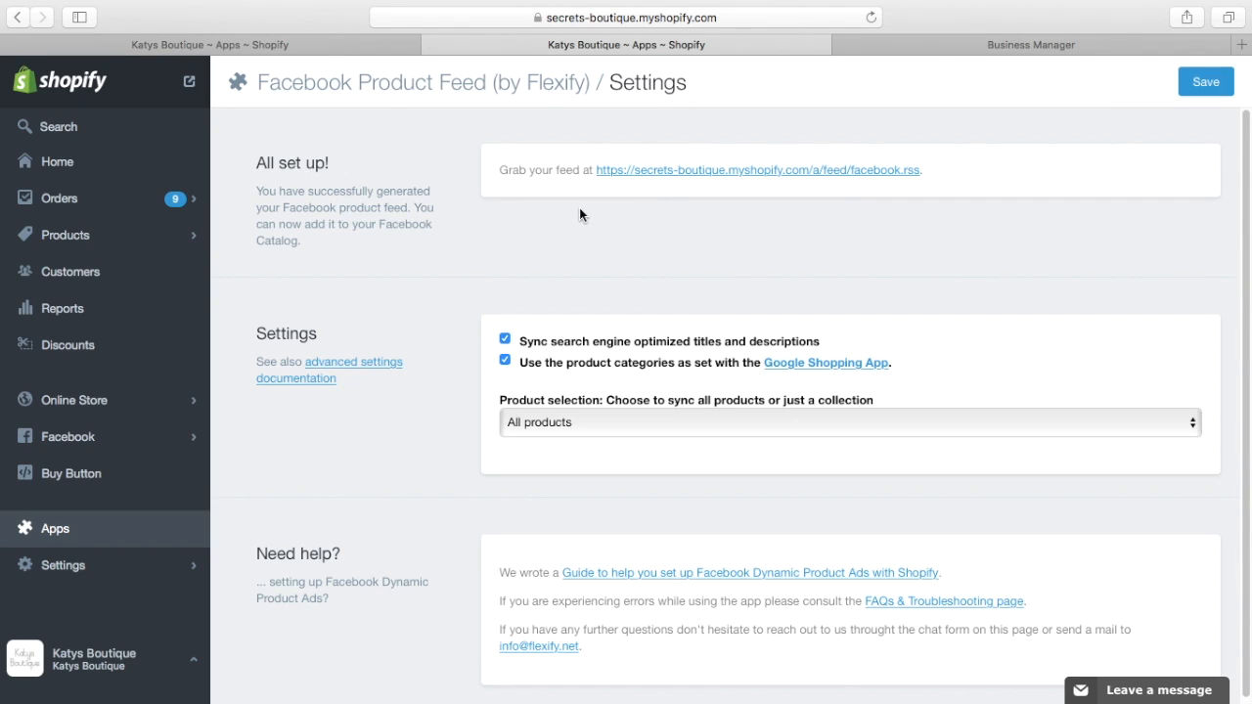
{"action": "mouse_move", "coordinate": [642, 184]}
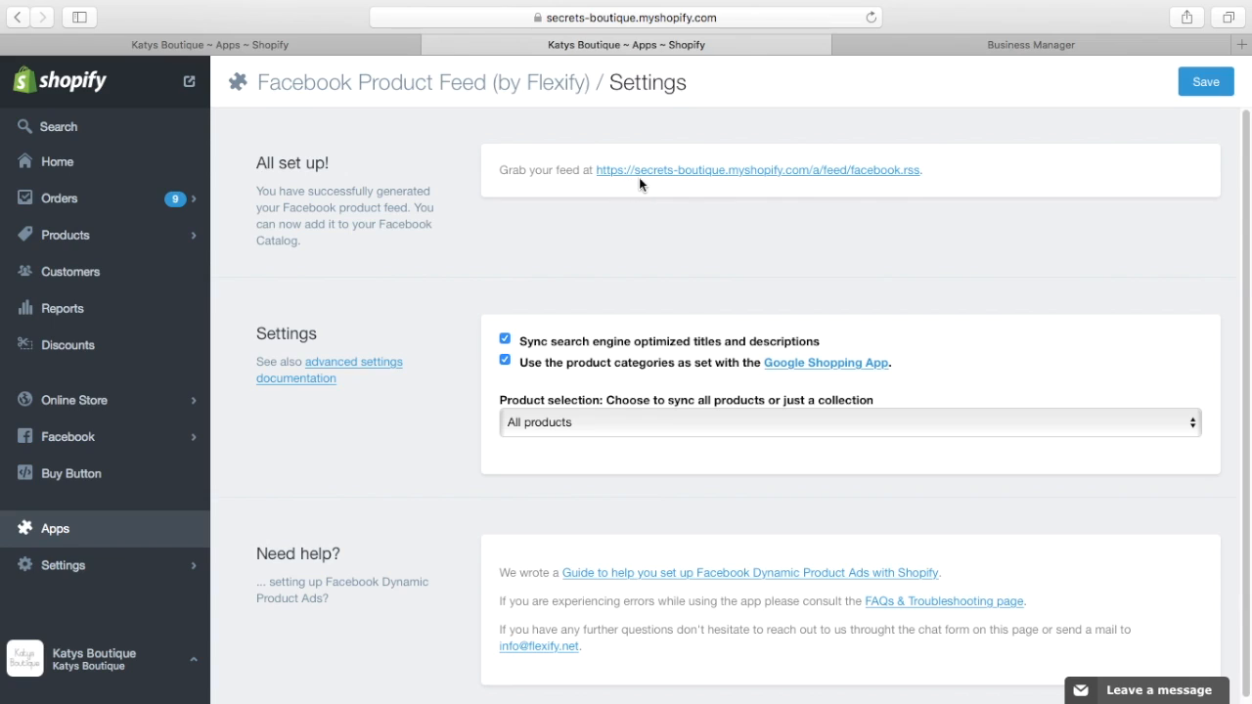
{"action": "mouse_move", "coordinate": [1209, 186]}
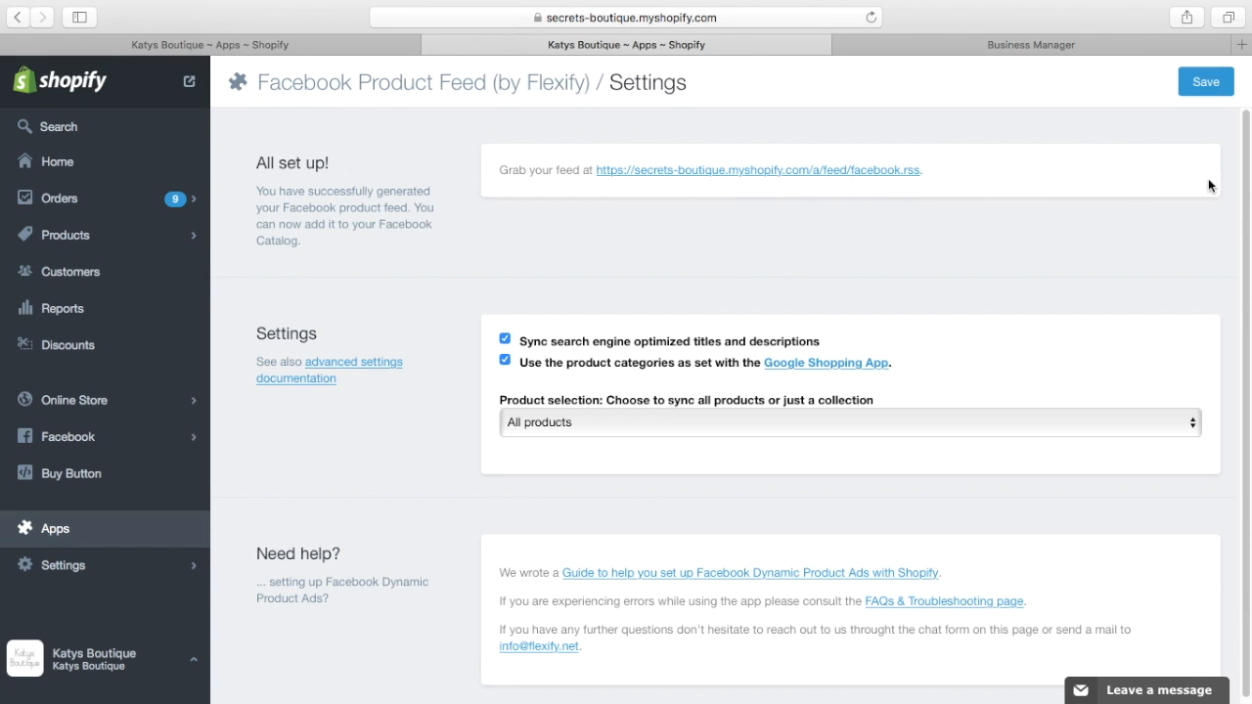
{"action": "scroll", "scroll_direction": "down", "scroll_amount": 3}
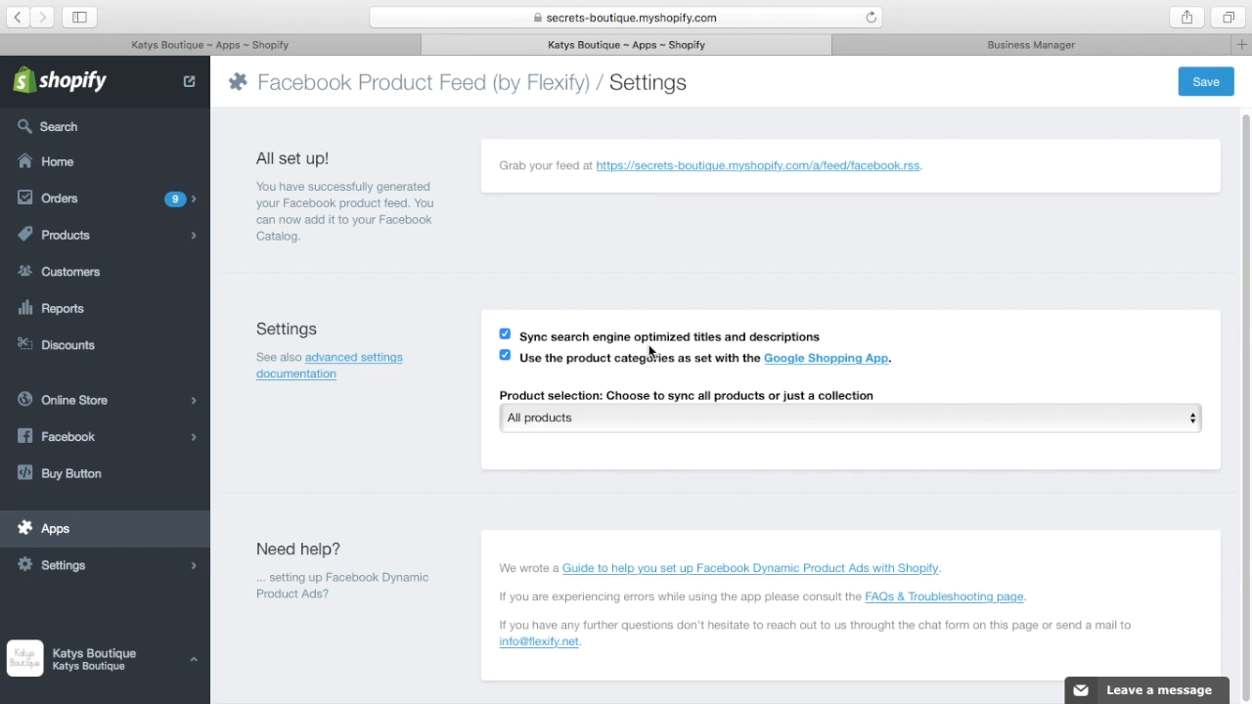
{"action": "mouse_move", "coordinate": [873, 342]}
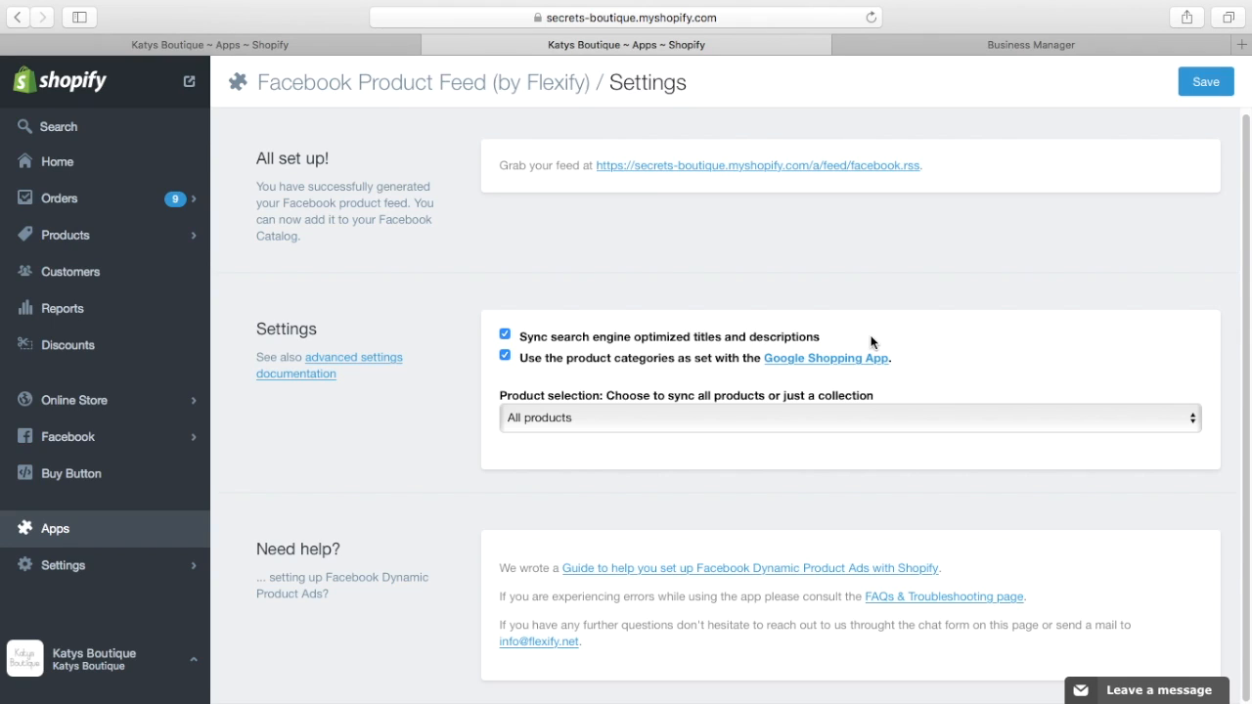
{"action": "mouse_move", "coordinate": [899, 341]}
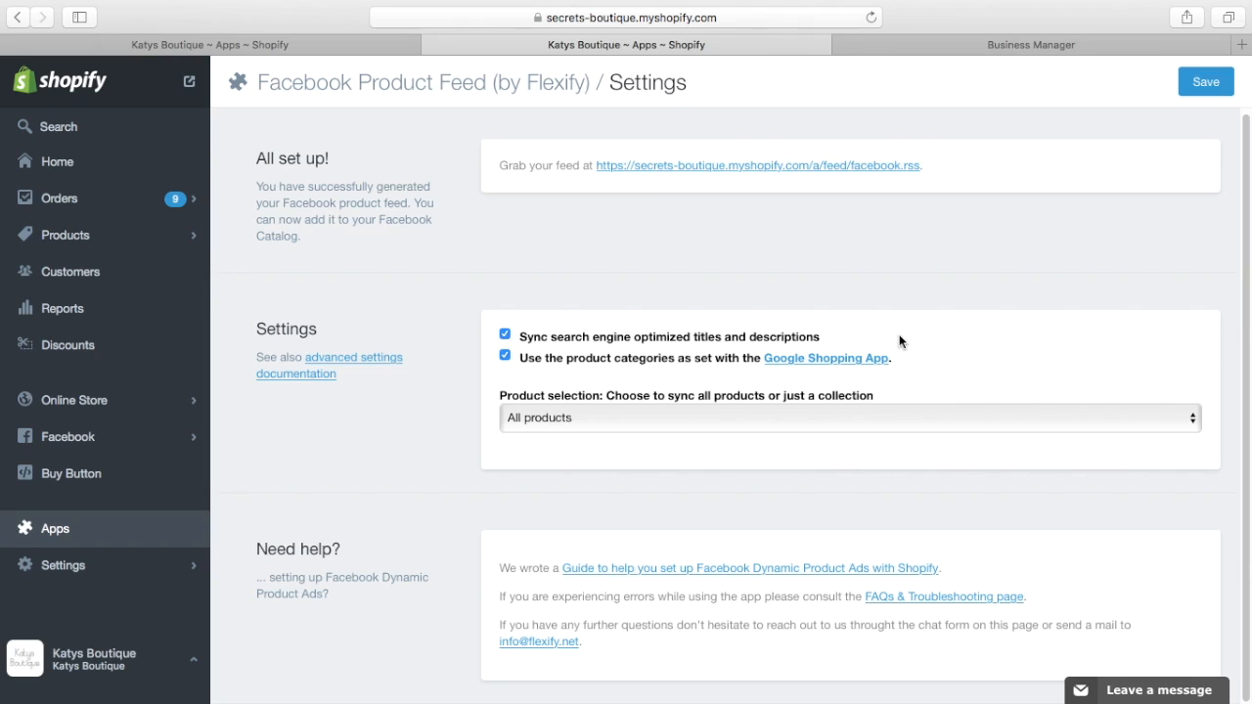
{"action": "mouse_move", "coordinate": [920, 341]}
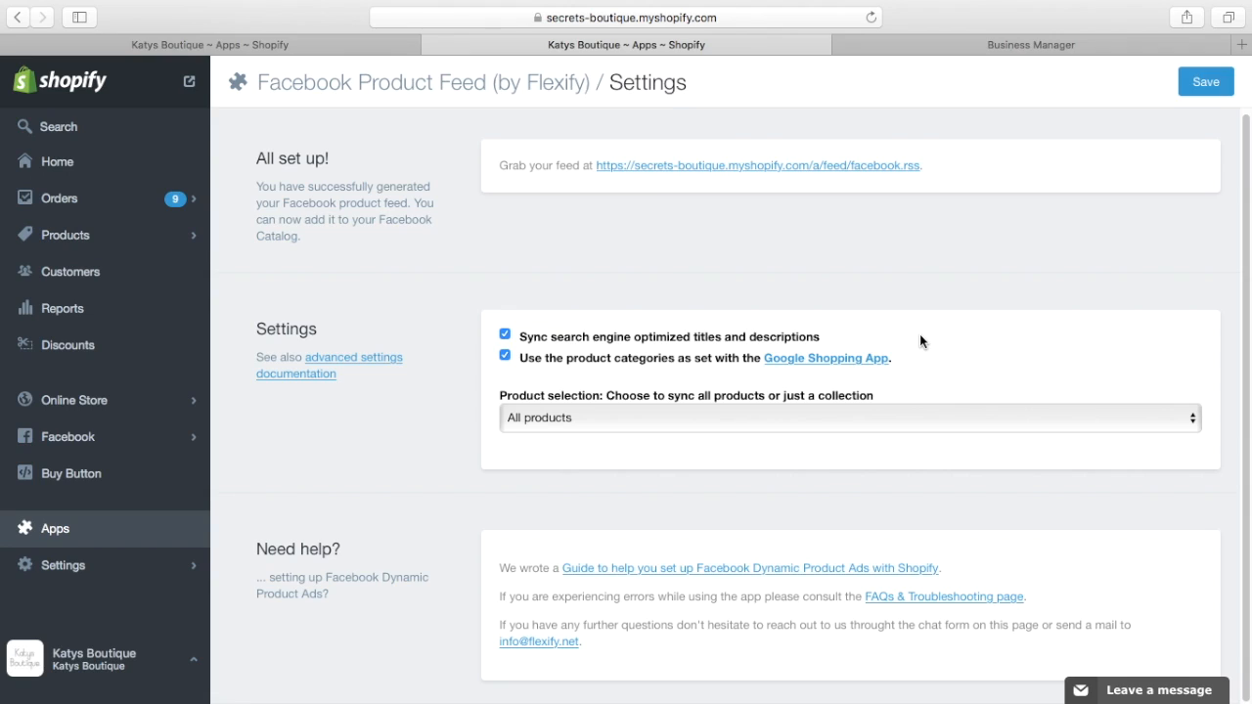
{"action": "mouse_move", "coordinate": [632, 409]}
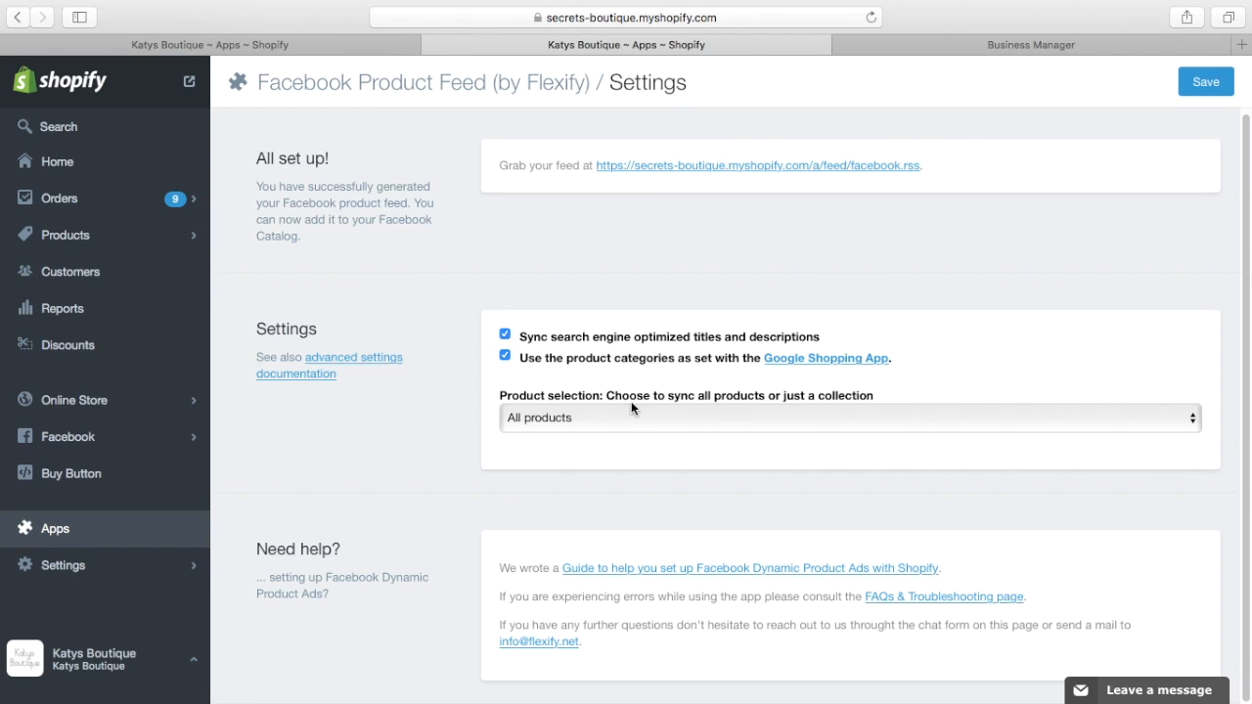
{"action": "mouse_move", "coordinate": [712, 376]}
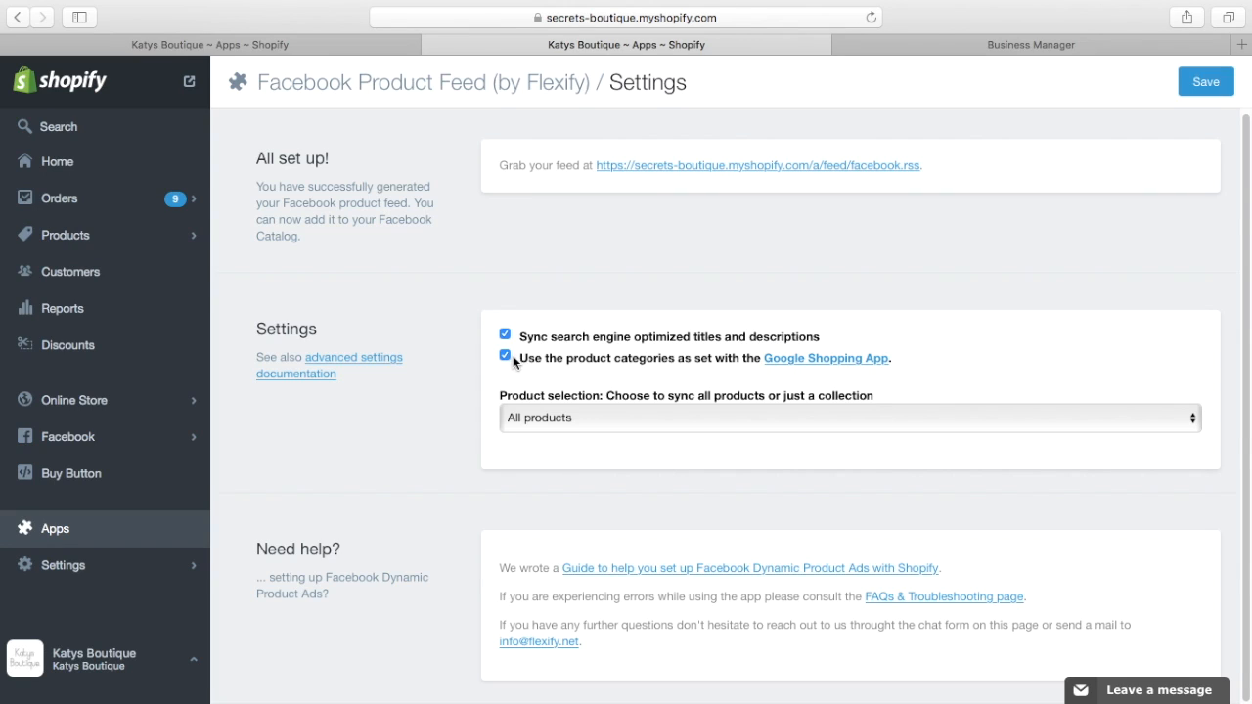
{"action": "mouse_move", "coordinate": [822, 375]}
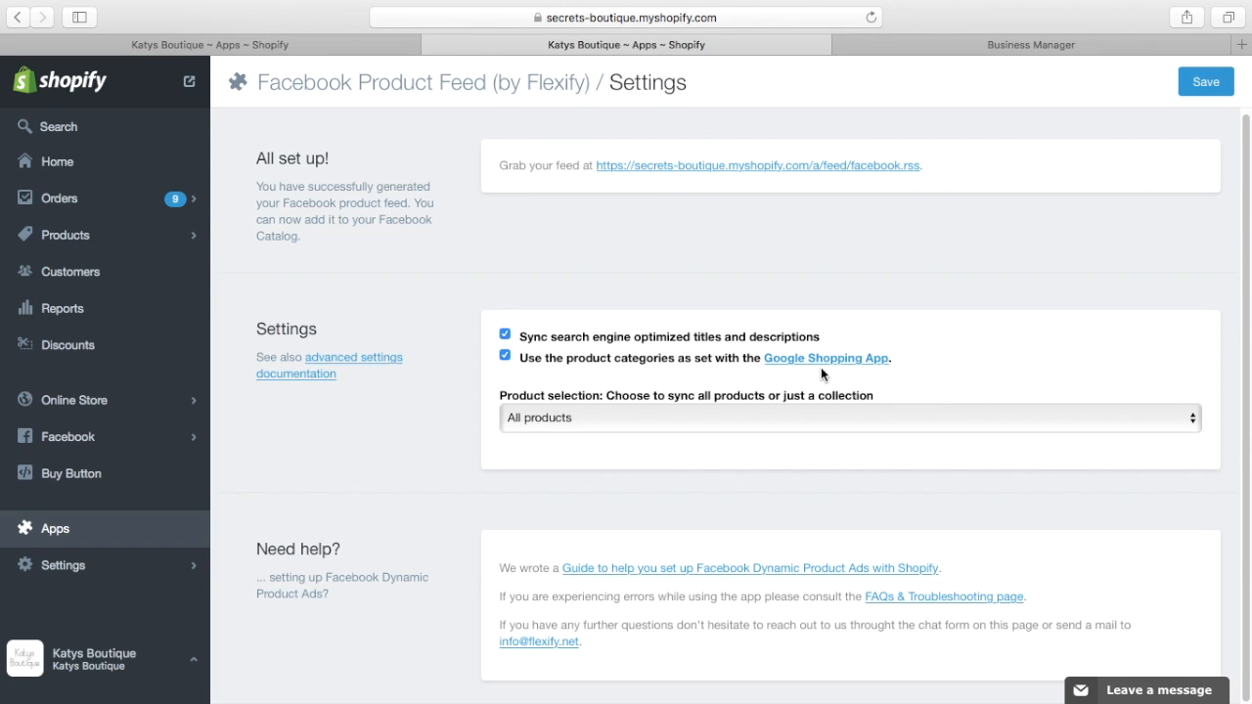
{"action": "mouse_move", "coordinate": [608, 383]}
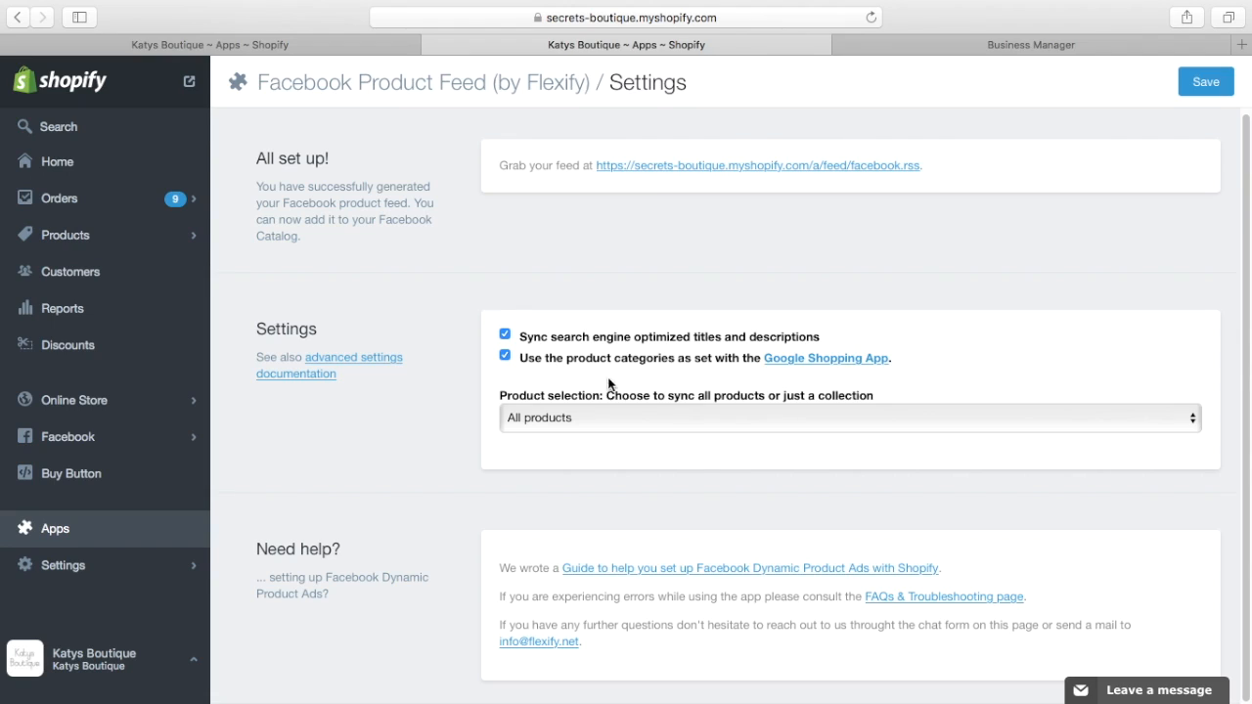
{"action": "mouse_move", "coordinate": [1244, 301]}
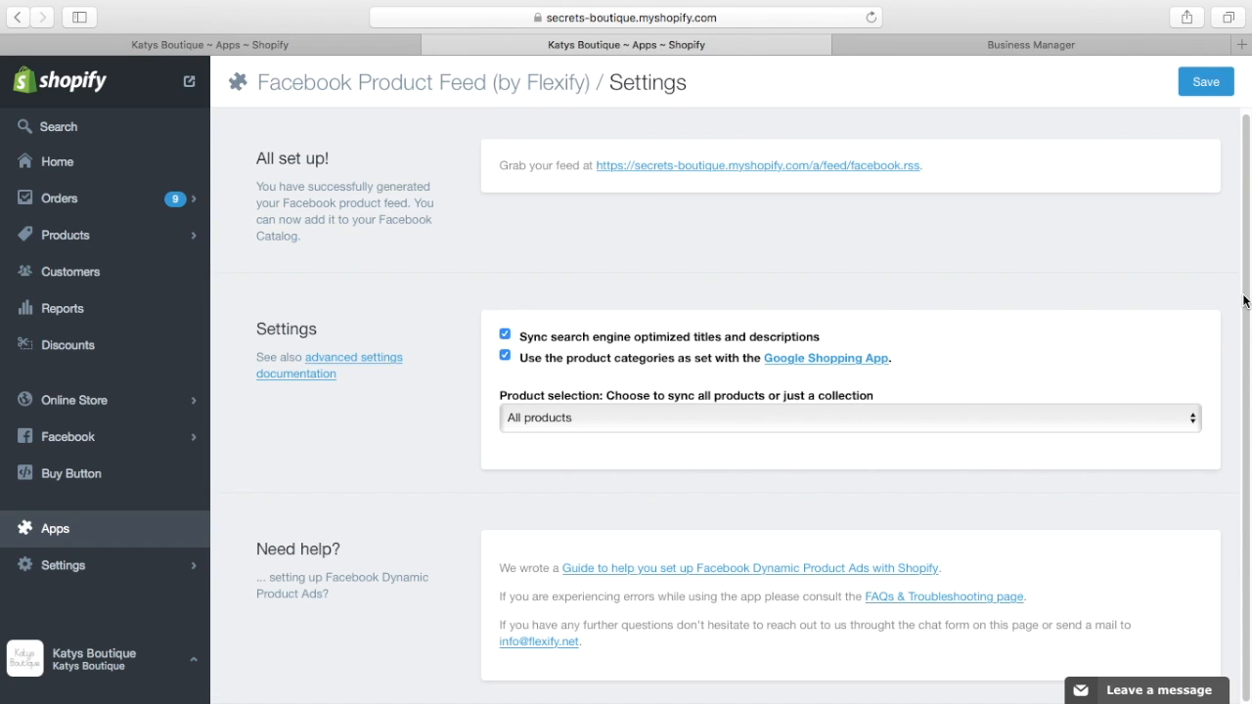
{"action": "mouse_move", "coordinate": [700, 434]}
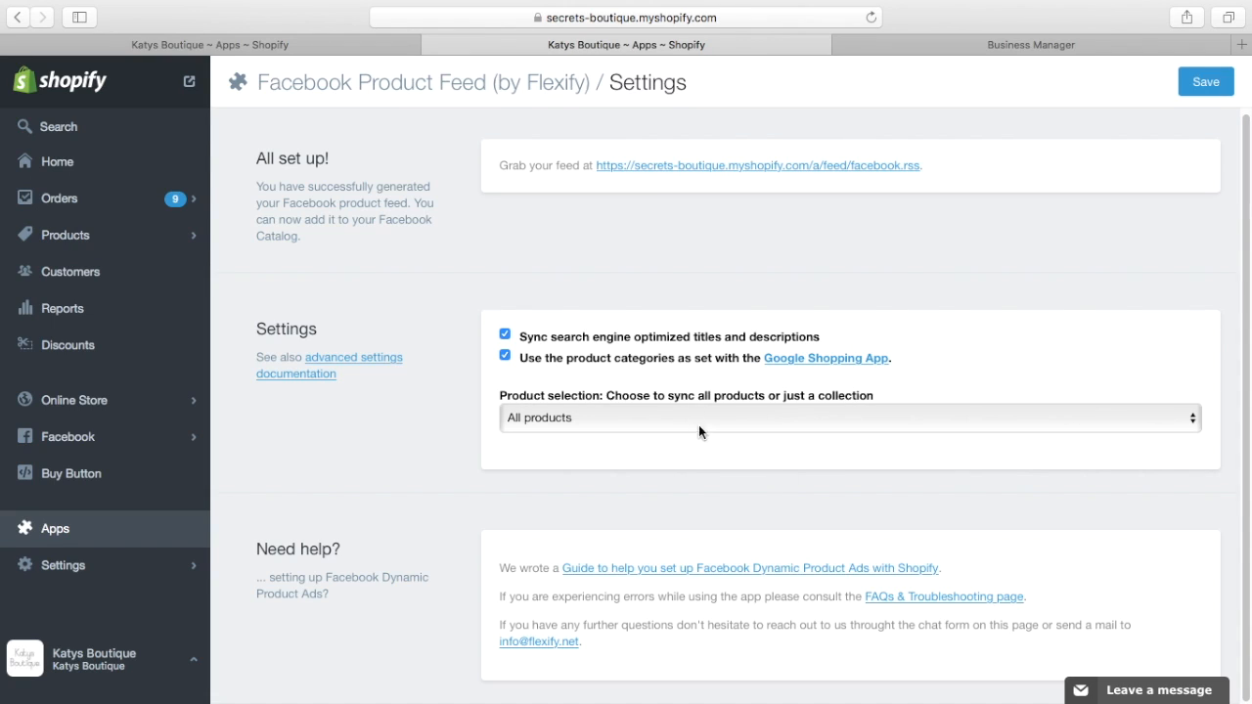
{"action": "mouse_move", "coordinate": [710, 440]}
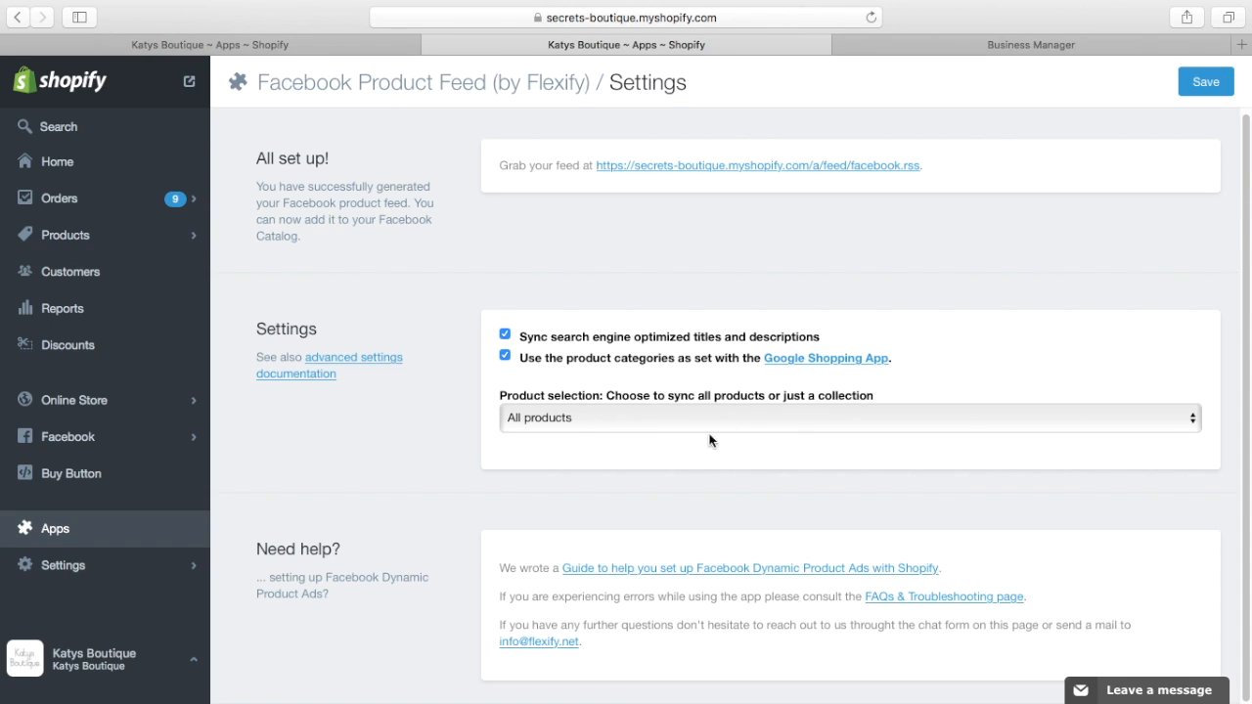
{"action": "mouse_move", "coordinate": [831, 446]}
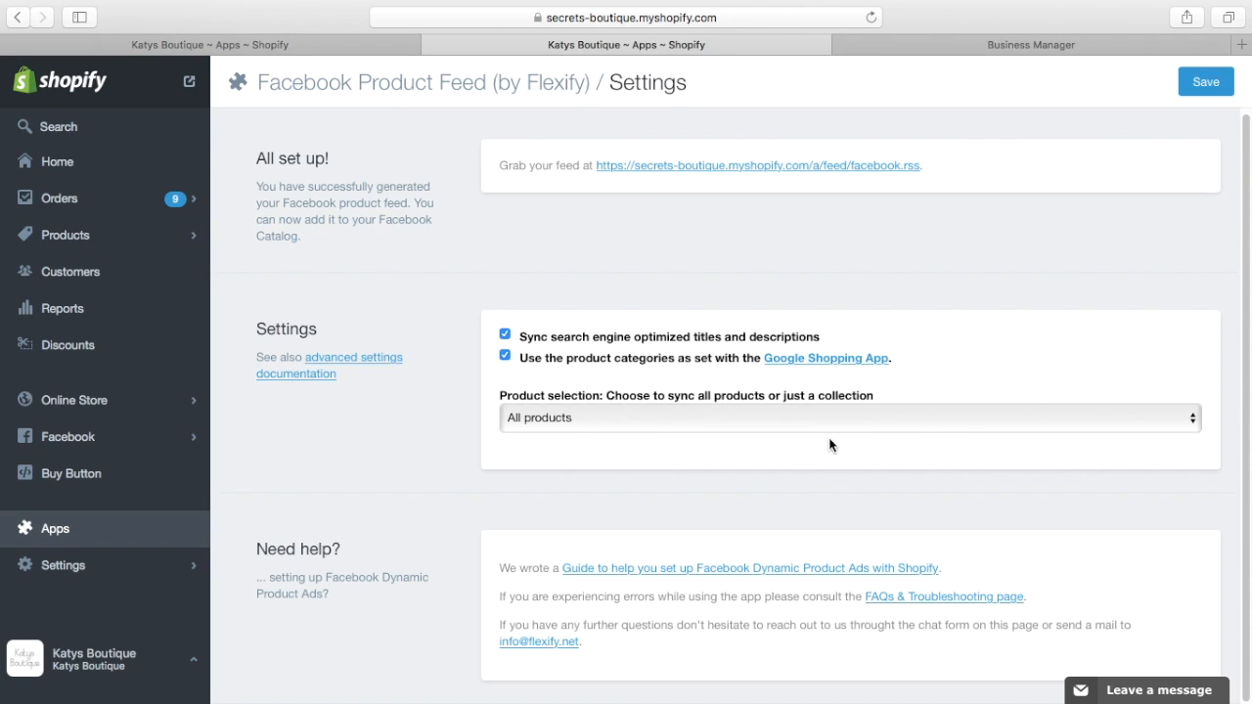
{"action": "mouse_move", "coordinate": [1203, 384]}
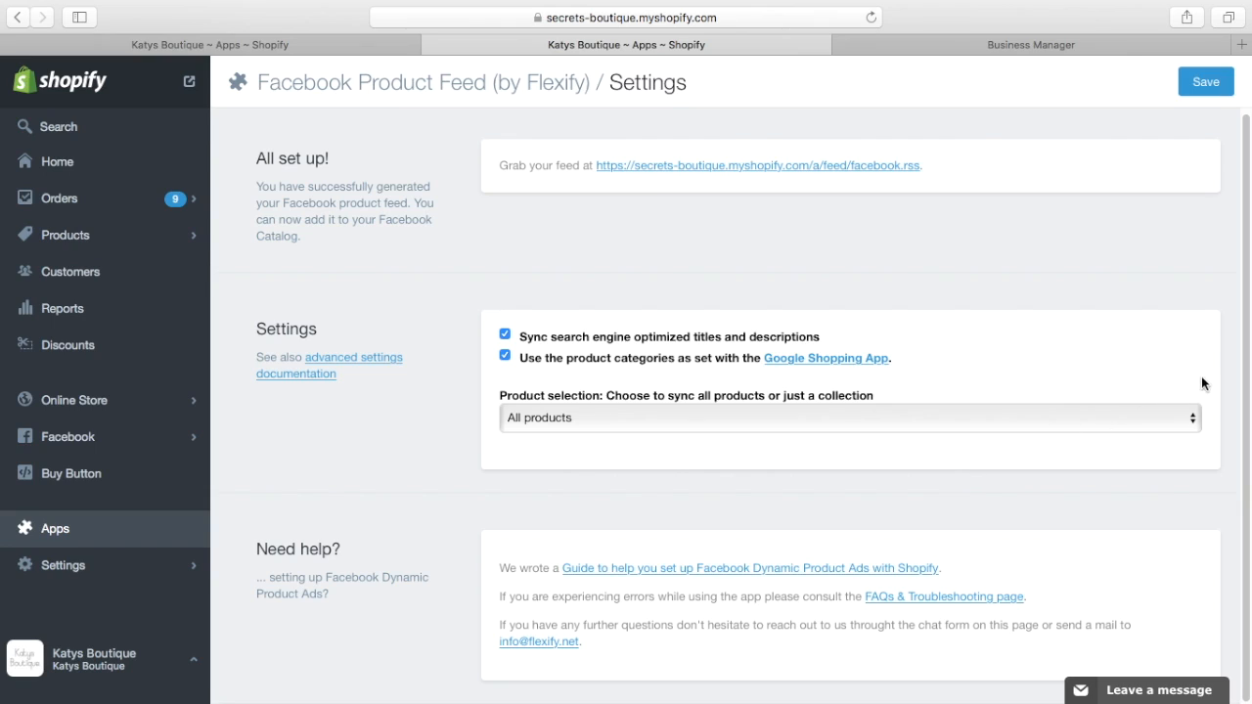
{"action": "mouse_move", "coordinate": [698, 305]}
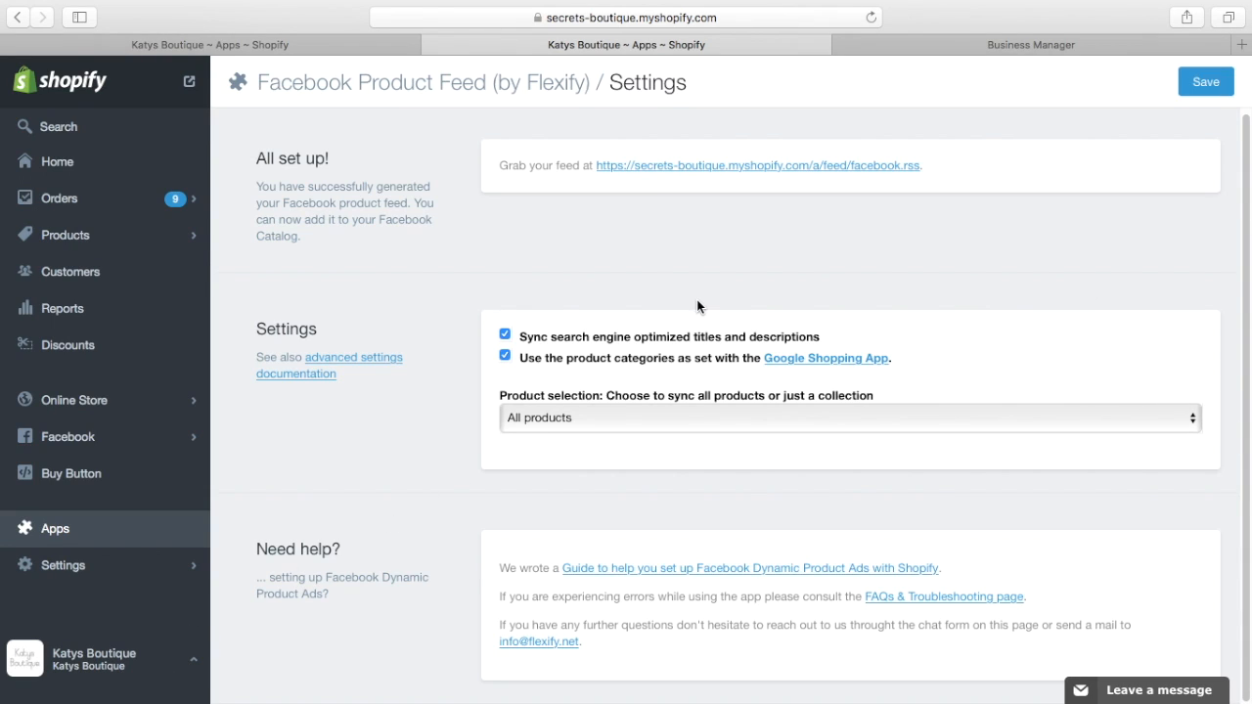
{"action": "mouse_move", "coordinate": [962, 70]}
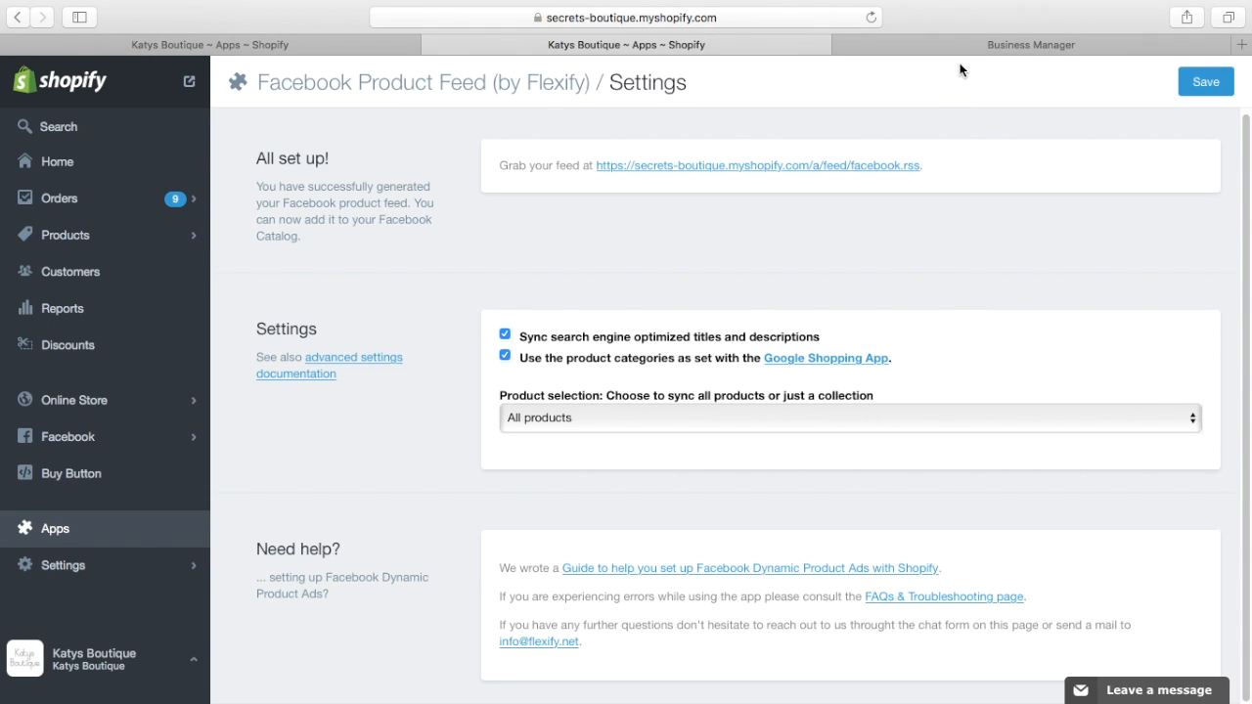
- View the Katys Boutique catalogue overview with 1,100 products and pixel event source warnings
{"action": "left_click", "coordinate": [1029, 43]}
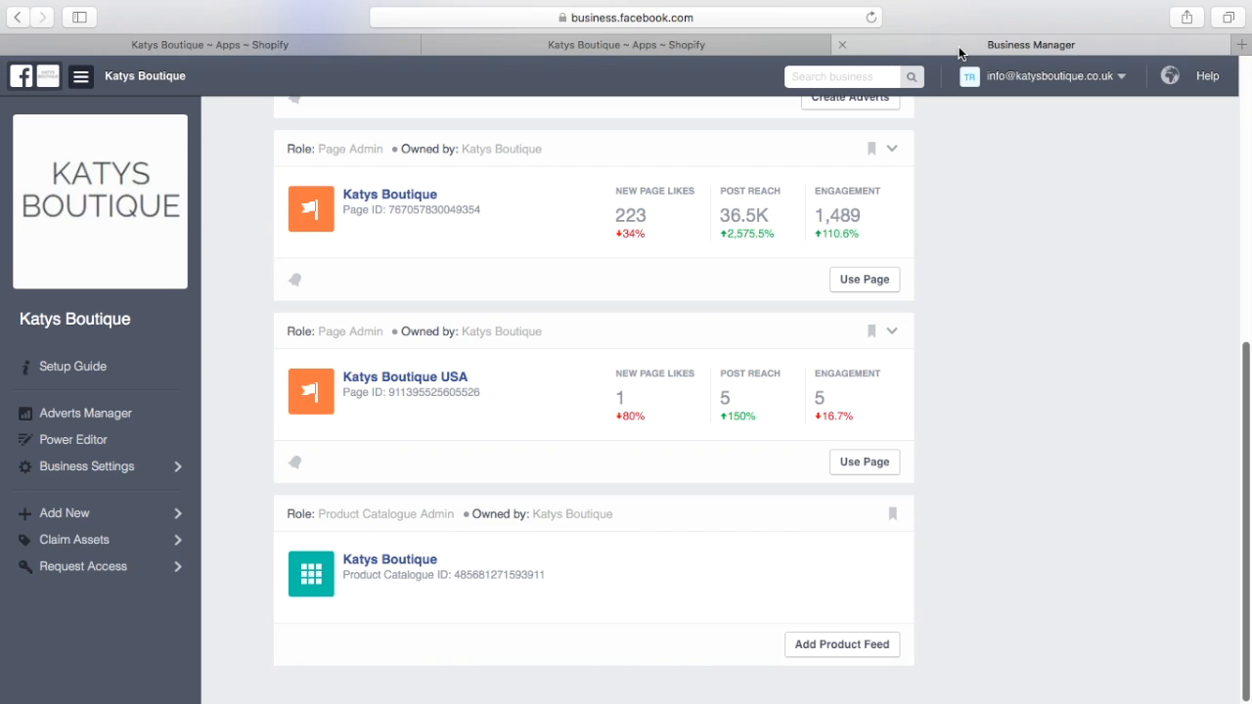
{"action": "mouse_move", "coordinate": [1027, 263]}
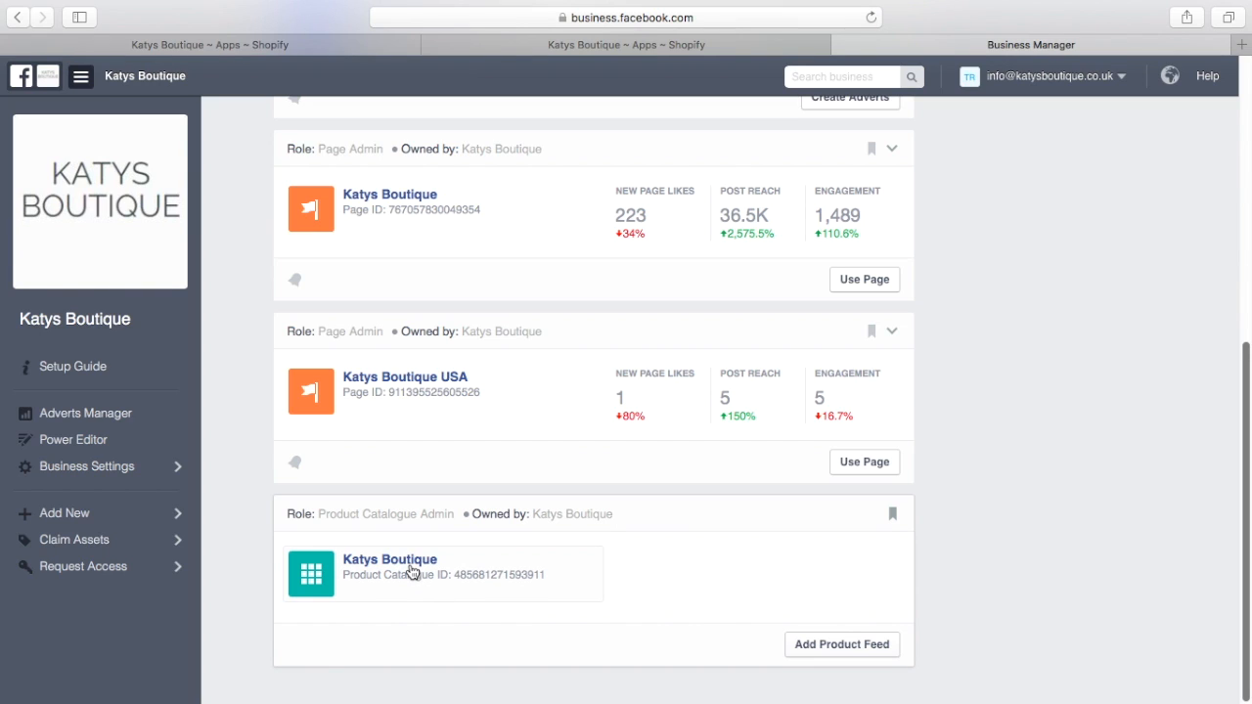
{"action": "left_click", "coordinate": [389, 559]}
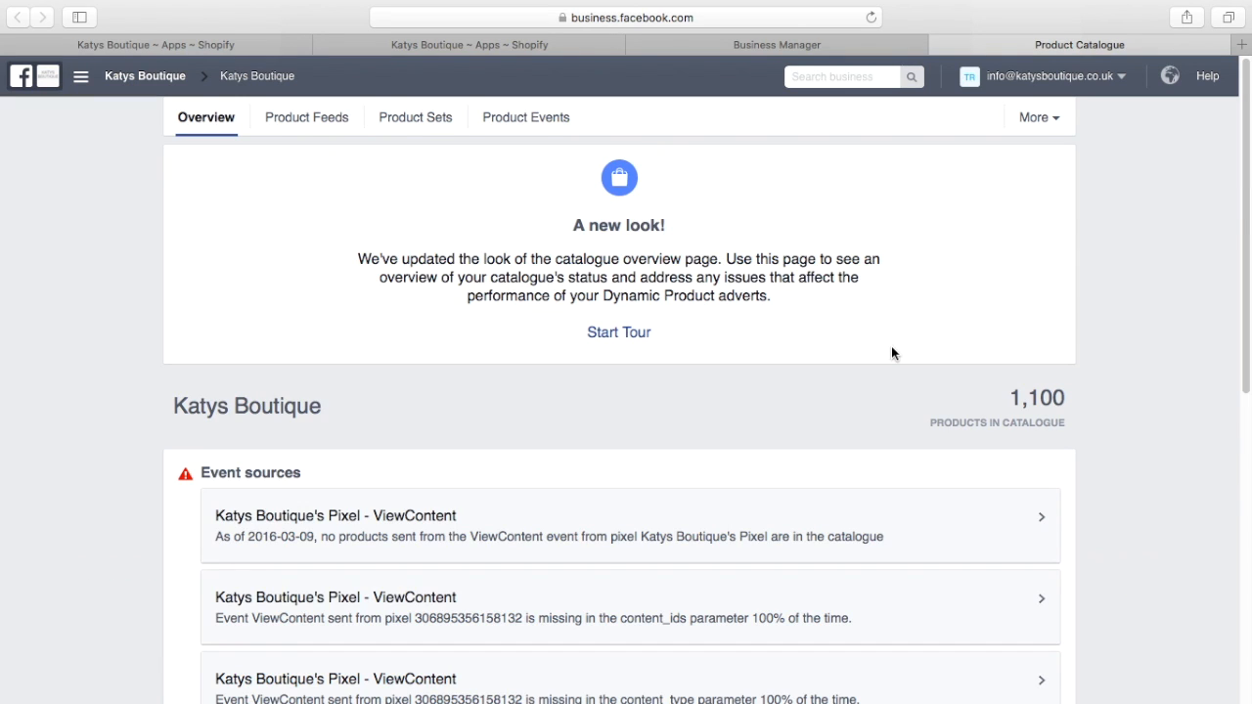
{"action": "scroll", "scroll_direction": "down", "scroll_amount": 3}
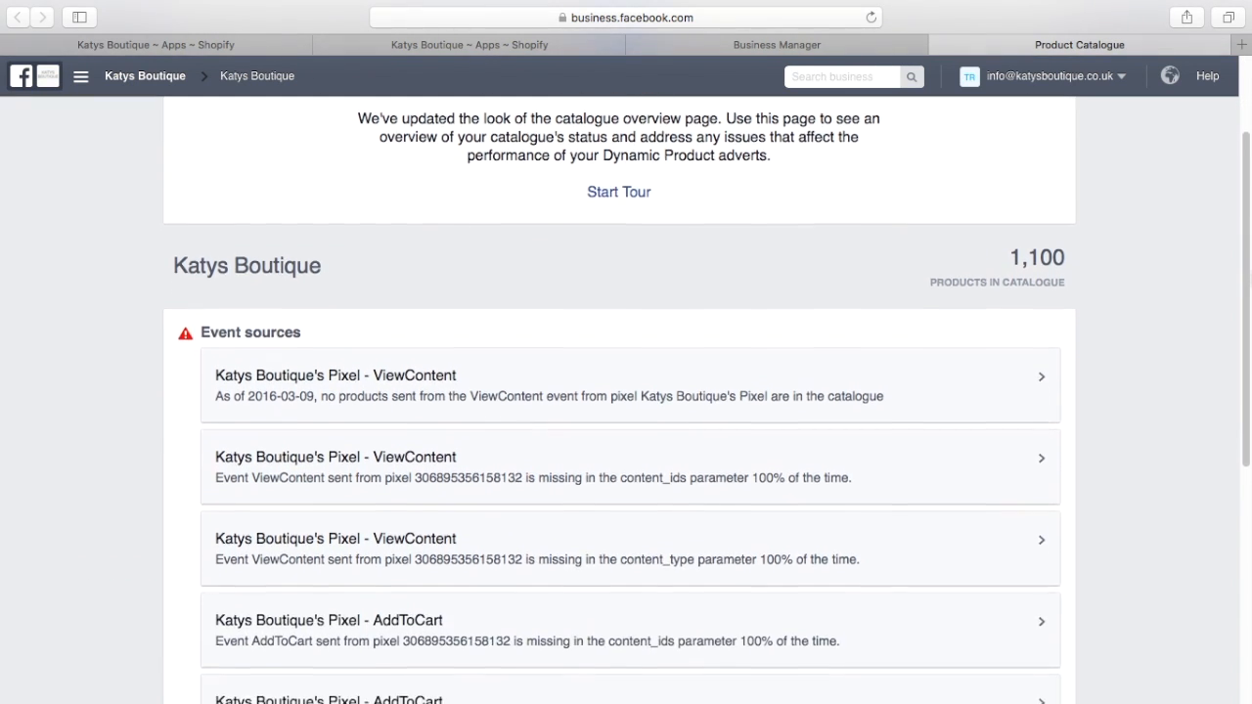
{"action": "scroll", "scroll_direction": "up", "scroll_amount": 3}
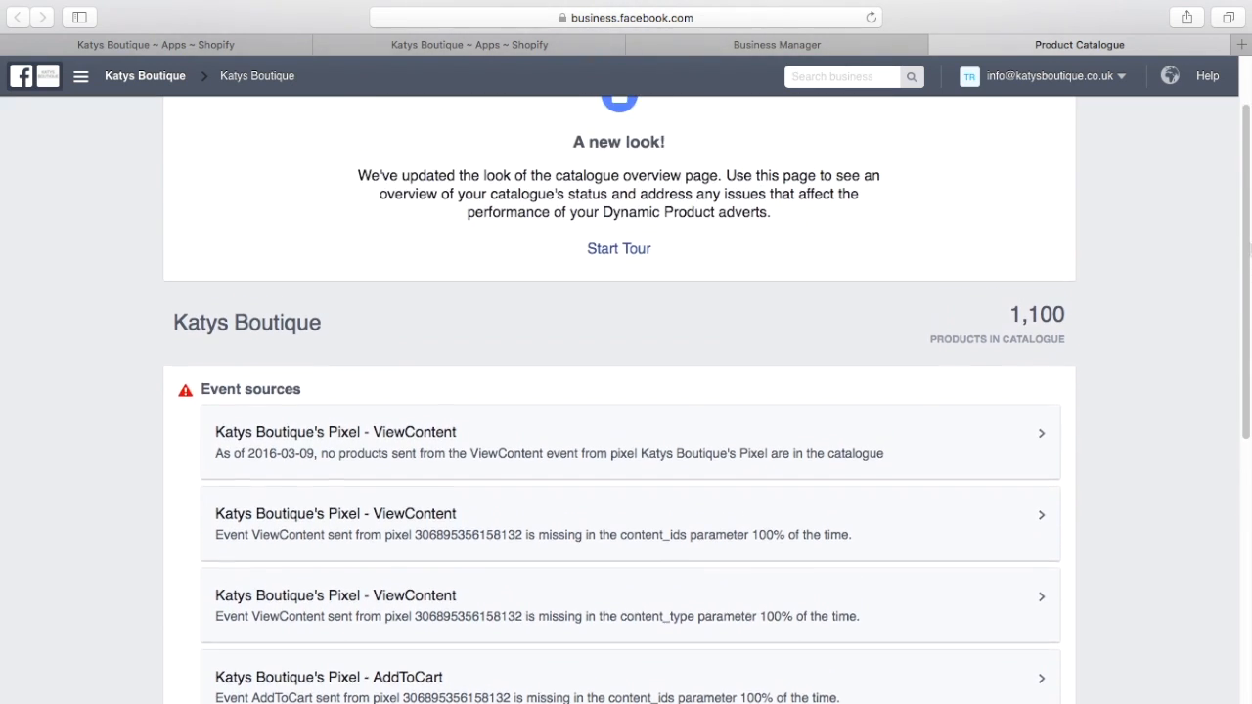
{"action": "scroll", "scroll_direction": "up", "scroll_amount": 3}
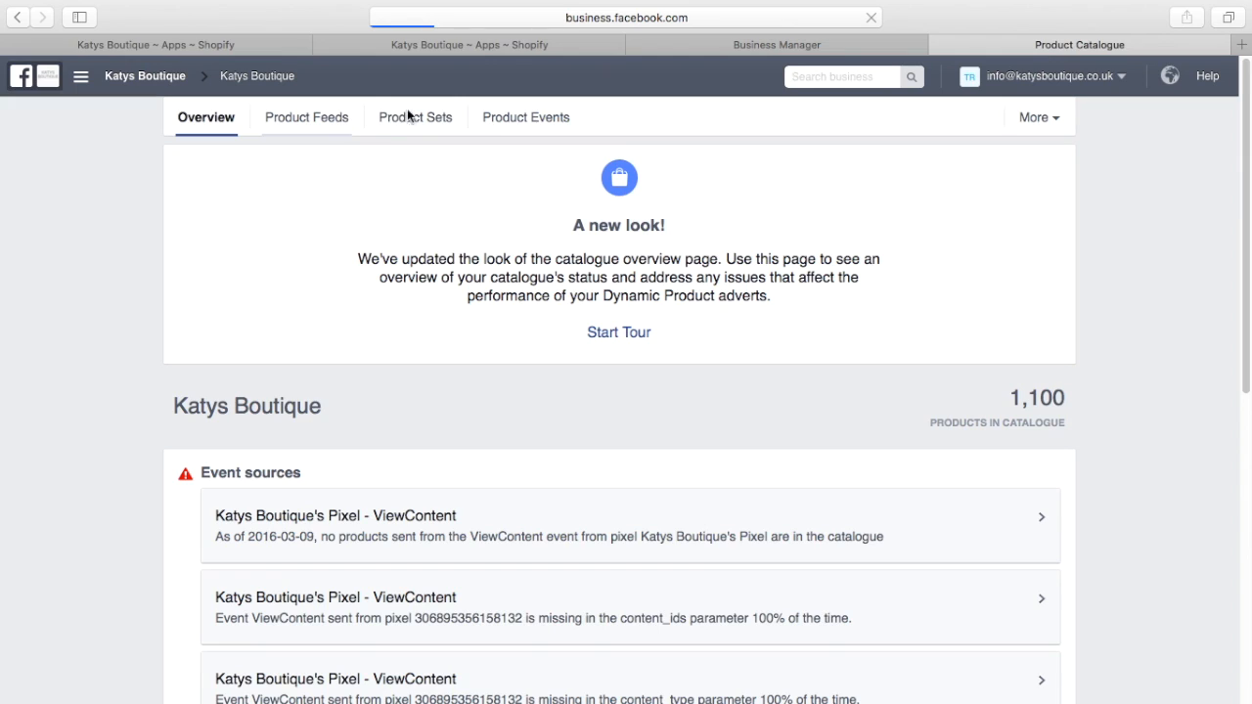
- View Katys Feed settings: GBP currency, daily schedule from the Shopify feed link, re-upload options
{"action": "left_click", "coordinate": [305, 118]}
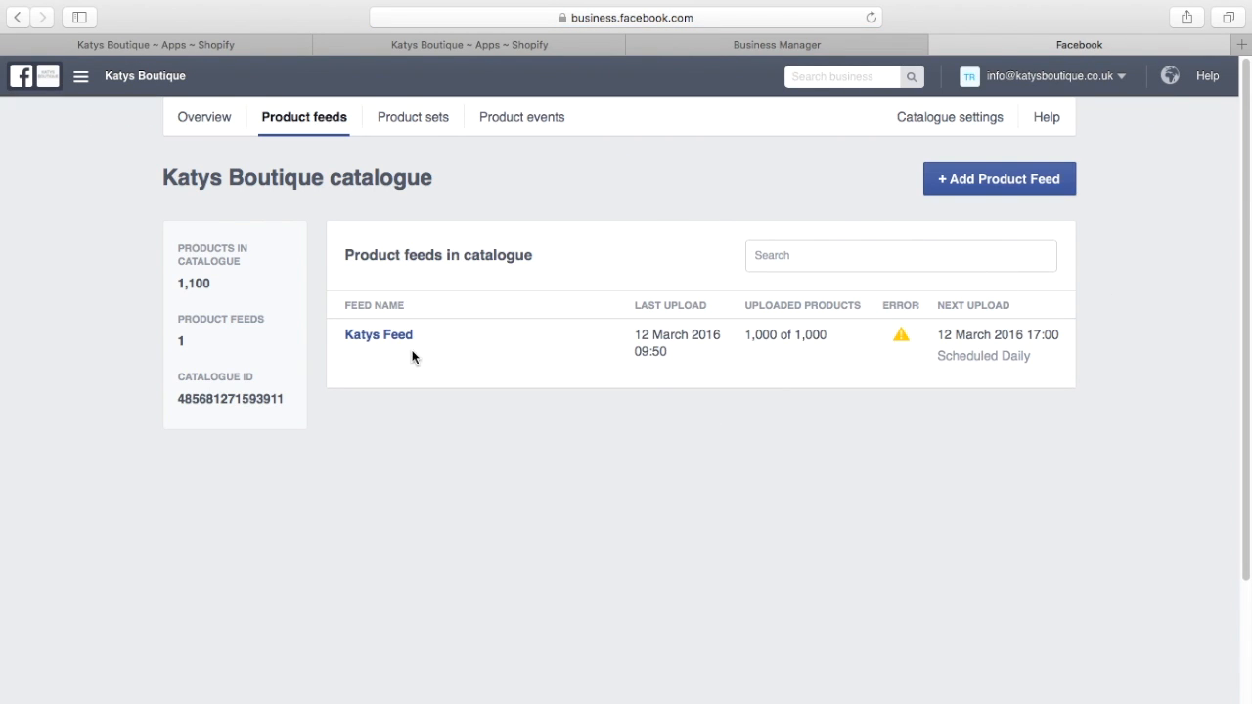
{"action": "left_click", "coordinate": [380, 335]}
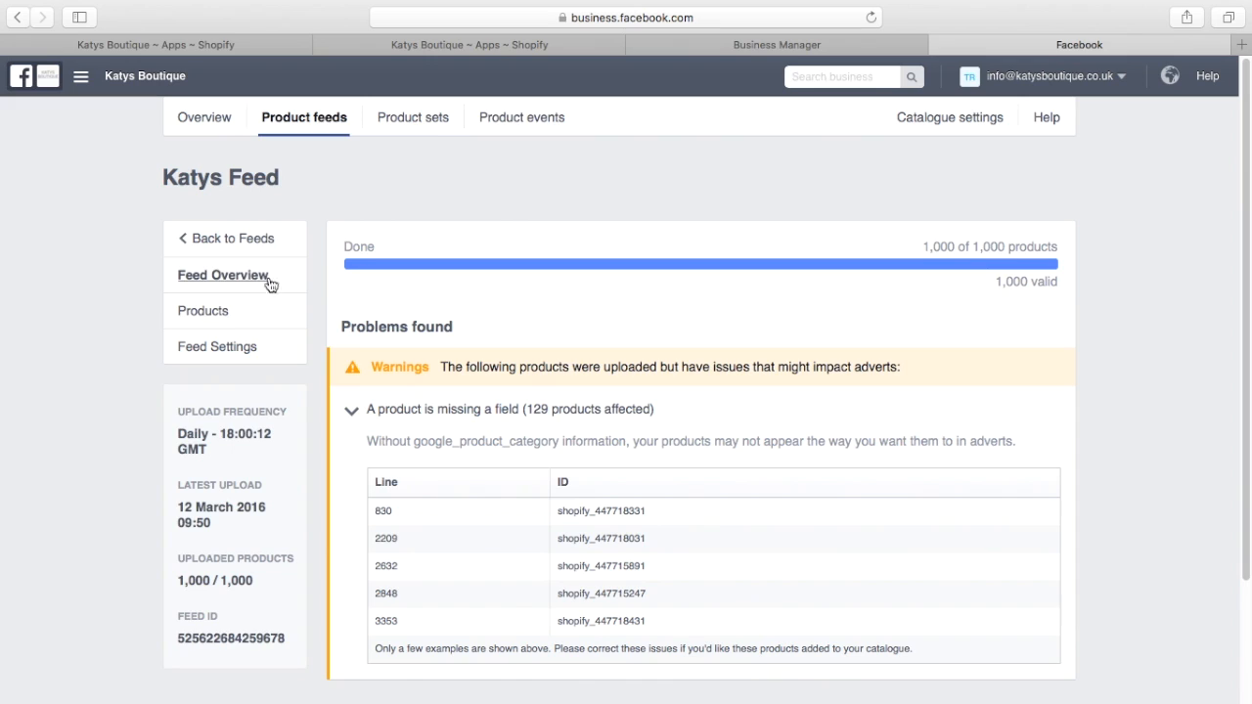
{"action": "left_click", "coordinate": [217, 346]}
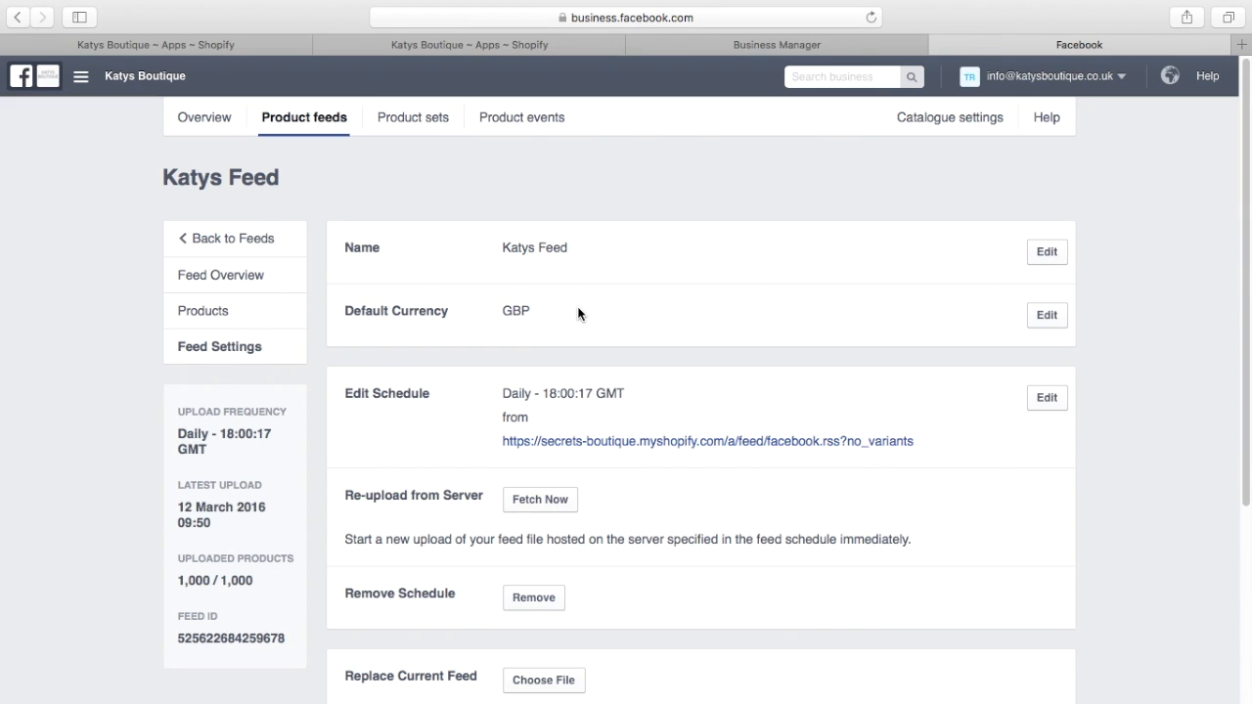
{"action": "mouse_move", "coordinate": [560, 247]}
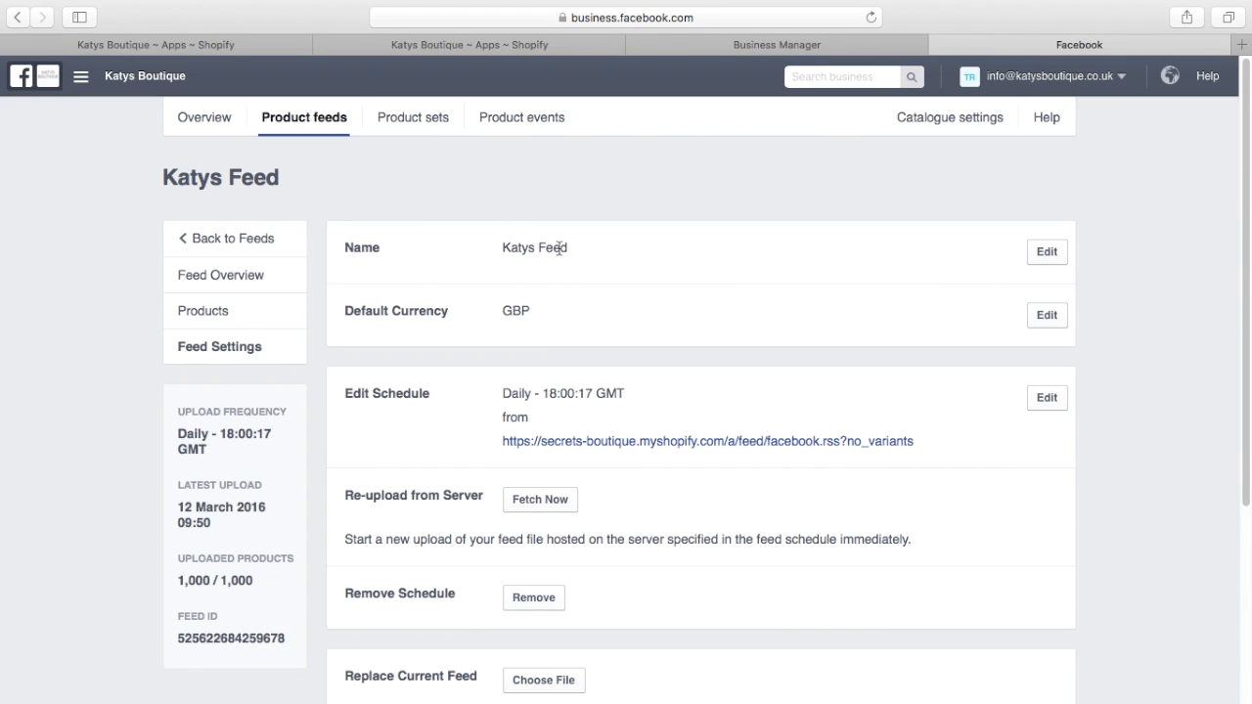
{"action": "mouse_move", "coordinate": [419, 313]}
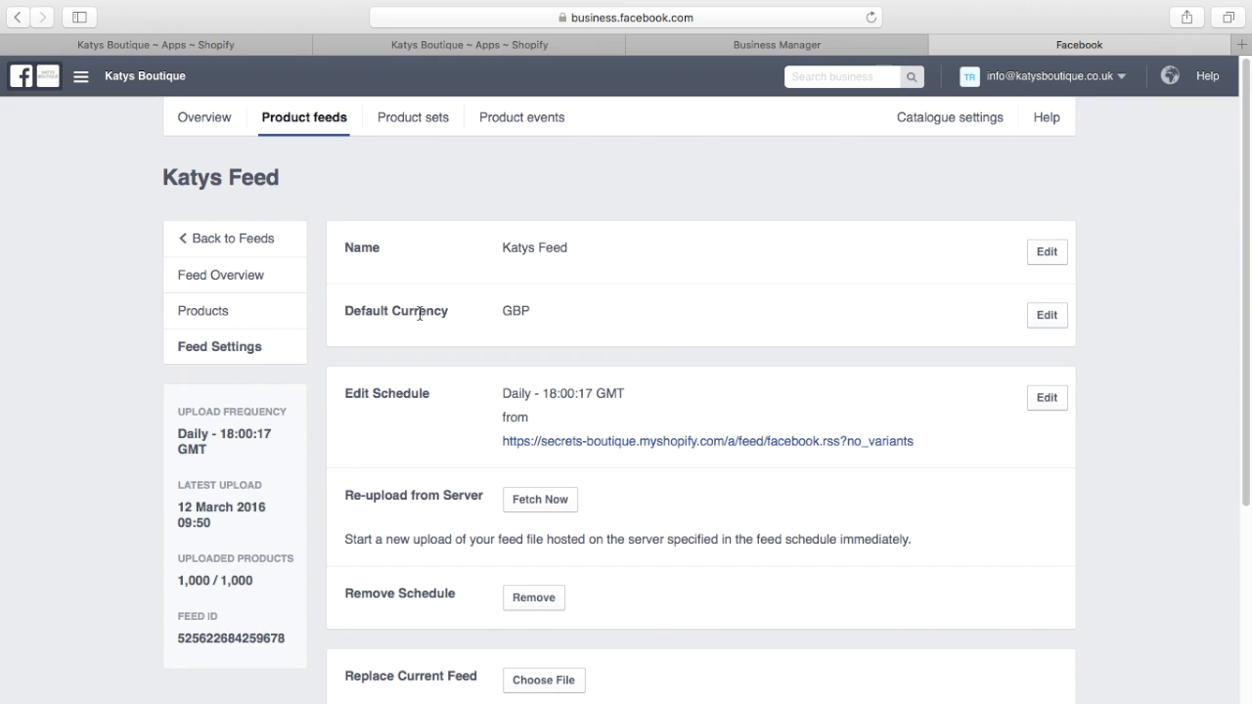
{"action": "mouse_move", "coordinate": [418, 311]}
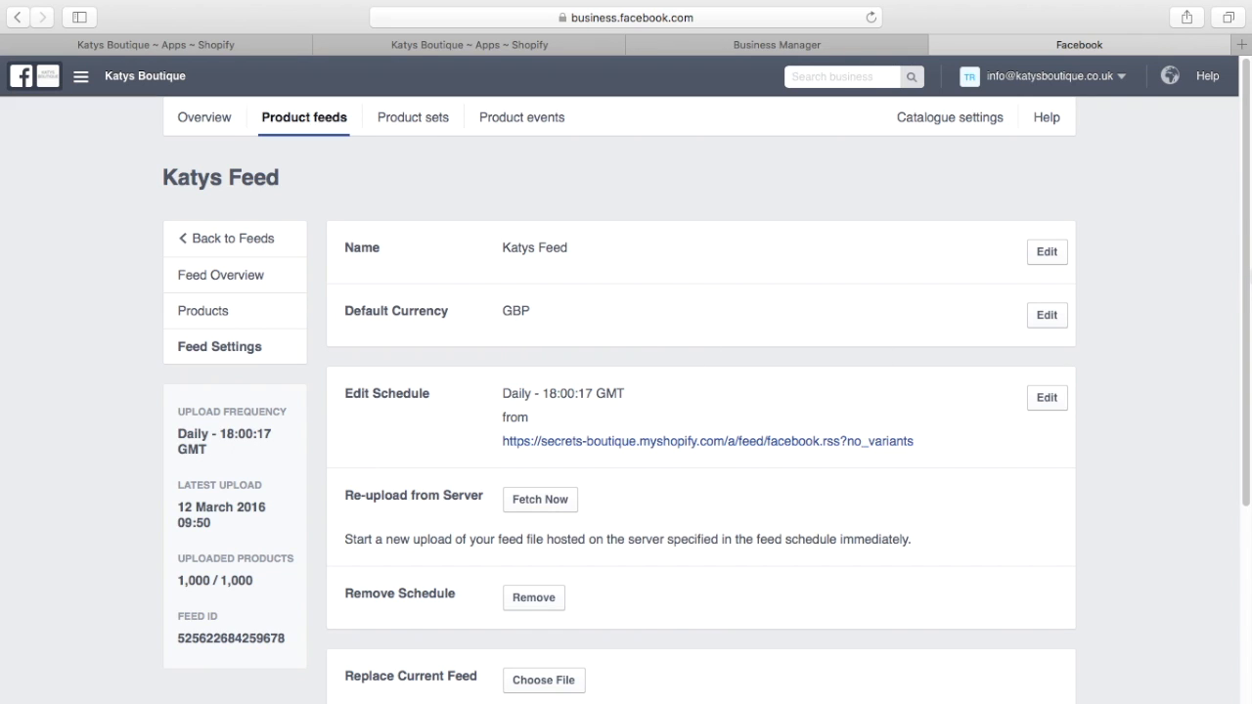
{"action": "scroll", "scroll_direction": "down", "scroll_amount": 3}
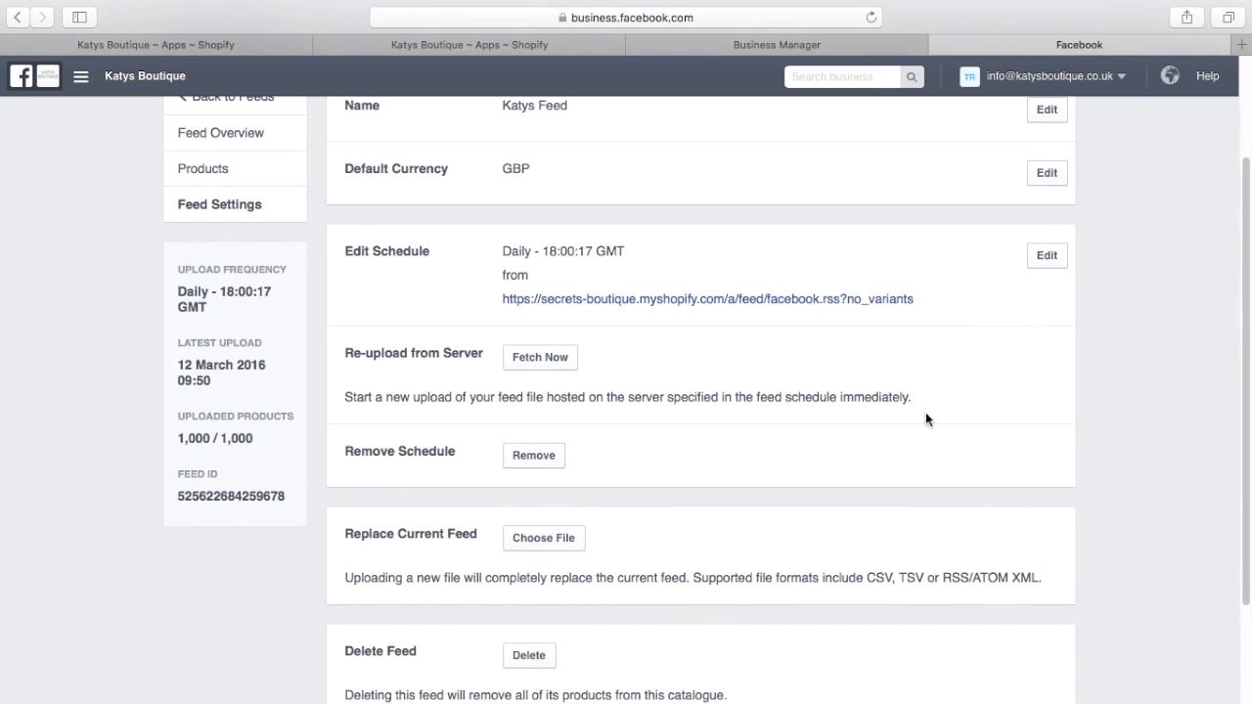
{"action": "mouse_move", "coordinate": [735, 317]}
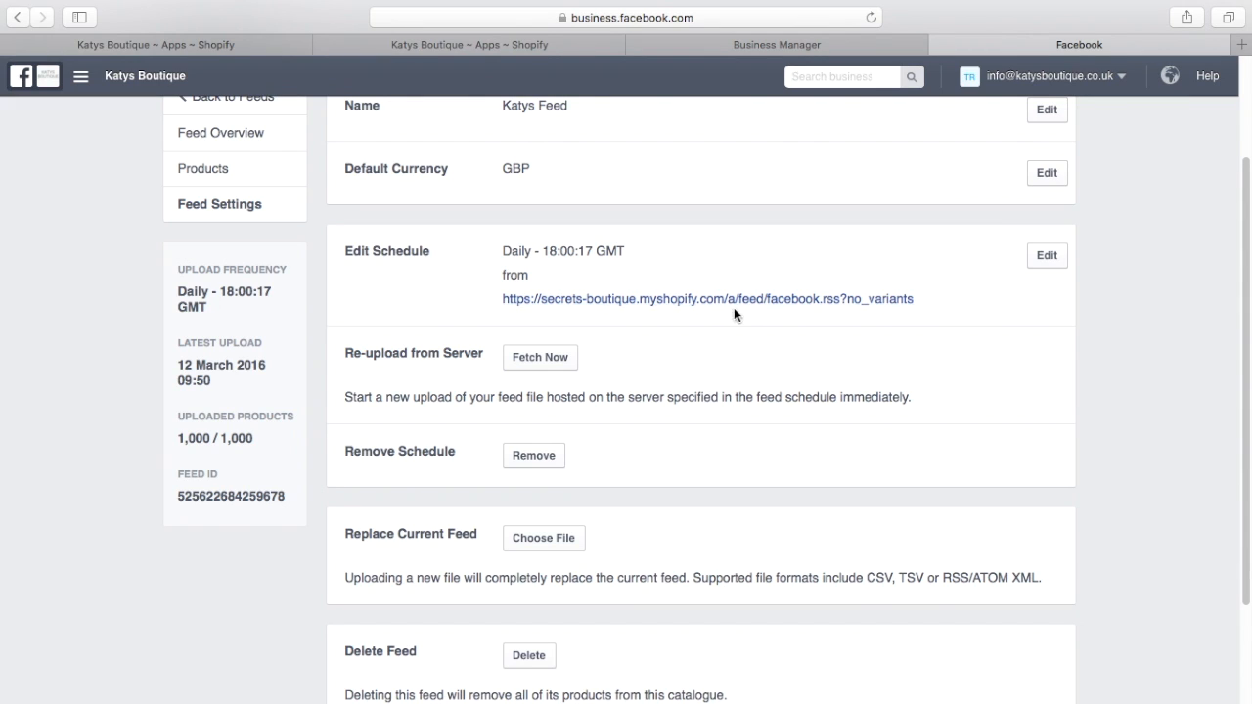
- Select the 'Grab your feed at' address in the Shopify Facebook Product Feed app
{"action": "left_click", "coordinate": [469, 43]}
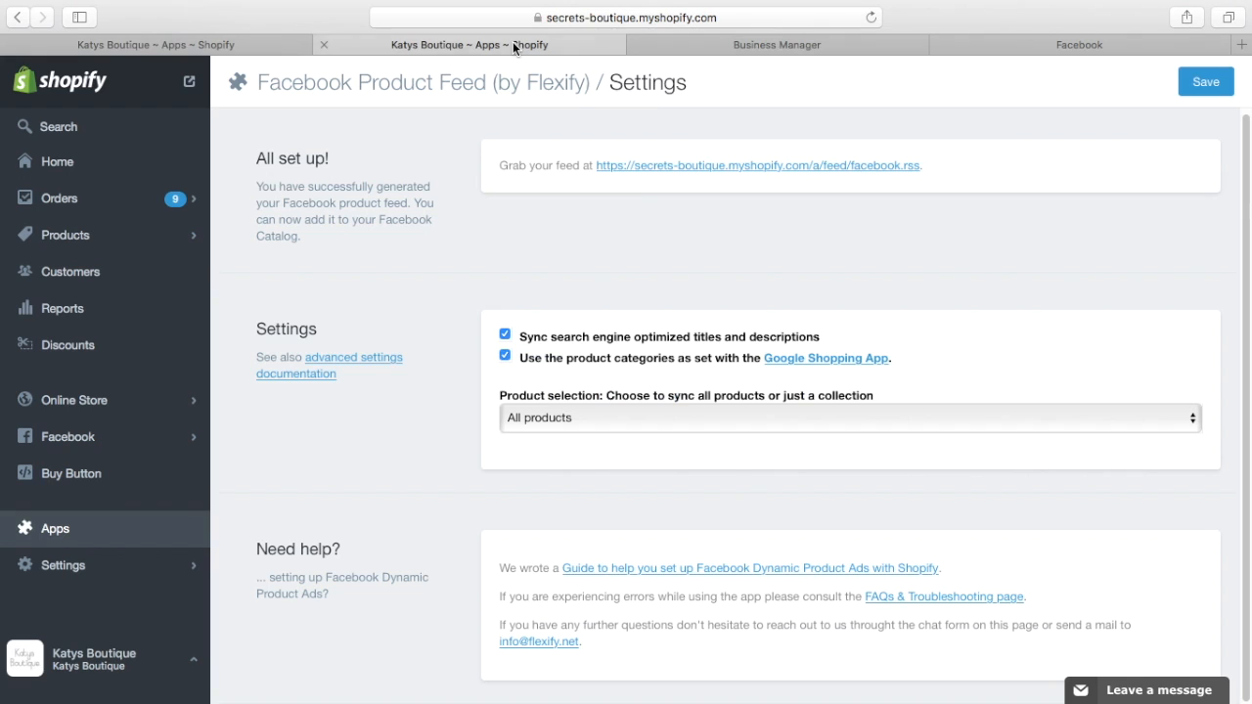
{"action": "mouse_move", "coordinate": [501, 174]}
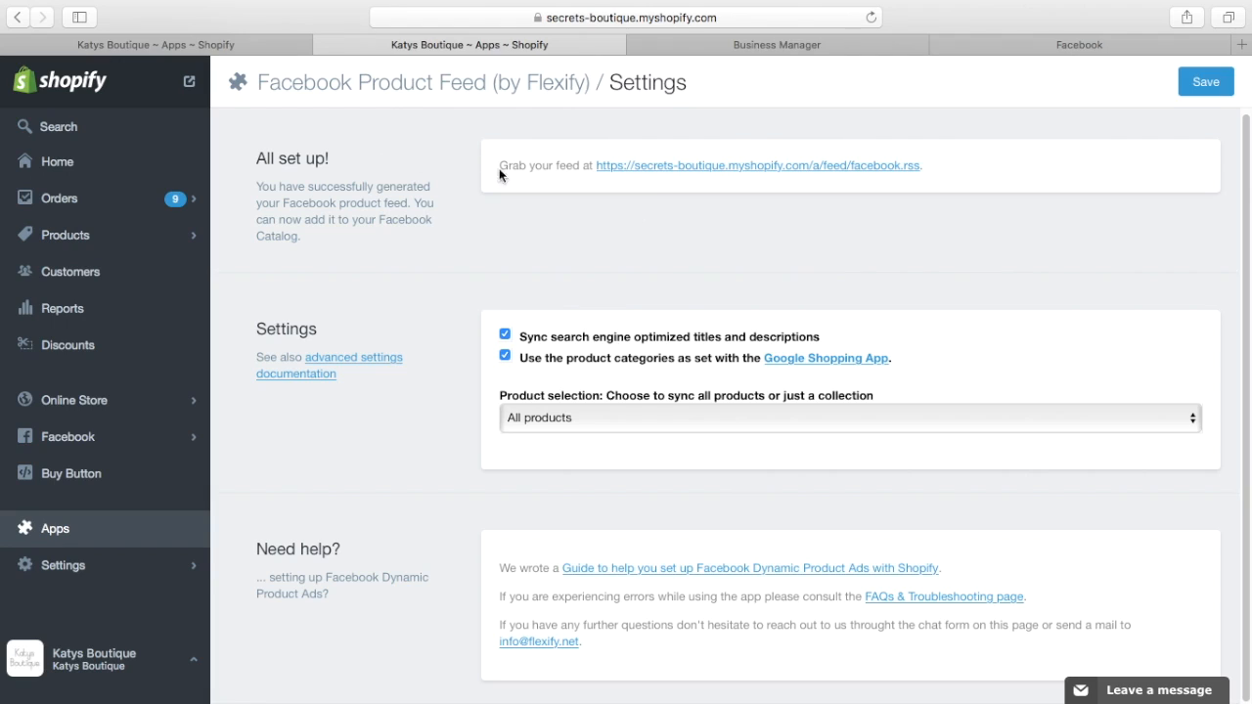
{"action": "mouse_move", "coordinate": [662, 176]}
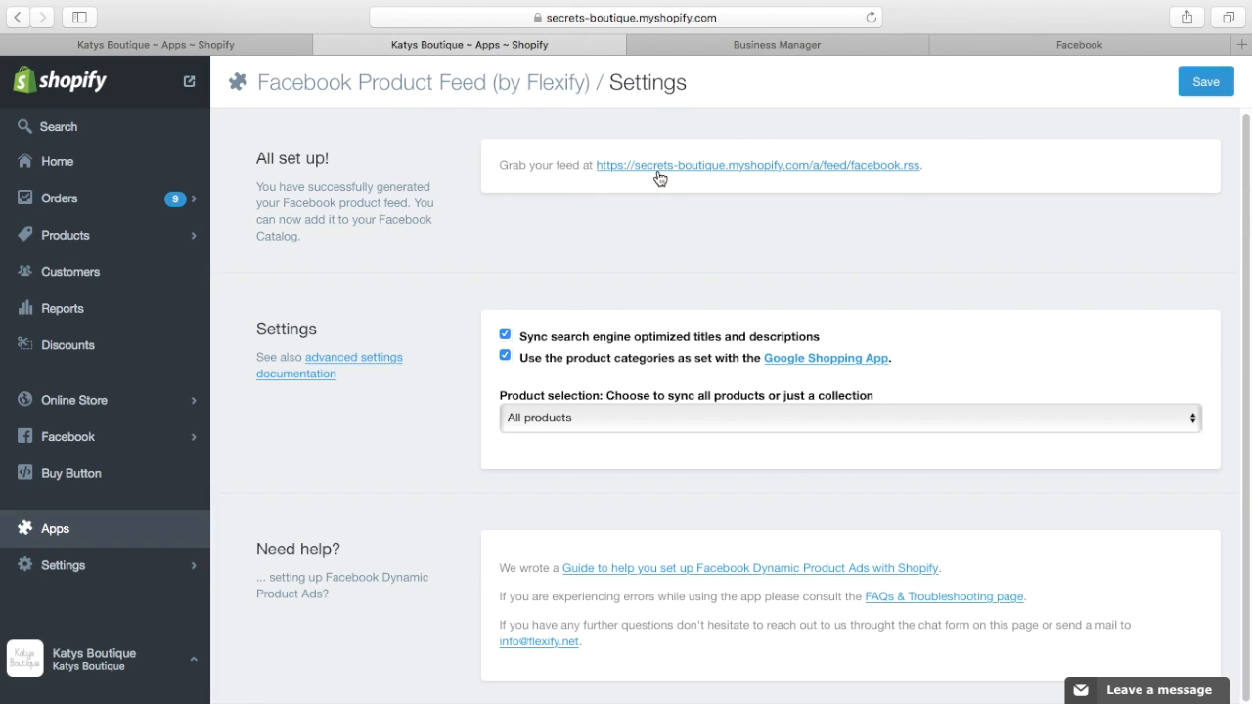
{"action": "mouse_move", "coordinate": [935, 176]}
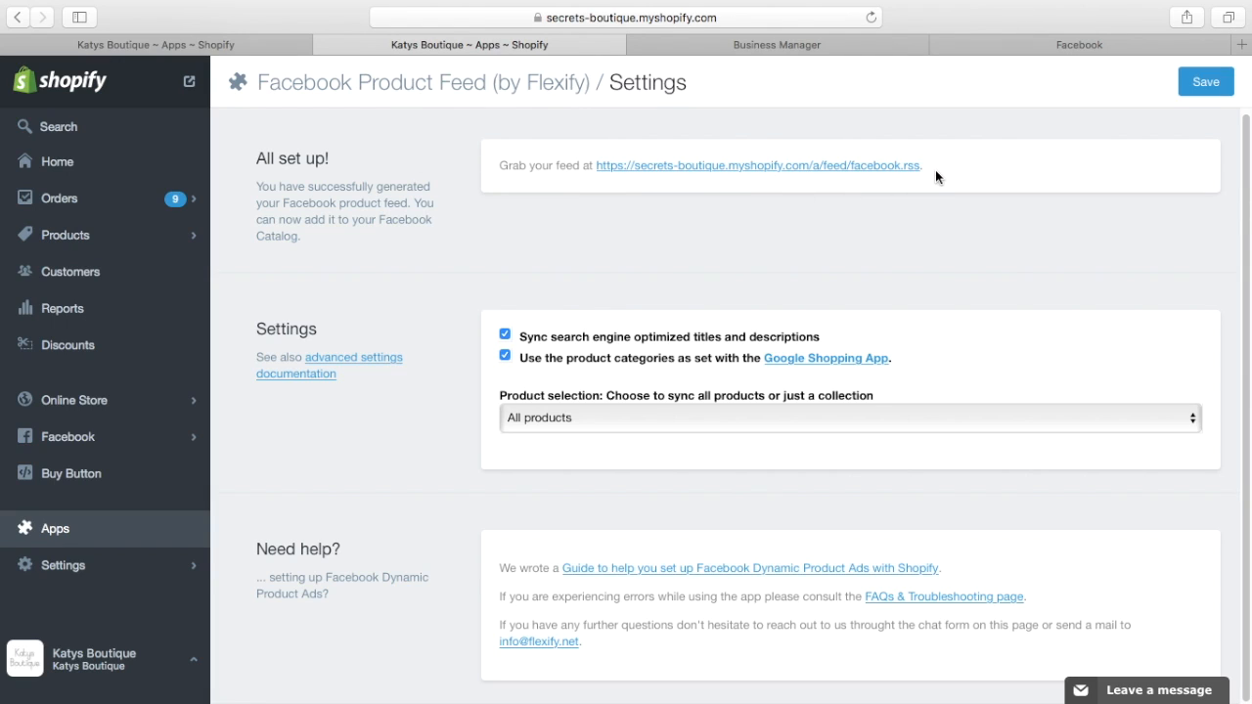
{"action": "mouse_move", "coordinate": [921, 169]}
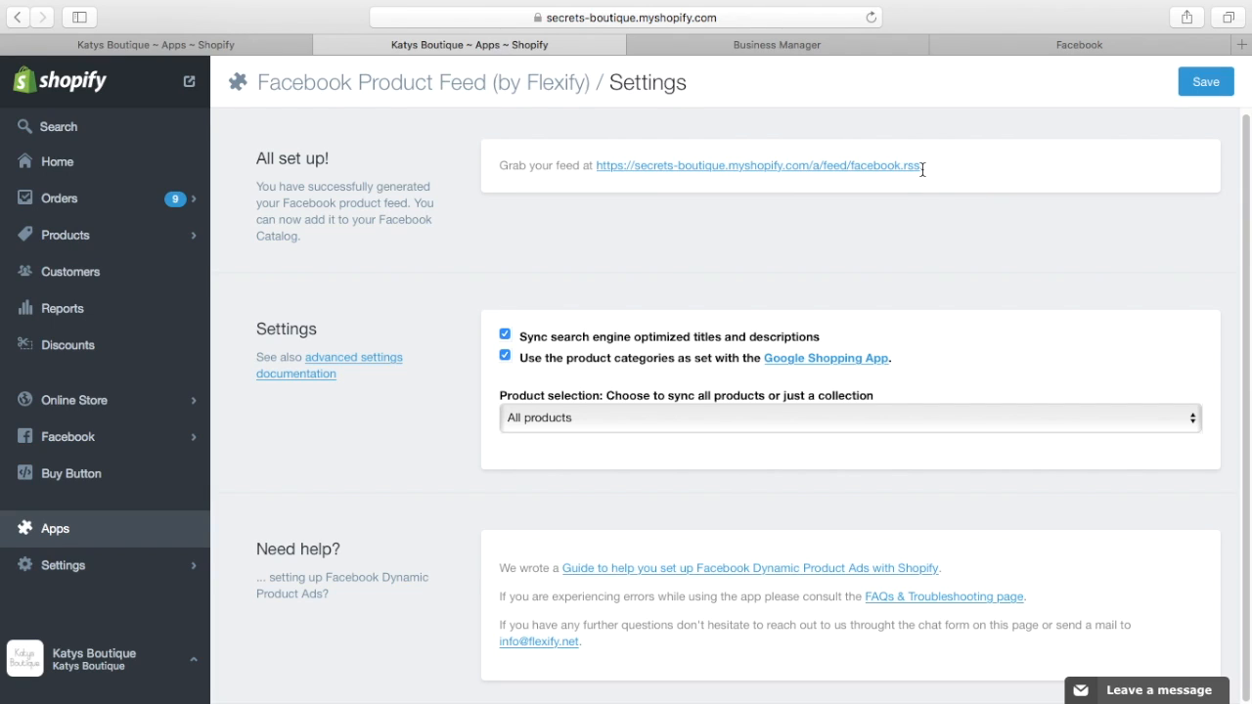
{"action": "double_click", "coordinate": [755, 164]}
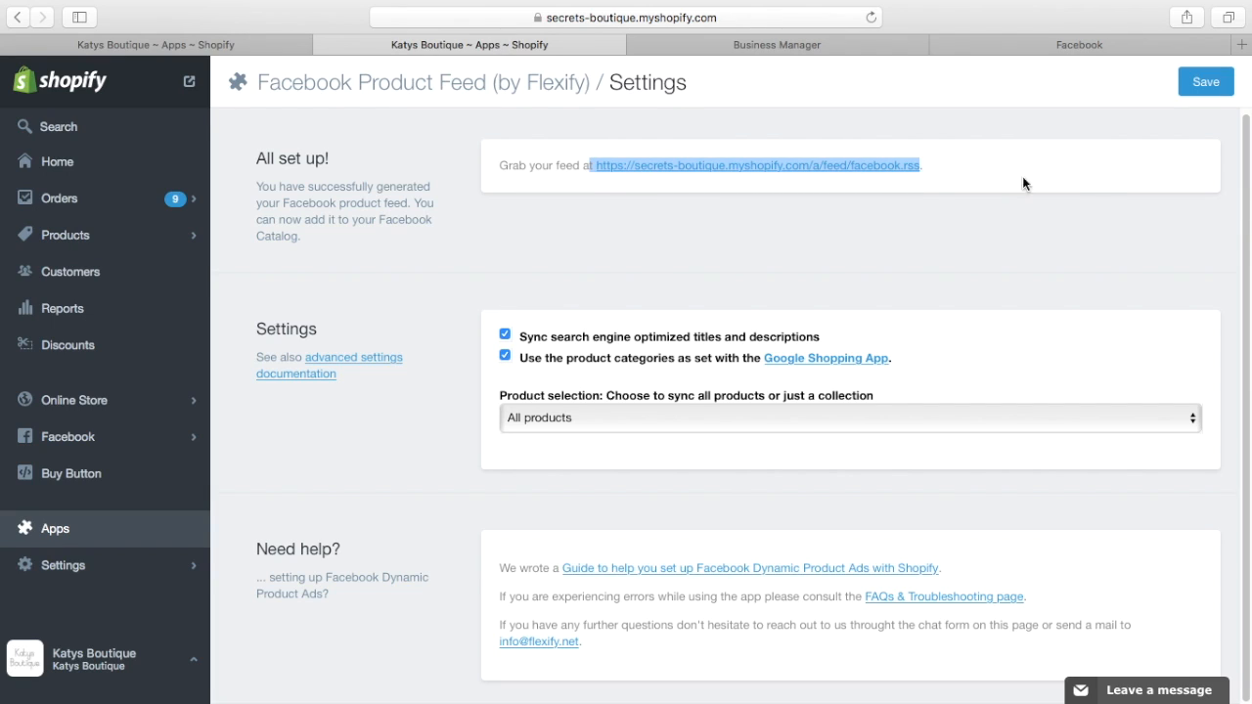
{"action": "left_click", "coordinate": [774, 43]}
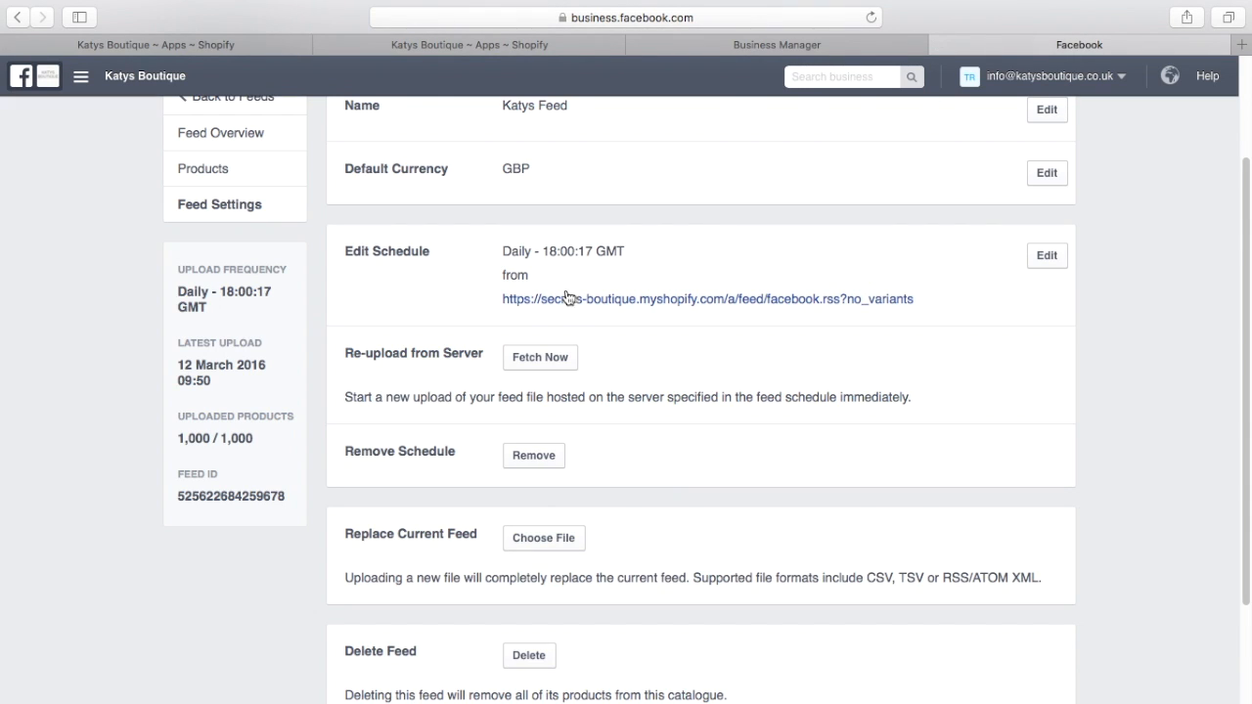
{"action": "mouse_move", "coordinate": [639, 317]}
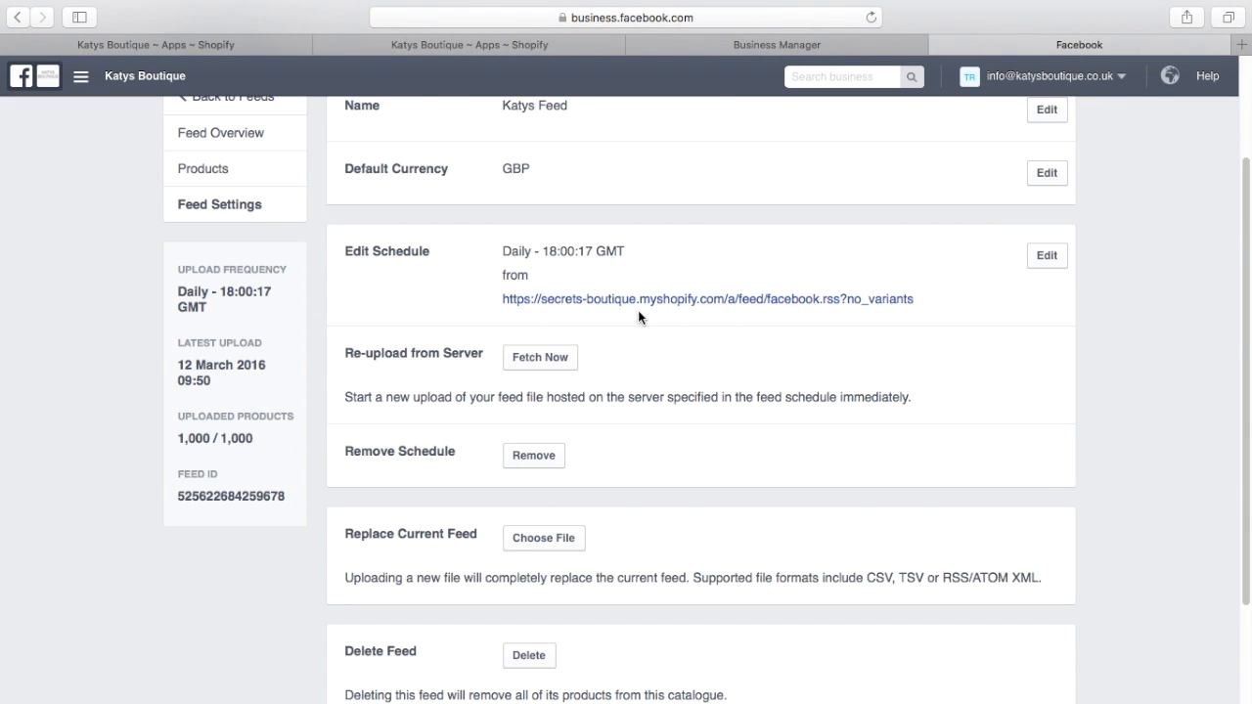
{"action": "mouse_move", "coordinate": [530, 331]}
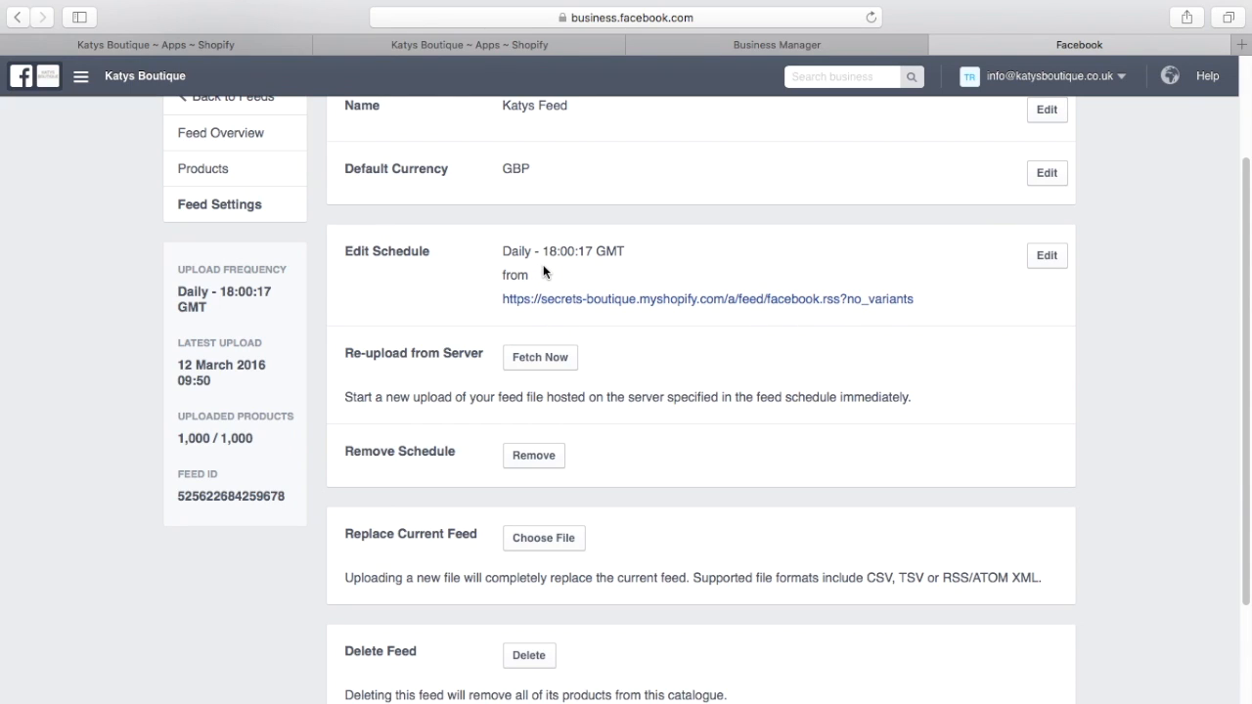
{"action": "mouse_move", "coordinate": [634, 270]}
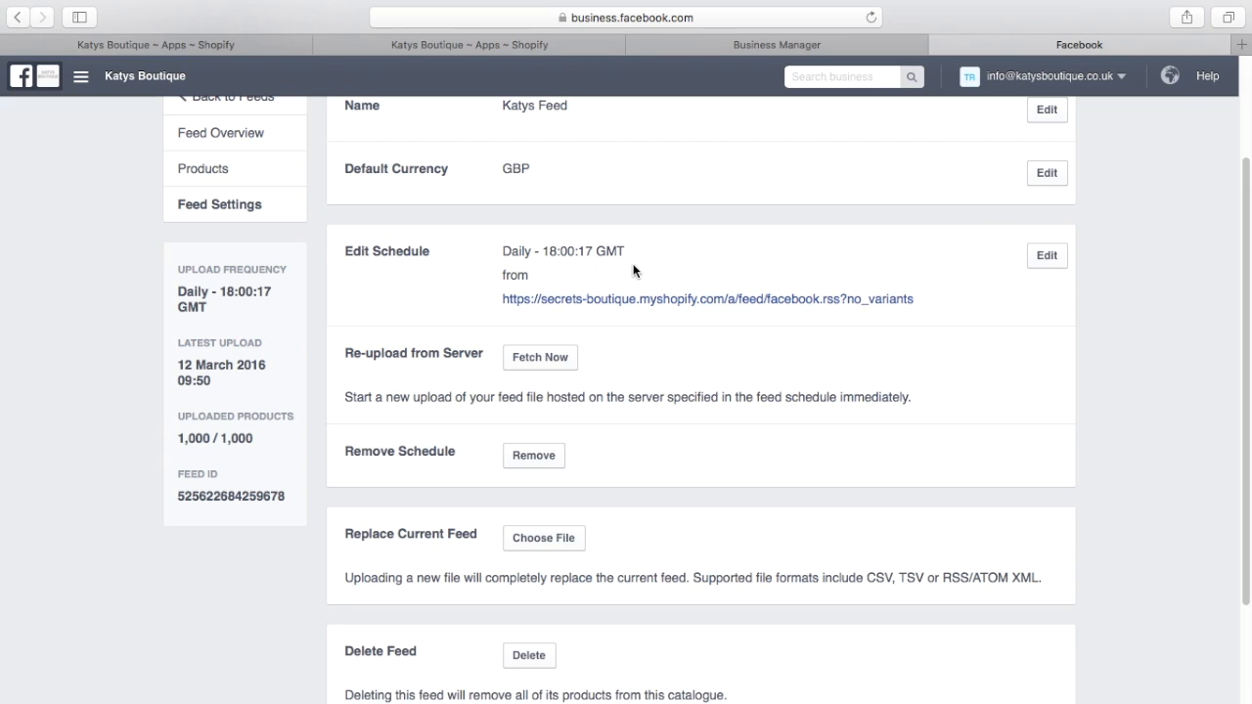
{"action": "mouse_move", "coordinate": [778, 346]}
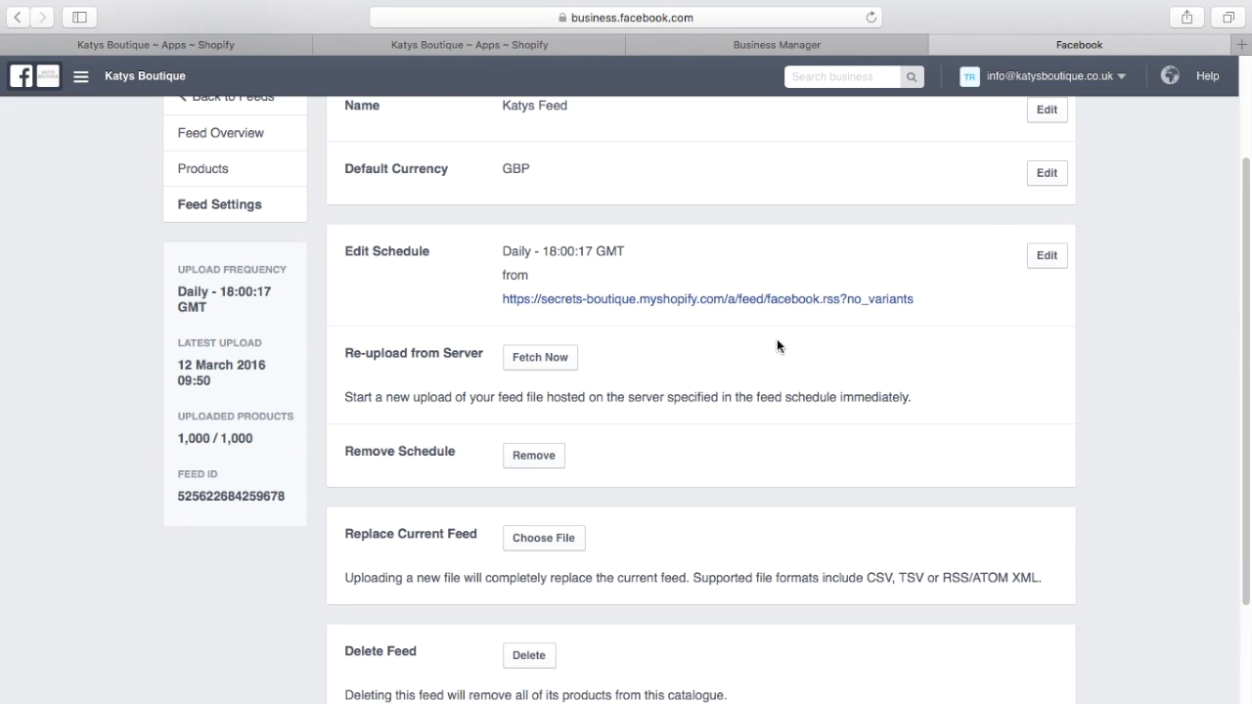
{"action": "mouse_move", "coordinate": [845, 366]}
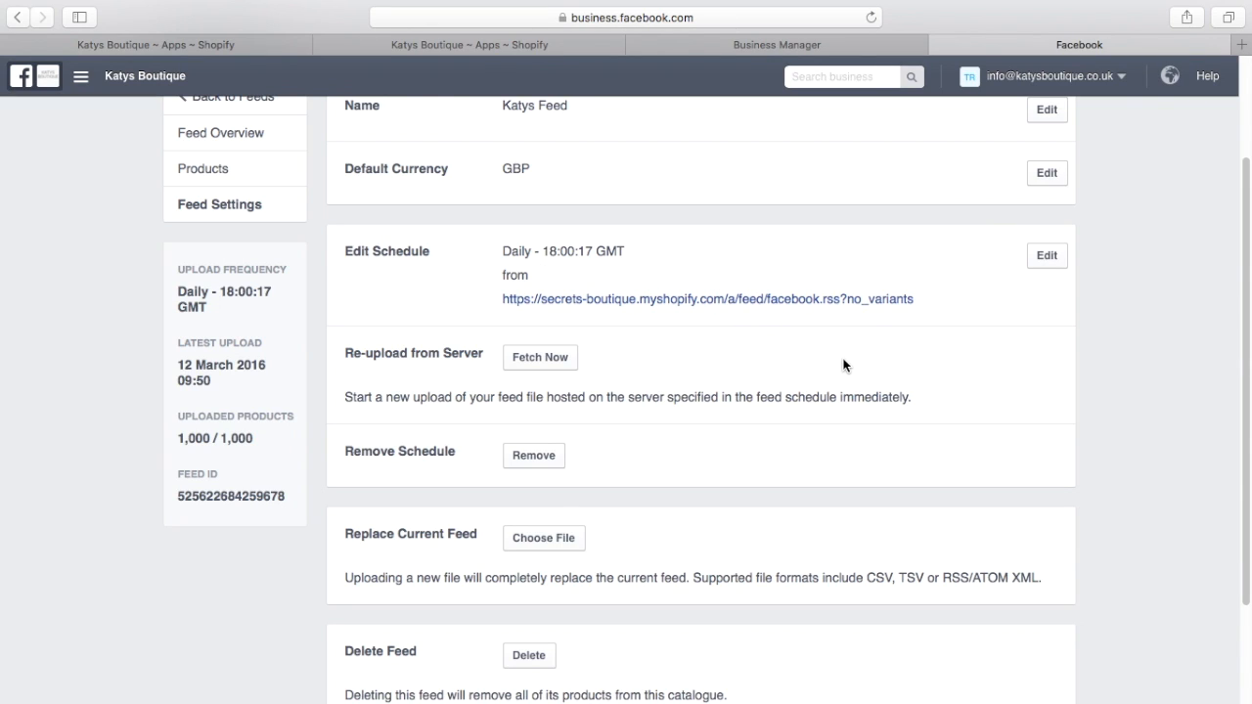
{"action": "mouse_move", "coordinate": [871, 354]}
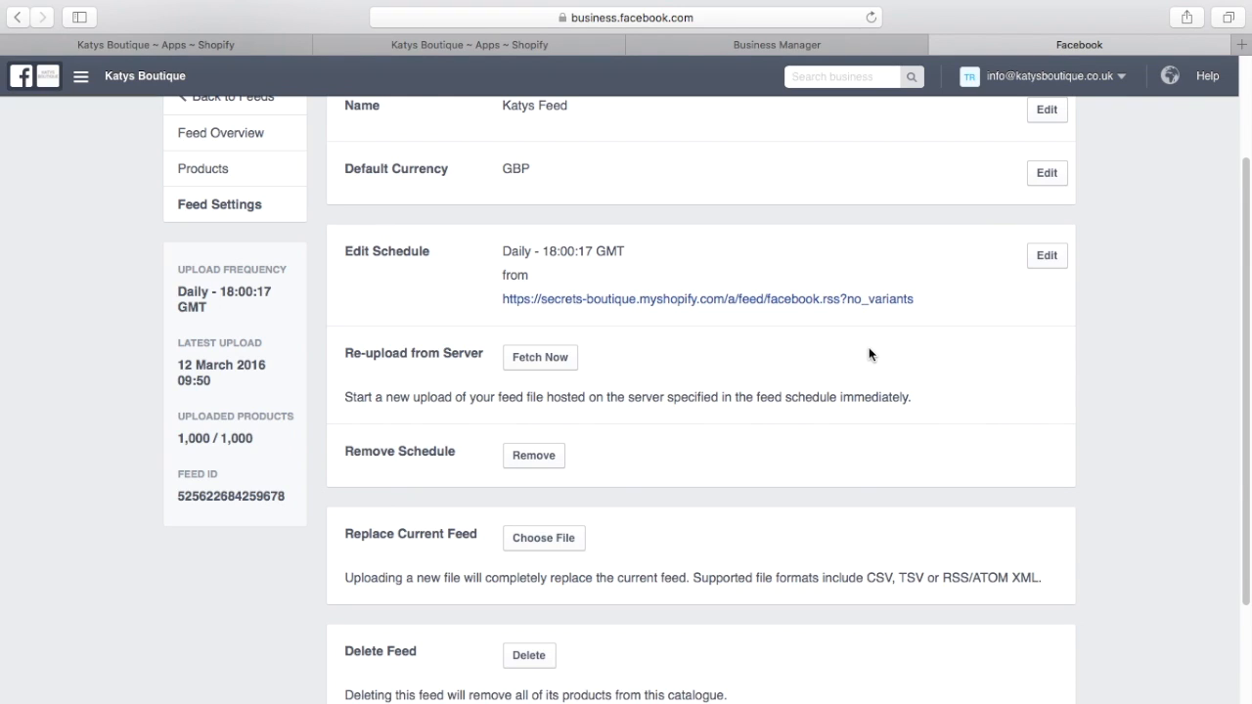
{"action": "mouse_move", "coordinate": [857, 313]}
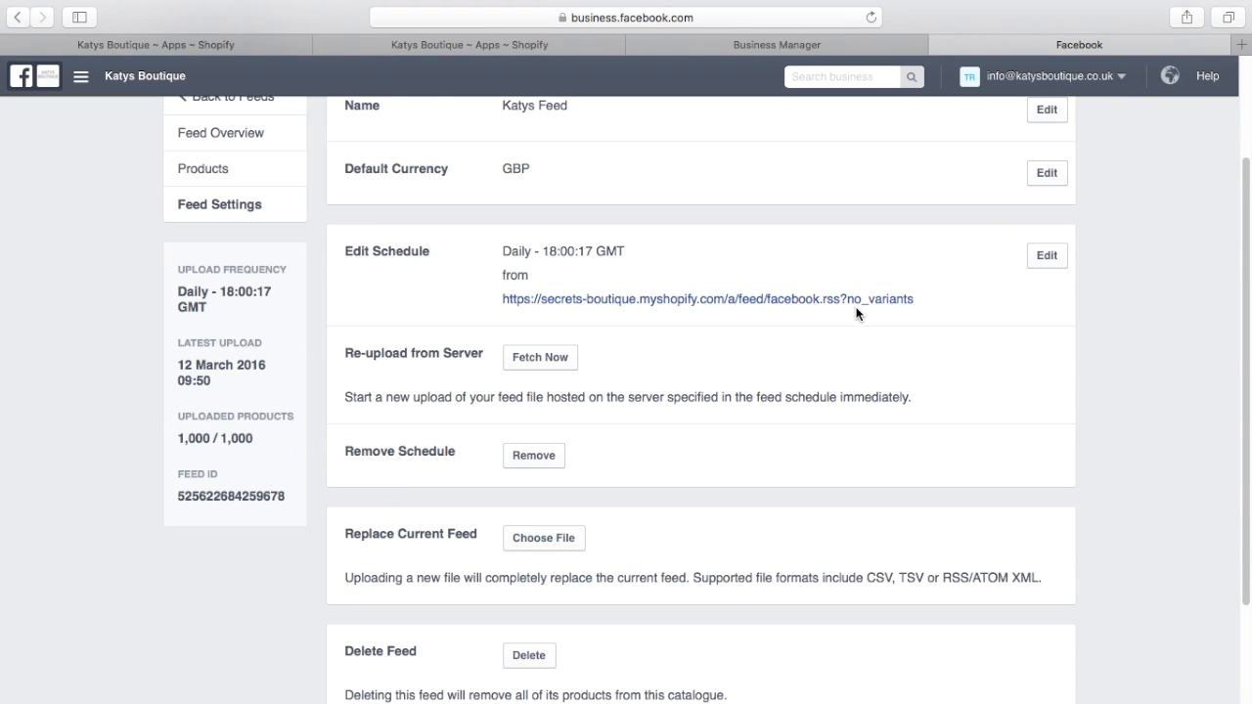
{"action": "mouse_move", "coordinate": [916, 319]}
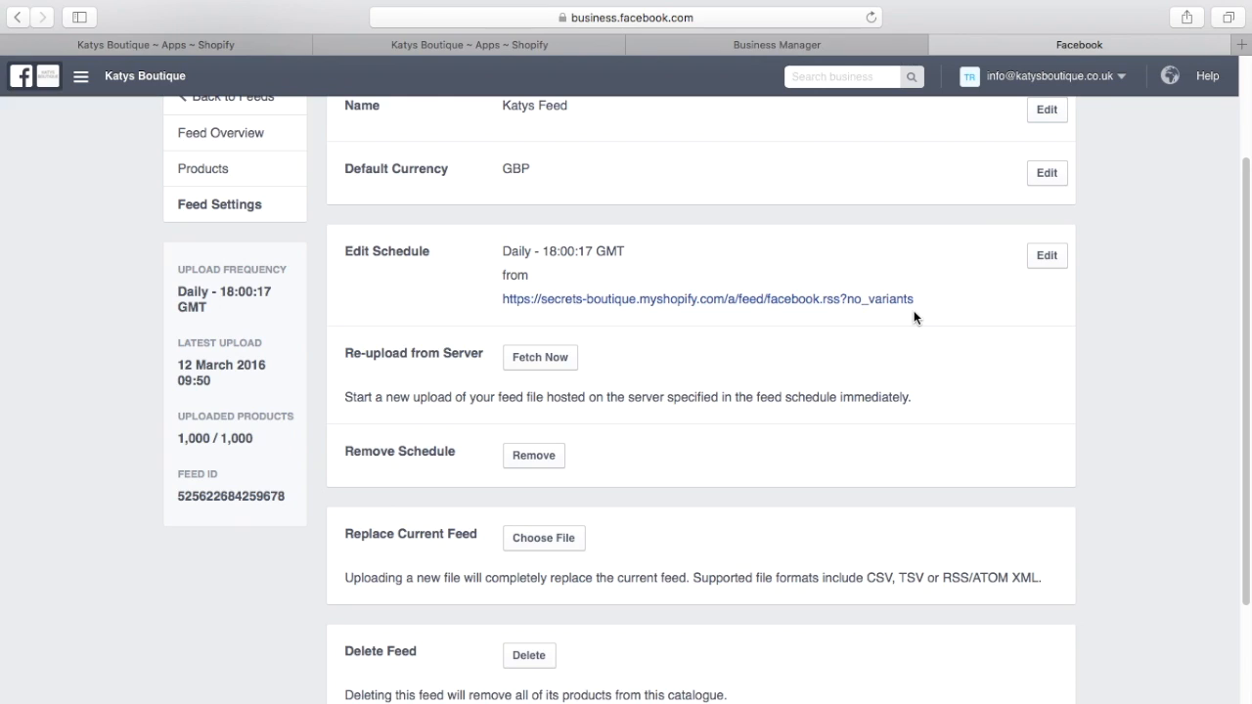
{"action": "mouse_move", "coordinate": [927, 325]}
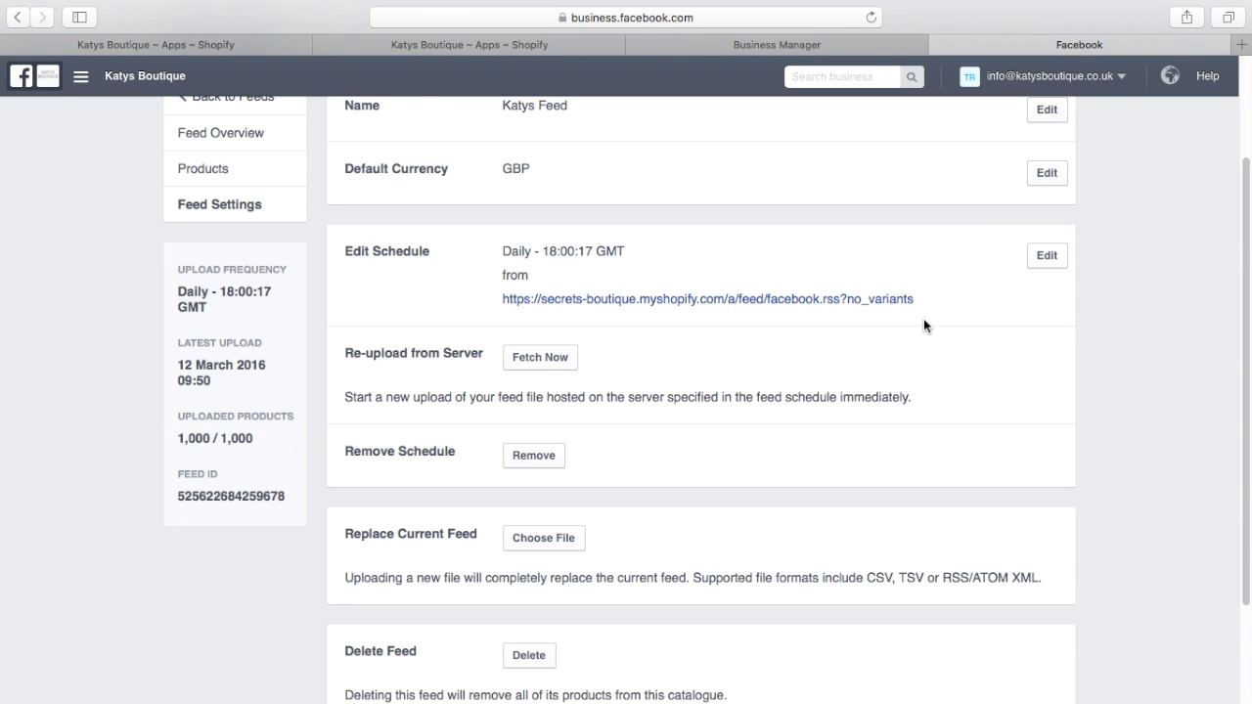
{"action": "mouse_move", "coordinate": [943, 332]}
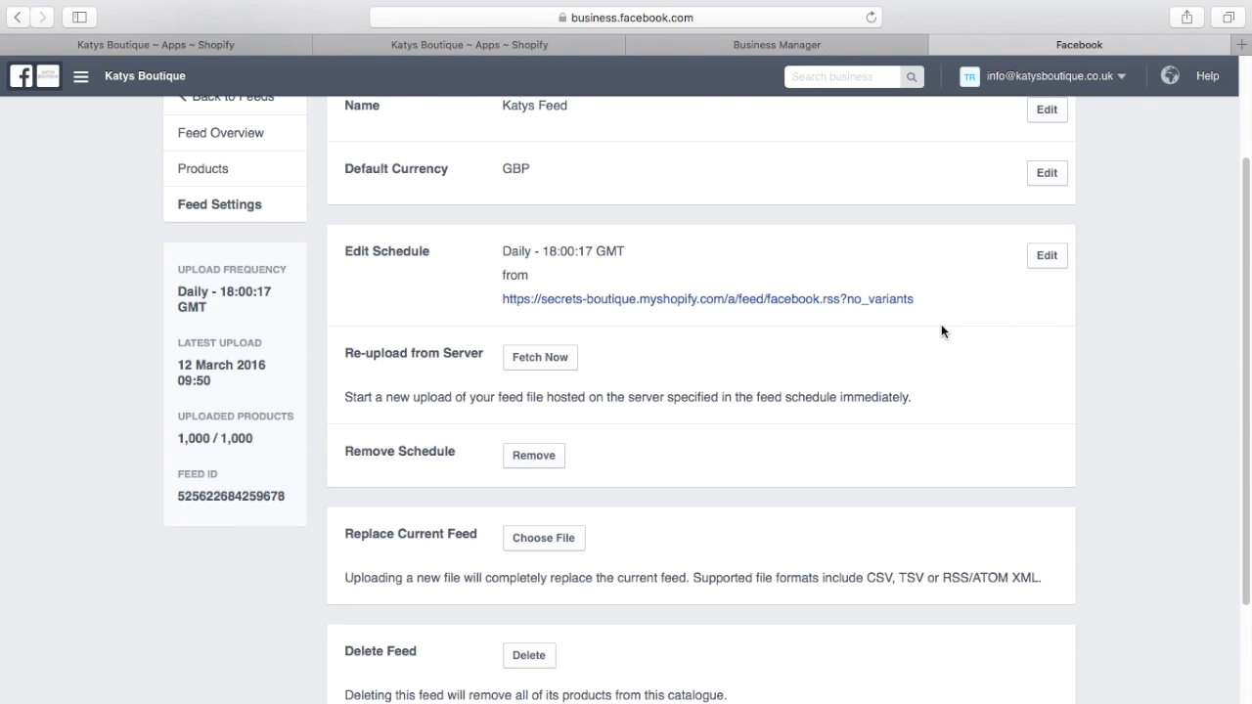
{"action": "mouse_move", "coordinate": [1020, 372]}
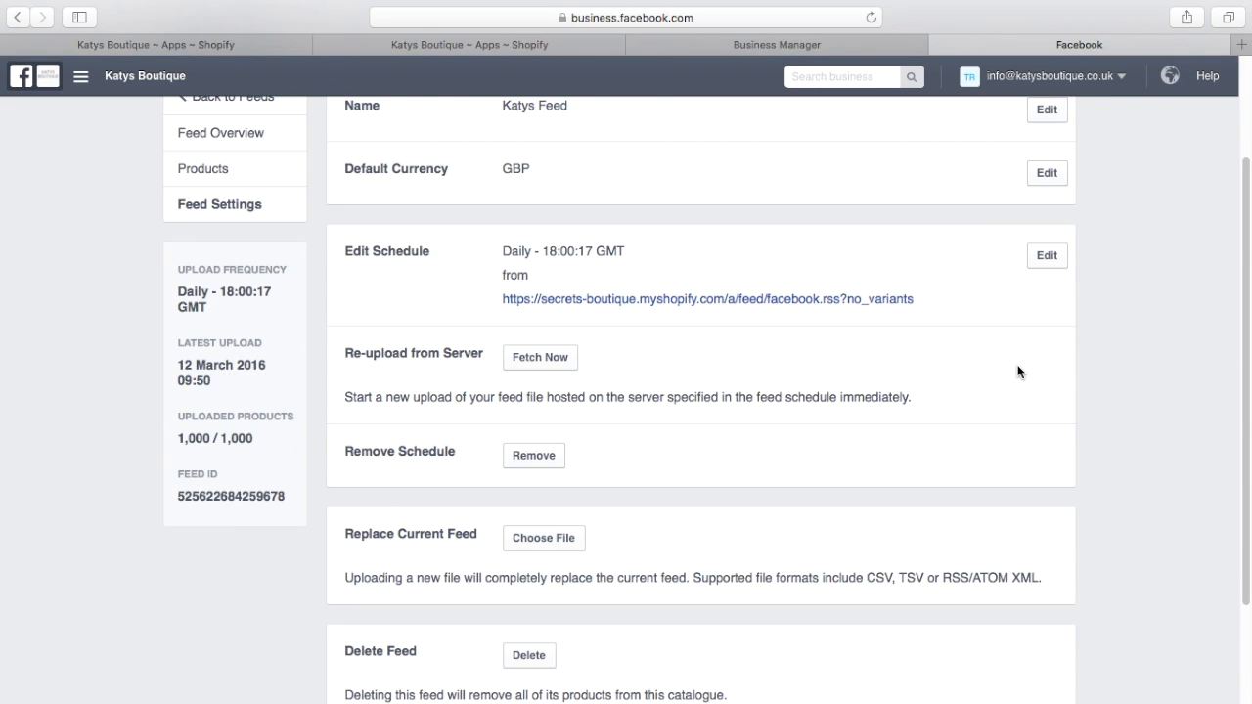
{"action": "mouse_move", "coordinate": [864, 340]}
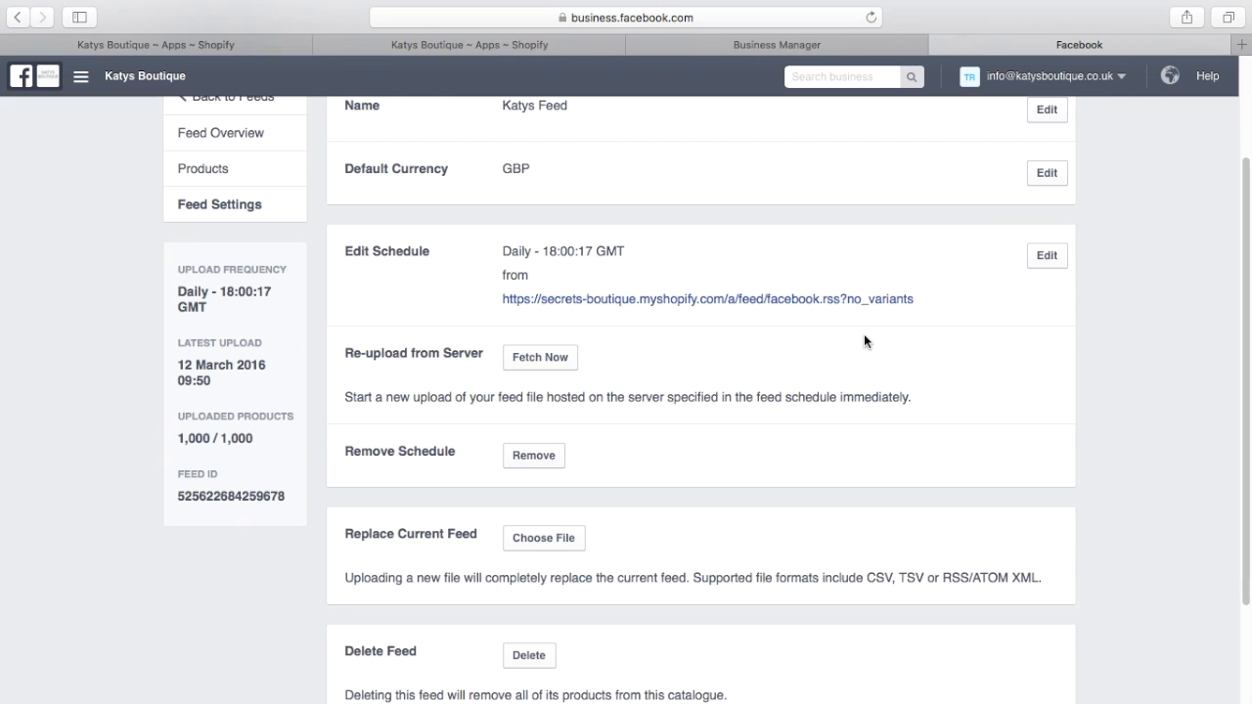
{"action": "mouse_move", "coordinate": [923, 351]}
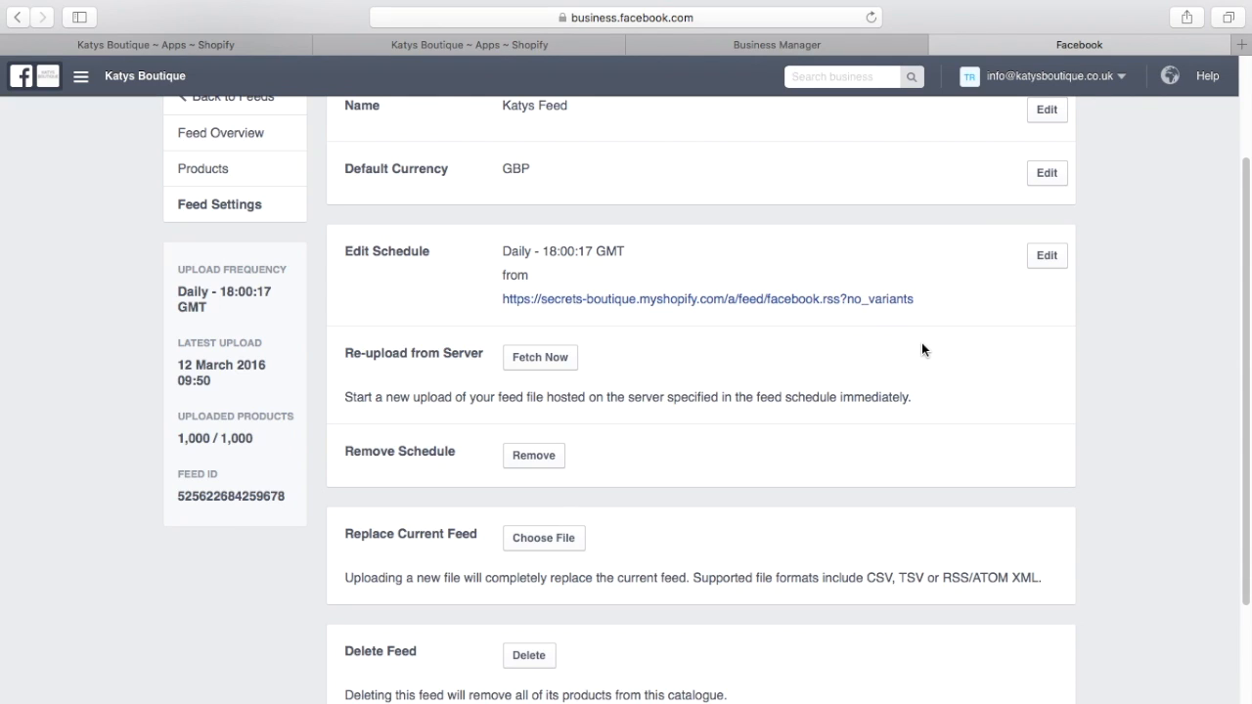
{"action": "mouse_move", "coordinate": [849, 315]}
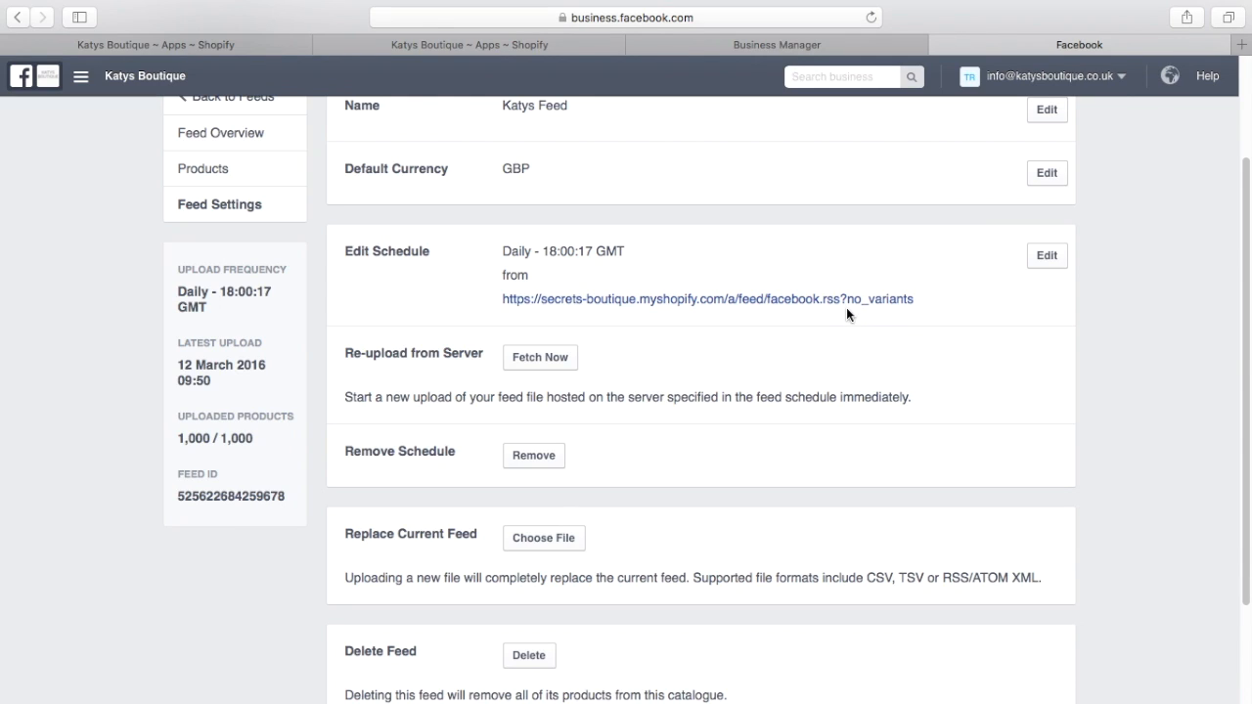
{"action": "mouse_move", "coordinate": [909, 330]}
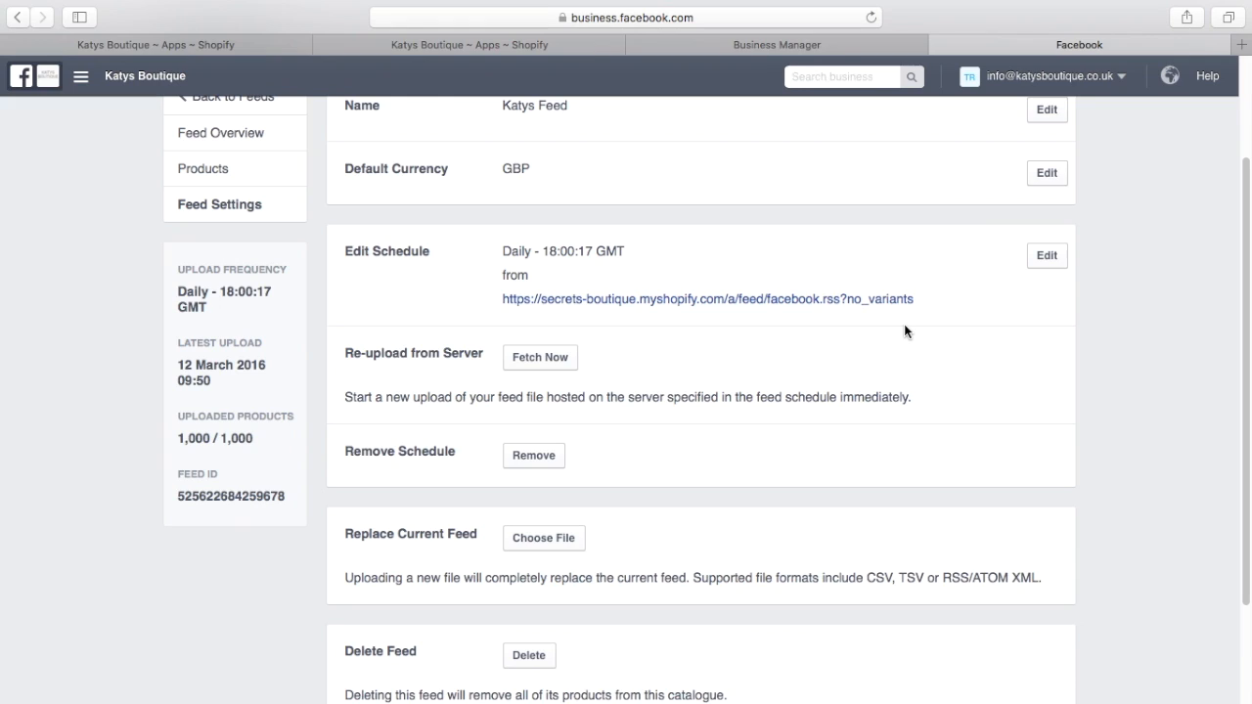
{"action": "mouse_move", "coordinate": [916, 333]}
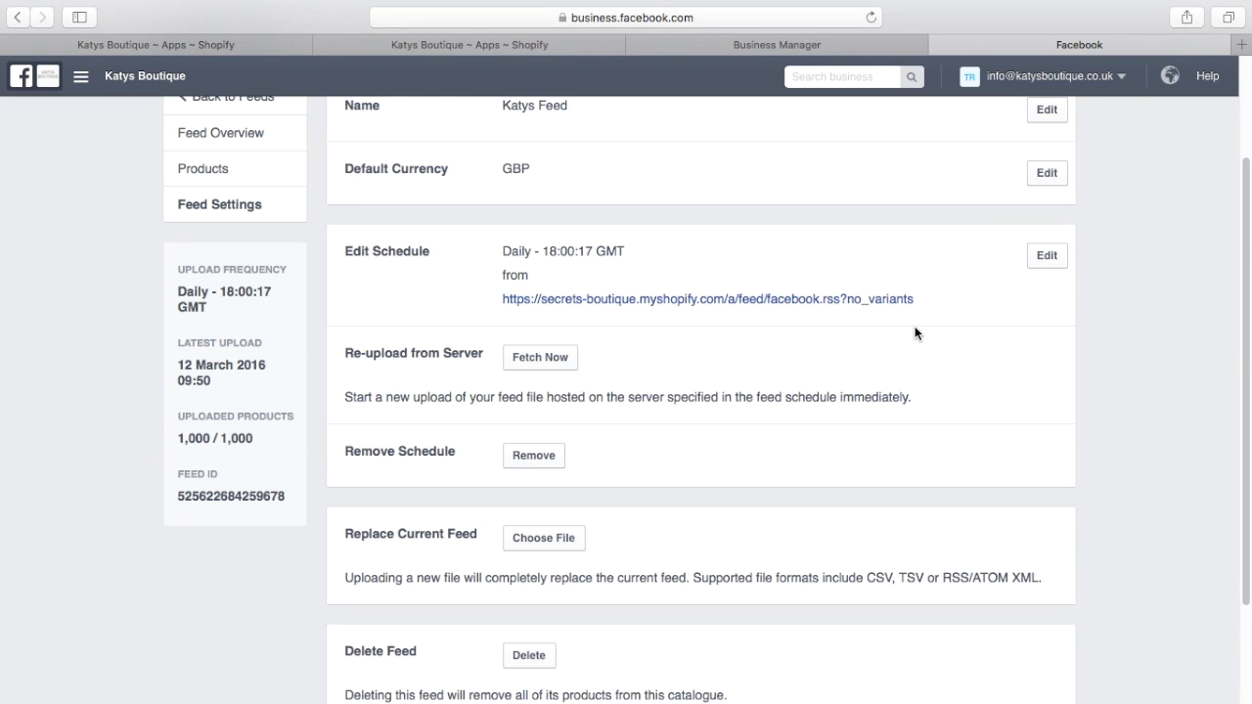
{"action": "mouse_move", "coordinate": [979, 360]}
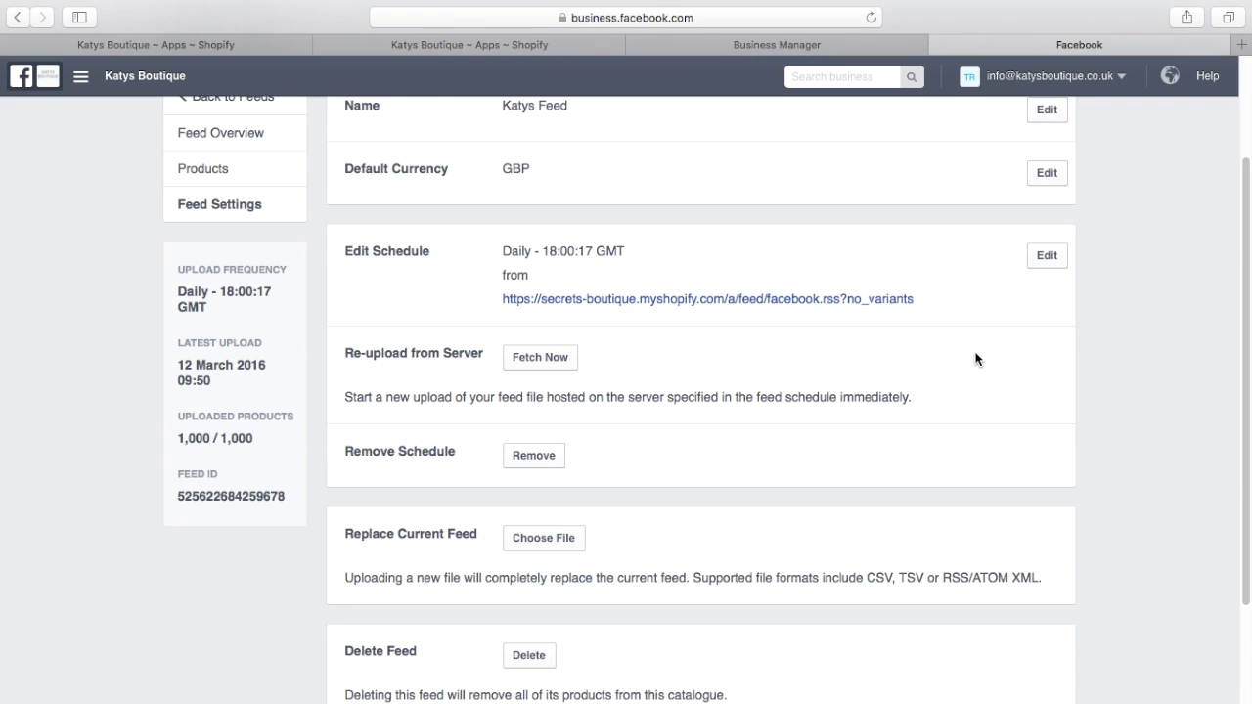
{"action": "mouse_move", "coordinate": [546, 356]}
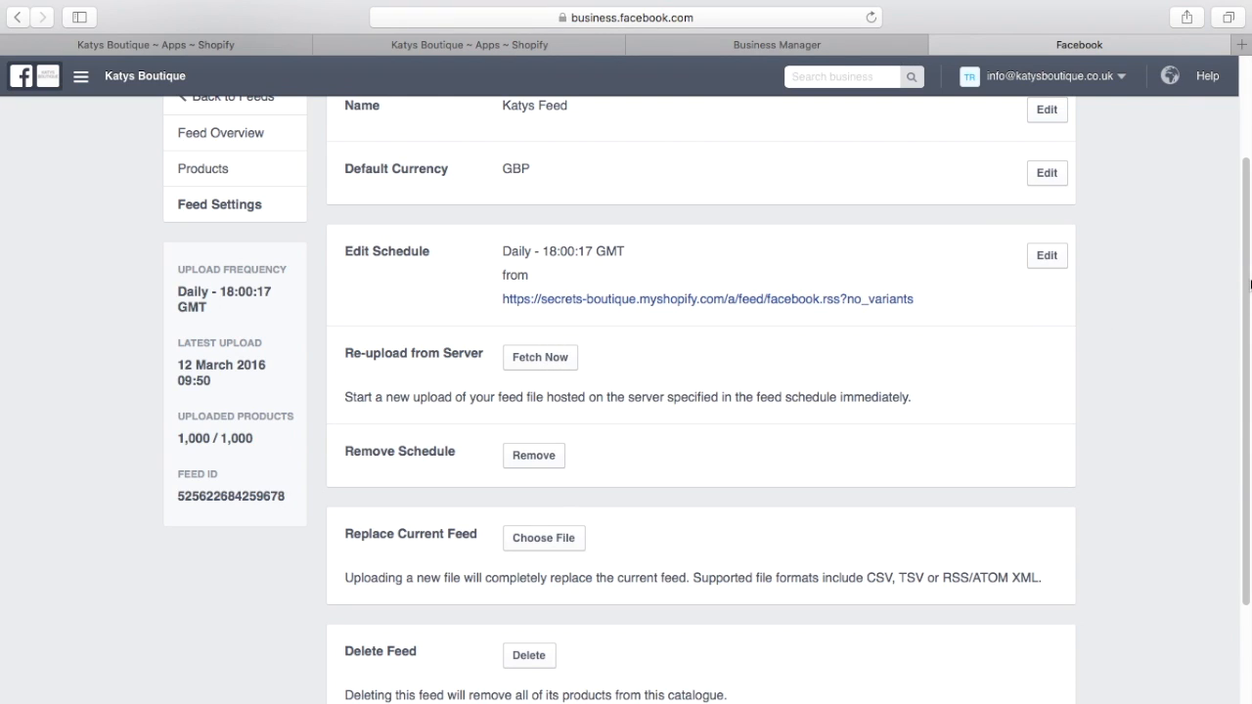
- Scroll back up through Katys Feed's schedule, Fetch Now and Replace options
{"action": "scroll", "scroll_direction": "up", "scroll_amount": 3}
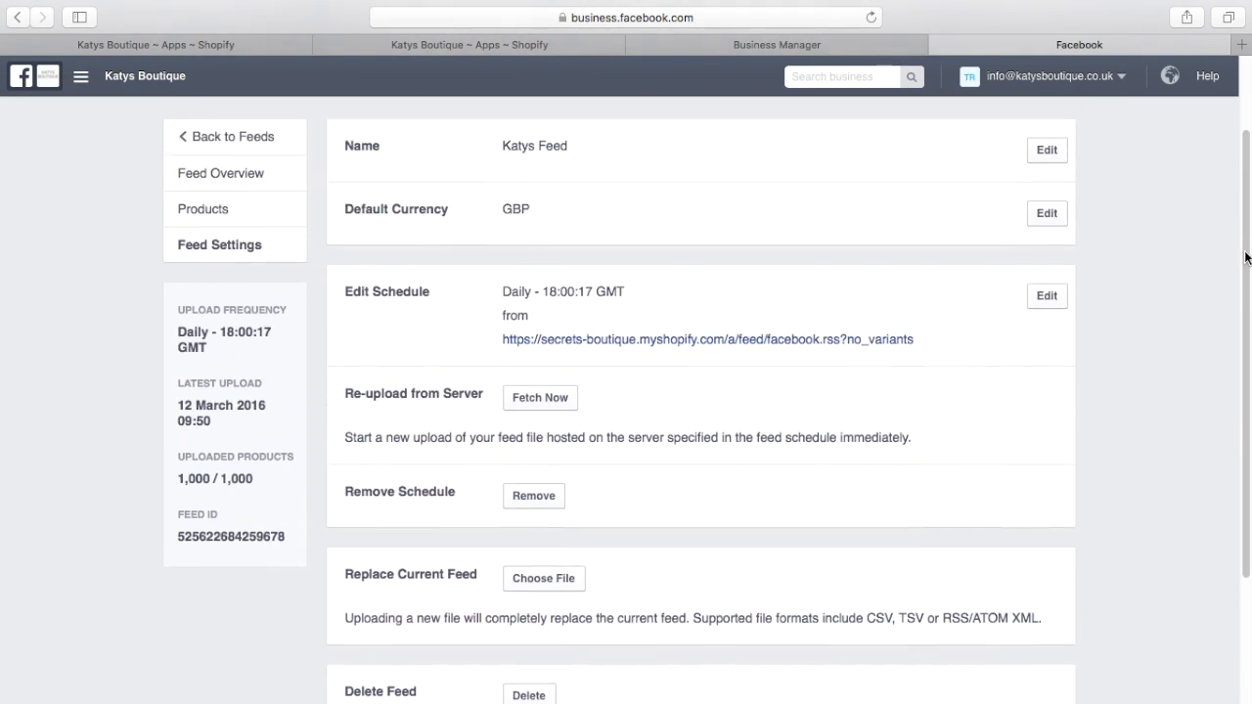
{"action": "scroll", "scroll_direction": "up", "scroll_amount": 3}
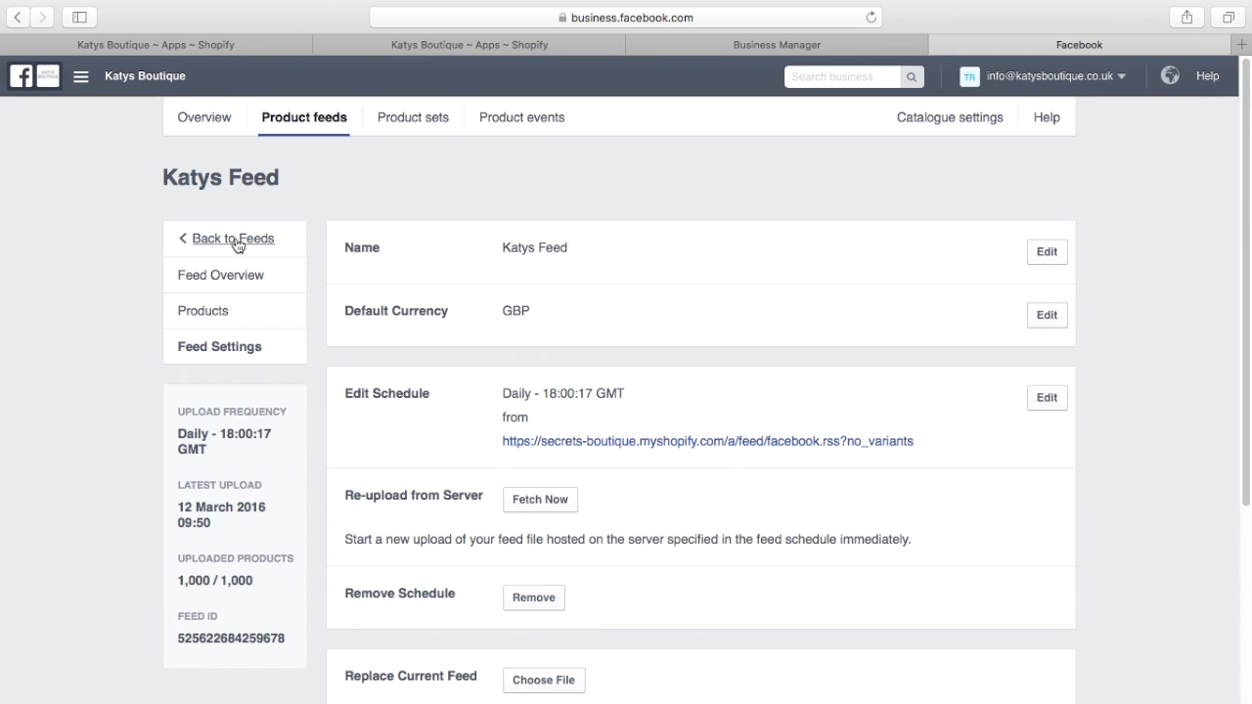
- Review Katys Feed's overview: 1,000 products uploaded, 129 missing google_product_category
{"action": "left_click", "coordinate": [233, 238]}
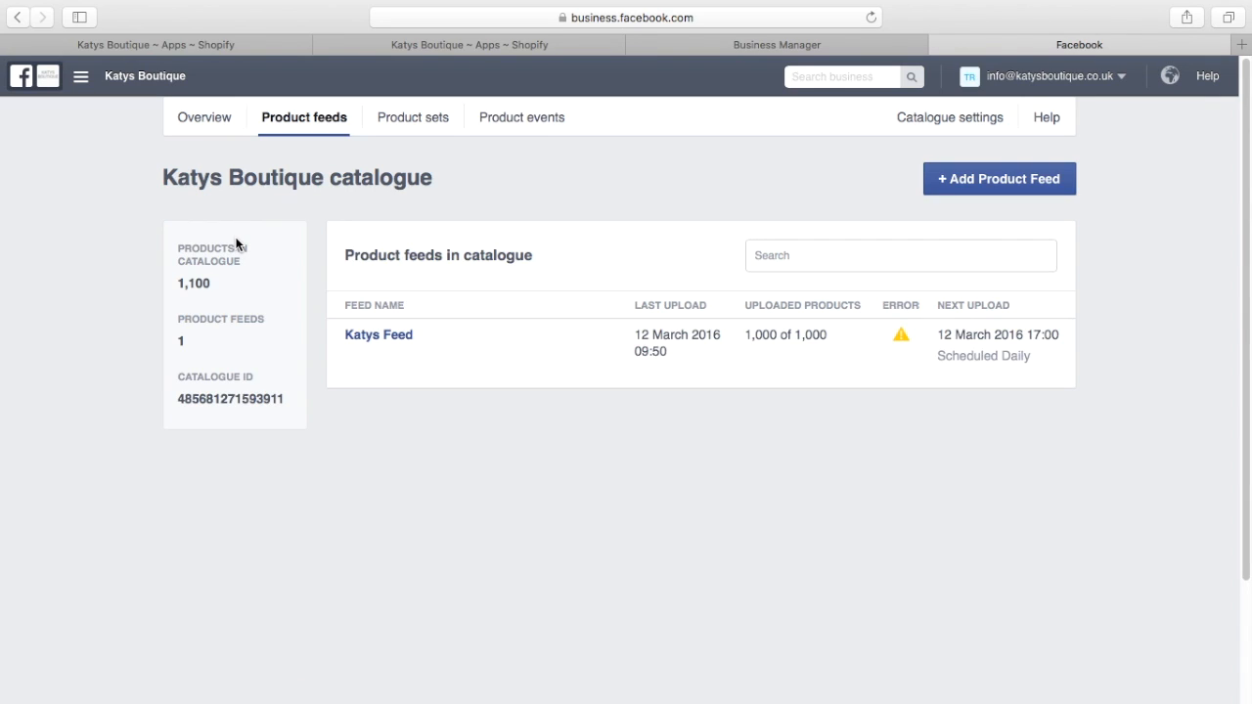
{"action": "mouse_move", "coordinate": [542, 301]}
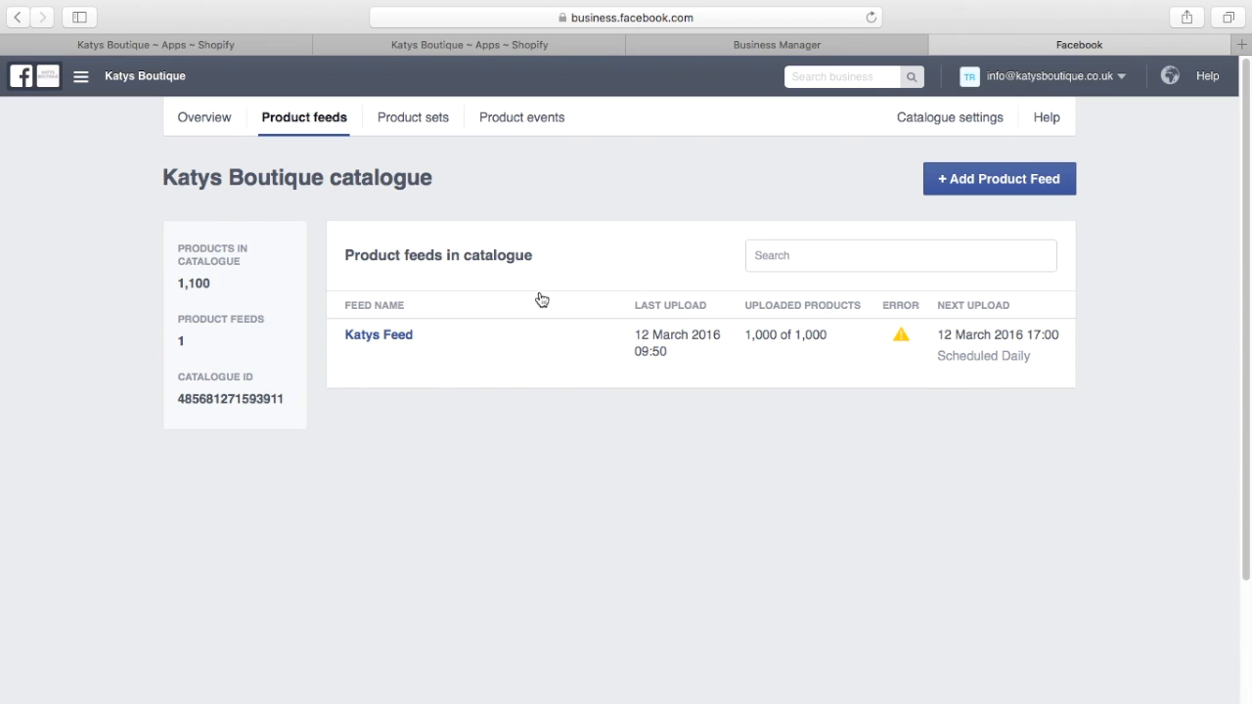
{"action": "left_click", "coordinate": [379, 335]}
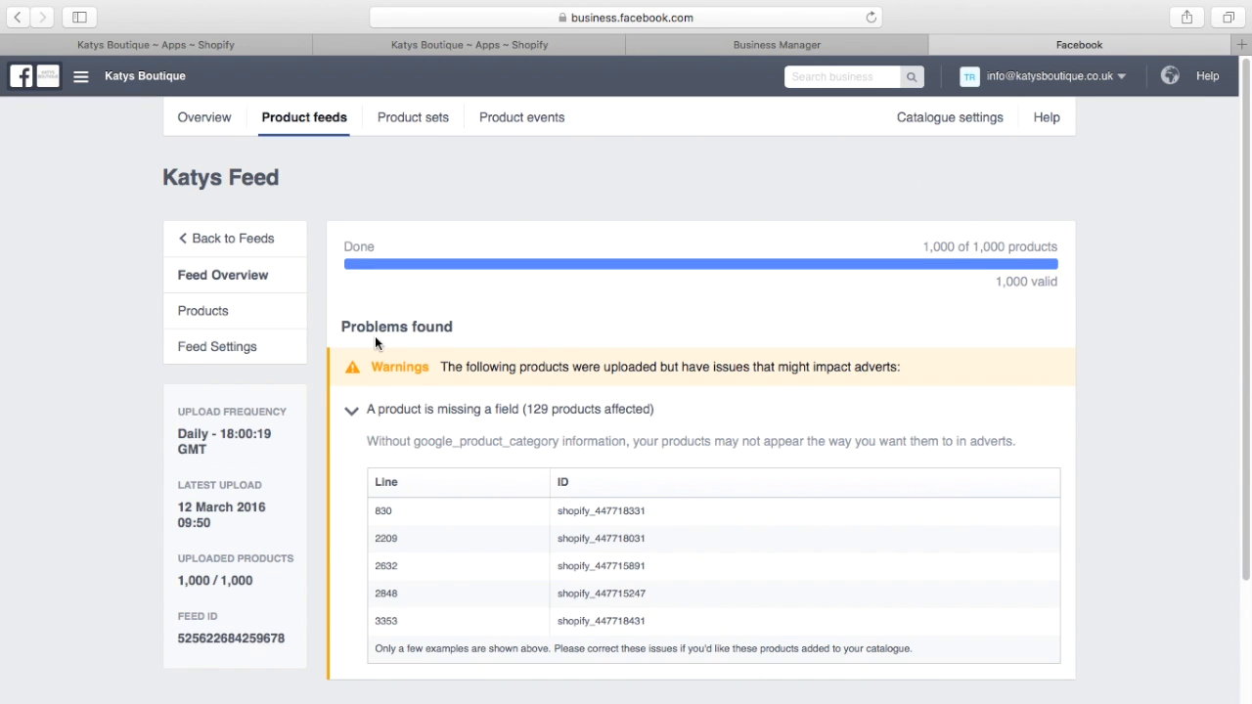
{"action": "scroll", "scroll_direction": "down", "scroll_amount": 3}
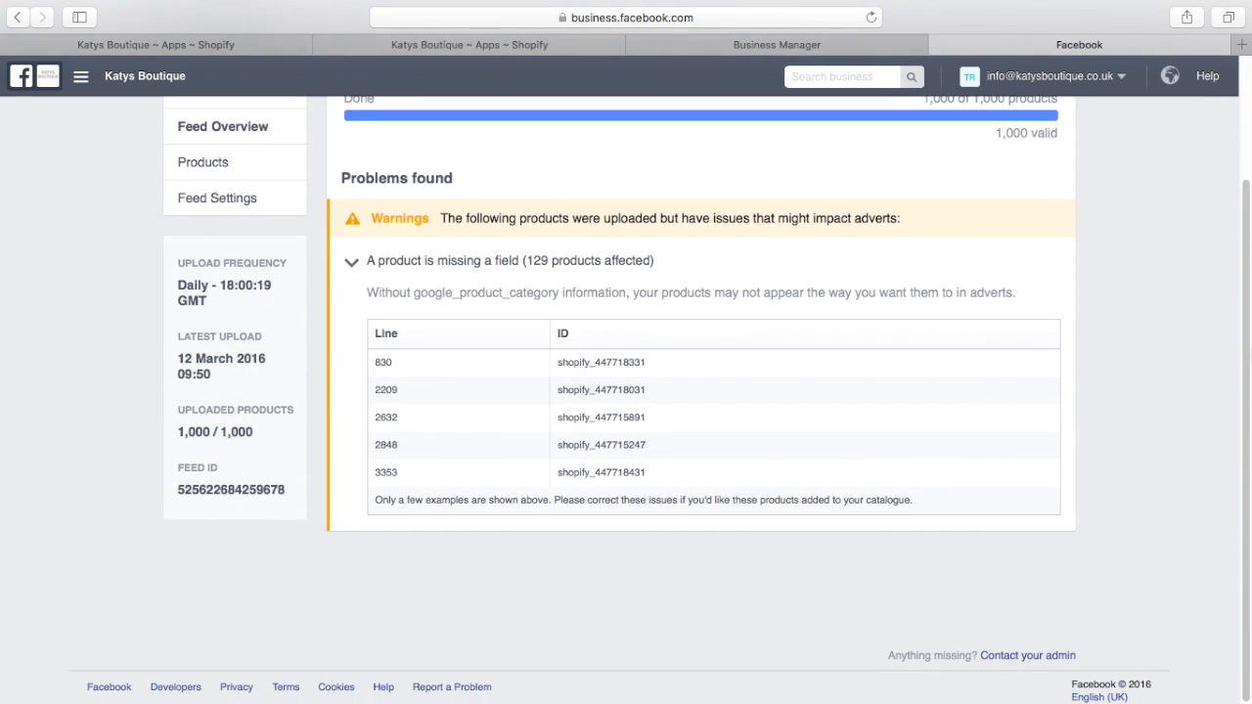
{"action": "scroll", "scroll_direction": "up", "scroll_amount": 3}
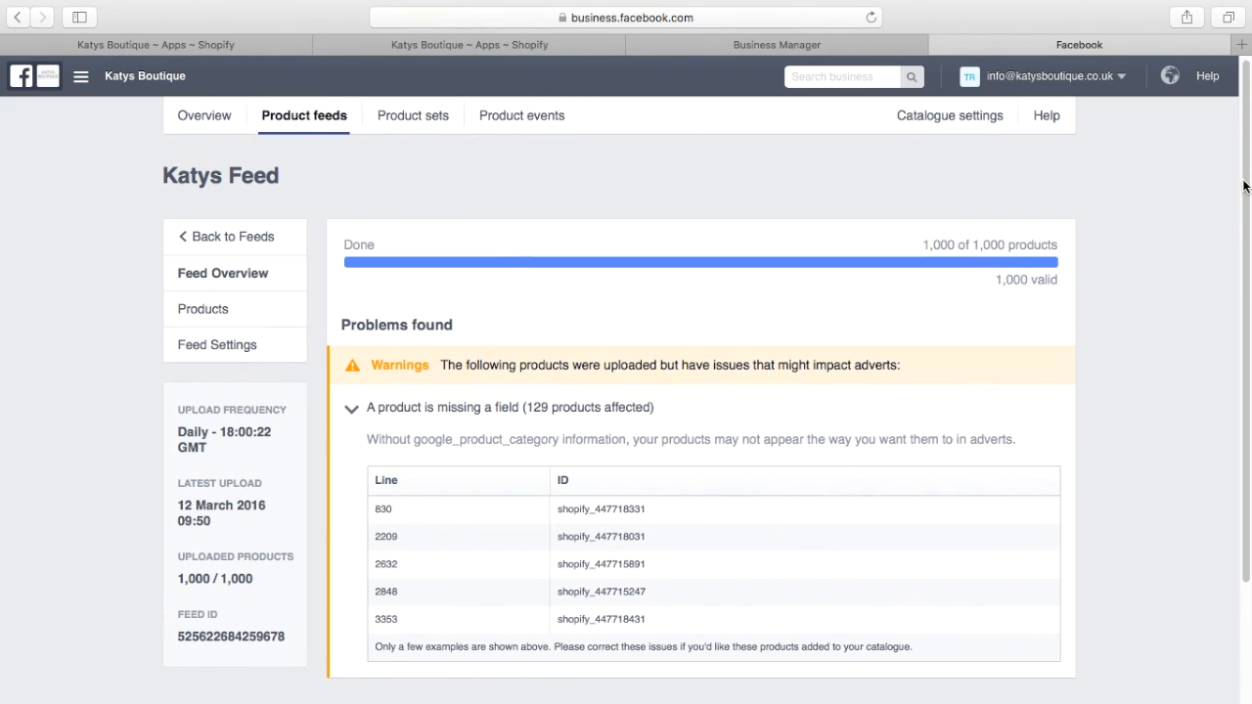
{"action": "scroll", "scroll_direction": "down", "scroll_amount": 3}
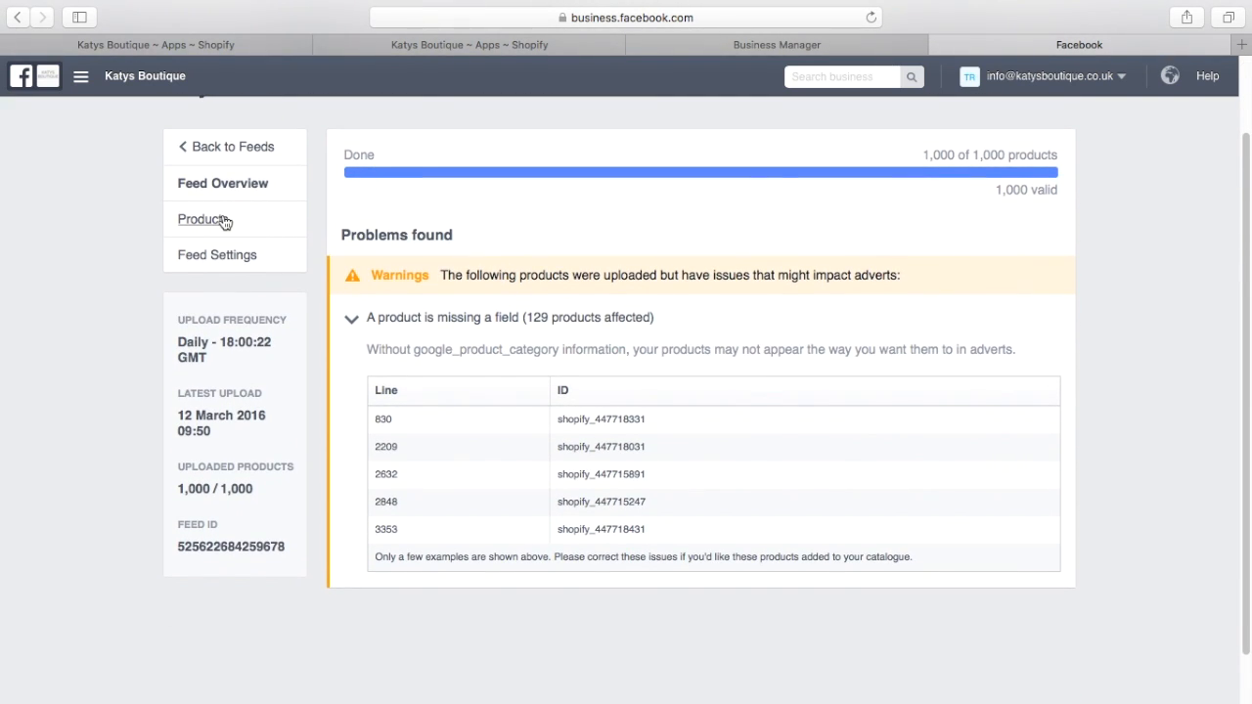
- Browse Katys Feed's Products list with prices, brands and in-stock availability
{"action": "left_click", "coordinate": [205, 219]}
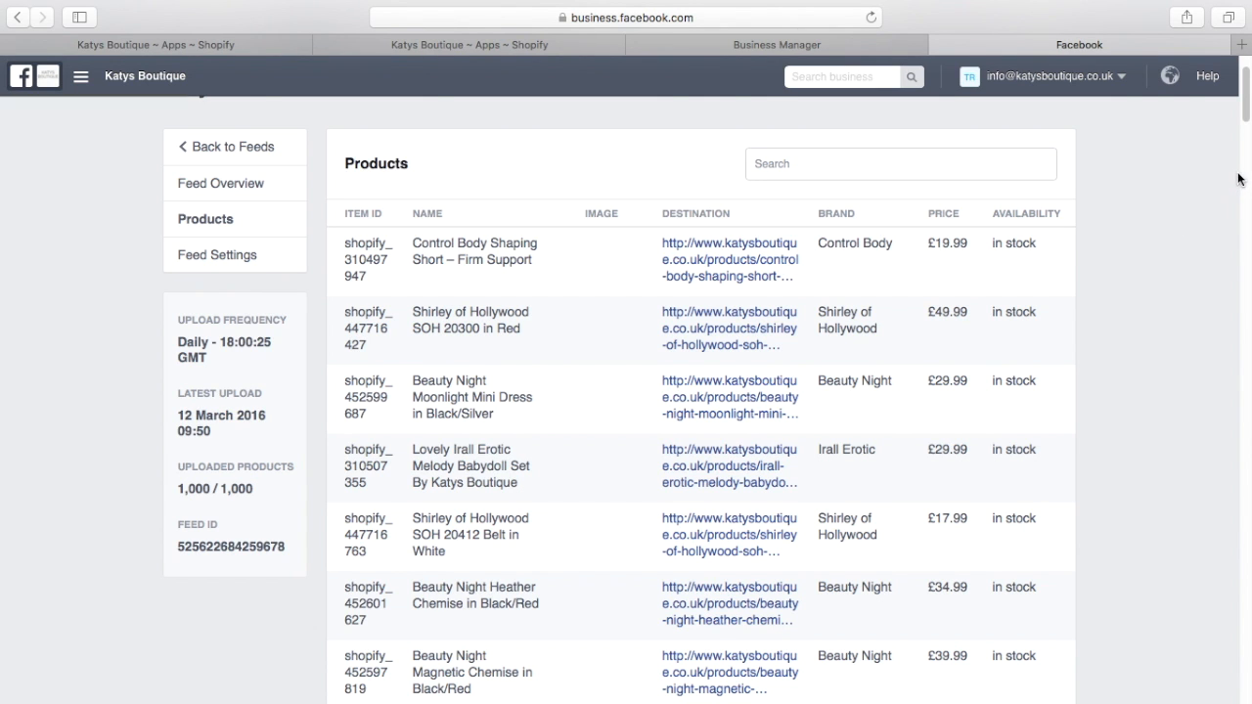
{"action": "scroll", "scroll_direction": "down", "scroll_amount": 3}
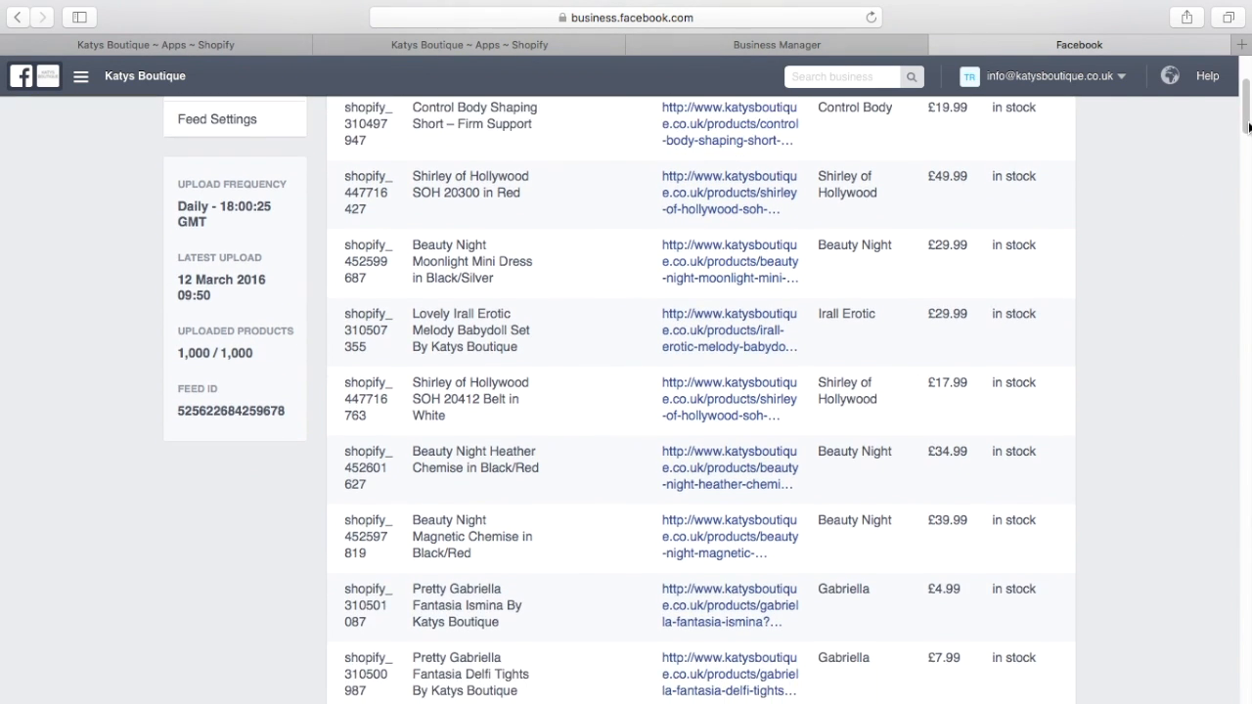
{"action": "scroll", "scroll_direction": "down", "scroll_amount": 3}
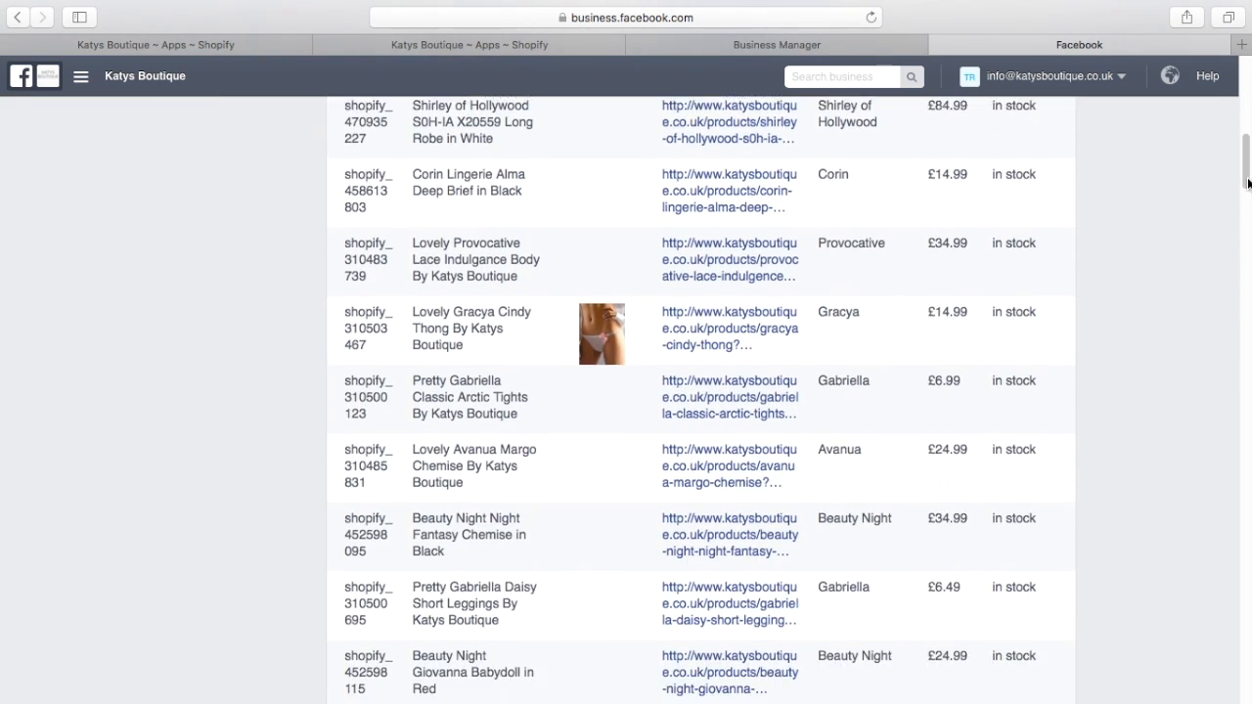
{"action": "scroll", "scroll_direction": "down", "scroll_amount": 3}
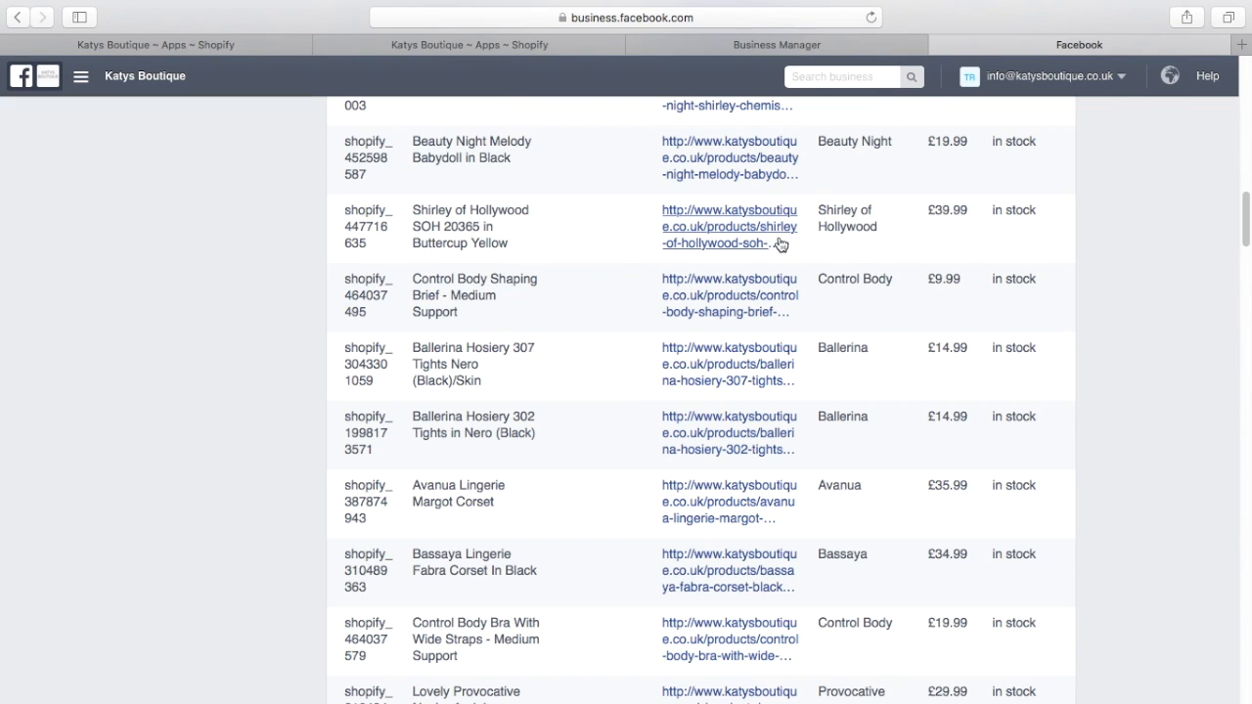
{"action": "mouse_move", "coordinate": [1224, 259]}
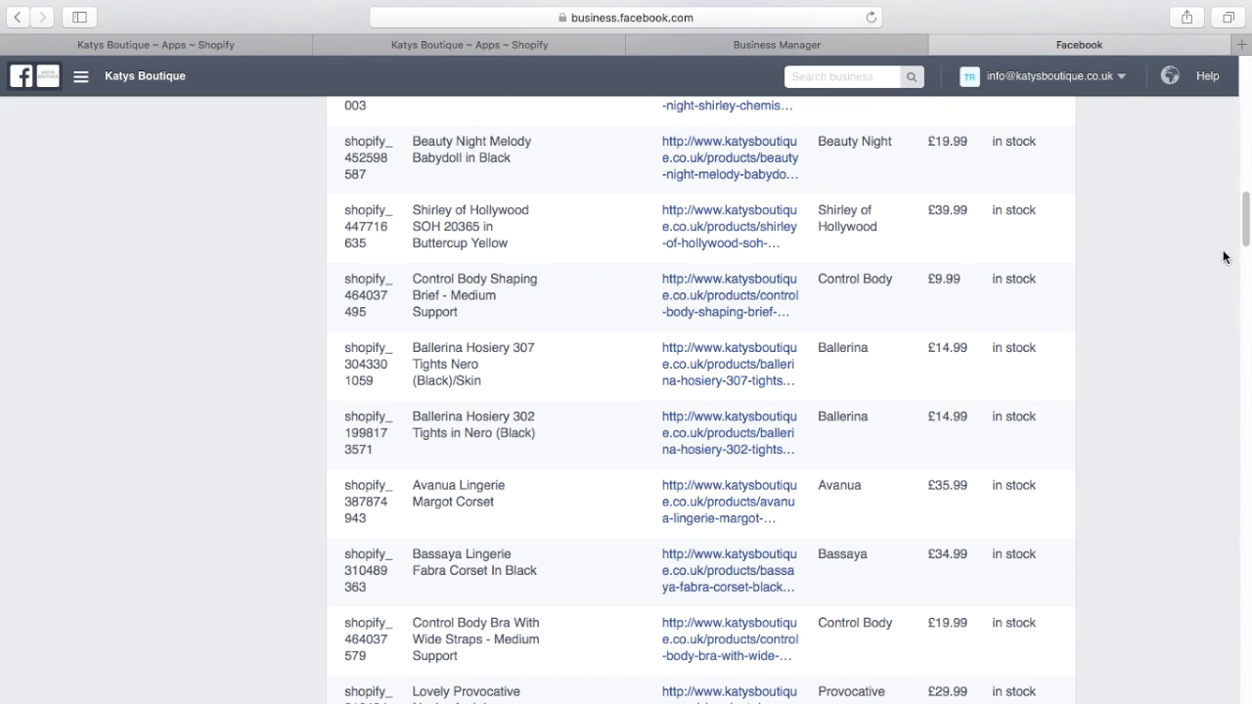
{"action": "scroll", "scroll_direction": "up", "scroll_amount": 3}
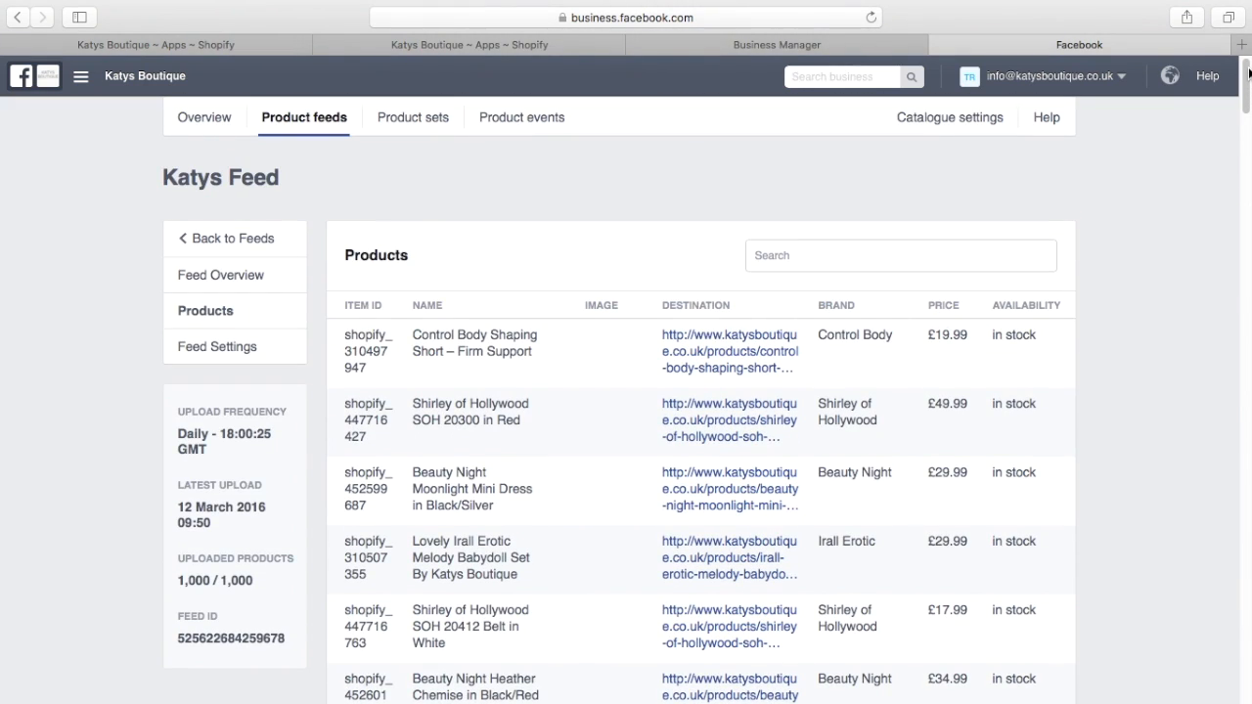
{"action": "mouse_move", "coordinate": [646, 278]}
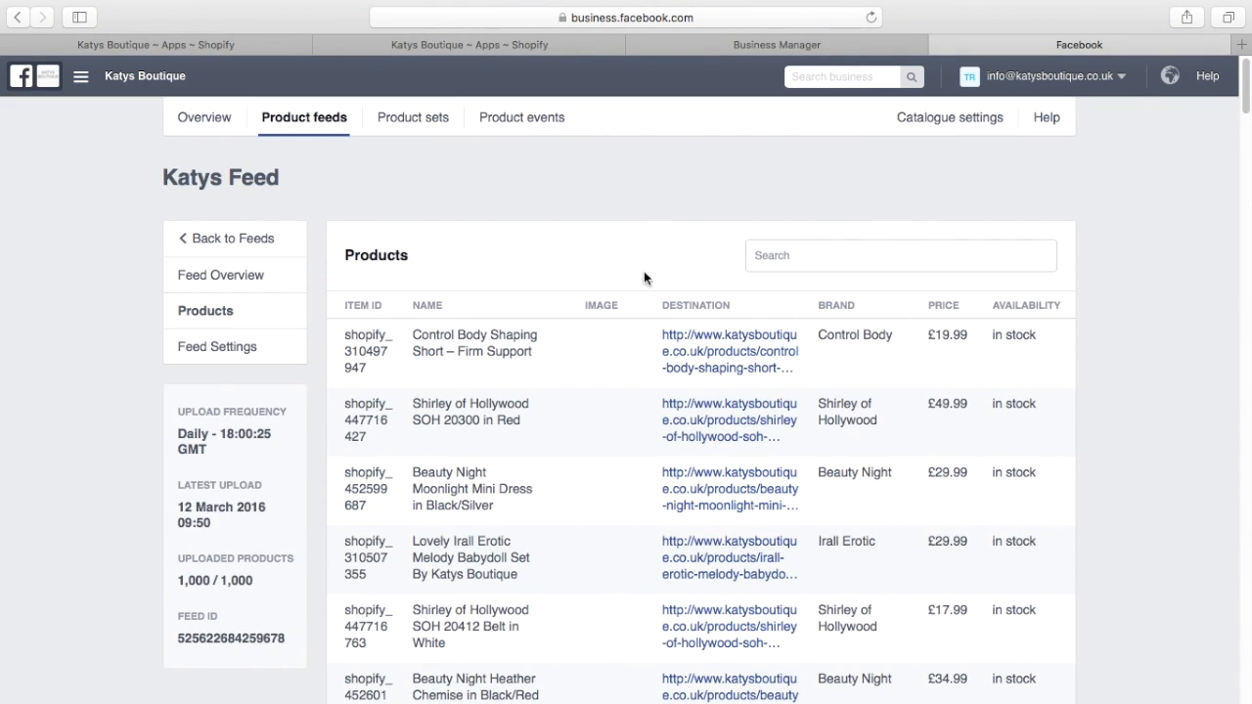
{"action": "mouse_move", "coordinate": [685, 454]}
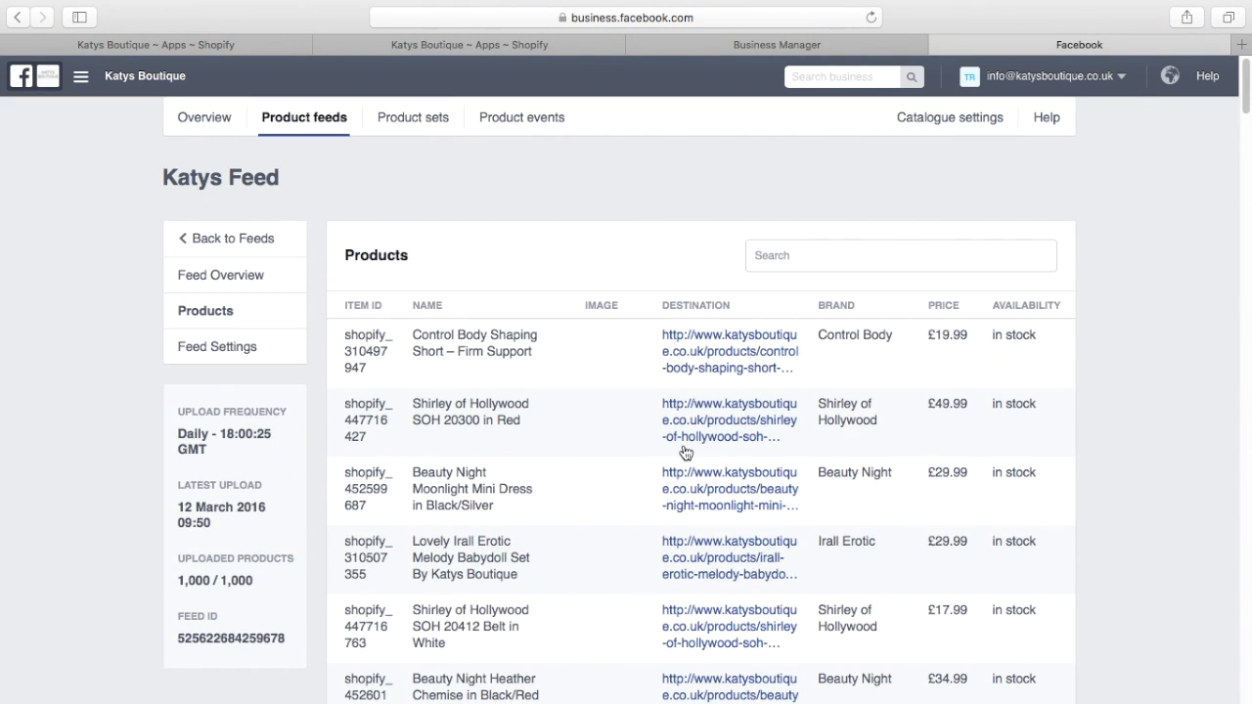
{"action": "mouse_move", "coordinate": [626, 482]}
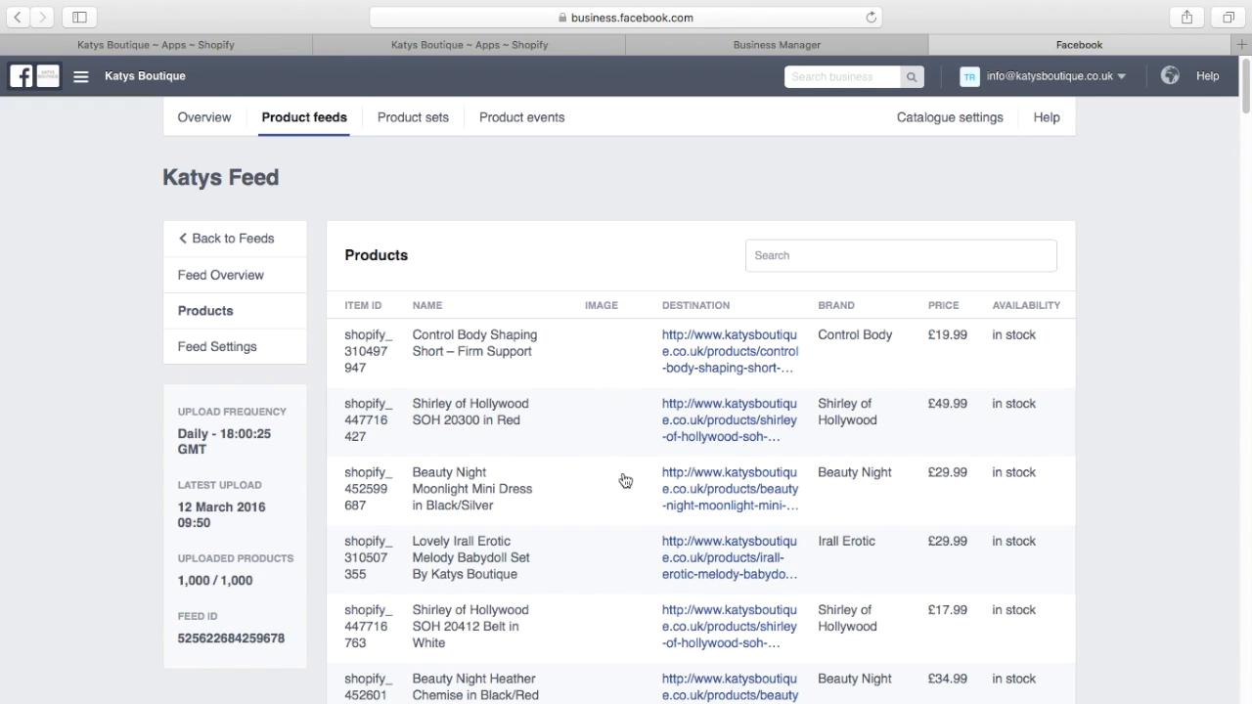
{"action": "mouse_move", "coordinate": [927, 423]}
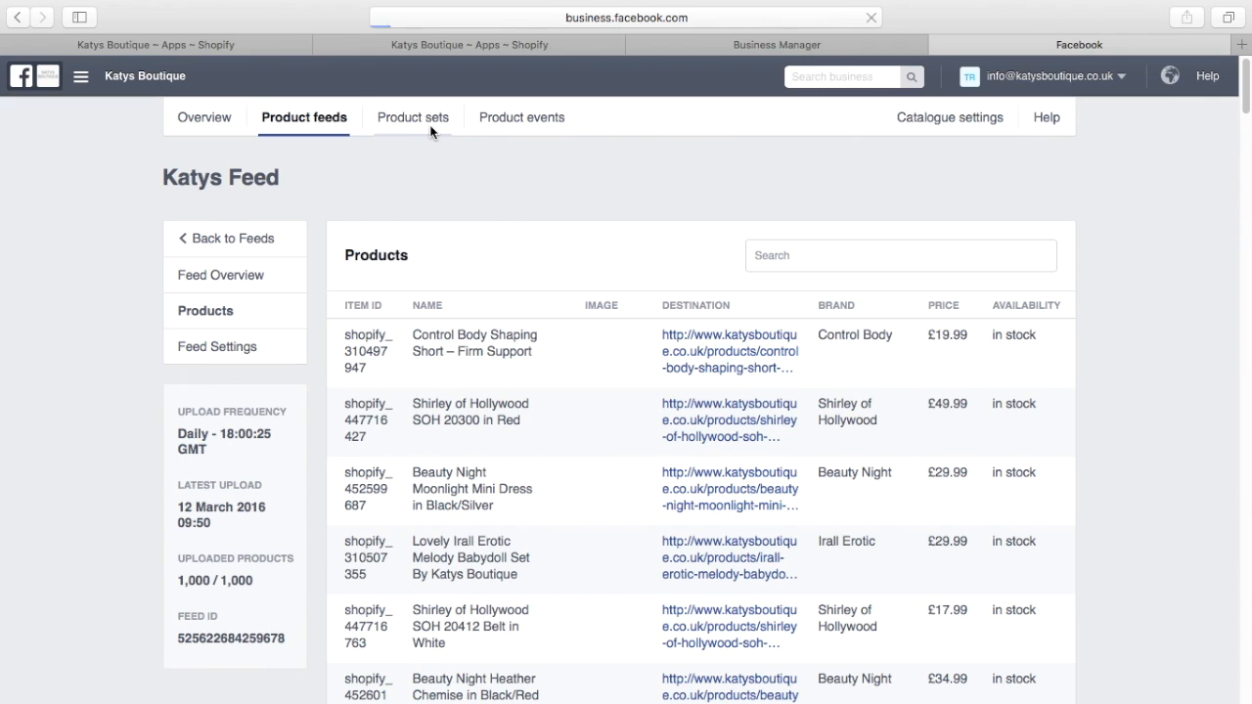
- Browse the catalogue's Product Sets, including In stock with 1,100 products, Tights and Nightwear
{"action": "left_click", "coordinate": [411, 118]}
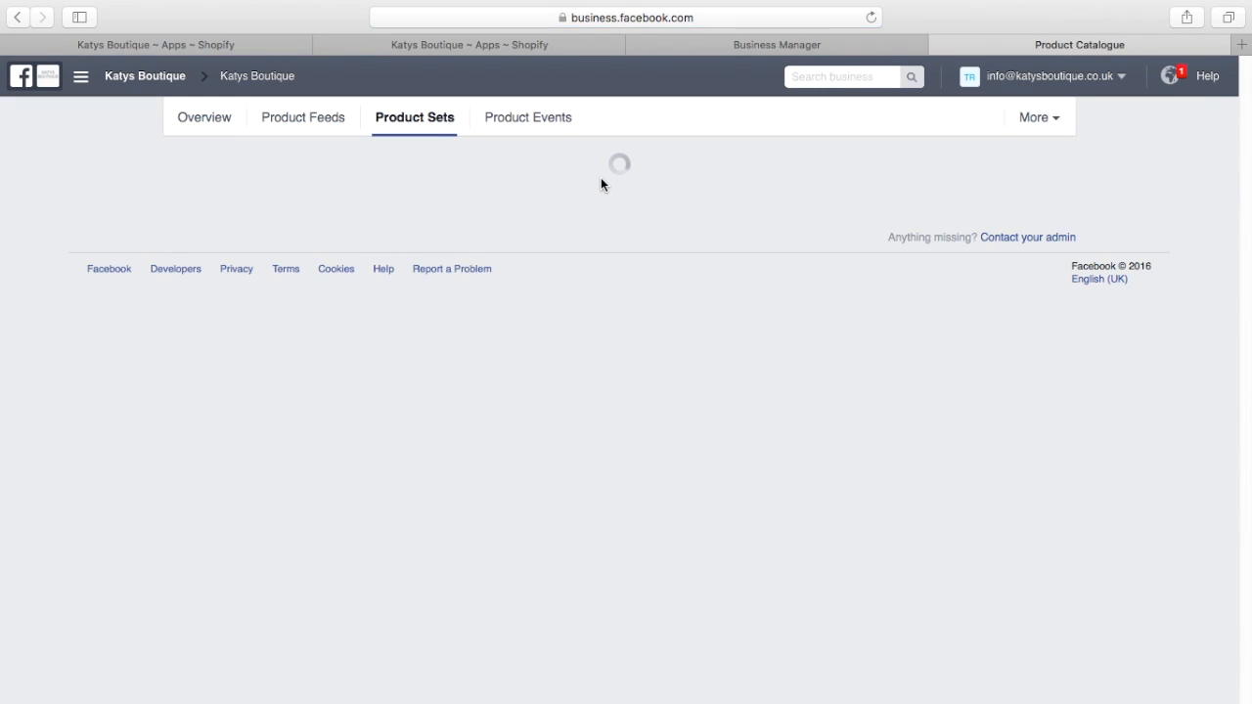
{"action": "left_click", "coordinate": [1170, 75]}
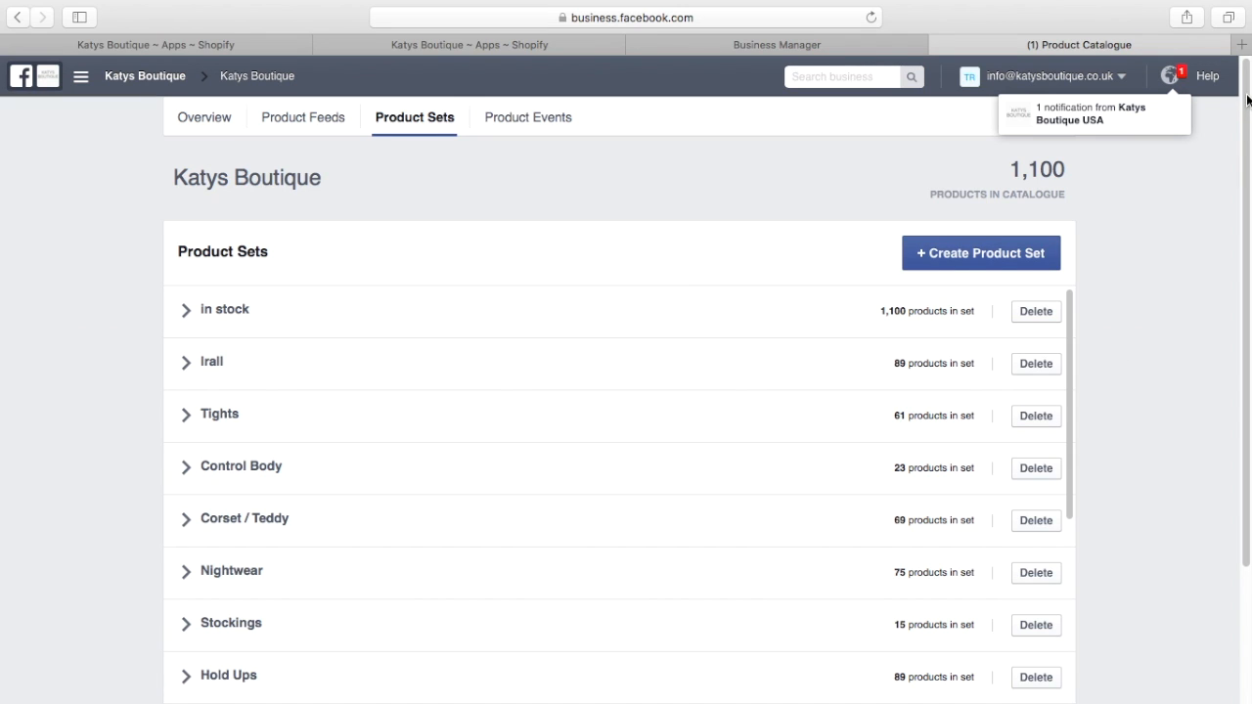
{"action": "scroll", "scroll_direction": "down", "scroll_amount": 3}
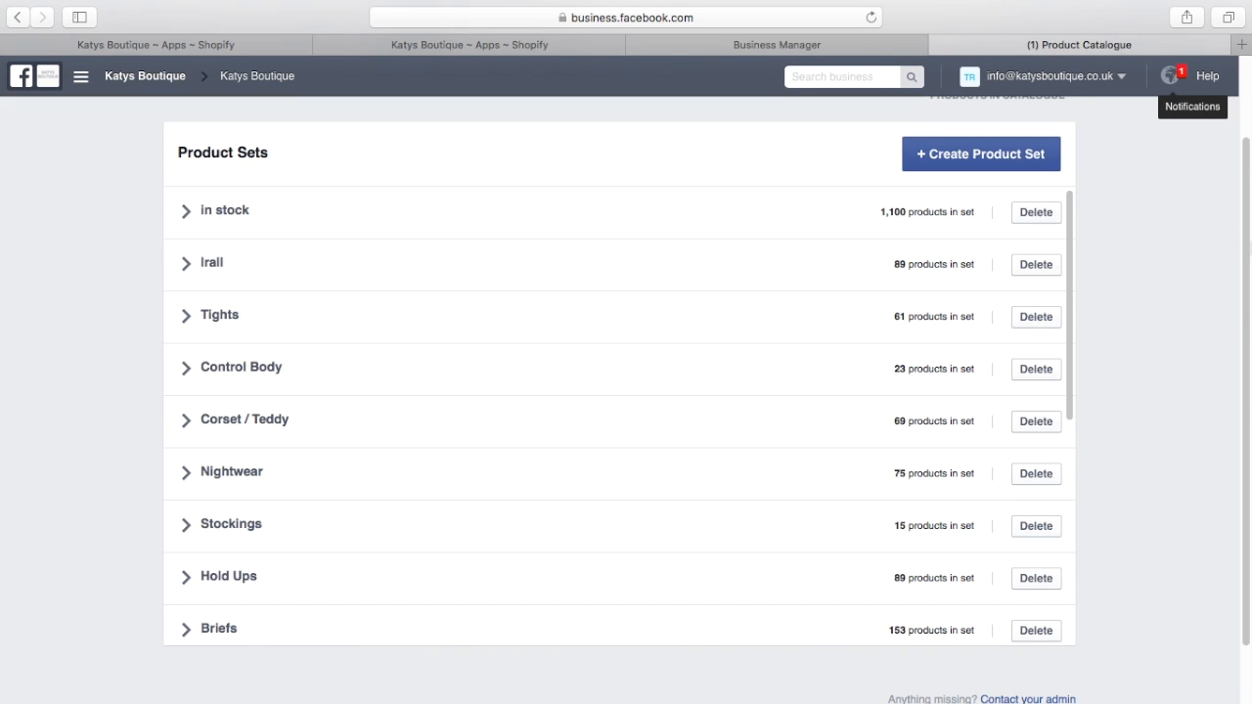
{"action": "mouse_move", "coordinate": [1203, 278]}
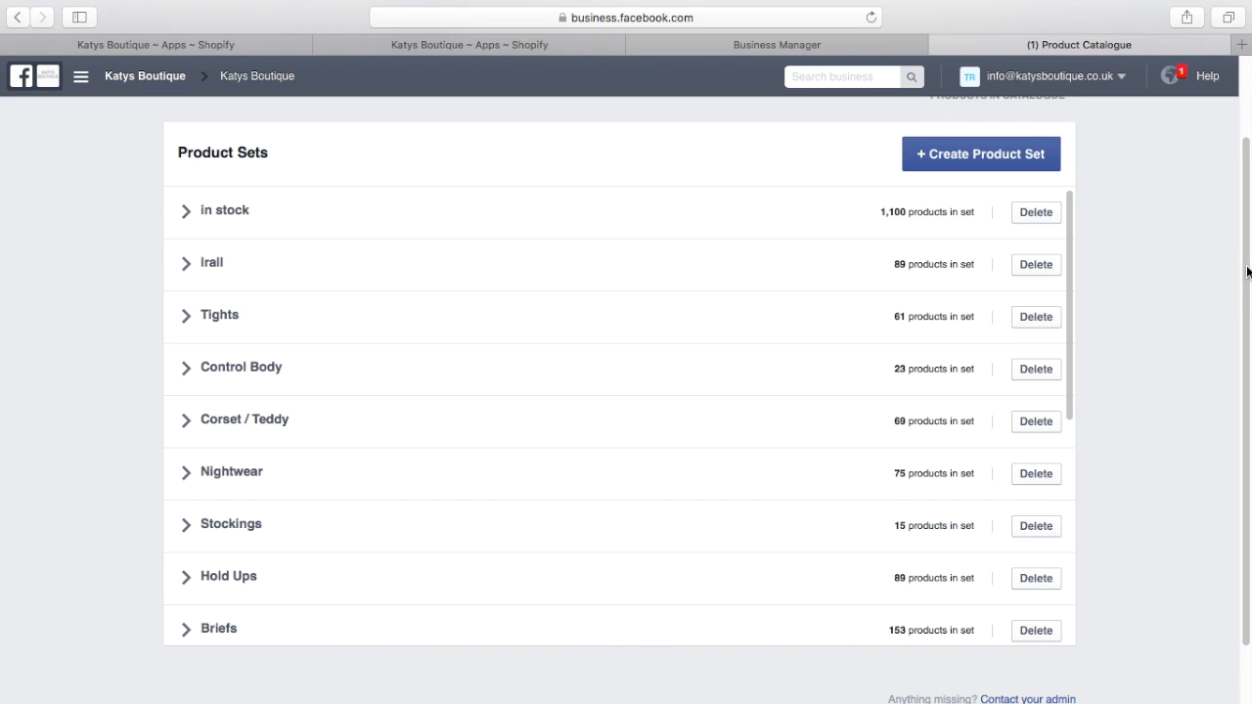
{"action": "scroll", "scroll_direction": "down", "scroll_amount": 3}
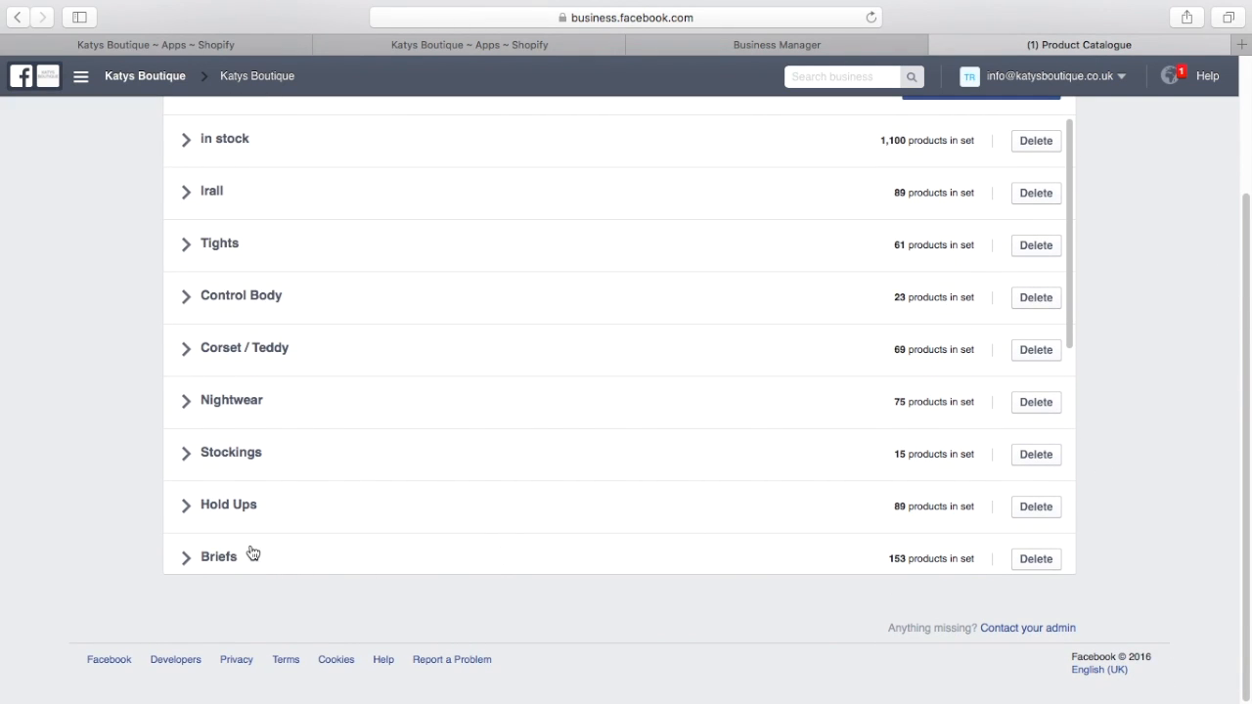
{"action": "mouse_move", "coordinate": [654, 133]}
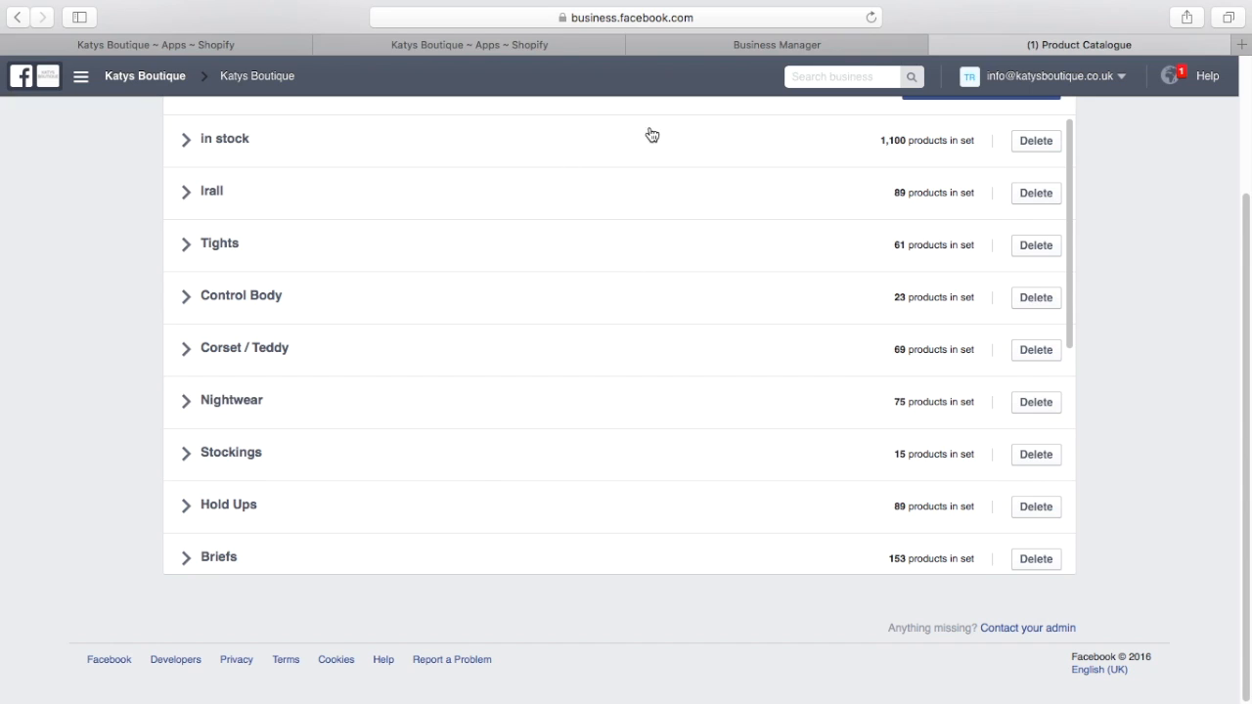
{"action": "mouse_move", "coordinate": [900, 161]}
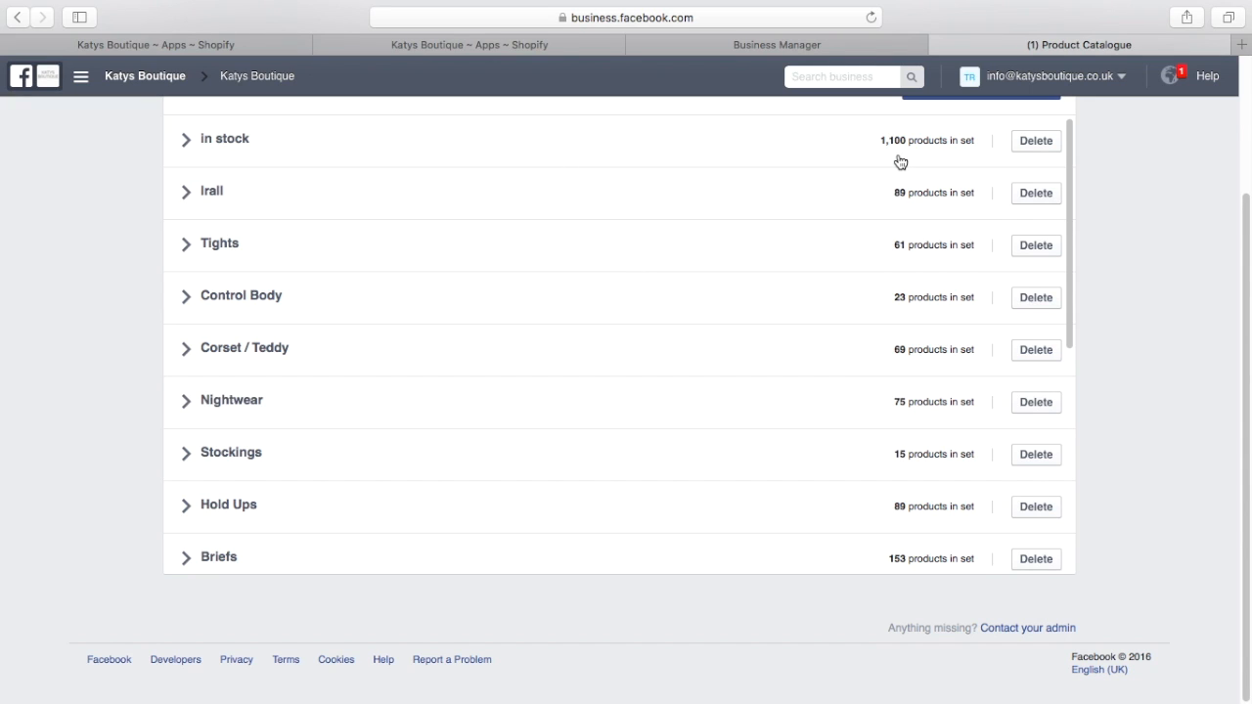
{"action": "mouse_move", "coordinate": [258, 211]}
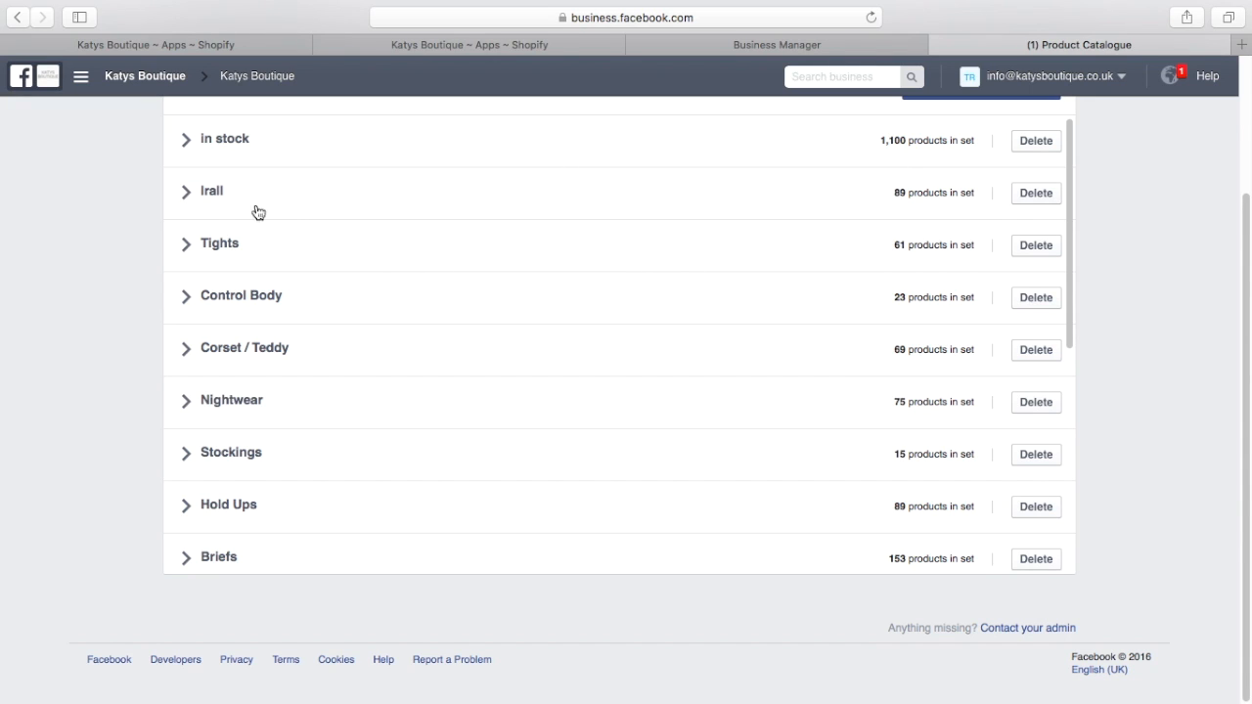
{"action": "mouse_move", "coordinate": [912, 215]}
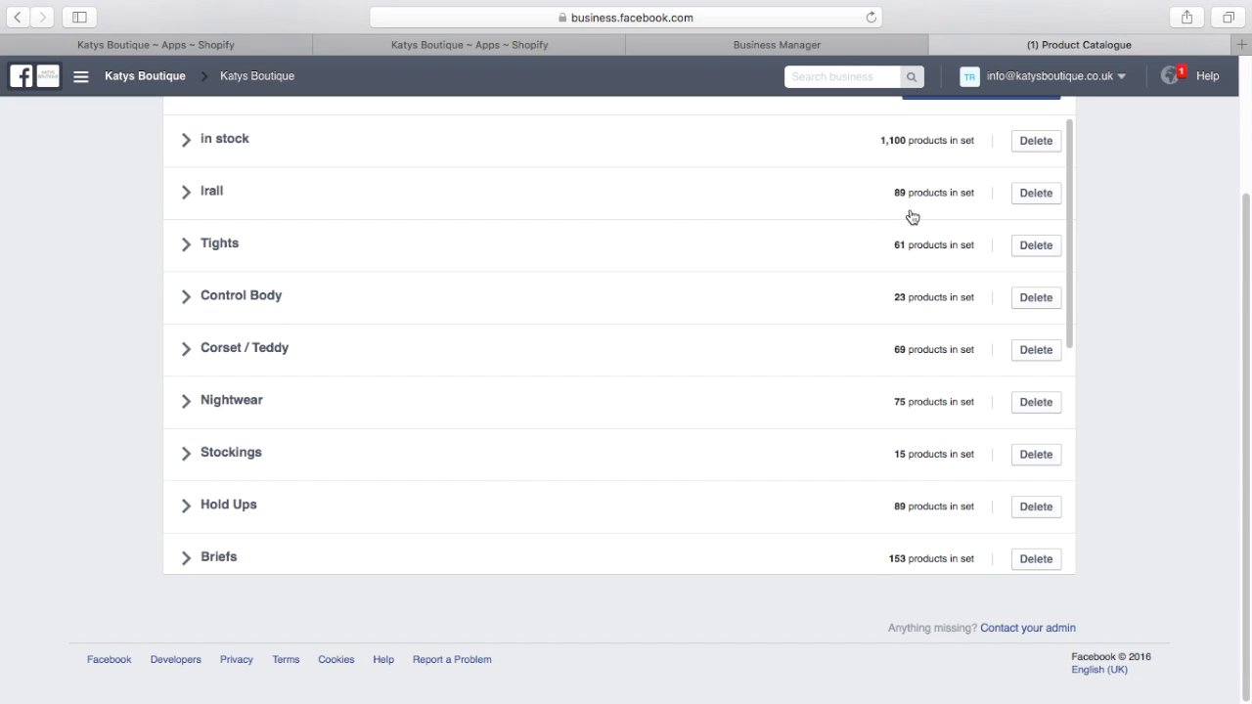
{"action": "mouse_move", "coordinate": [890, 311]}
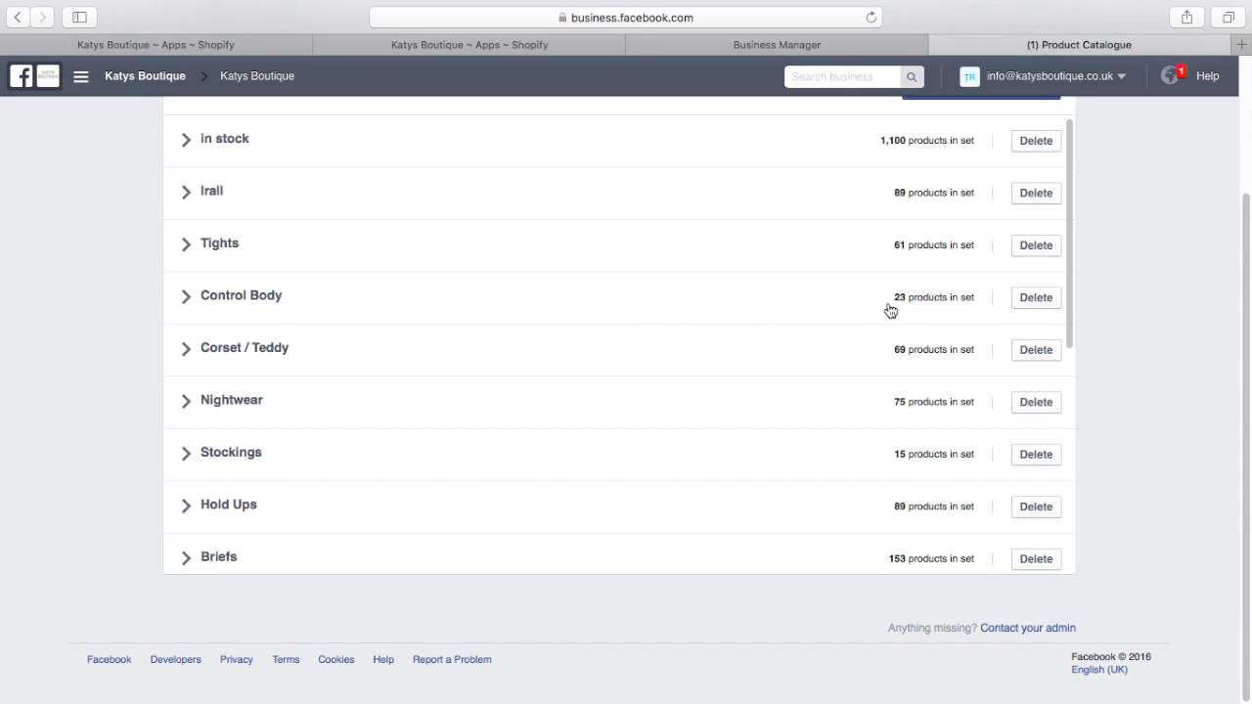
{"action": "mouse_move", "coordinate": [528, 464]}
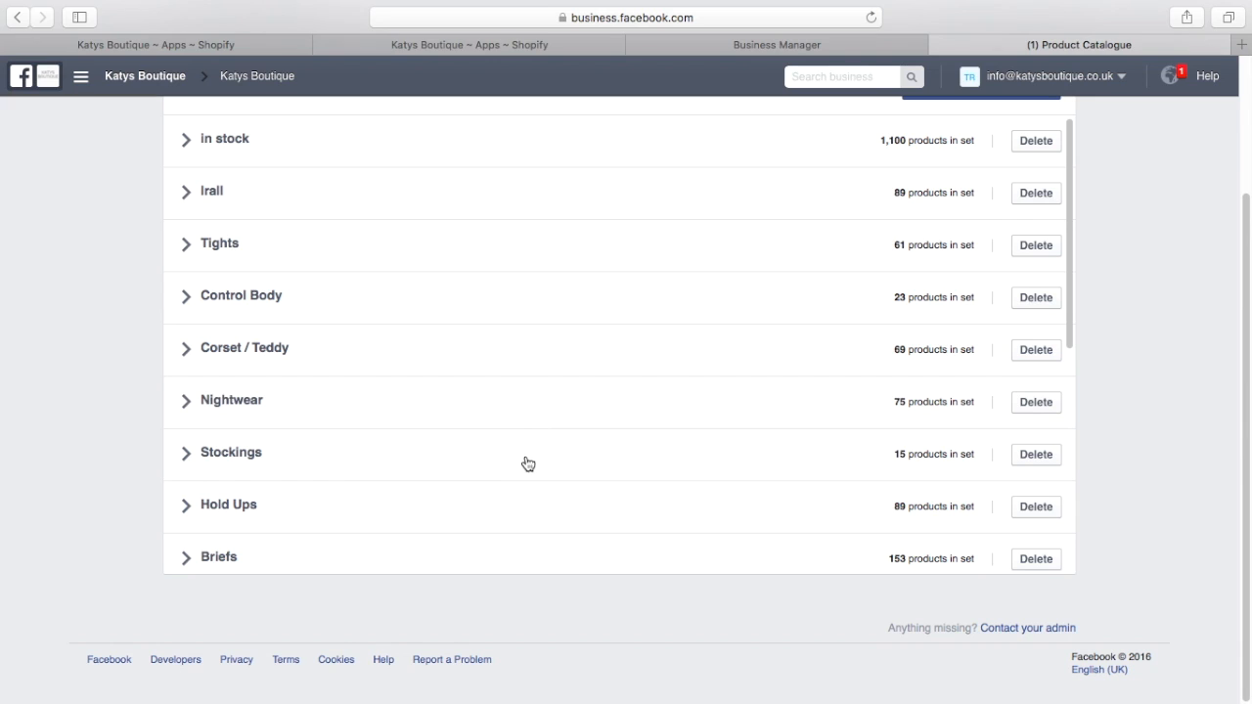
{"action": "mouse_move", "coordinate": [466, 485]}
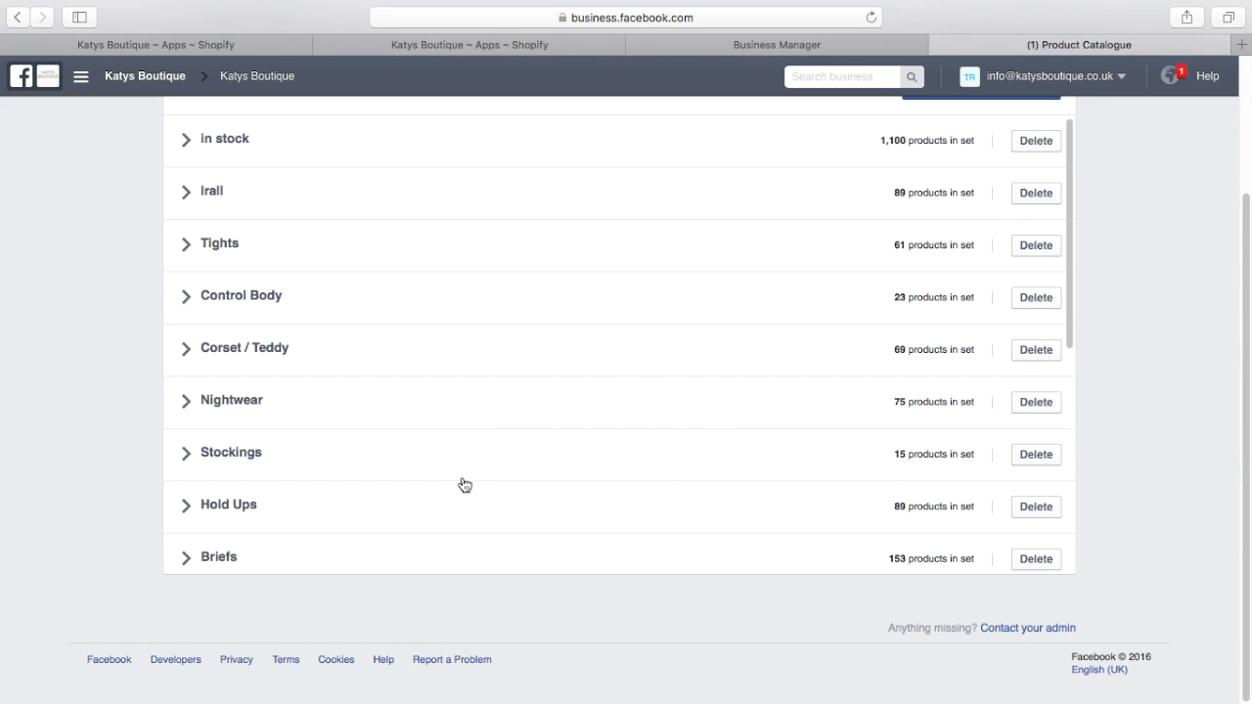
{"action": "mouse_move", "coordinate": [253, 418]}
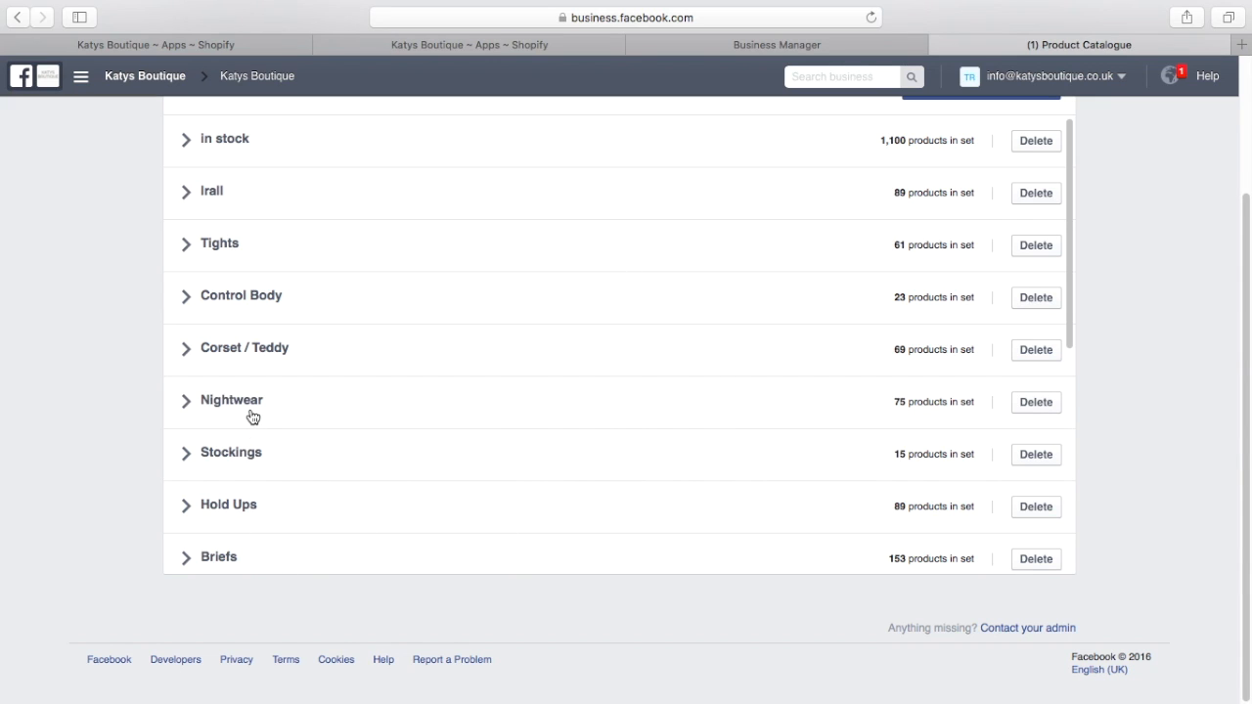
{"action": "mouse_move", "coordinate": [233, 255]}
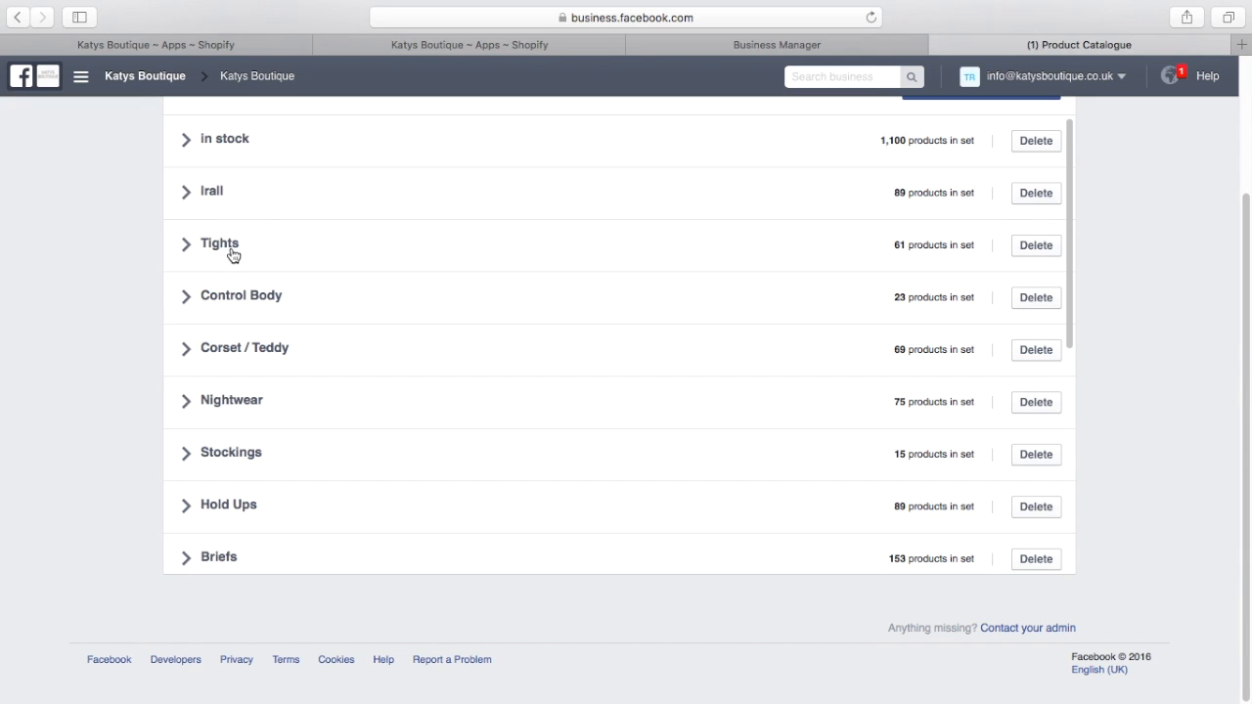
{"action": "mouse_move", "coordinate": [434, 251]}
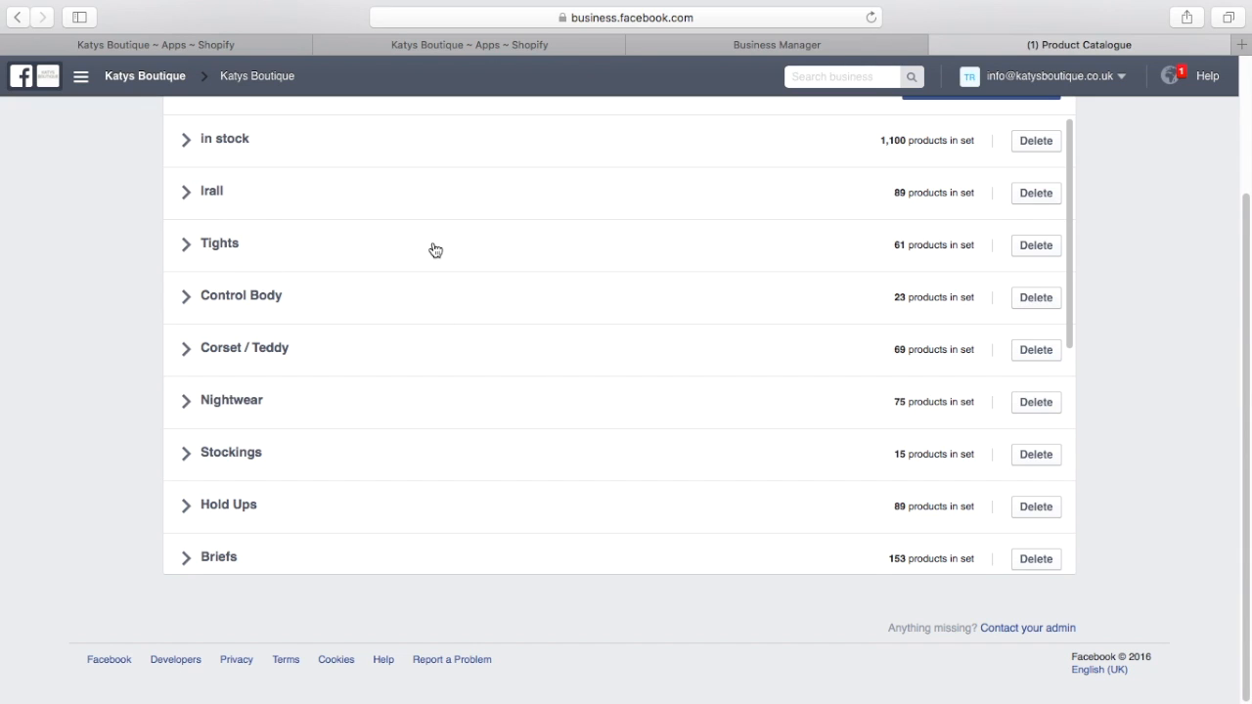
{"action": "mouse_move", "coordinate": [247, 481]}
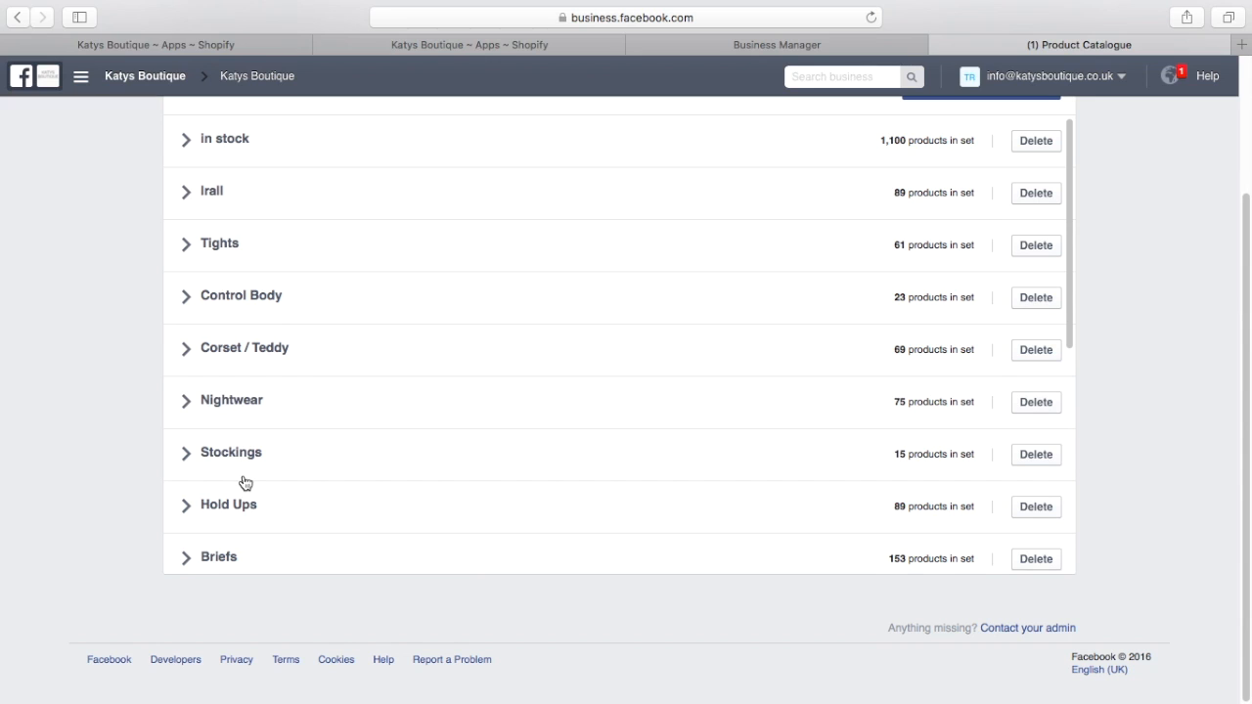
{"action": "mouse_move", "coordinate": [1247, 298]}
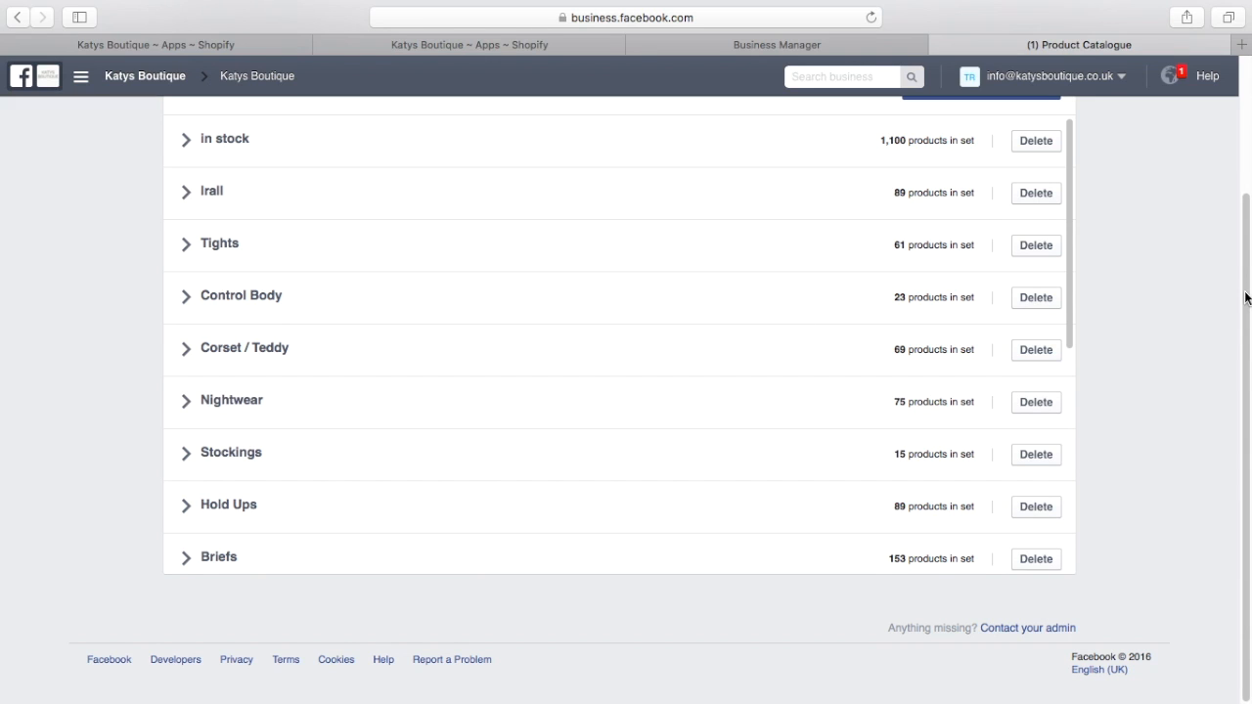
{"action": "scroll", "scroll_direction": "up", "scroll_amount": 3}
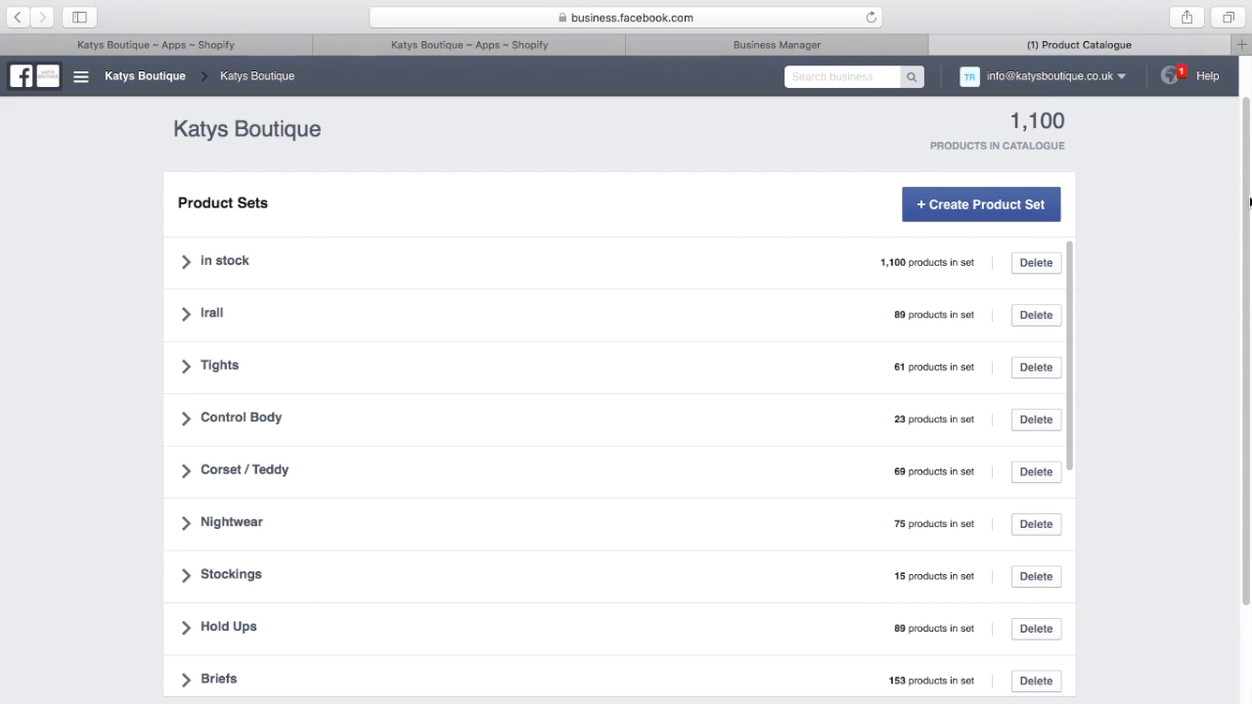
{"action": "scroll", "scroll_direction": "down", "scroll_amount": 3}
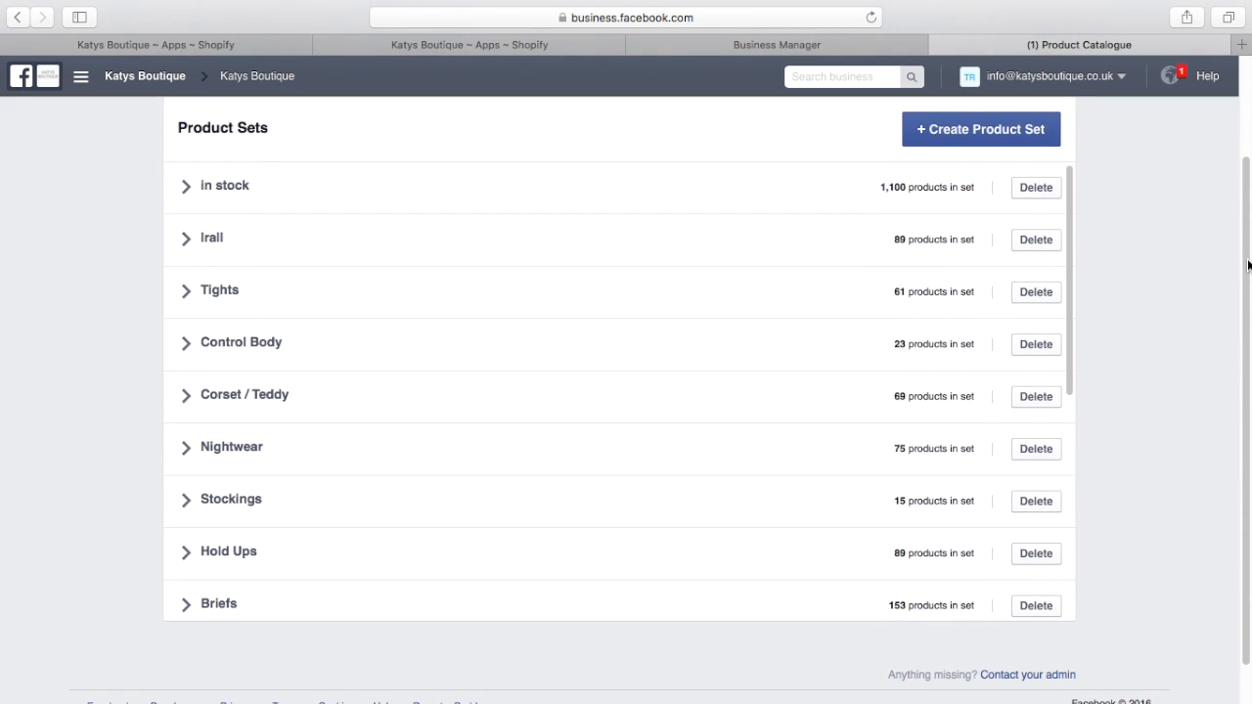
{"action": "mouse_move", "coordinate": [231, 306]}
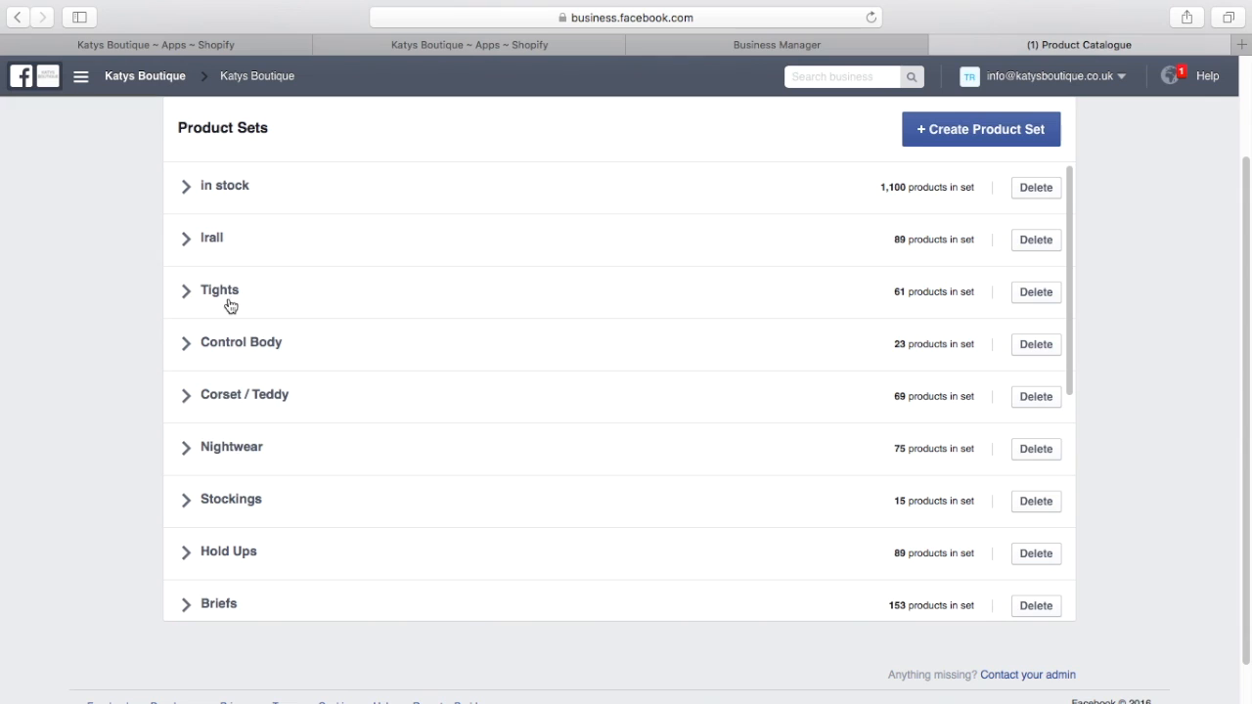
{"action": "mouse_move", "coordinate": [244, 296]}
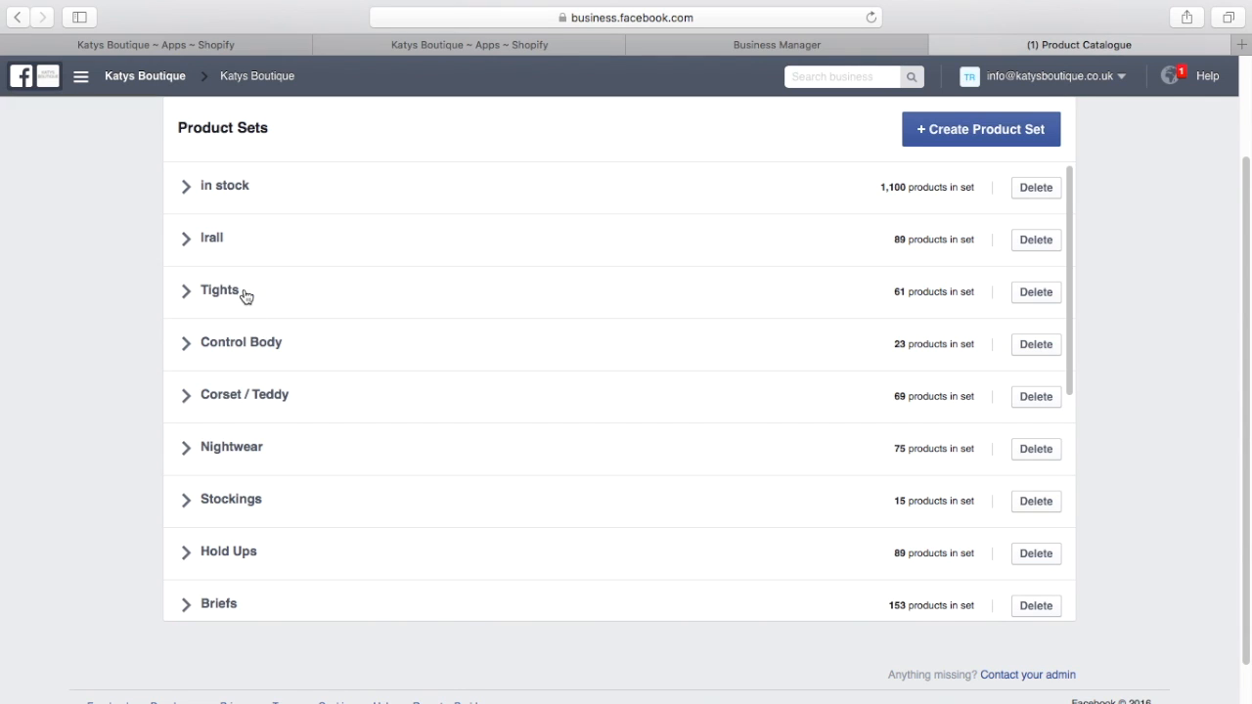
{"action": "mouse_move", "coordinate": [297, 296]}
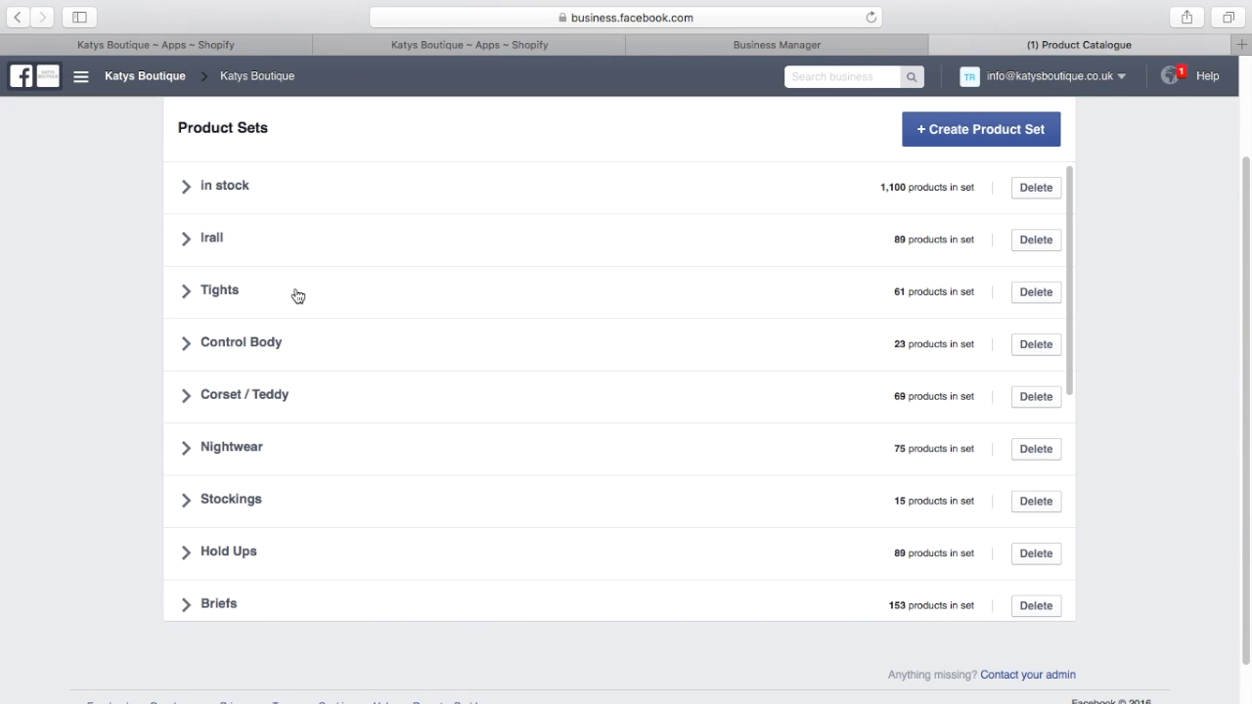
{"action": "mouse_move", "coordinate": [231, 295]}
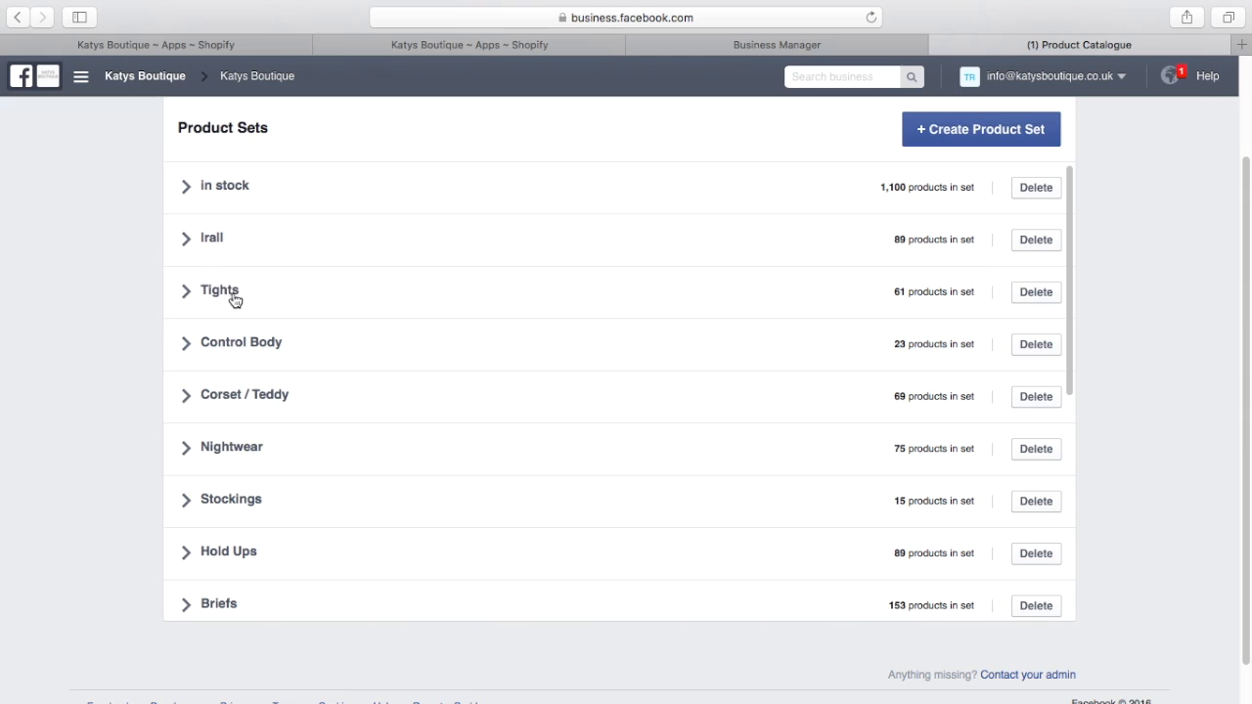
{"action": "mouse_move", "coordinate": [282, 297]}
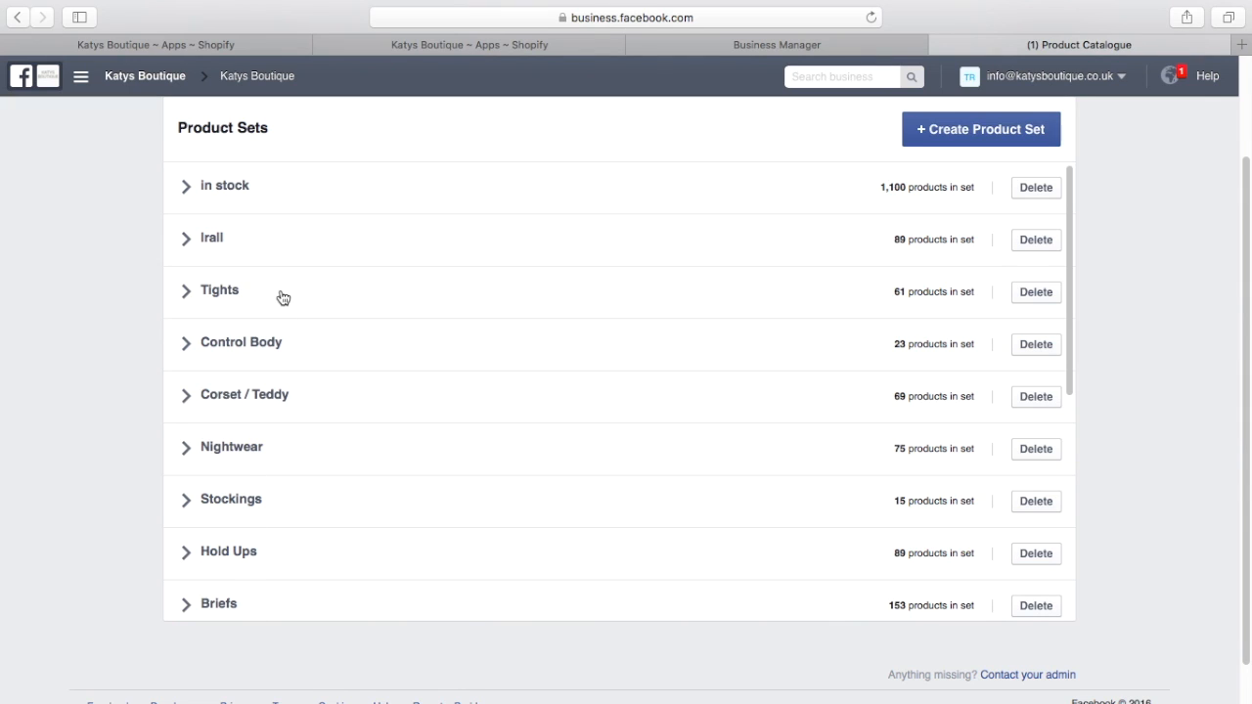
{"action": "mouse_move", "coordinate": [375, 458]}
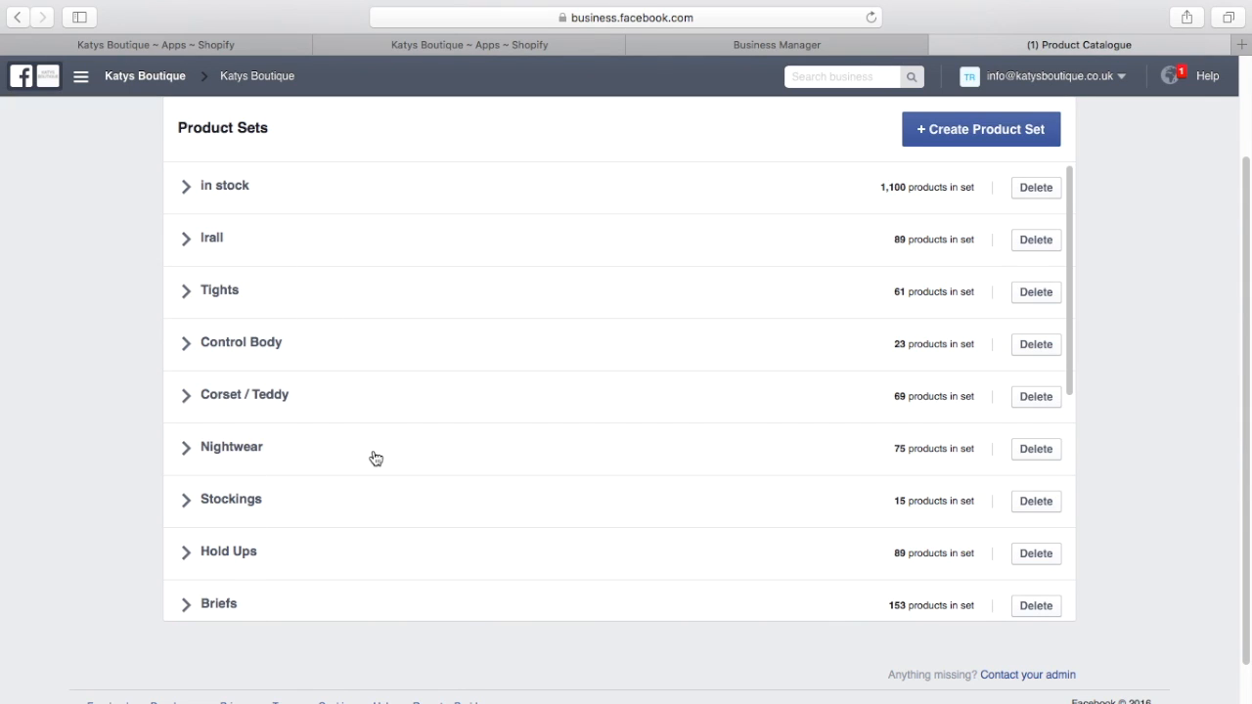
{"action": "mouse_move", "coordinate": [595, 319]}
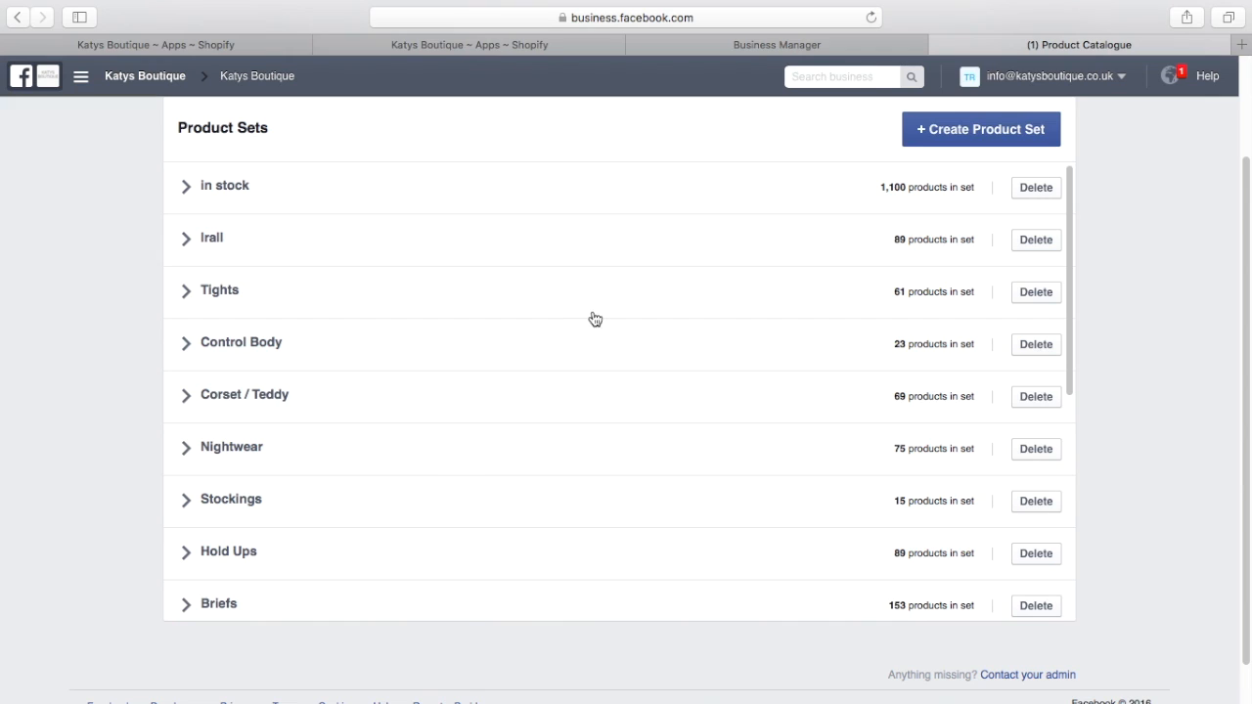
{"action": "mouse_move", "coordinate": [712, 450]}
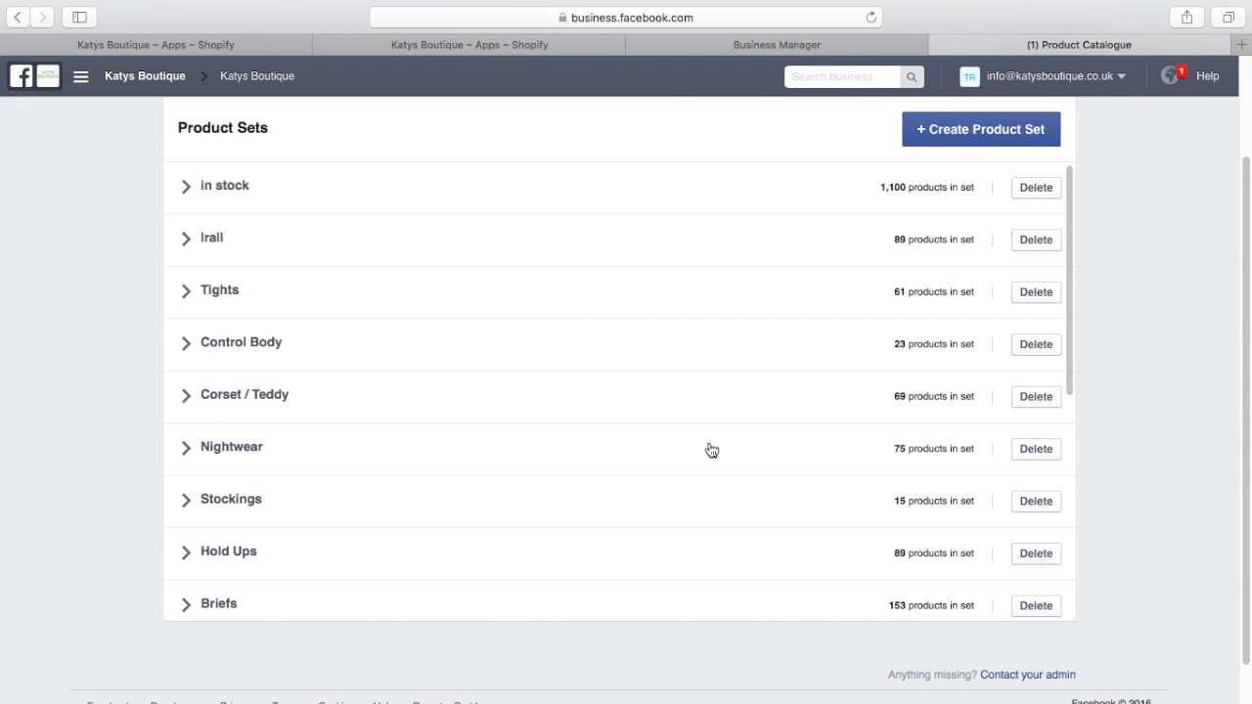
{"action": "mouse_move", "coordinate": [743, 450]}
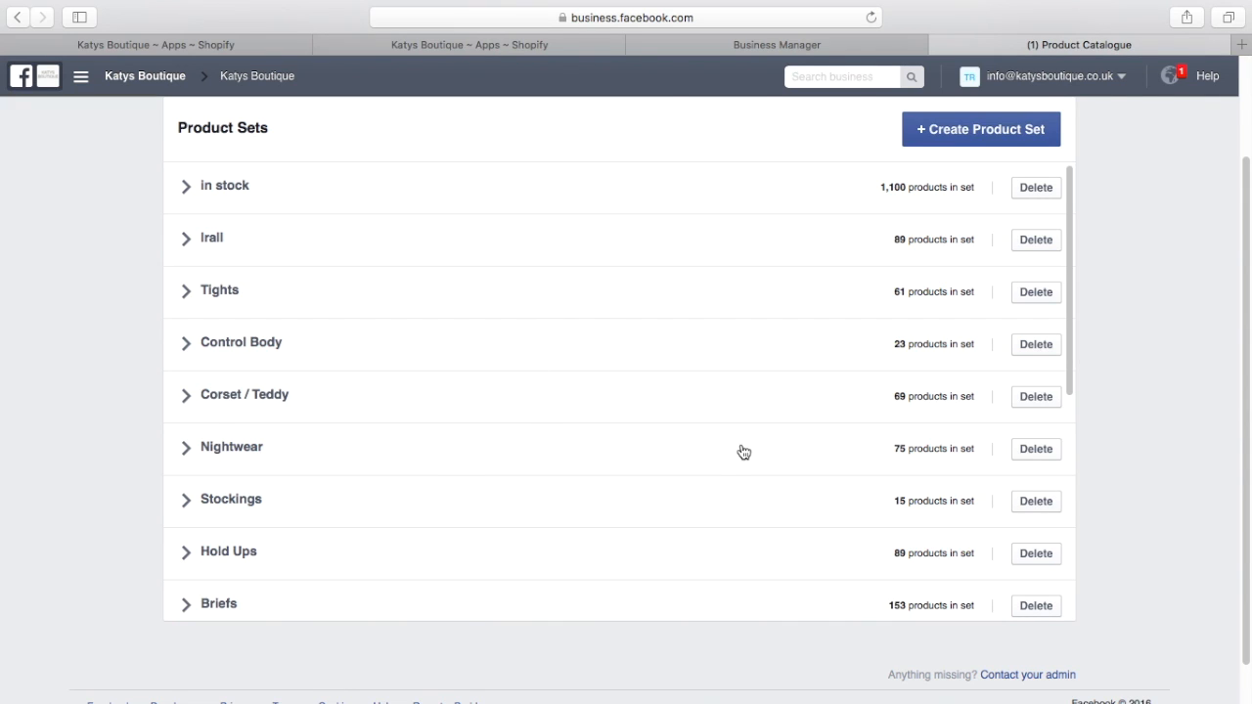
{"action": "mouse_move", "coordinate": [247, 231]}
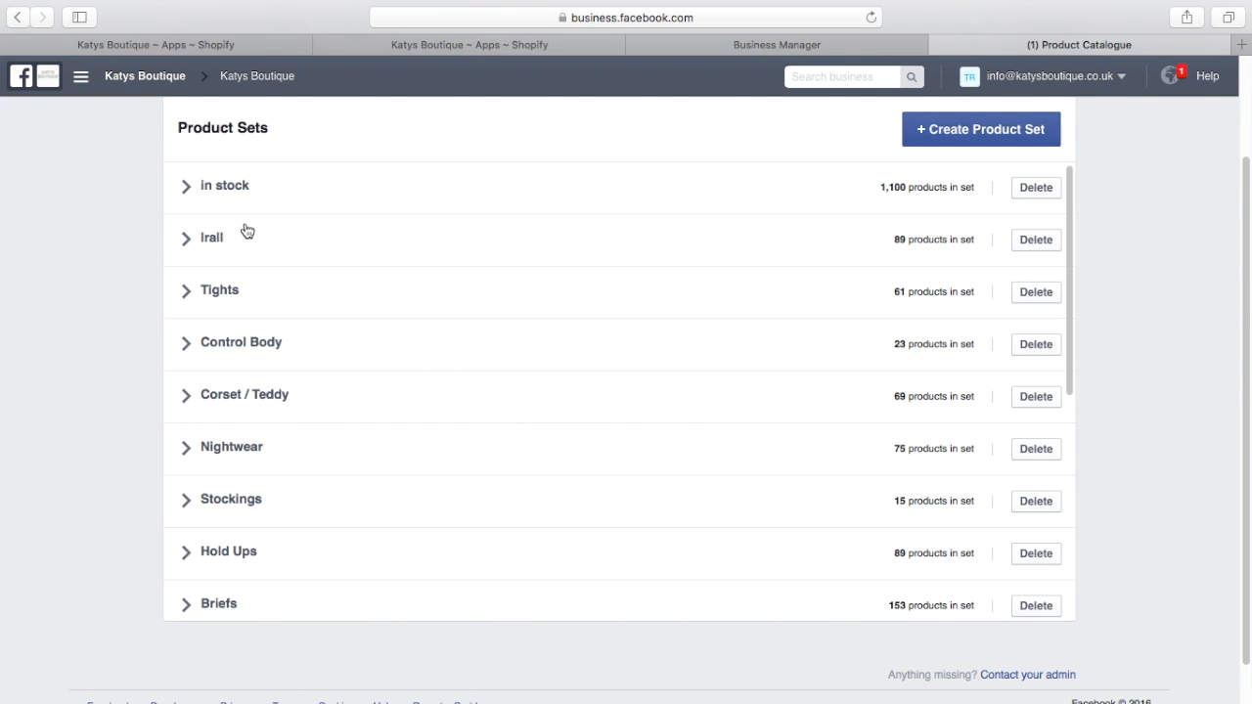
{"action": "mouse_move", "coordinate": [246, 564]}
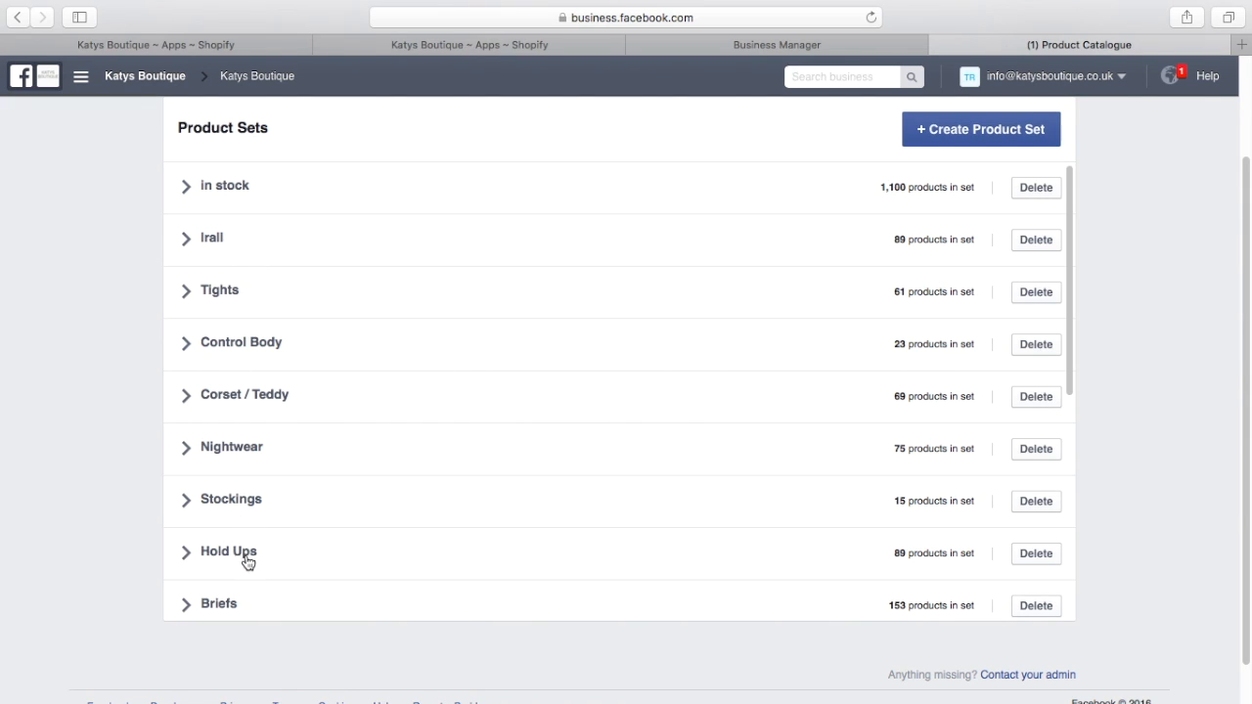
{"action": "mouse_move", "coordinate": [254, 455]}
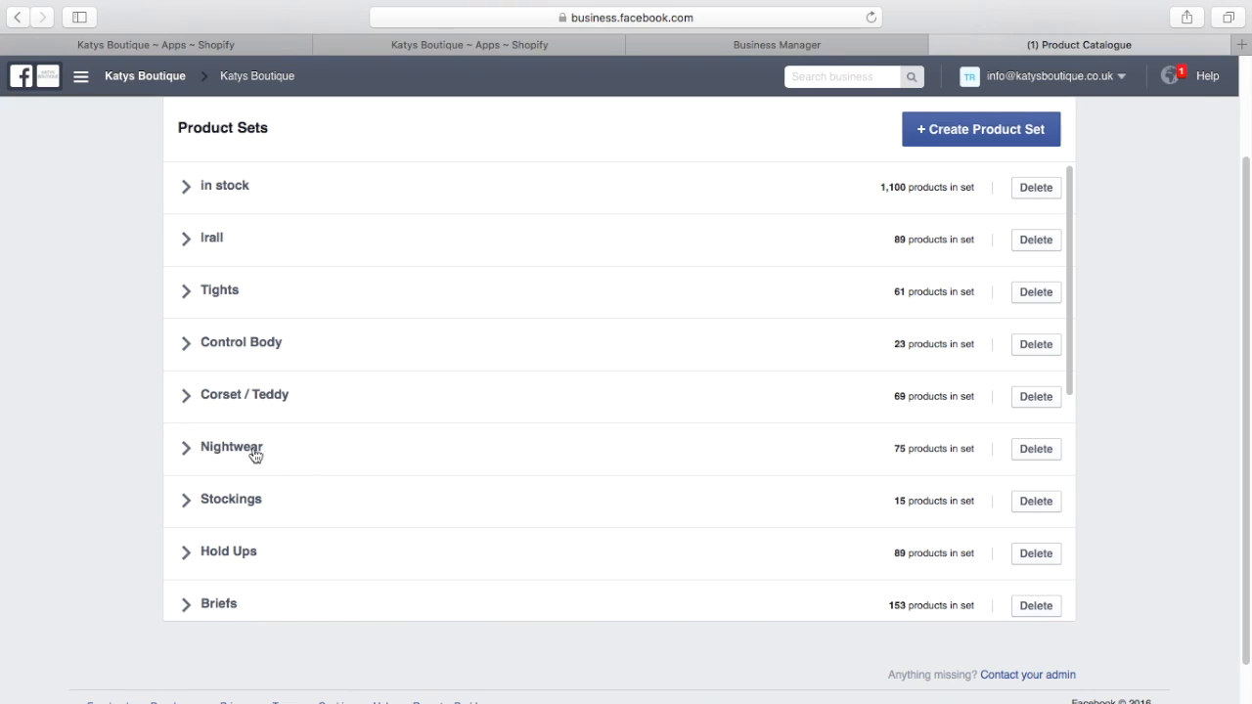
{"action": "mouse_move", "coordinate": [290, 448]}
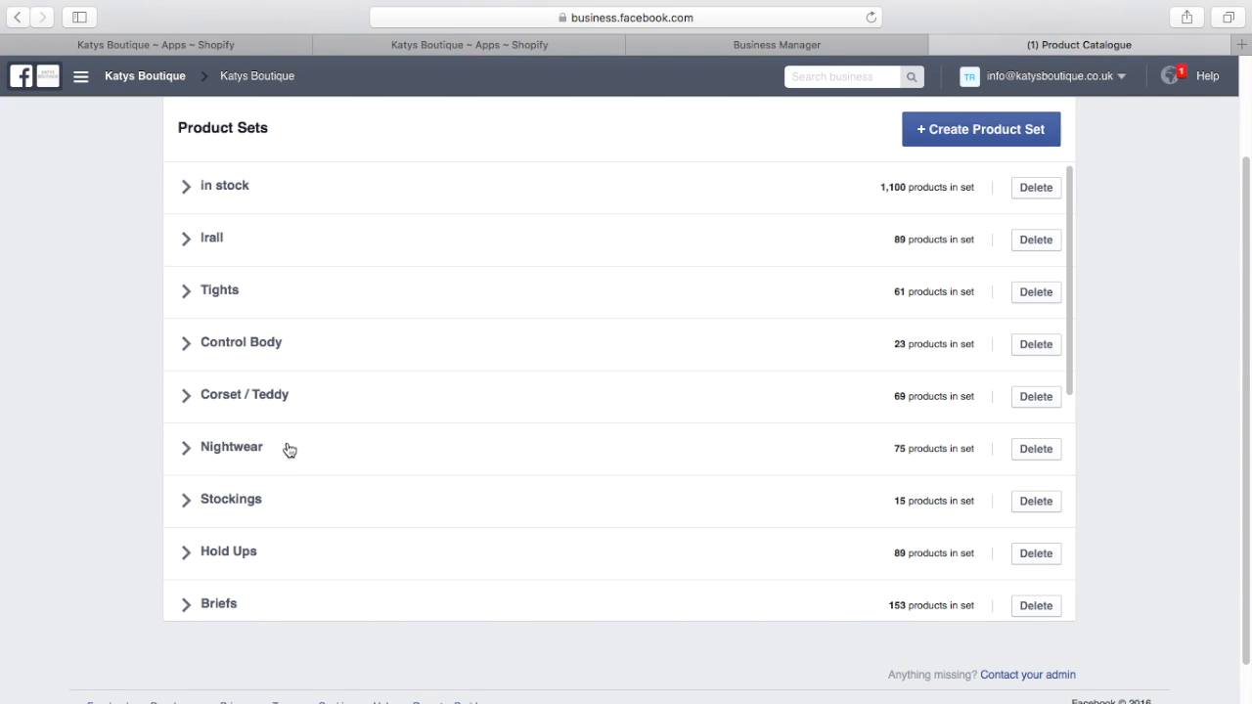
{"action": "mouse_move", "coordinate": [231, 161]}
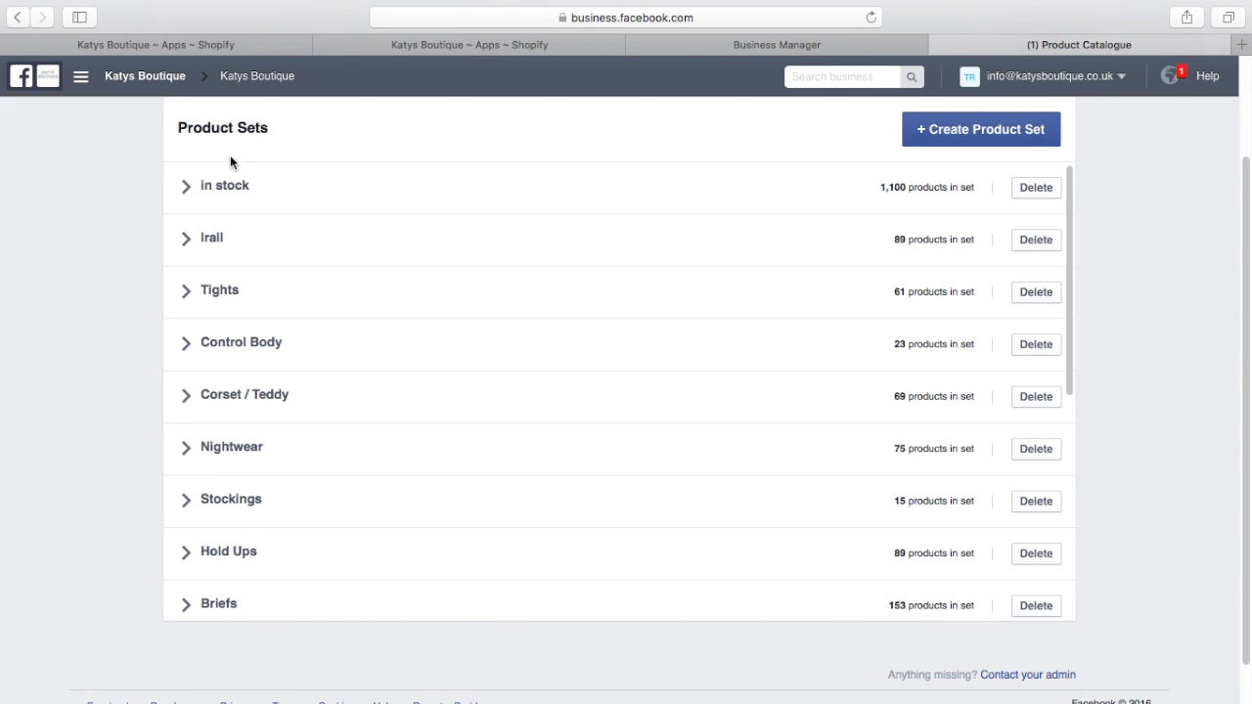
{"action": "mouse_move", "coordinate": [244, 391]}
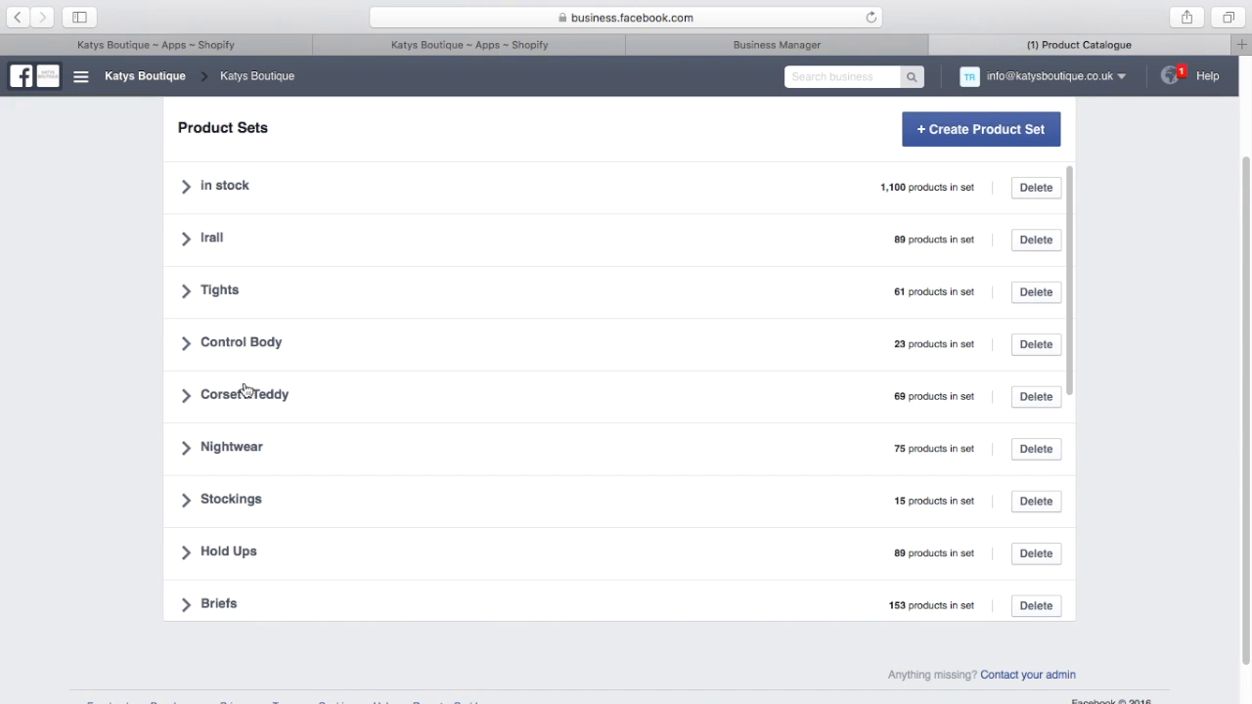
{"action": "mouse_move", "coordinate": [235, 450]}
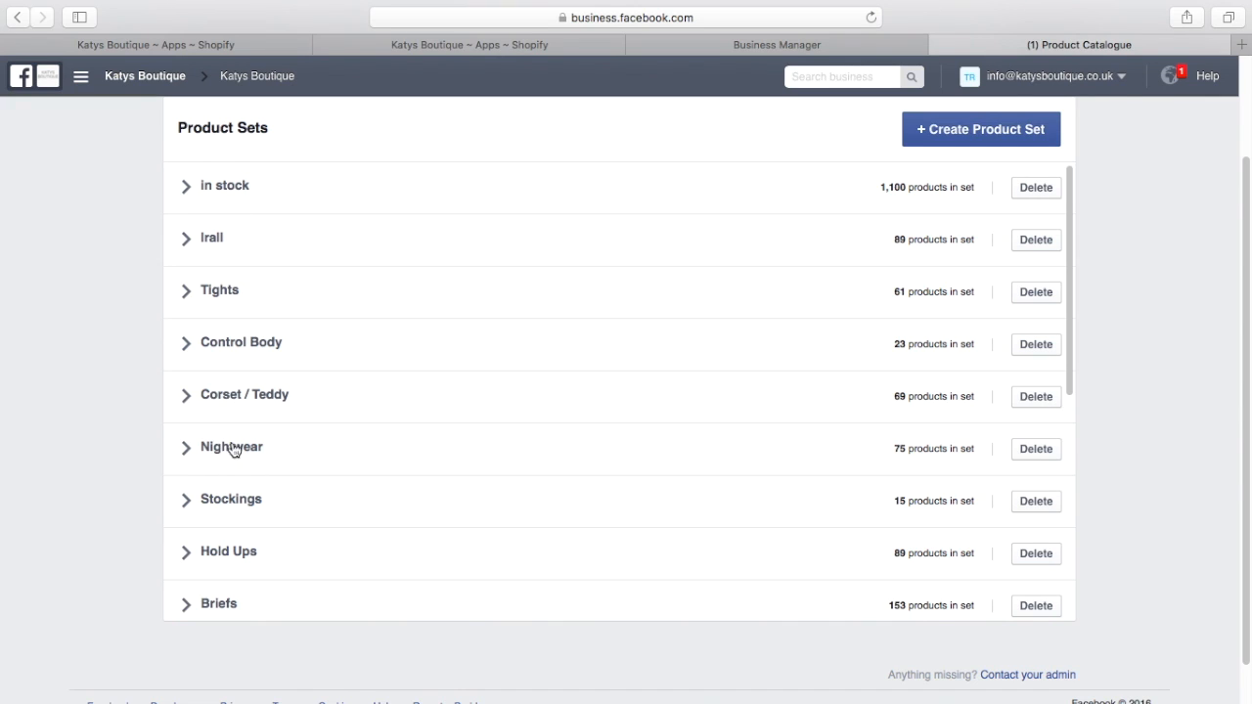
{"action": "mouse_move", "coordinate": [332, 515]}
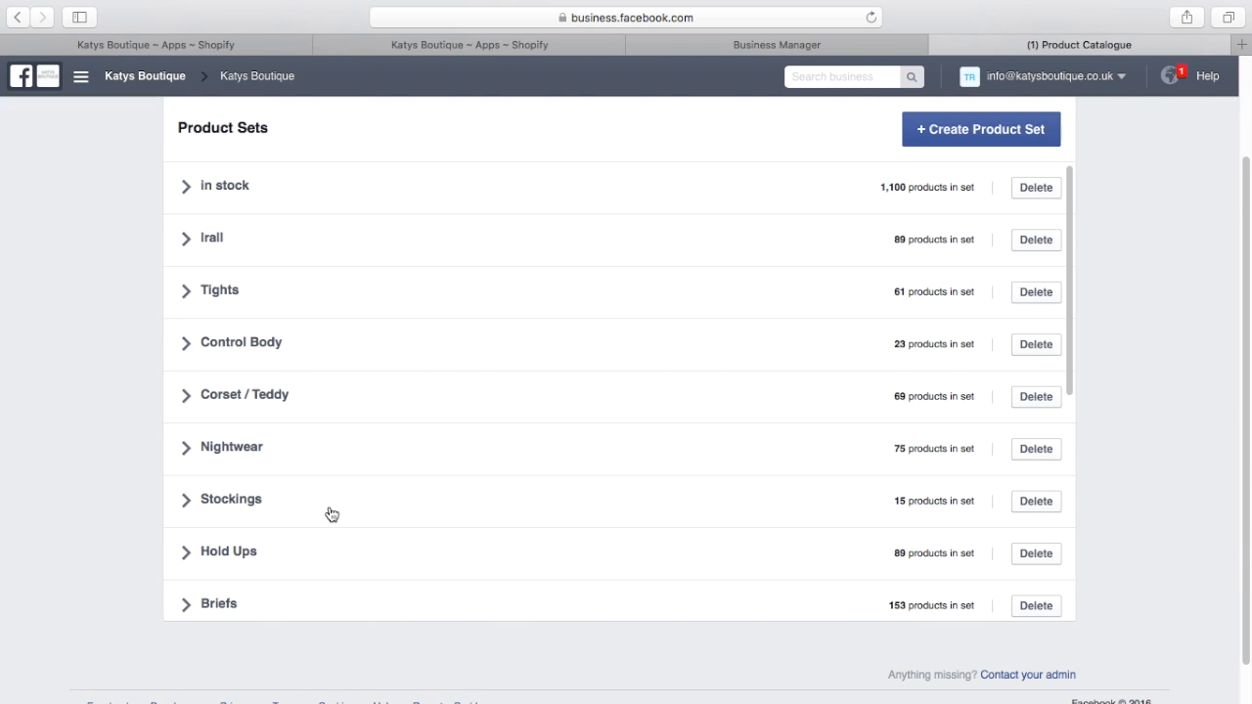
{"action": "mouse_move", "coordinate": [1248, 270]}
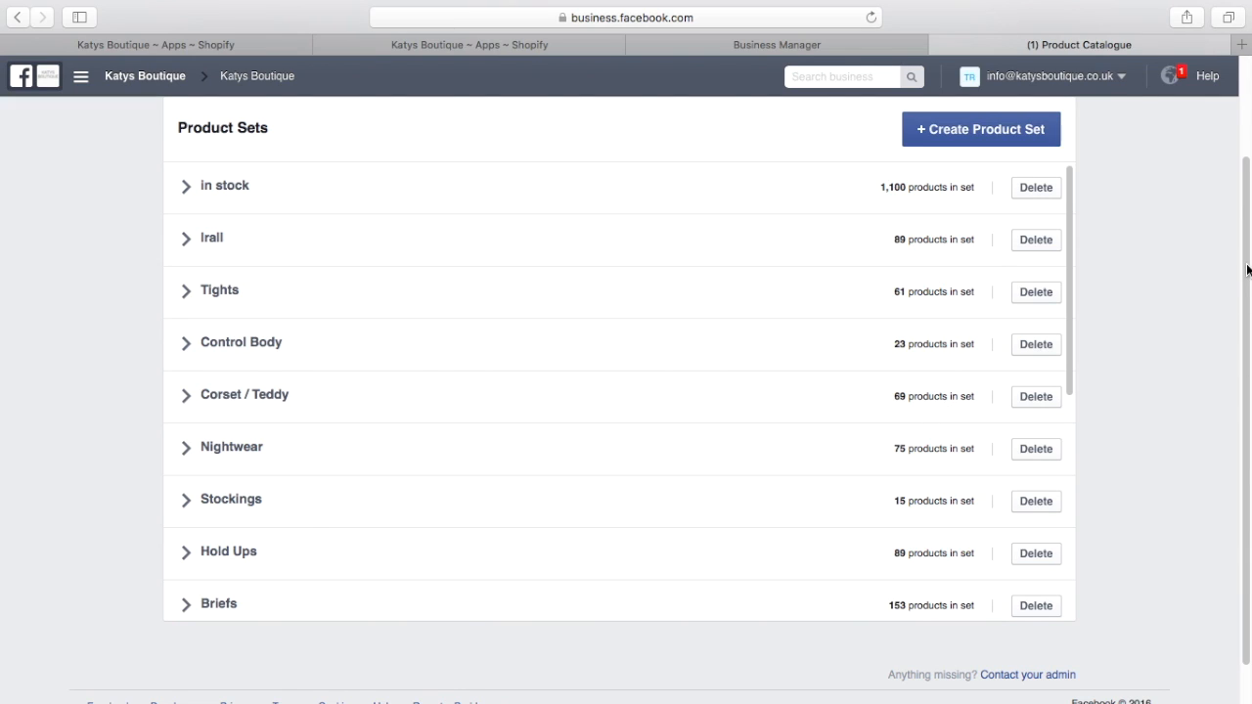
{"action": "scroll", "scroll_direction": "up", "scroll_amount": 3}
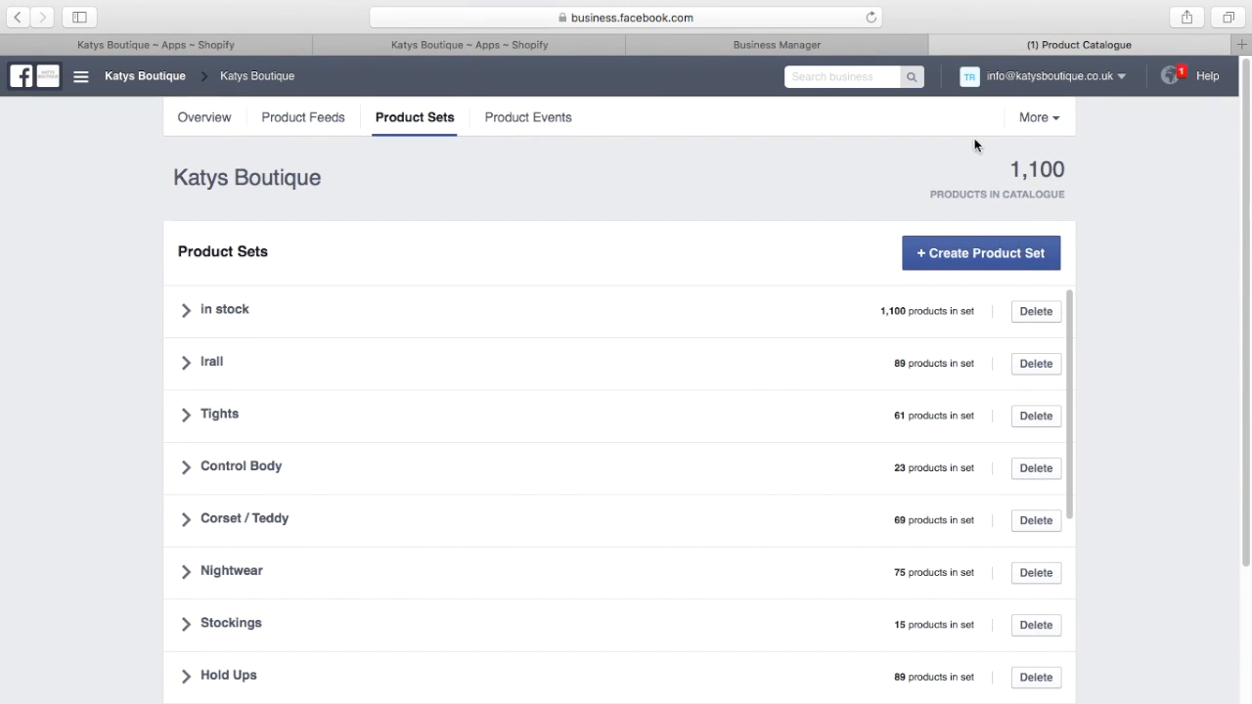
- View the catalogue's pixel product events chart, then return to the overview listing event source issues
{"action": "left_click", "coordinate": [524, 118]}
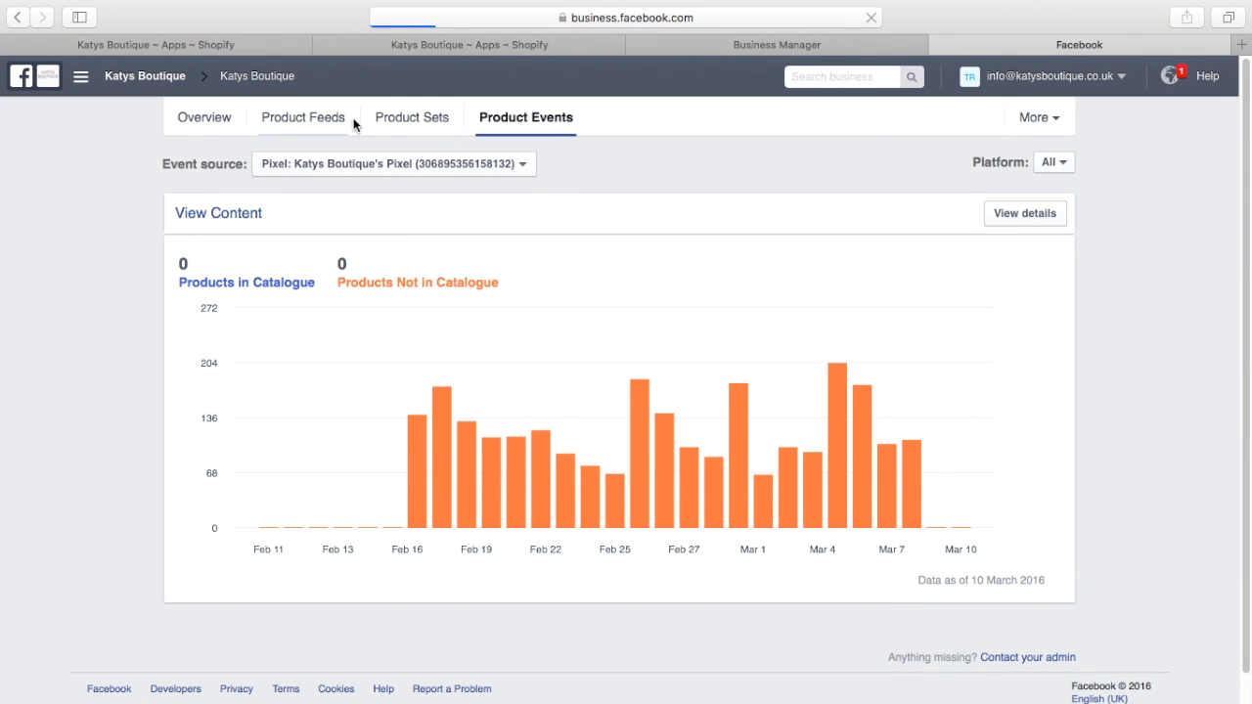
{"action": "left_click", "coordinate": [302, 117]}
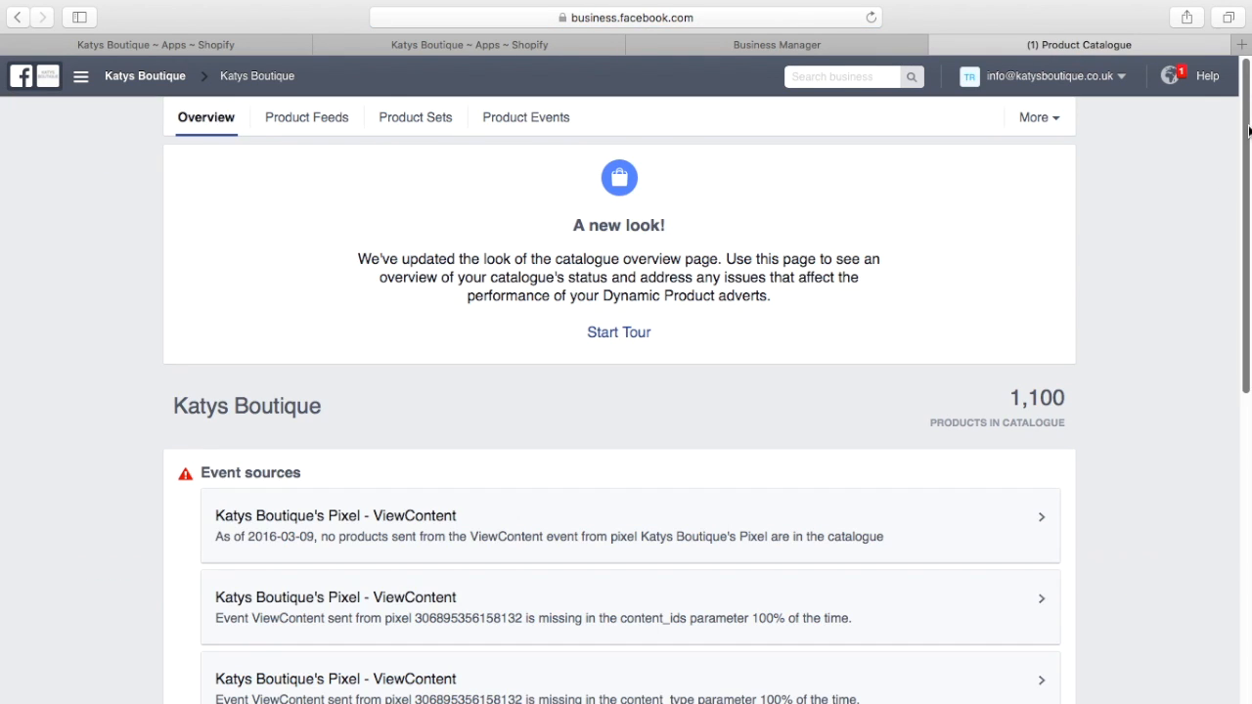
{"action": "scroll", "scroll_direction": "down", "scroll_amount": 3}
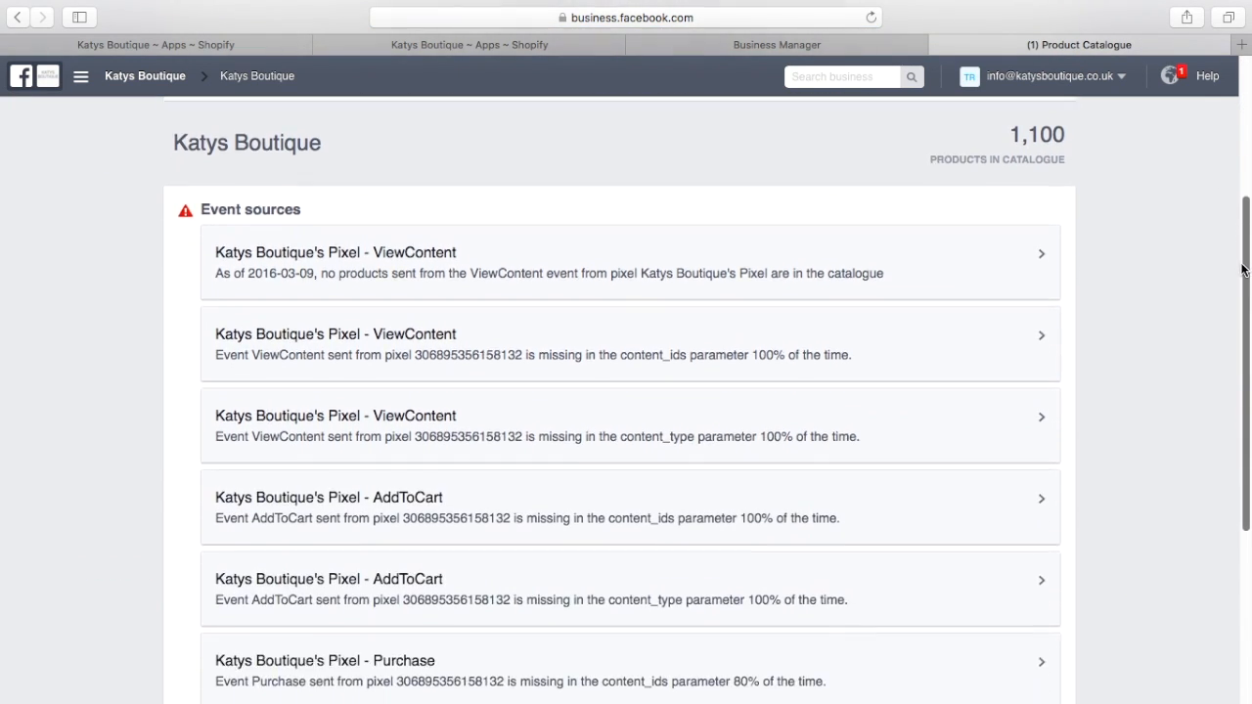
{"action": "scroll", "scroll_direction": "down", "scroll_amount": 3}
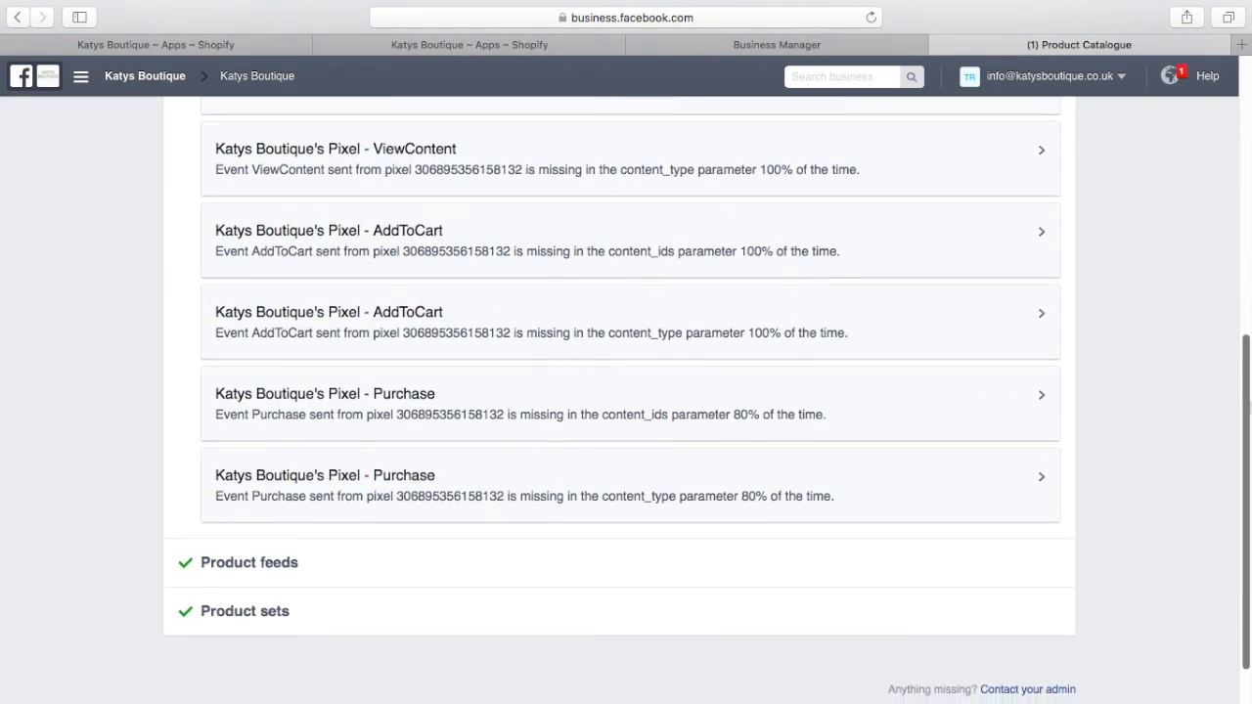
{"action": "scroll", "scroll_direction": "down", "scroll_amount": 3}
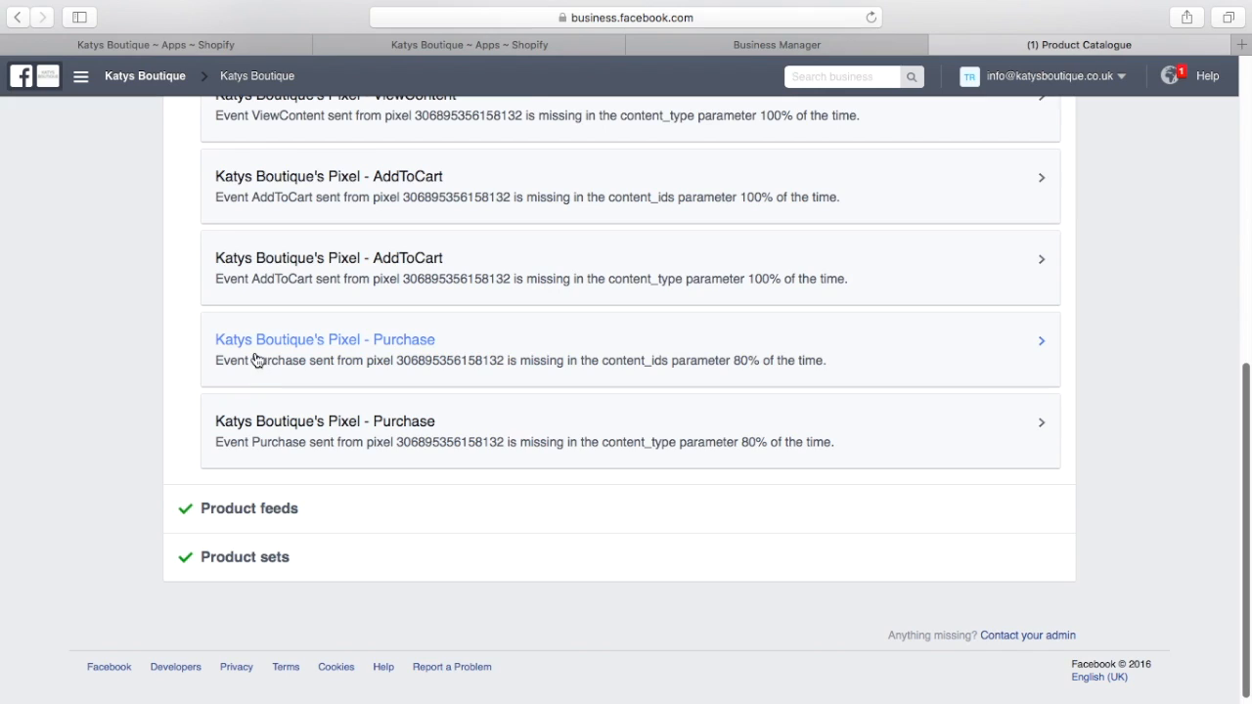
{"action": "mouse_move", "coordinate": [340, 354]}
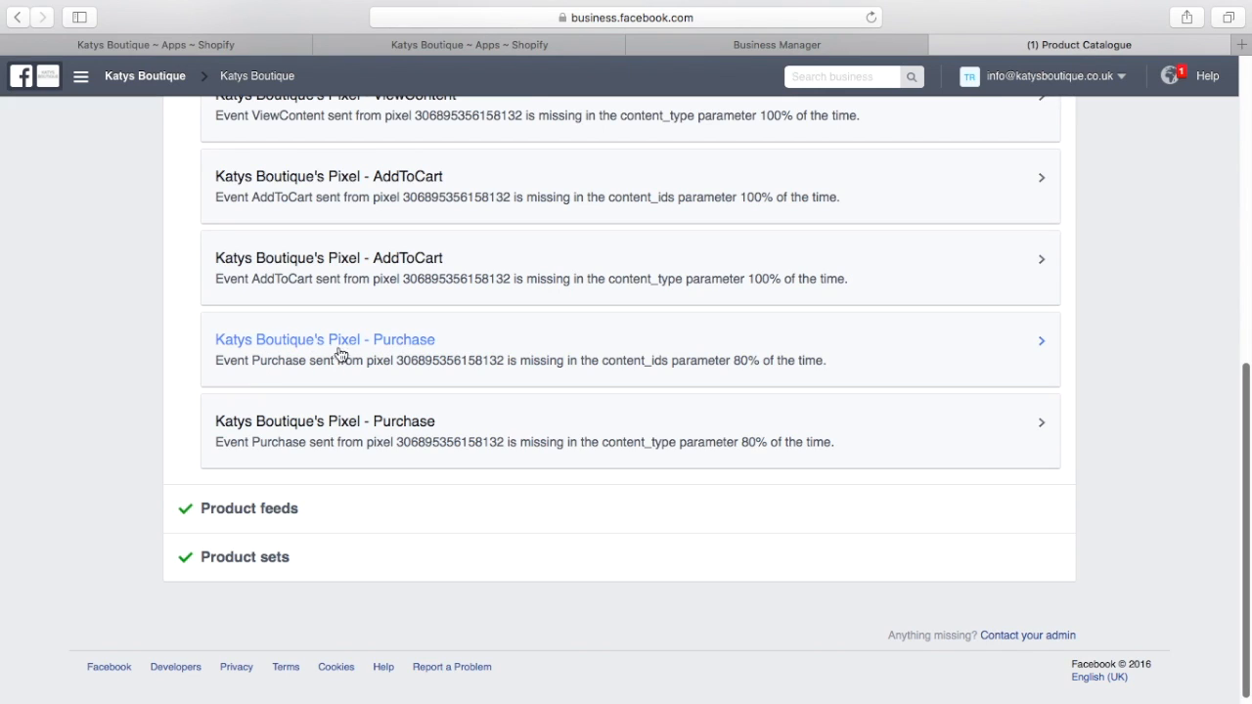
{"action": "mouse_move", "coordinate": [369, 348]}
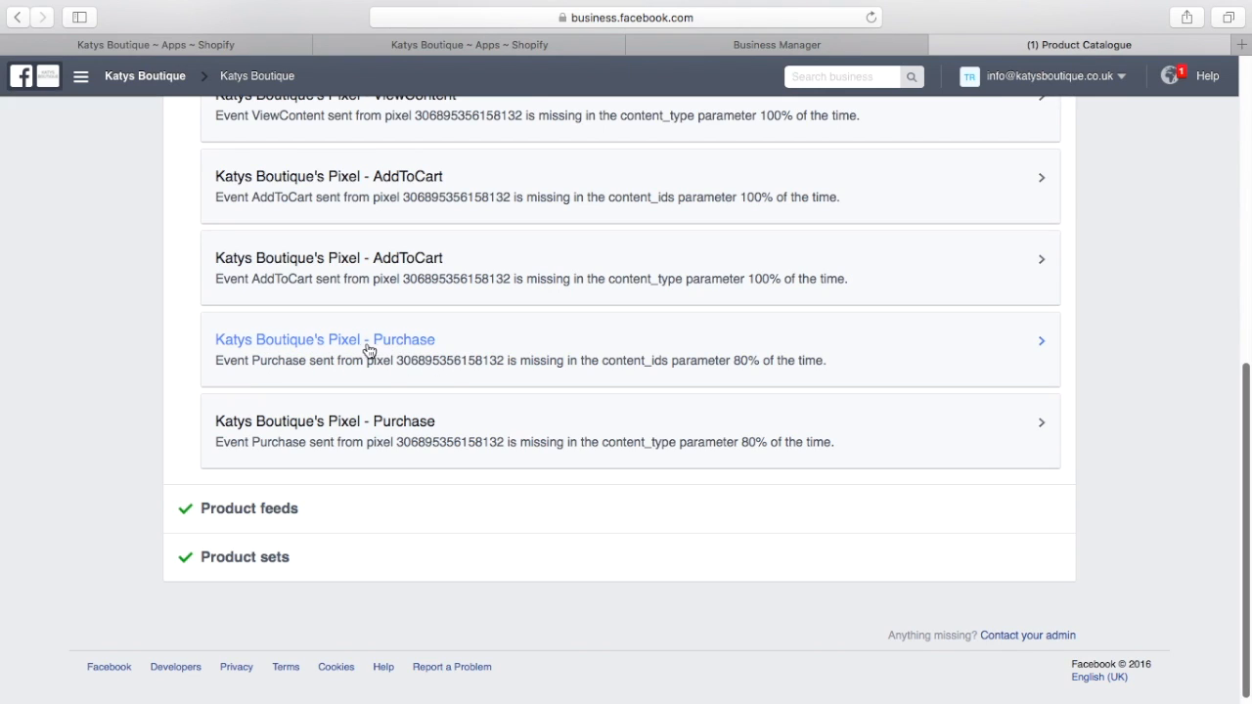
{"action": "mouse_move", "coordinate": [392, 364]}
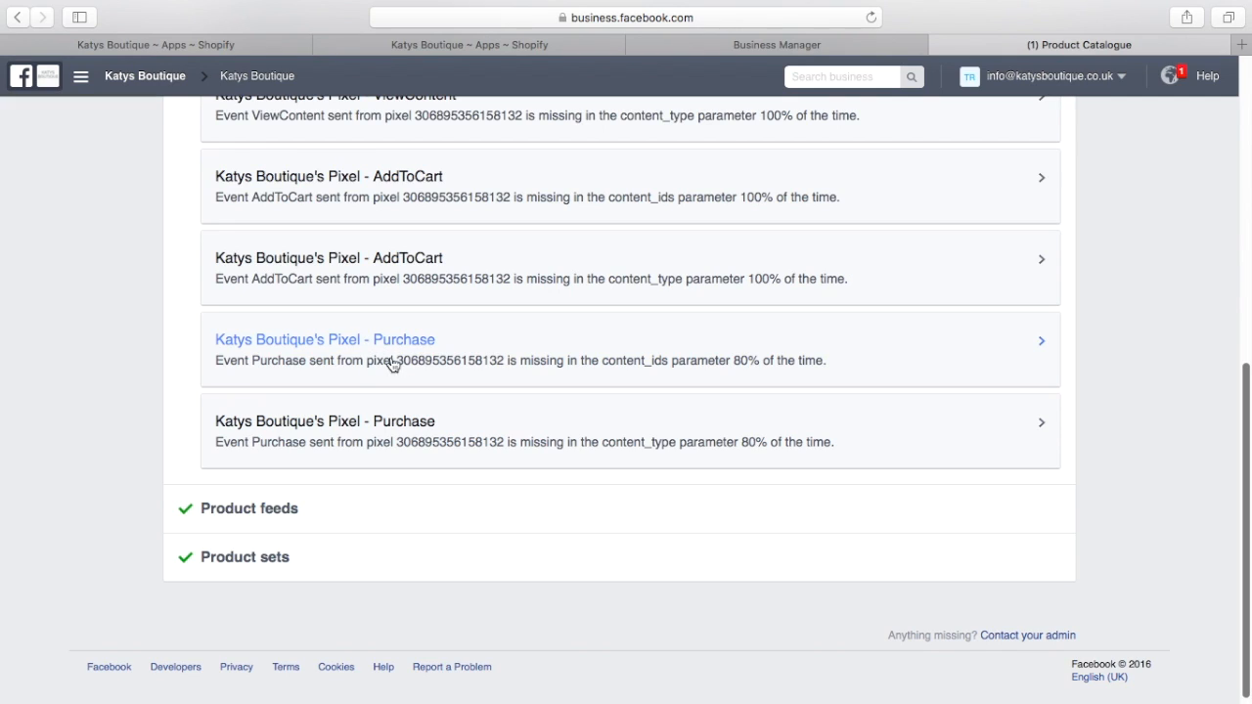
{"action": "mouse_move", "coordinate": [340, 374]}
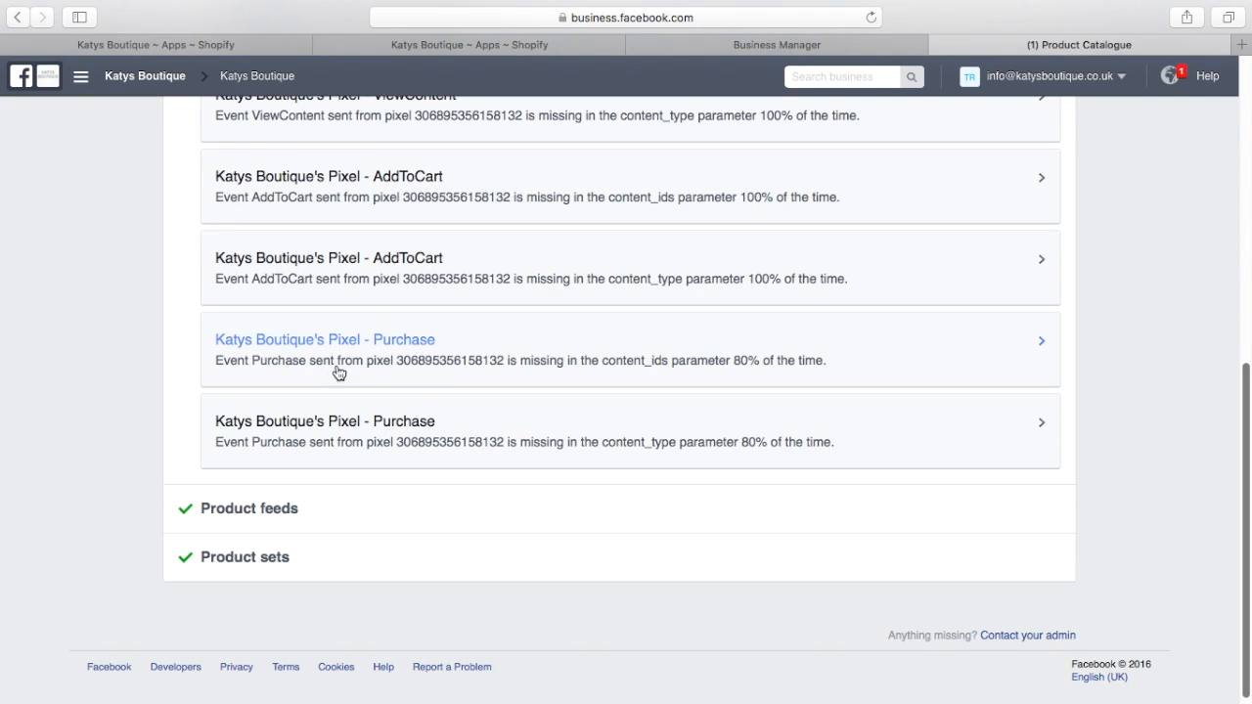
{"action": "mouse_move", "coordinate": [544, 379]}
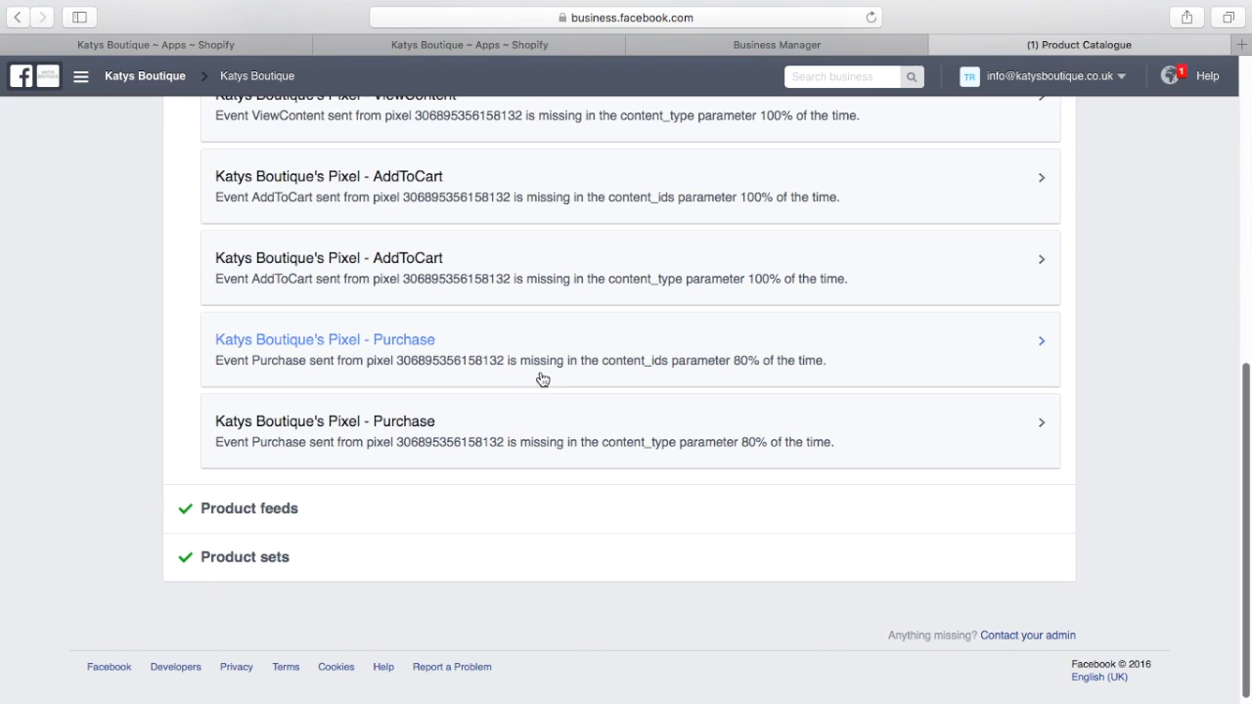
{"action": "mouse_move", "coordinate": [643, 388]}
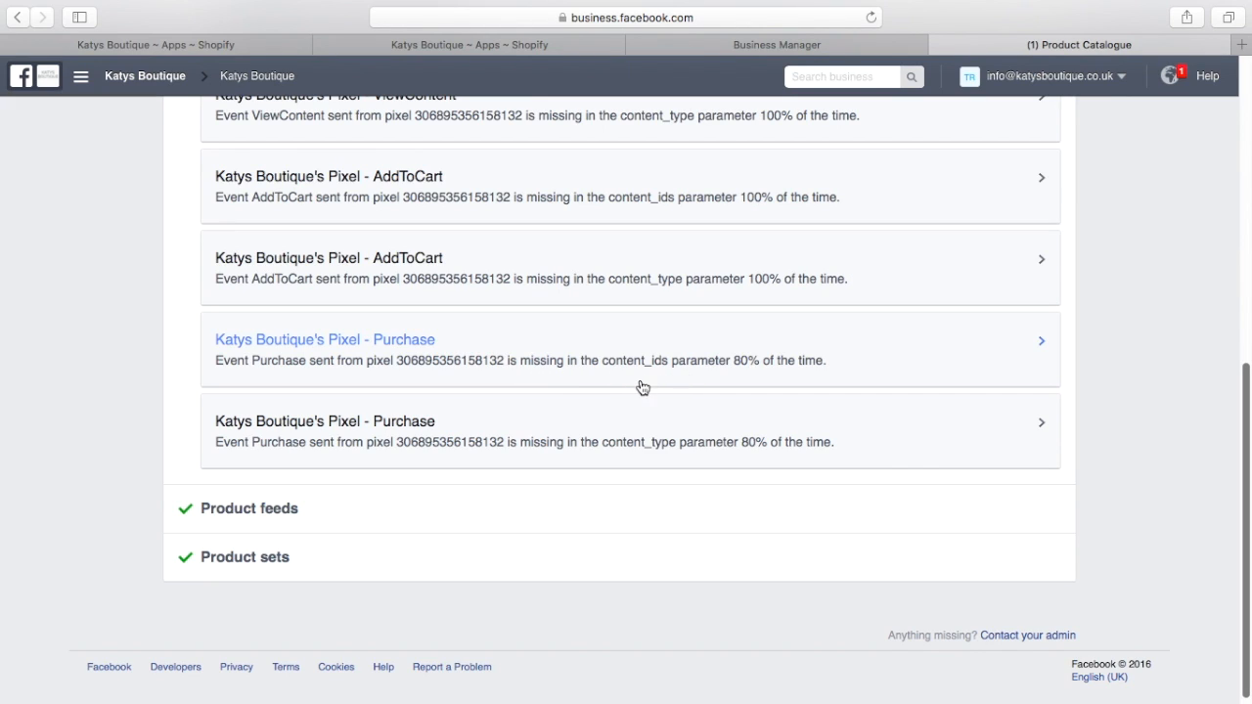
{"action": "mouse_move", "coordinate": [657, 381]}
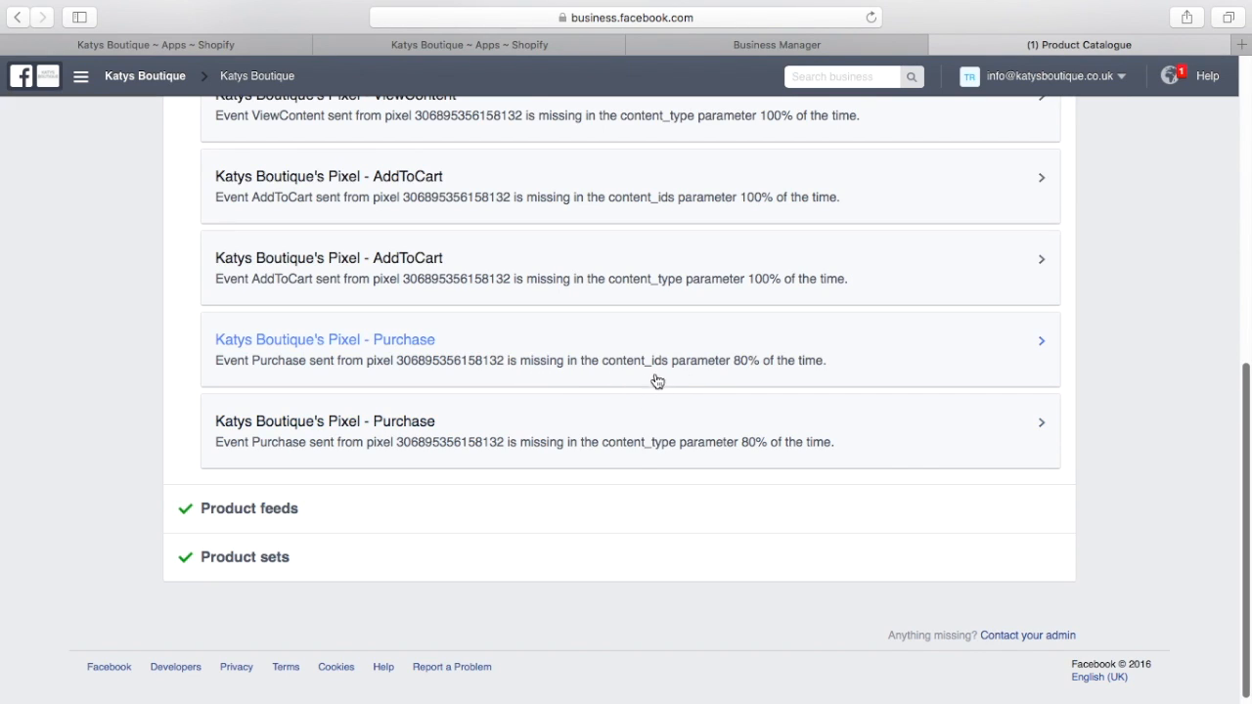
{"action": "mouse_move", "coordinate": [714, 47]}
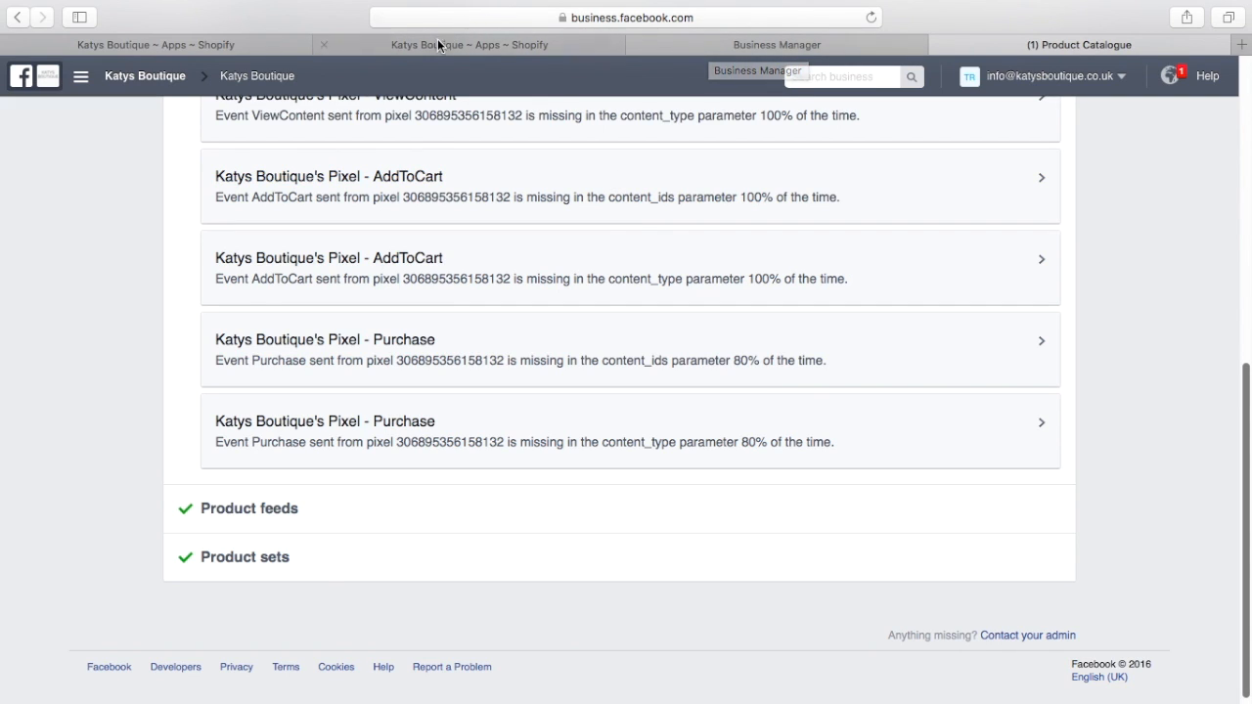
- From the Shopify admin, go to Settings and into the Checkout settings
{"action": "left_click", "coordinate": [469, 43]}
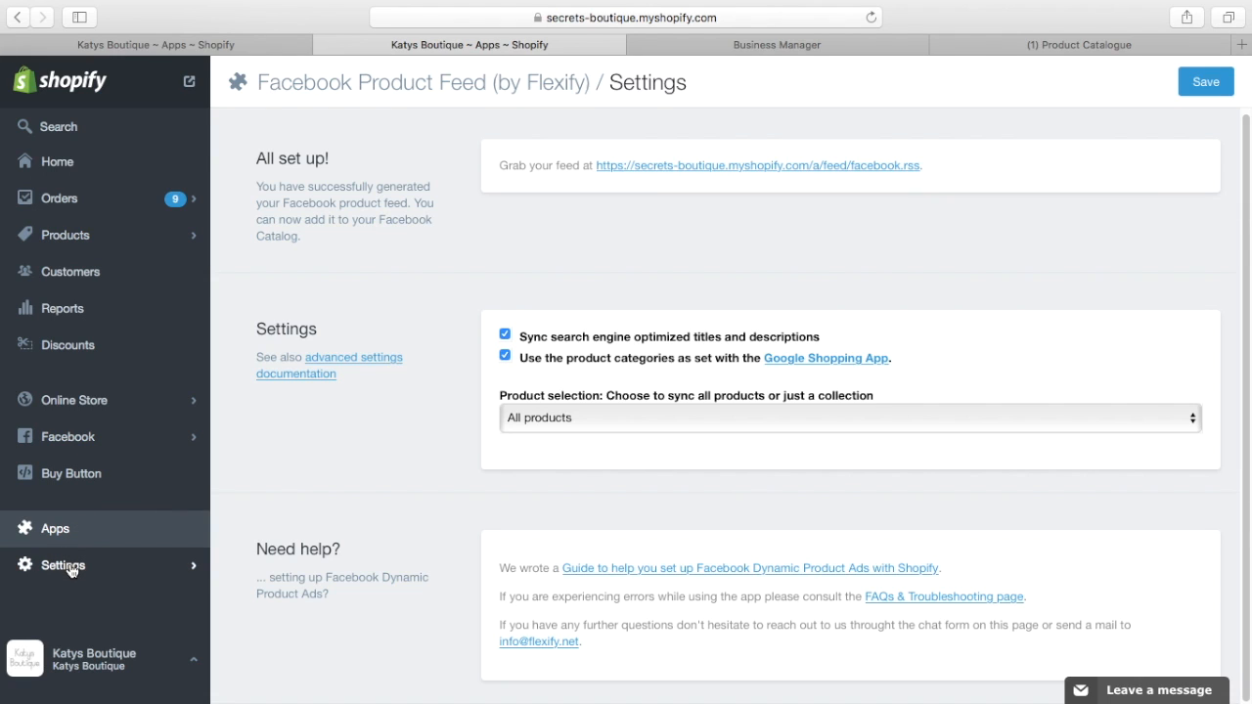
{"action": "left_click", "coordinate": [63, 565]}
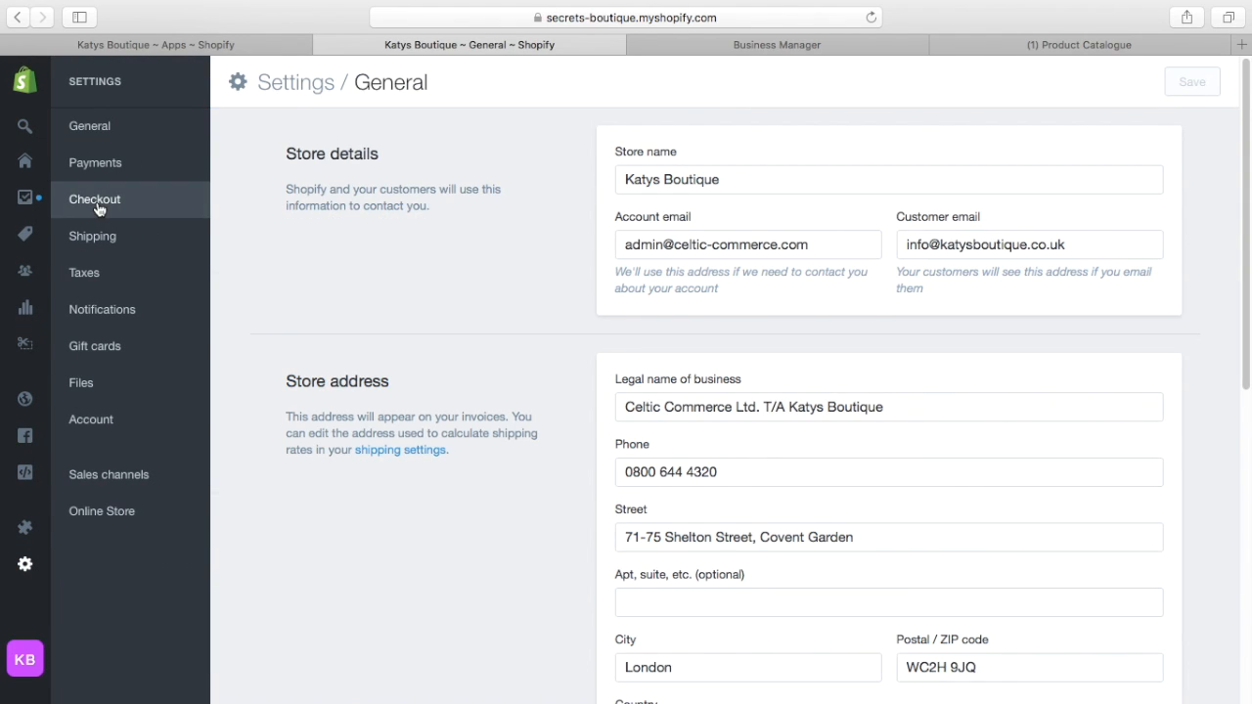
{"action": "left_click", "coordinate": [94, 200]}
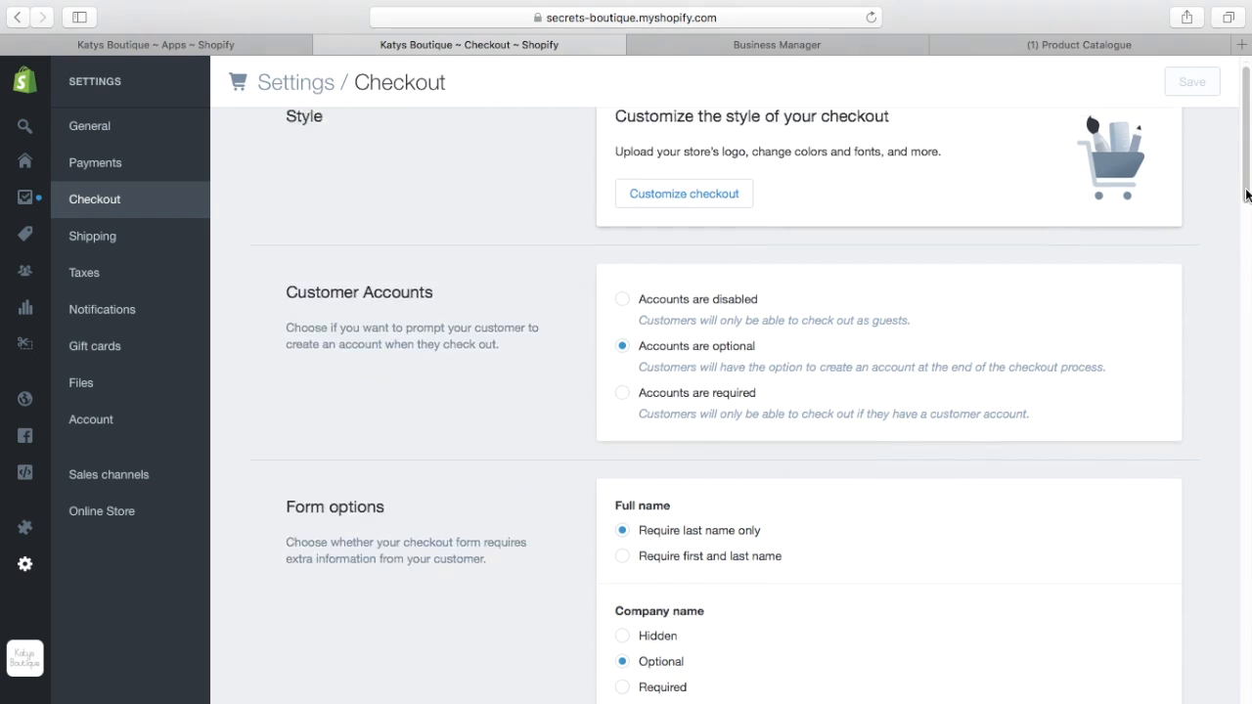
- Scroll to Additional content and scripts showing the Google conversion and Facebook Pixel code
{"action": "scroll", "scroll_direction": "down", "scroll_amount": 3}
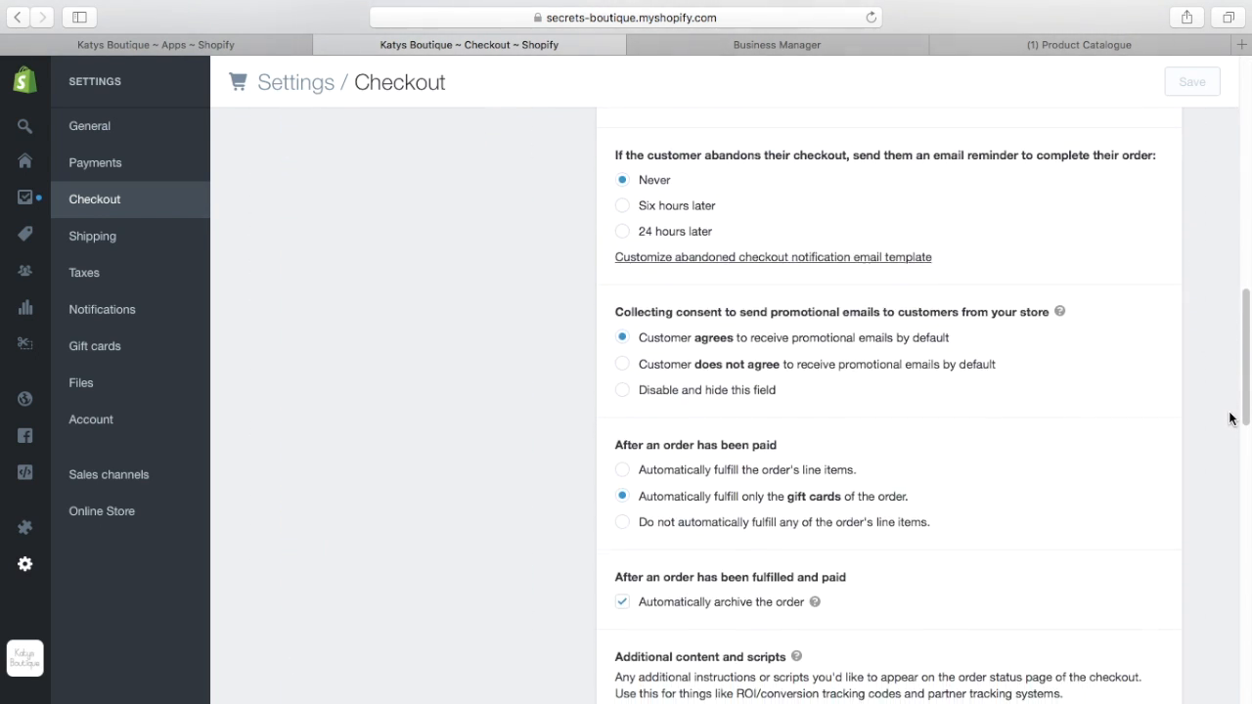
{"action": "scroll", "scroll_direction": "down", "scroll_amount": 3}
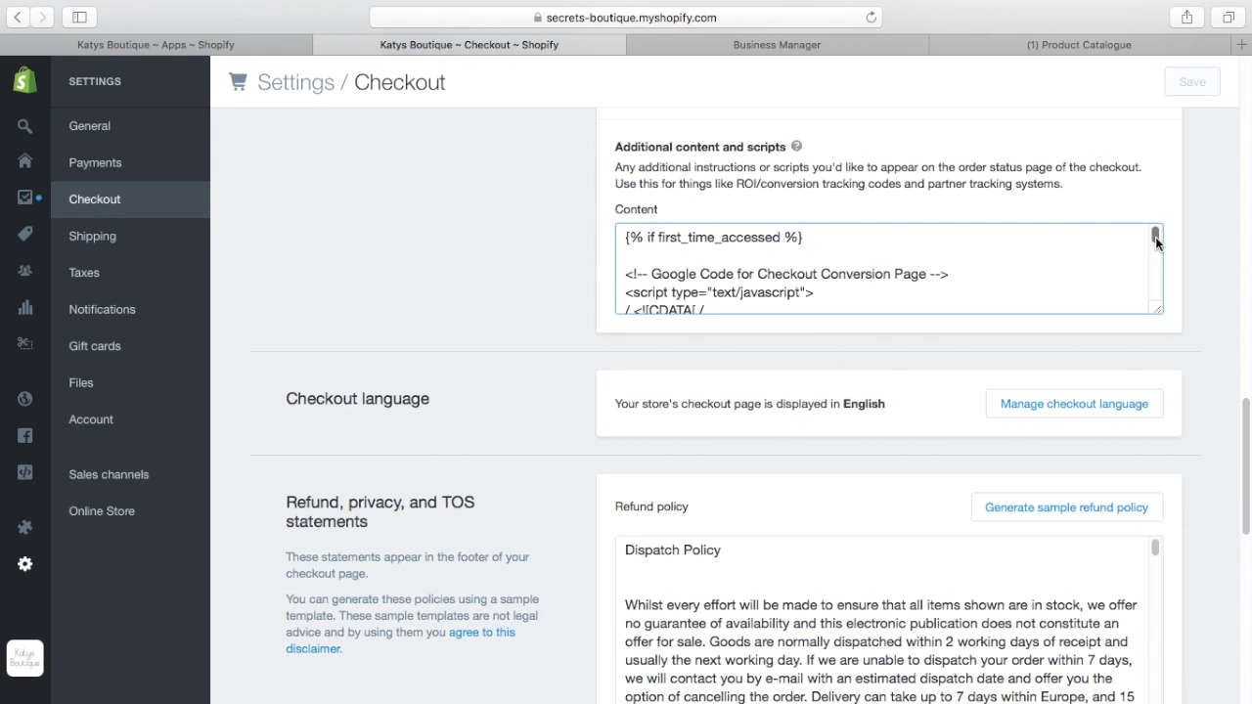
{"action": "scroll", "scroll_direction": "down", "scroll_amount": 3}
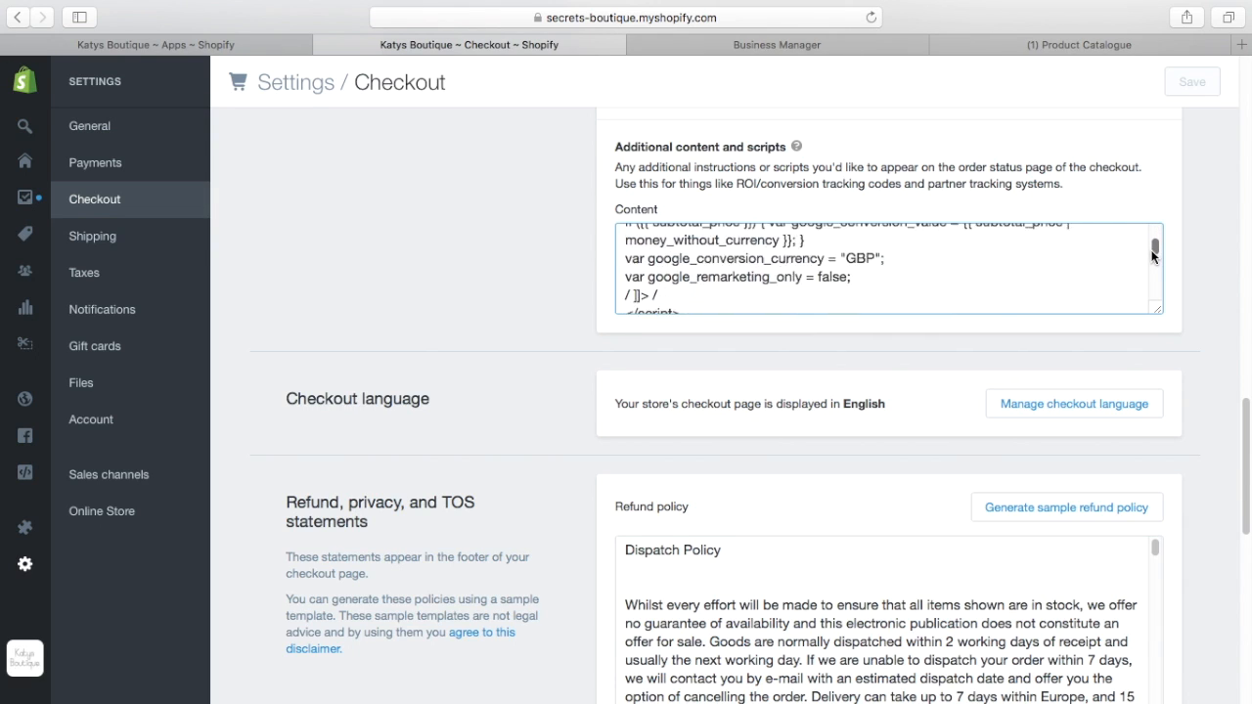
{"action": "scroll", "scroll_direction": "down", "scroll_amount": 3}
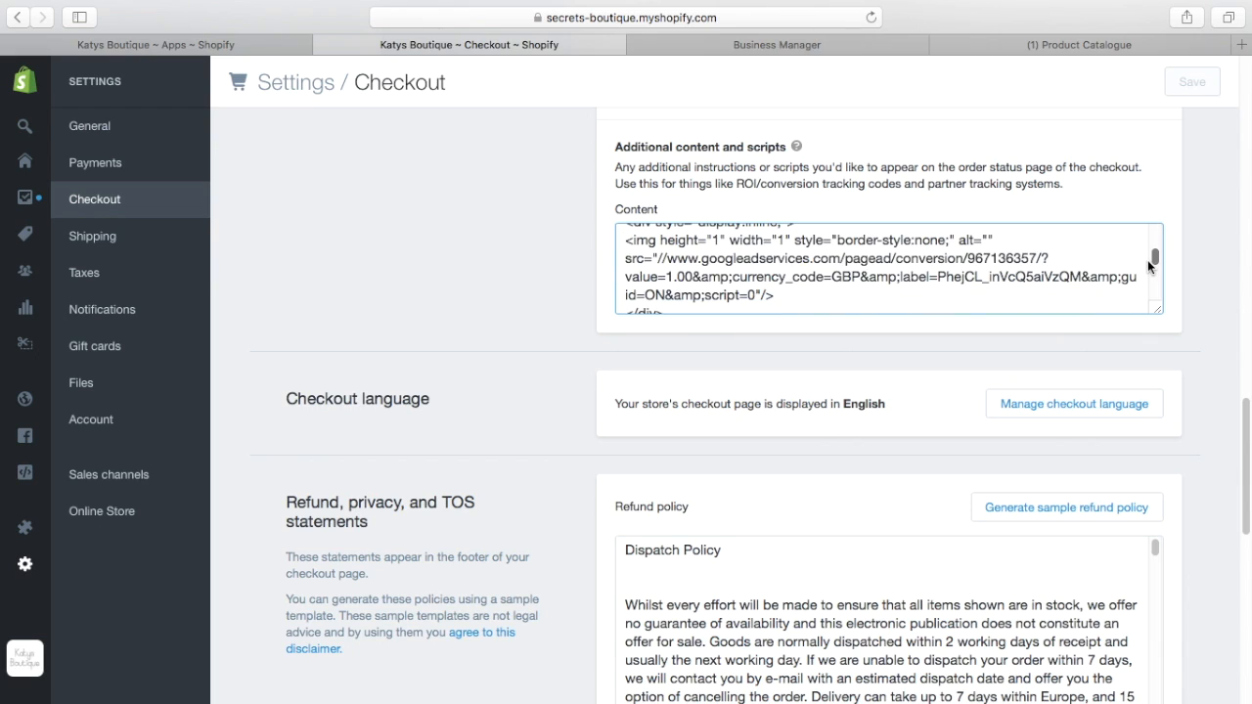
{"action": "scroll", "scroll_direction": "up", "scroll_amount": 3}
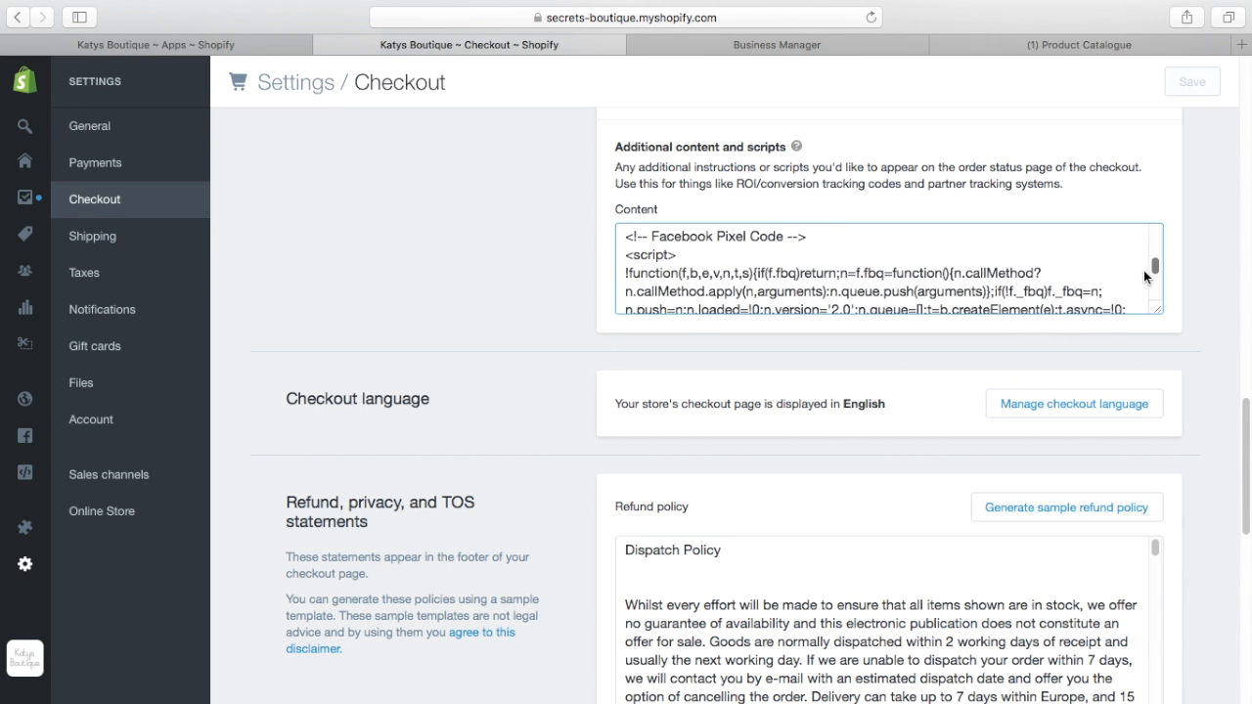
{"action": "scroll", "scroll_direction": "down", "scroll_amount": 3}
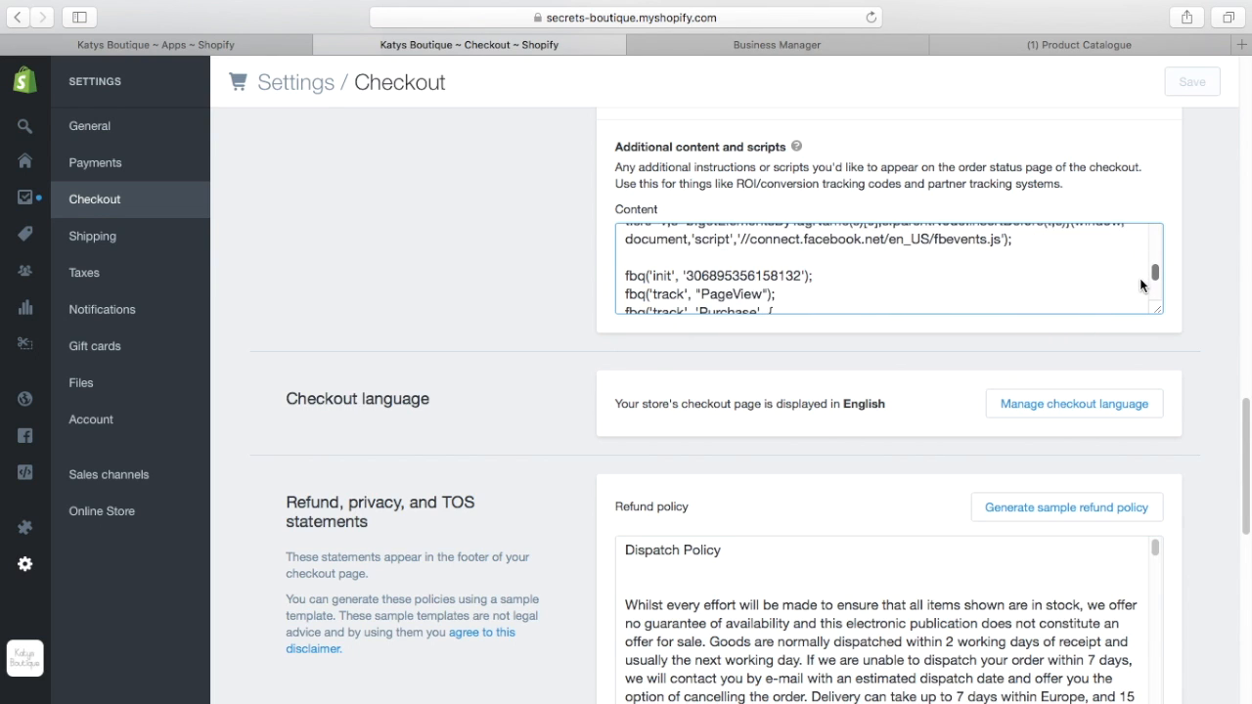
- Review the Facebook Purchase event code with value, currency, order ID, content_ids and content_type 'product'
{"action": "scroll", "scroll_direction": "down", "scroll_amount": 3}
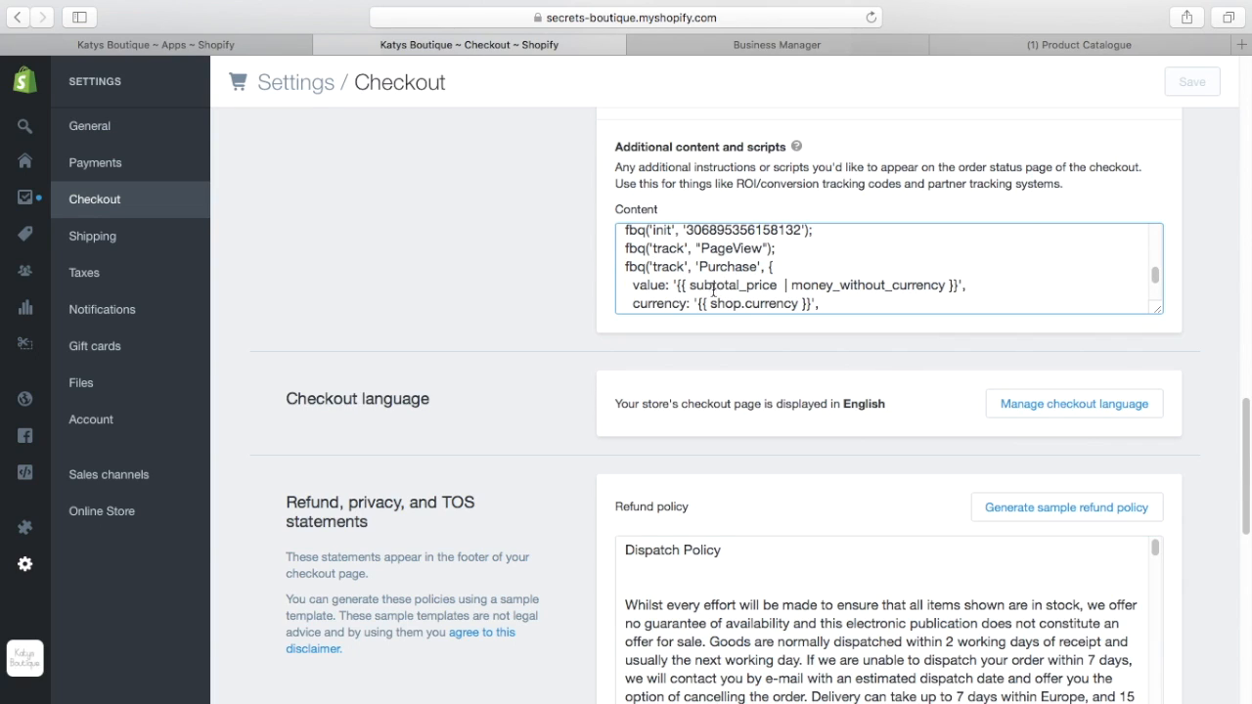
{"action": "mouse_move", "coordinate": [1001, 279]}
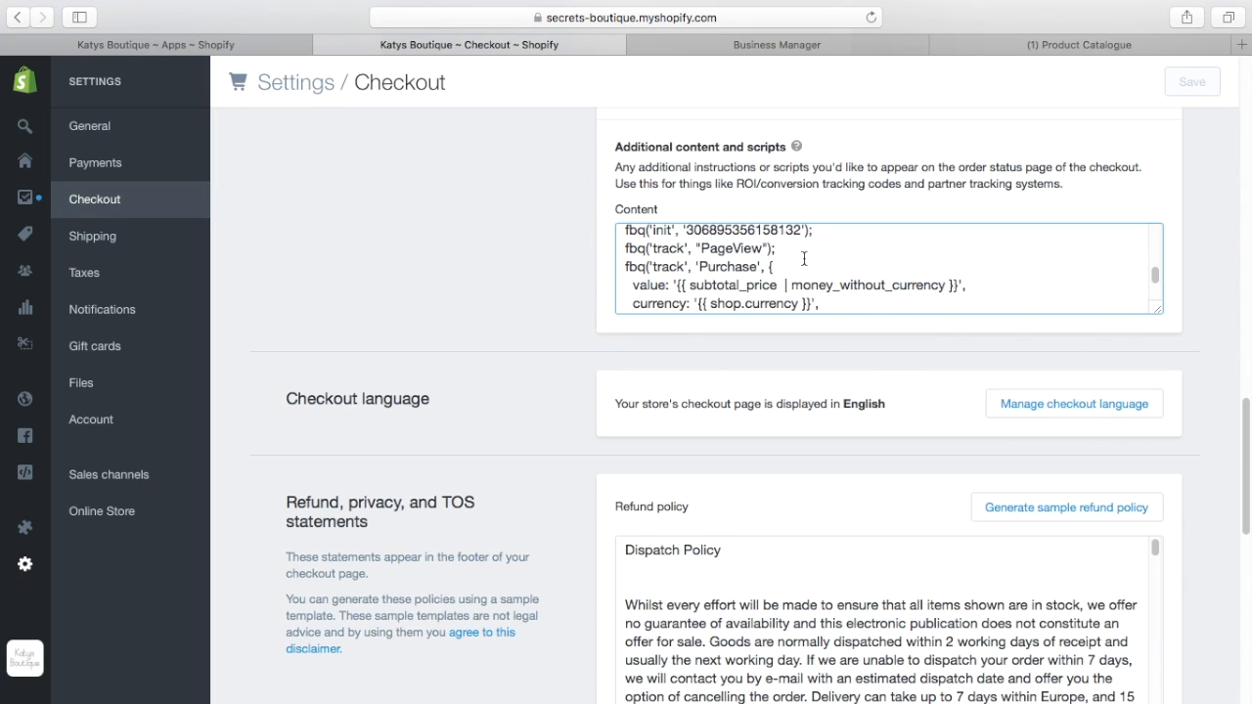
{"action": "mouse_move", "coordinate": [755, 282]}
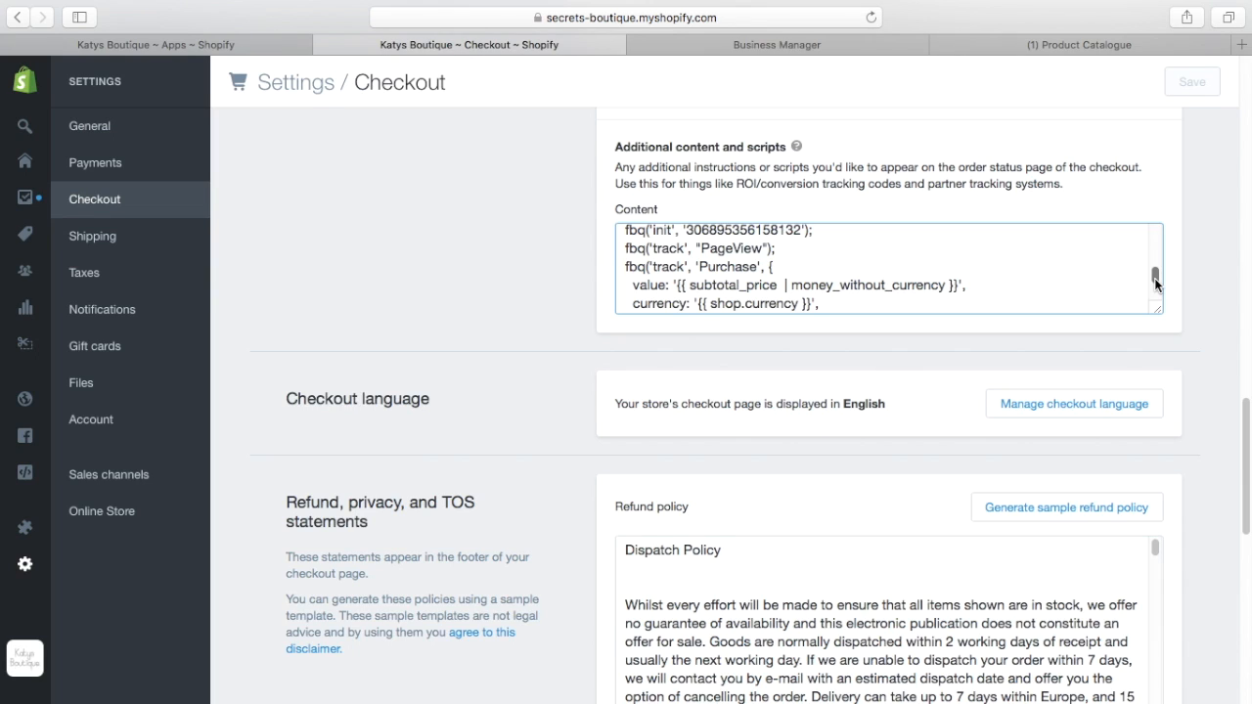
{"action": "scroll", "scroll_direction": "down", "scroll_amount": 3}
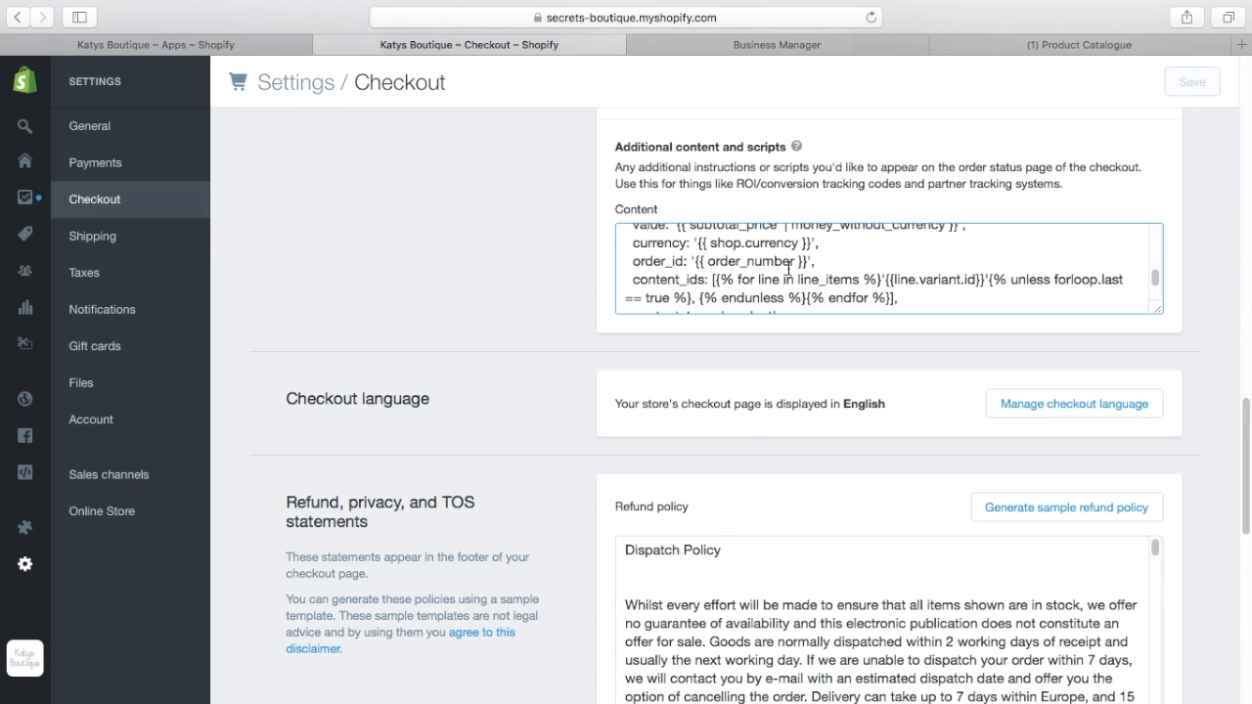
{"action": "mouse_move", "coordinate": [1138, 282]}
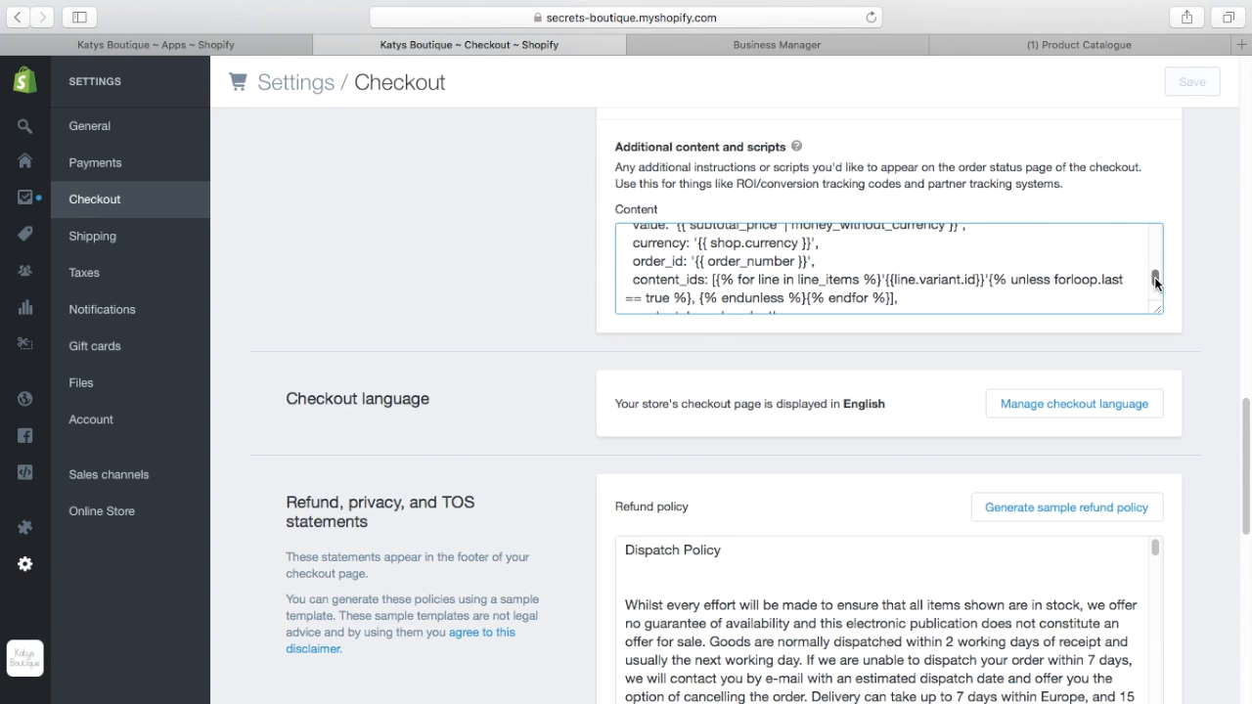
{"action": "scroll", "scroll_direction": "down", "scroll_amount": 3}
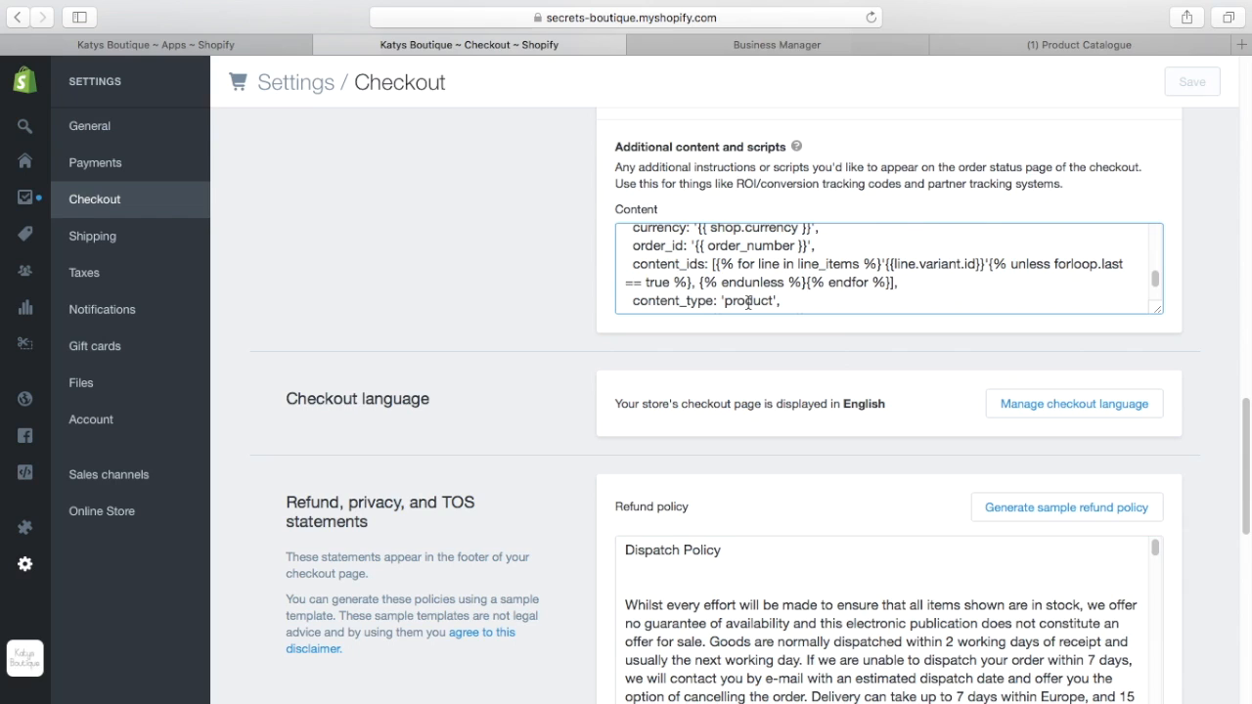
{"action": "mouse_move", "coordinate": [892, 63]}
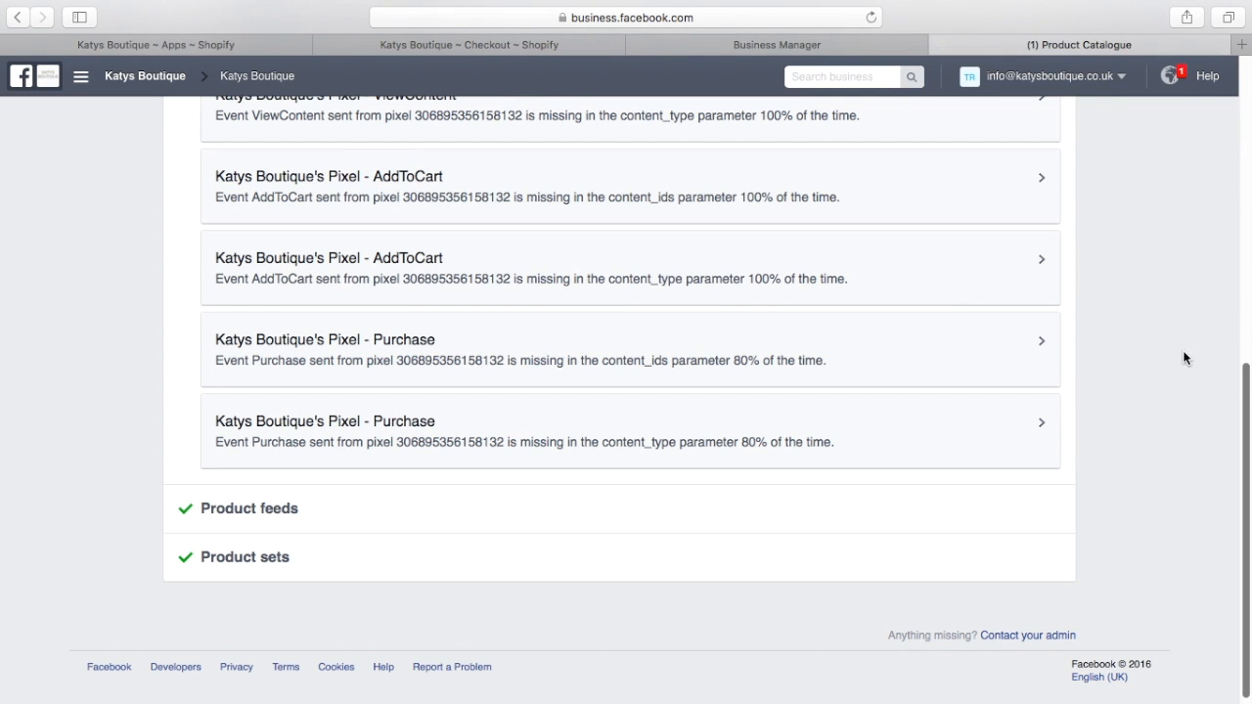
{"action": "scroll", "scroll_direction": "up", "scroll_amount": 3}
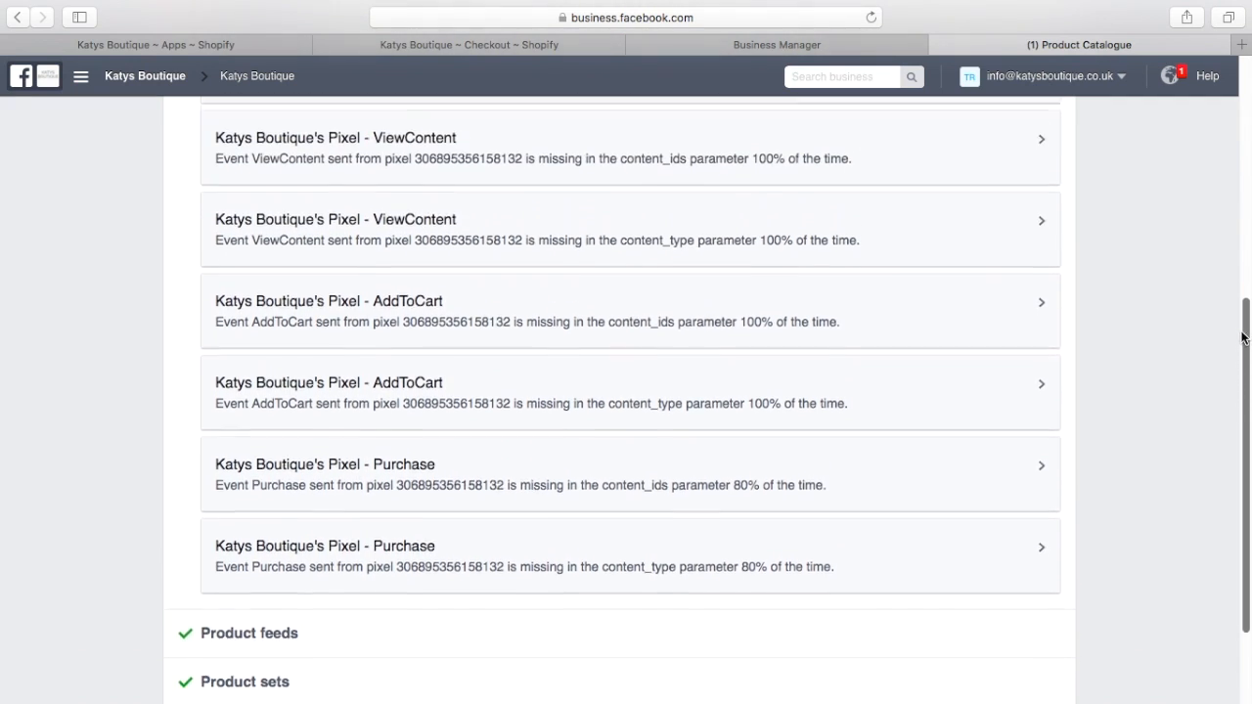
{"action": "scroll", "scroll_direction": "up", "scroll_amount": 3}
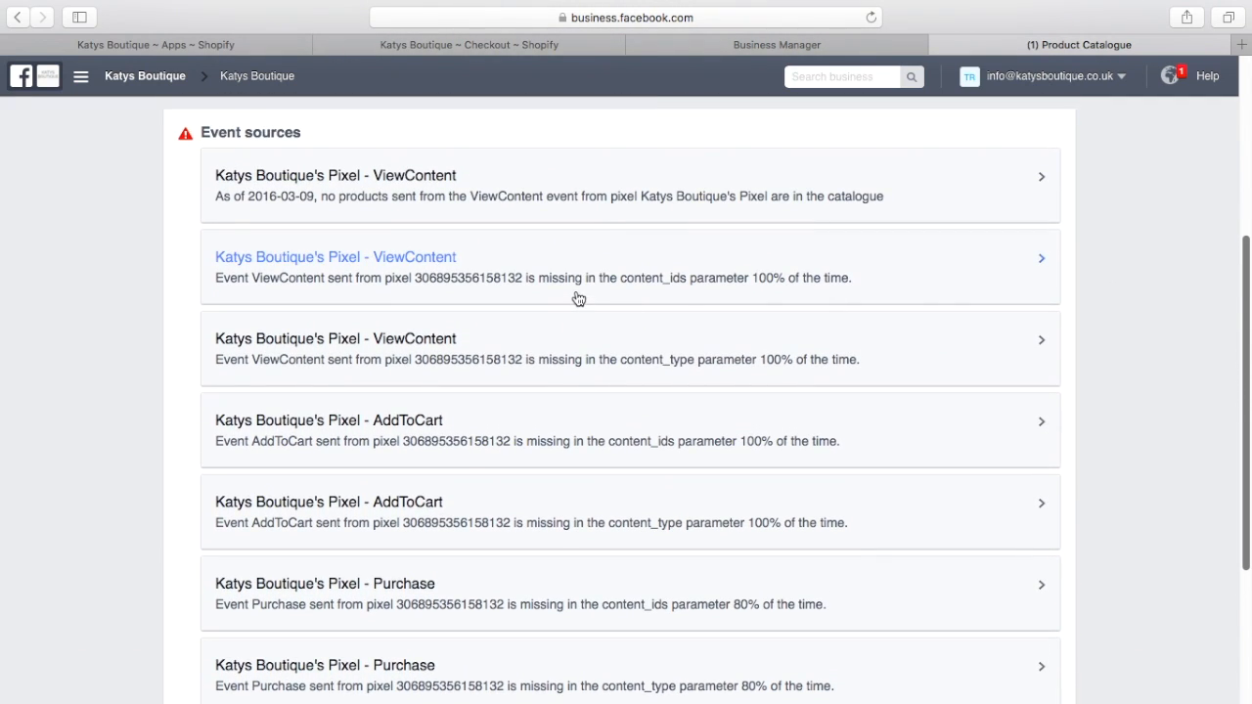
{"action": "mouse_move", "coordinate": [448, 225]}
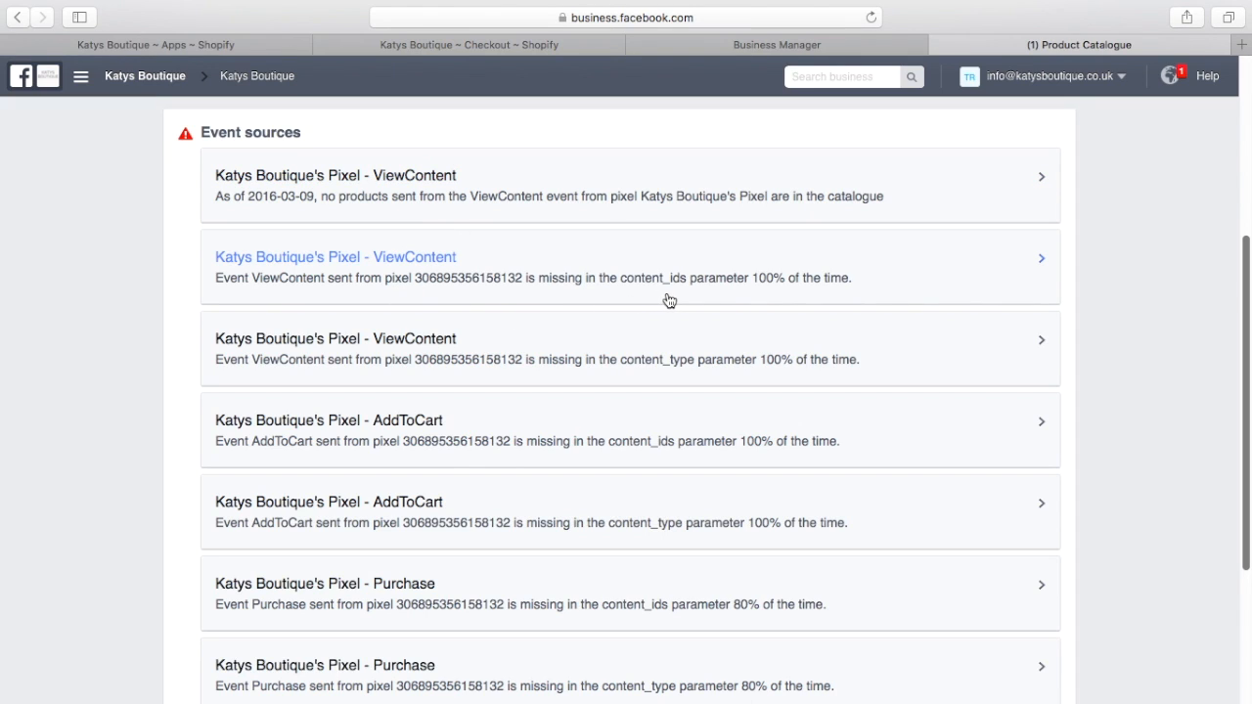
{"action": "mouse_move", "coordinate": [1241, 330]}
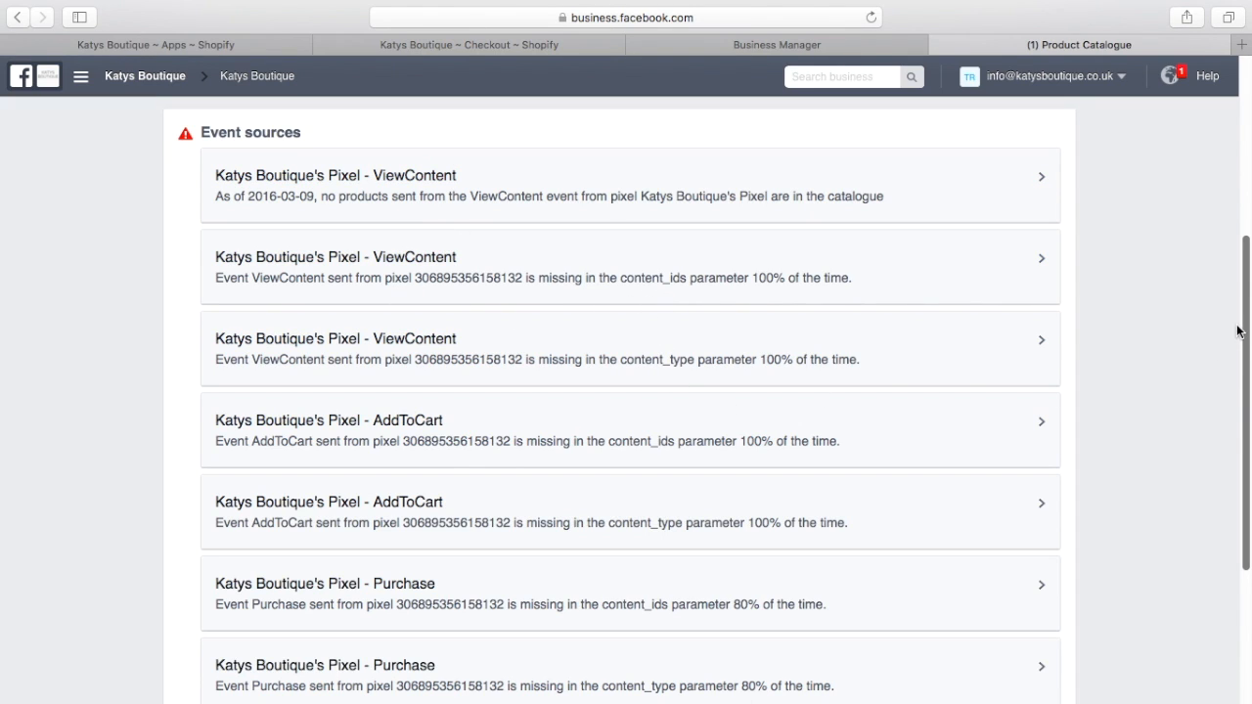
{"action": "scroll", "scroll_direction": "down", "scroll_amount": 3}
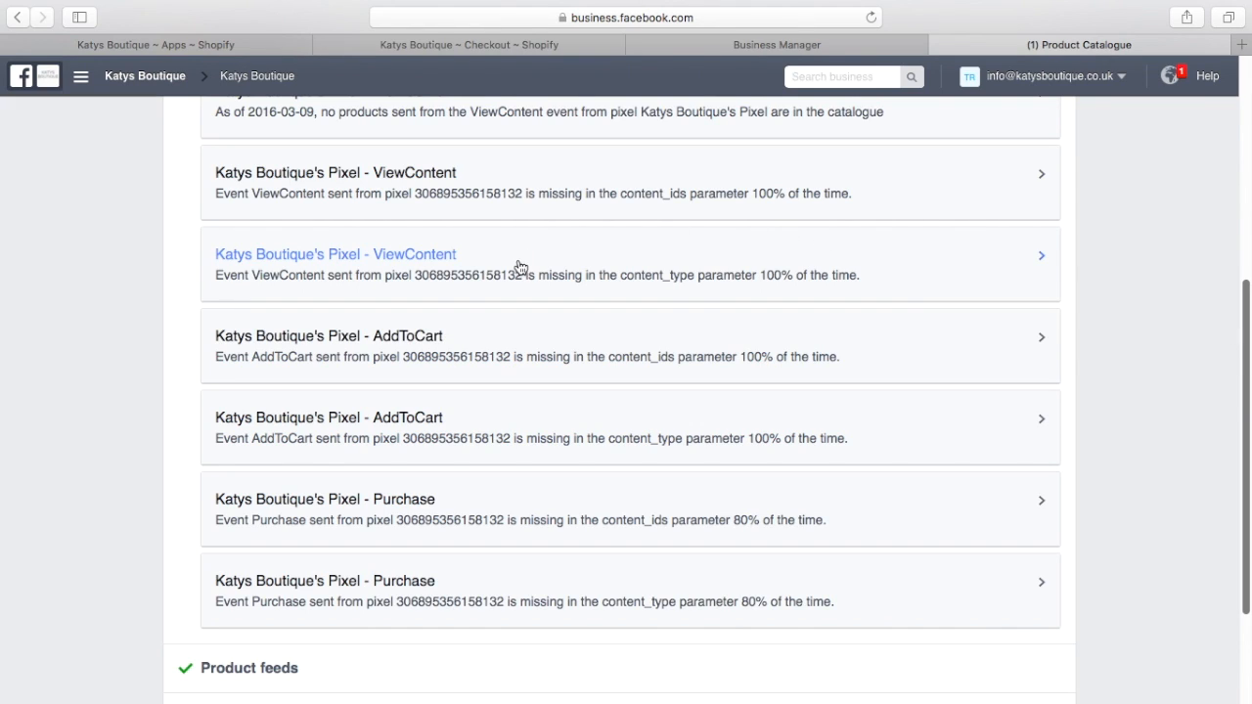
{"action": "mouse_move", "coordinate": [474, 471]}
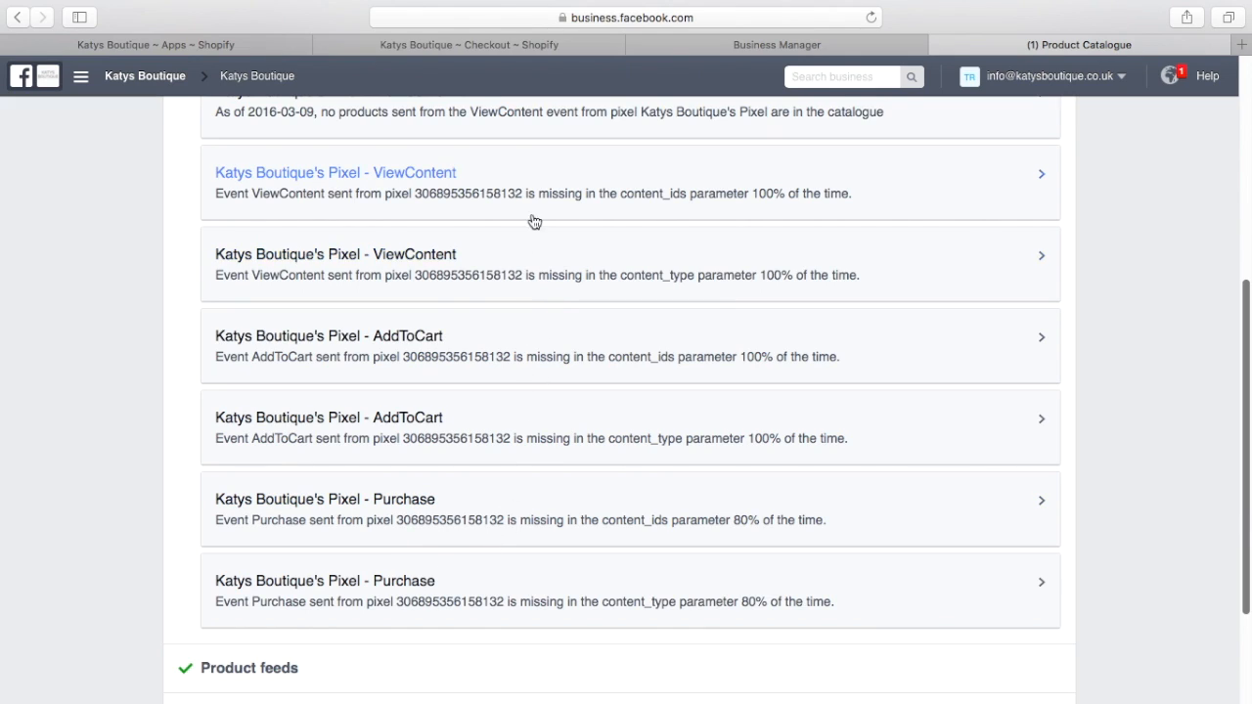
{"action": "mouse_move", "coordinate": [618, 310]}
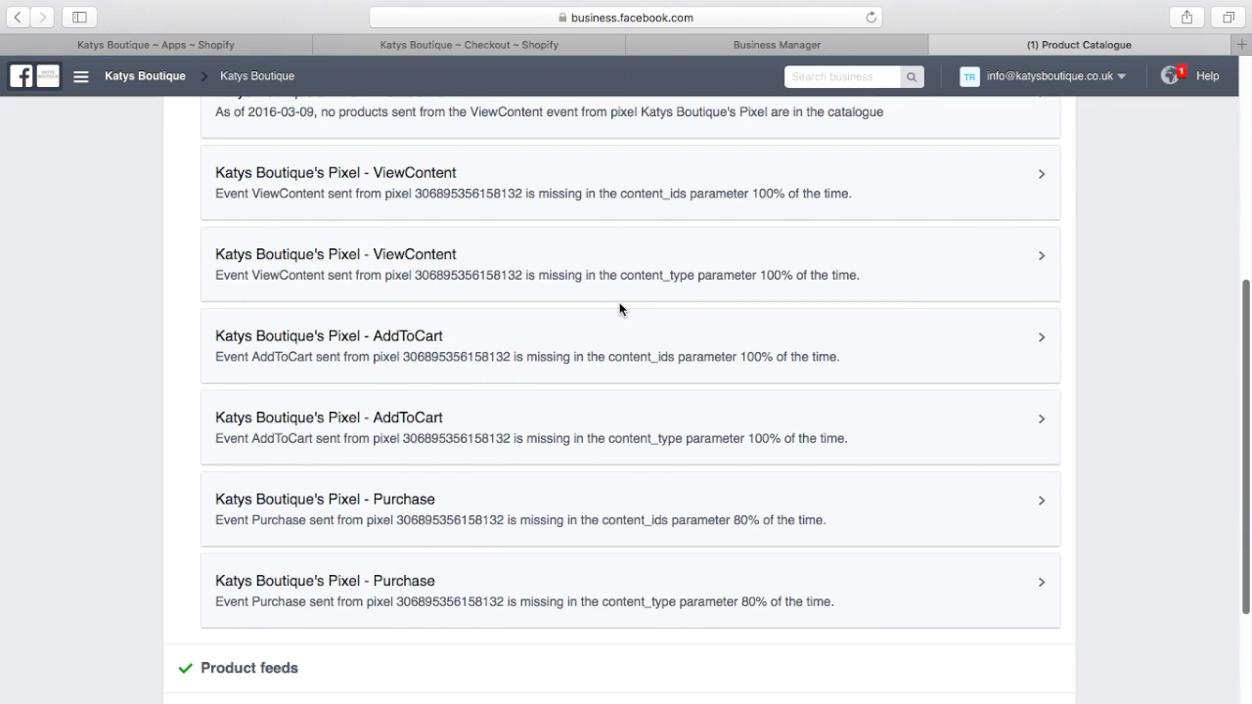
{"action": "mouse_move", "coordinate": [669, 297]}
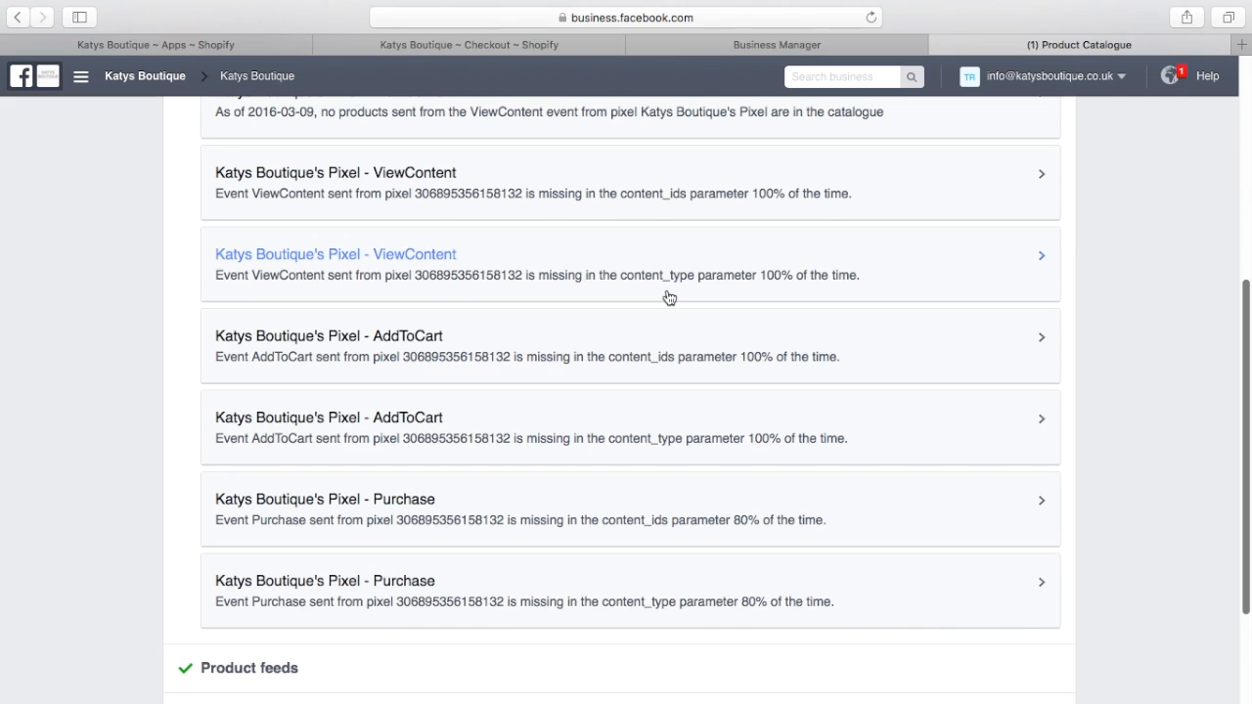
{"action": "mouse_move", "coordinate": [604, 219]}
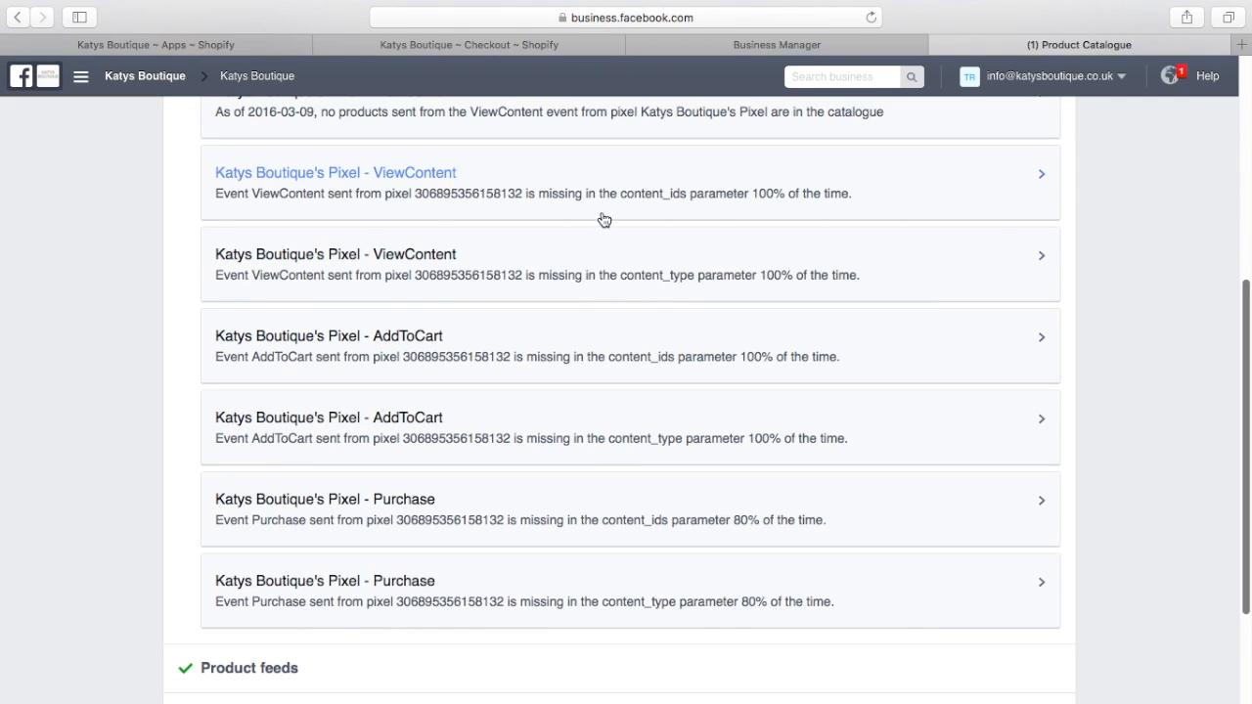
{"action": "mouse_move", "coordinate": [626, 278]}
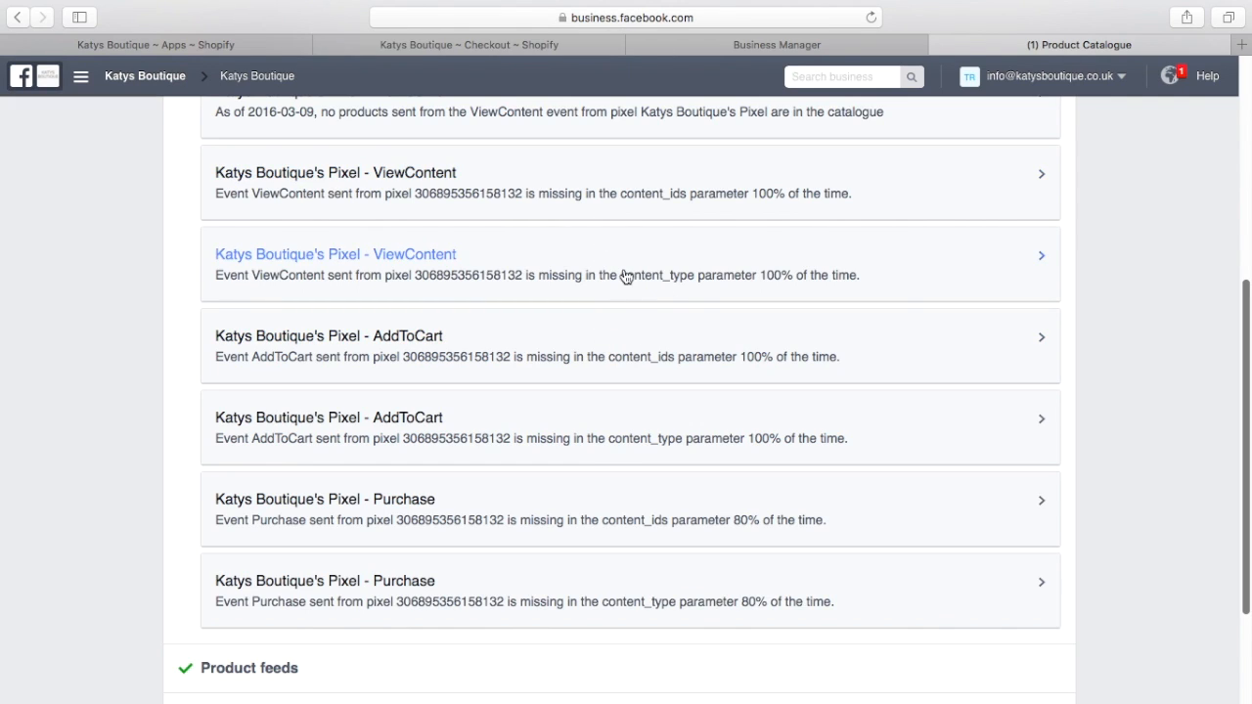
{"action": "mouse_move", "coordinate": [822, 371]}
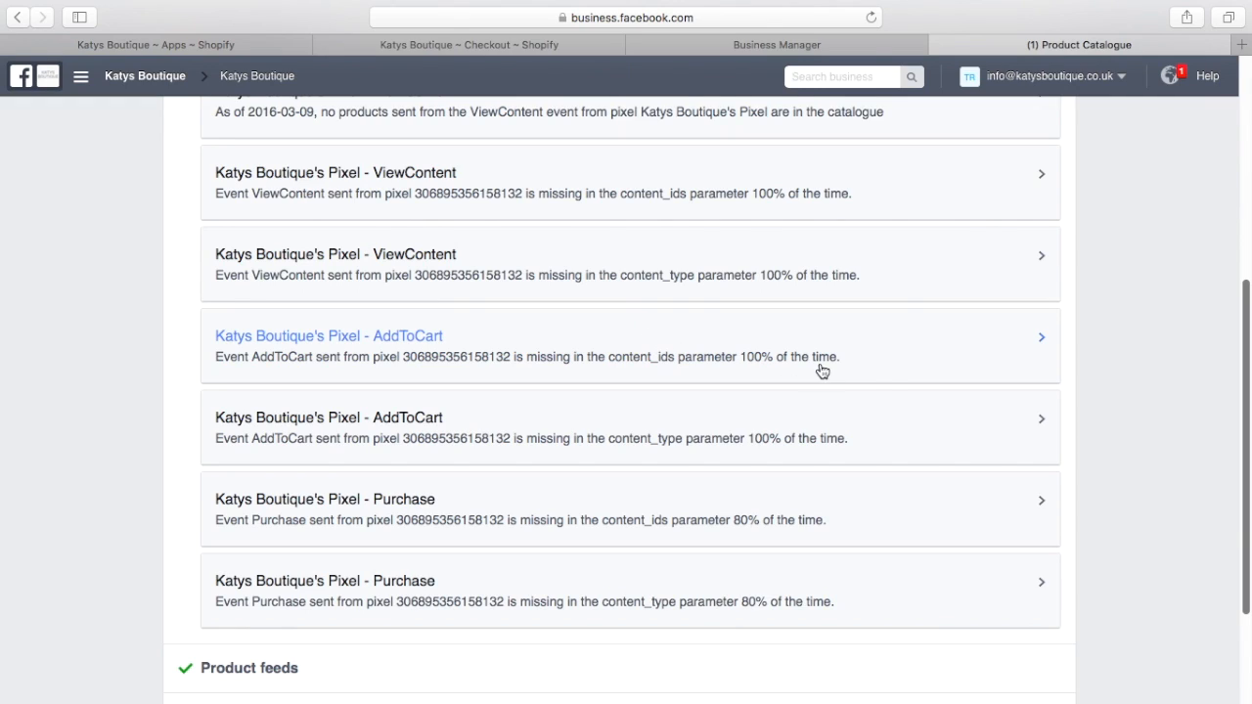
{"action": "mouse_move", "coordinate": [904, 368]}
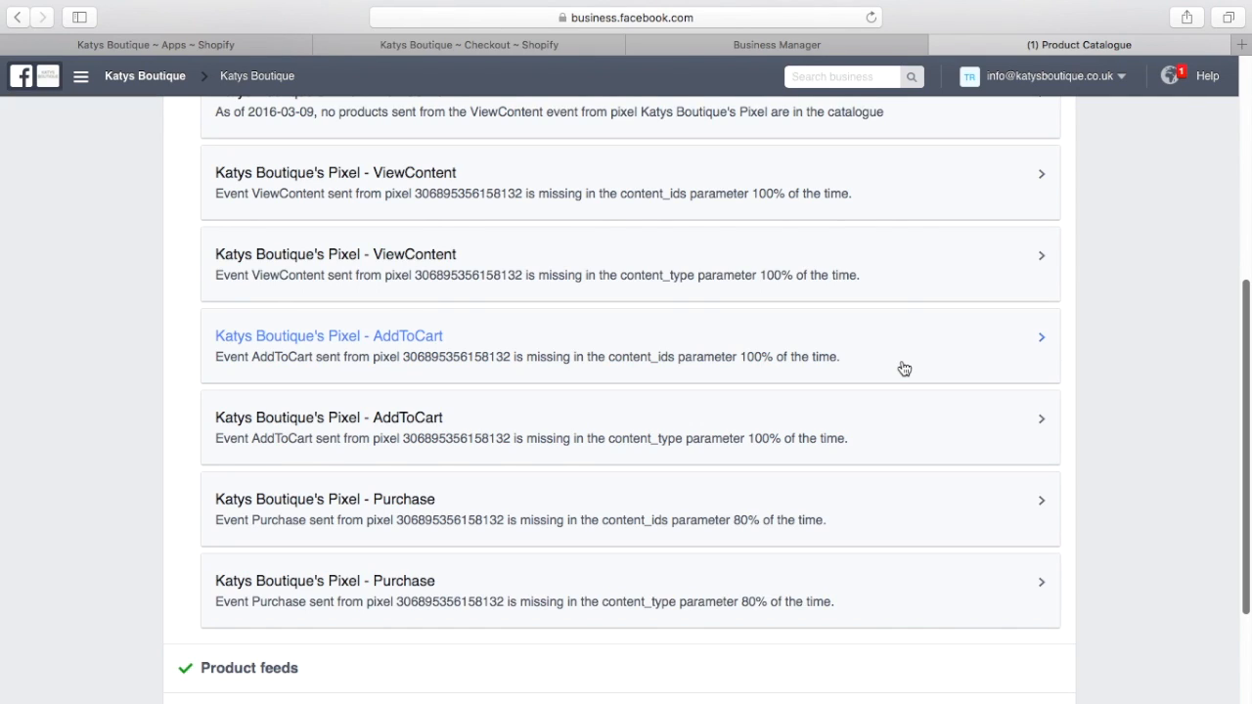
{"action": "mouse_move", "coordinate": [880, 438]}
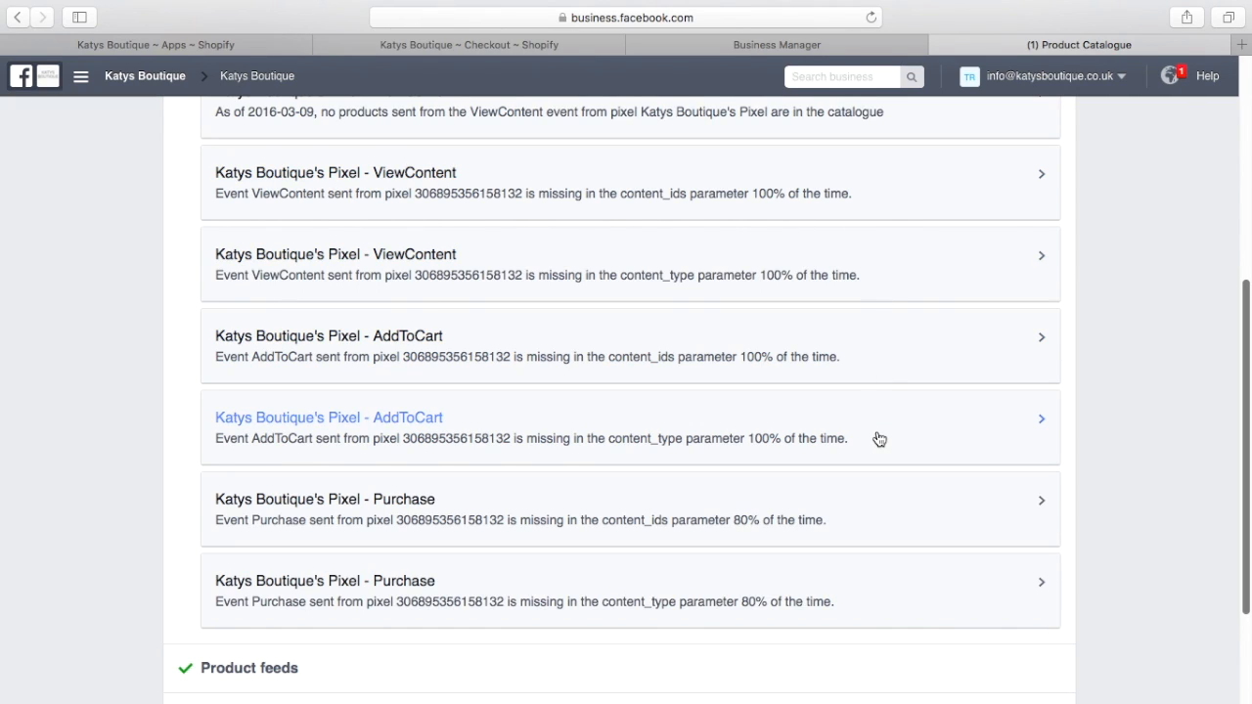
{"action": "mouse_move", "coordinate": [798, 184]}
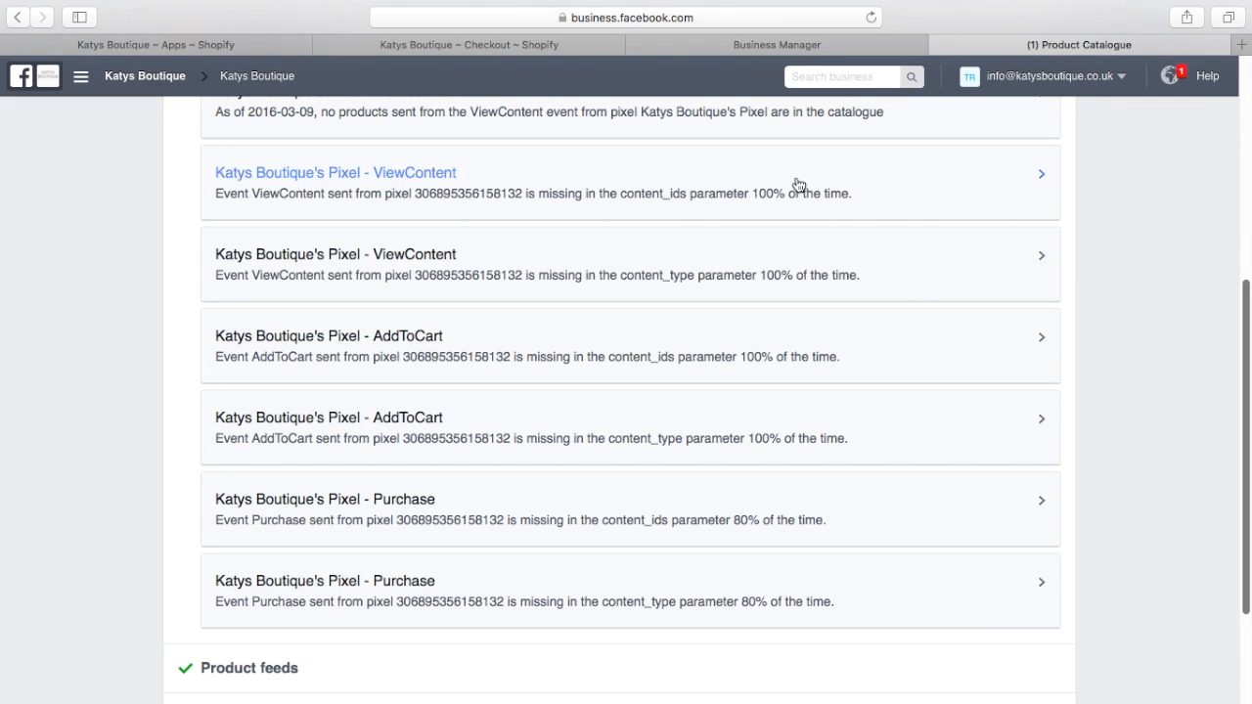
{"action": "mouse_move", "coordinate": [732, 196]}
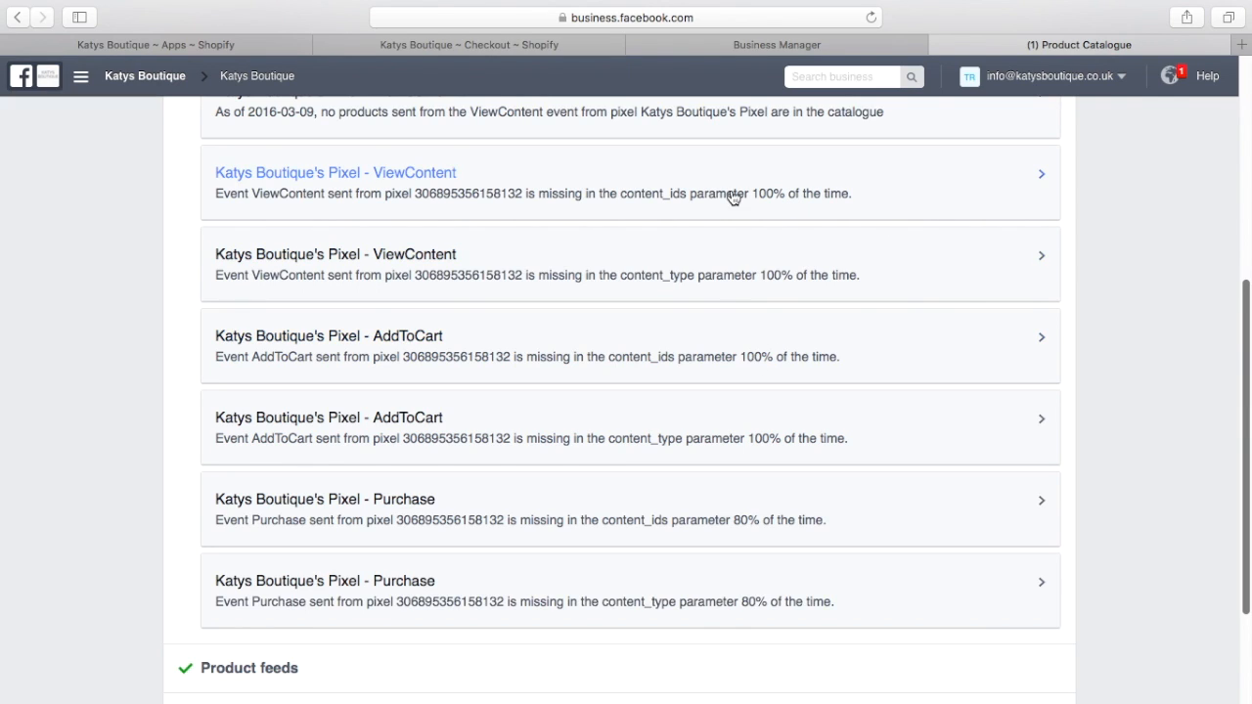
{"action": "mouse_move", "coordinate": [504, 368]}
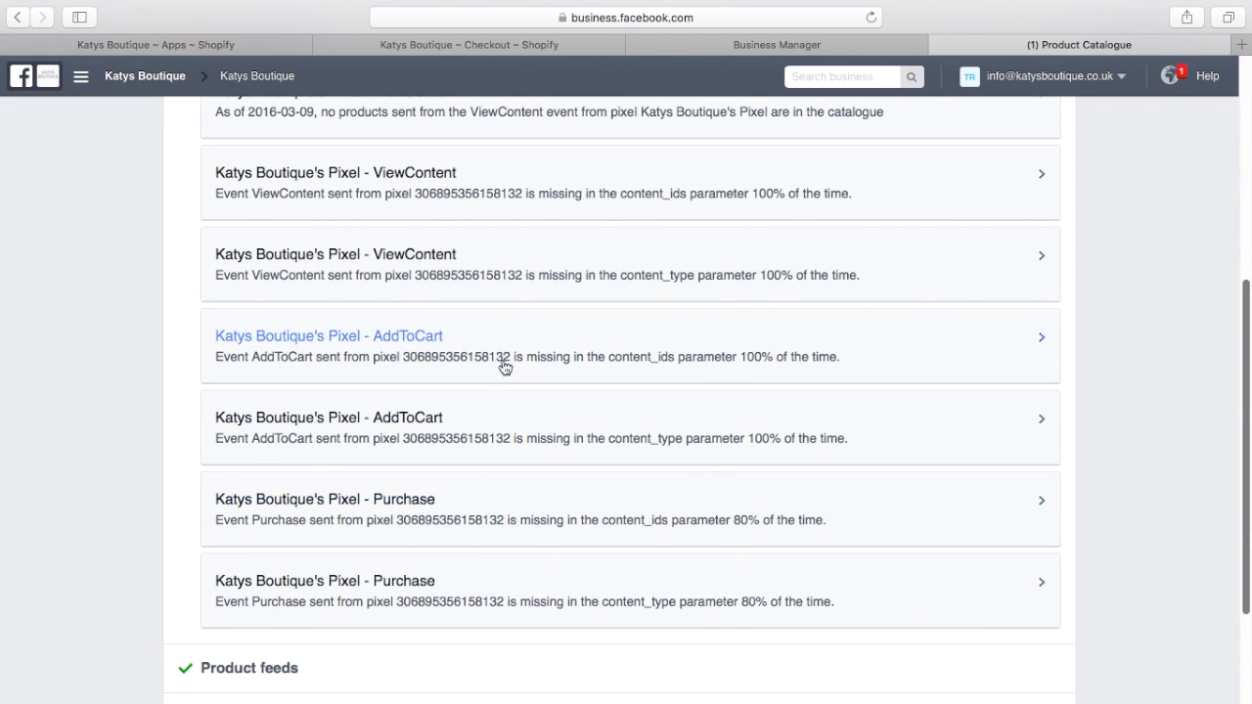
{"action": "mouse_move", "coordinate": [519, 391]}
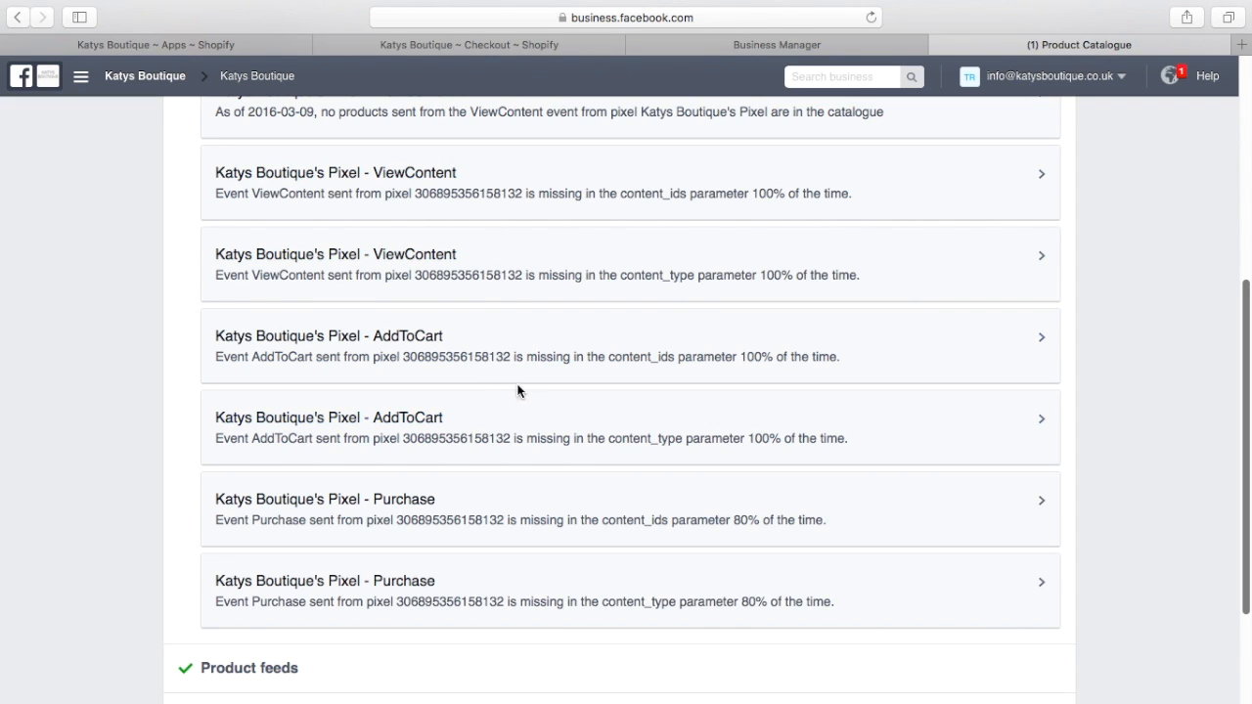
{"action": "mouse_move", "coordinate": [630, 345]}
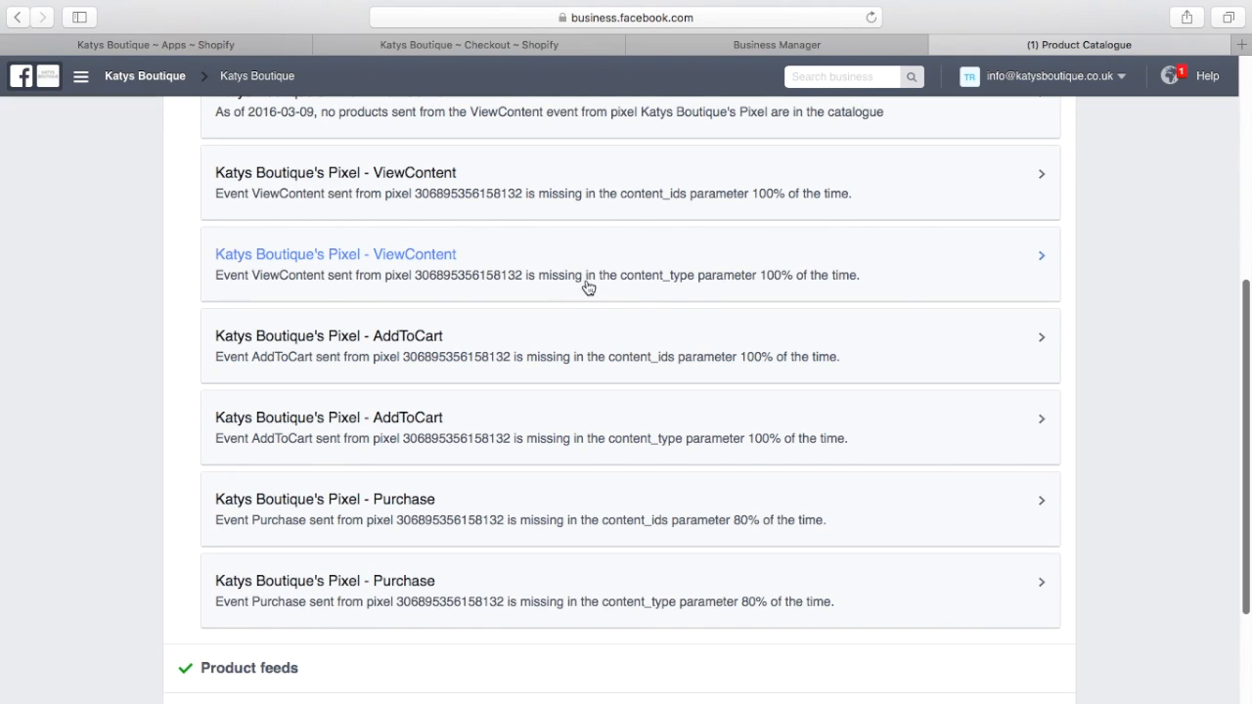
{"action": "mouse_move", "coordinate": [587, 521]}
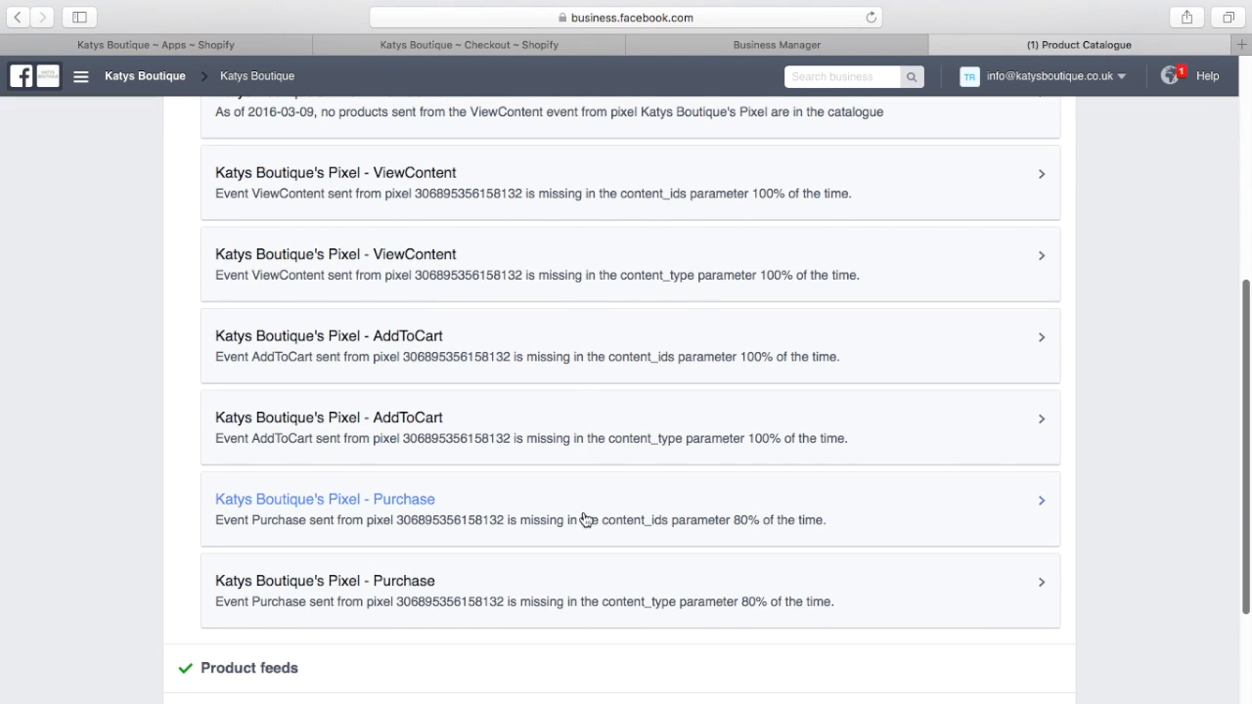
{"action": "mouse_move", "coordinate": [1248, 387]}
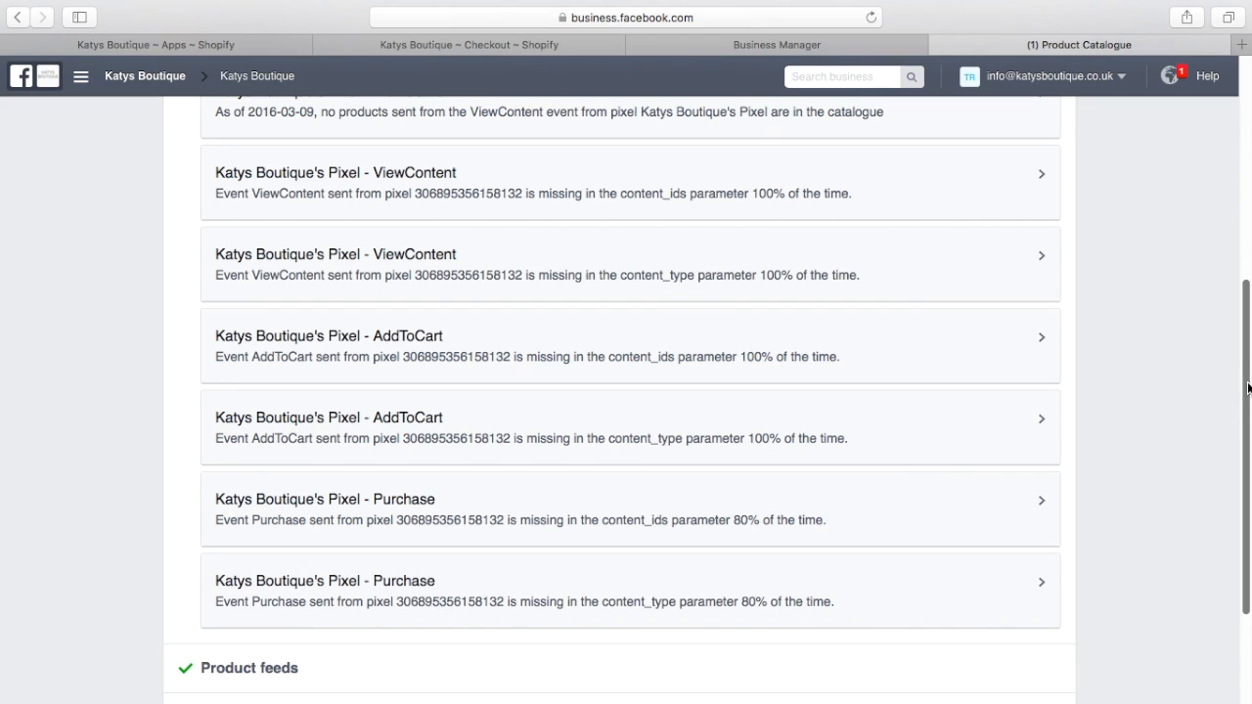
{"action": "scroll", "scroll_direction": "up", "scroll_amount": 3}
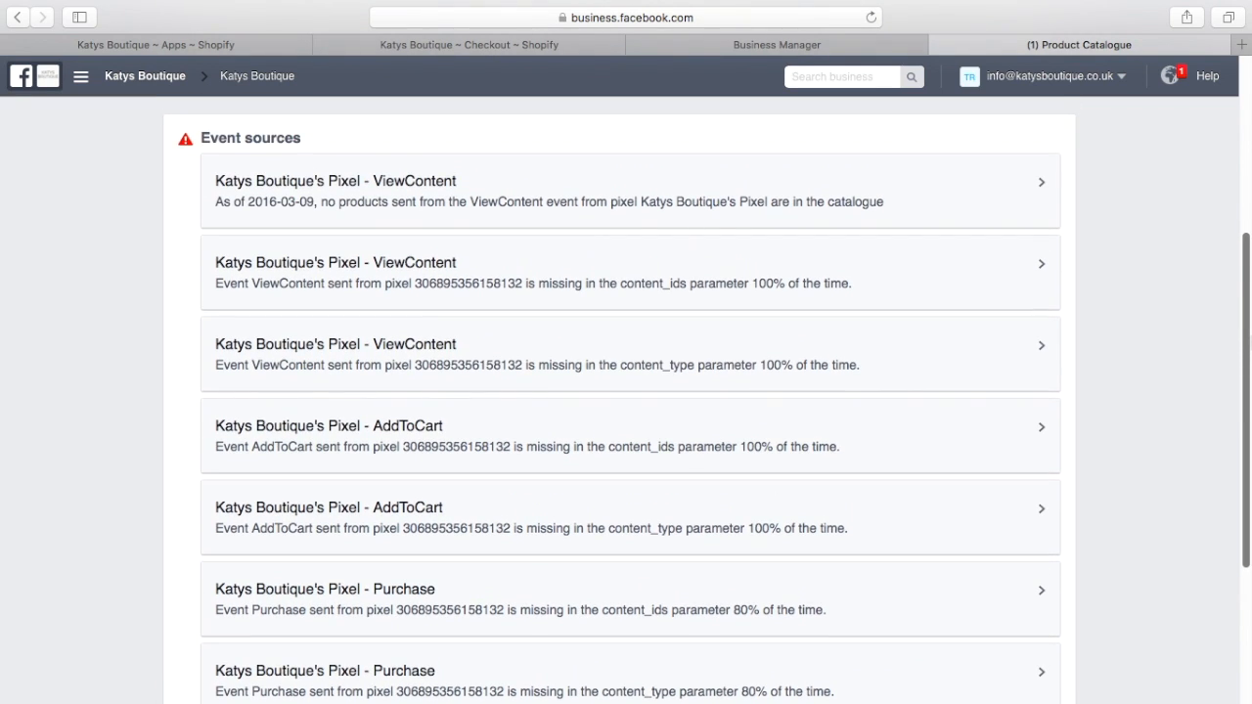
{"action": "scroll", "scroll_direction": "down", "scroll_amount": 3}
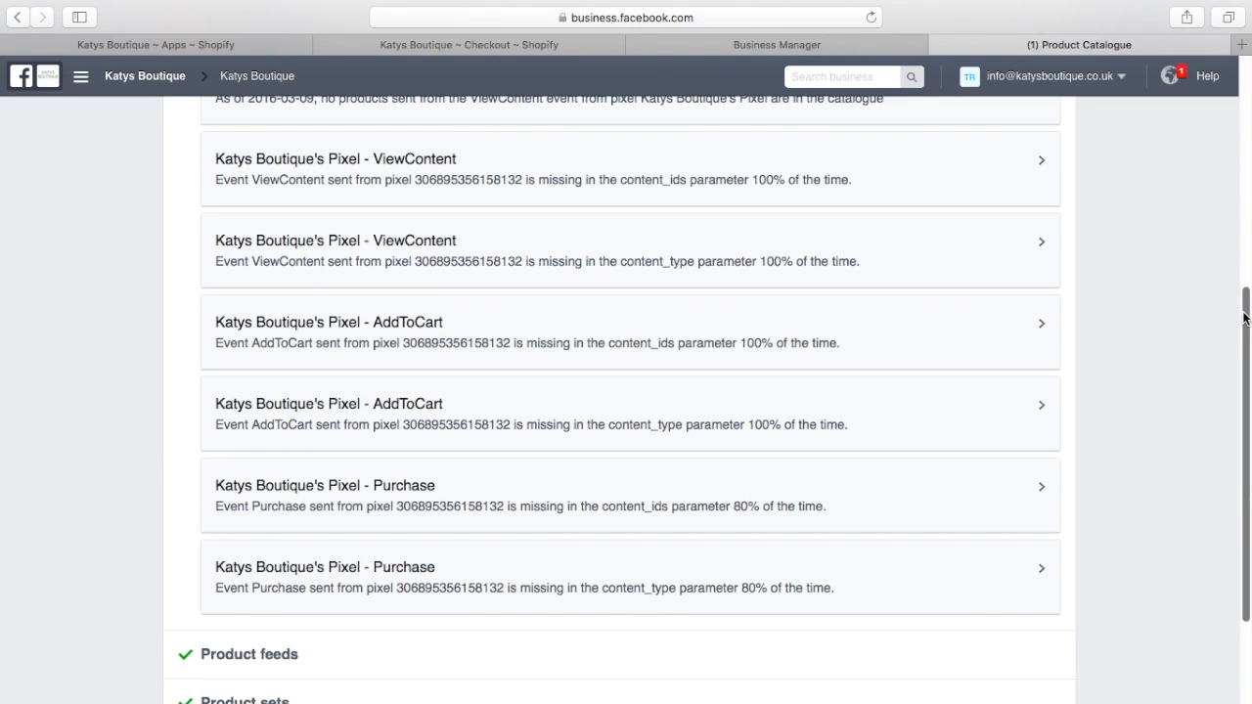
{"action": "scroll", "scroll_direction": "up", "scroll_amount": 3}
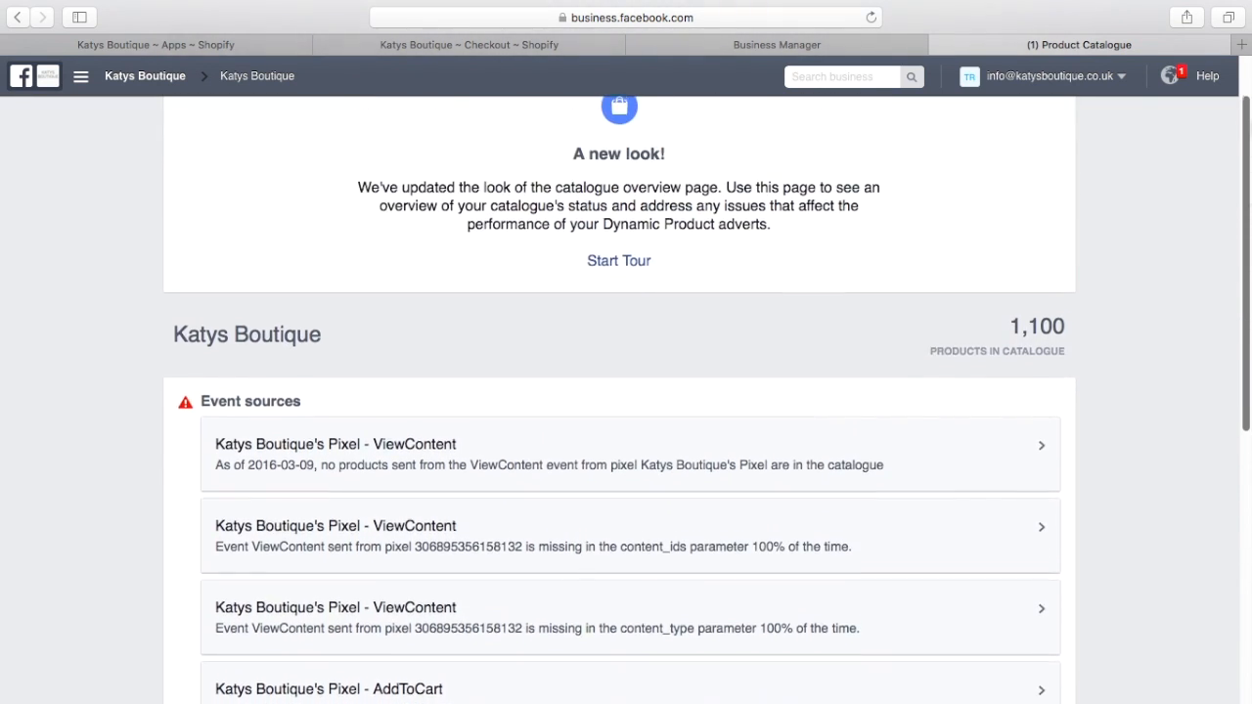
{"action": "scroll", "scroll_direction": "up", "scroll_amount": 3}
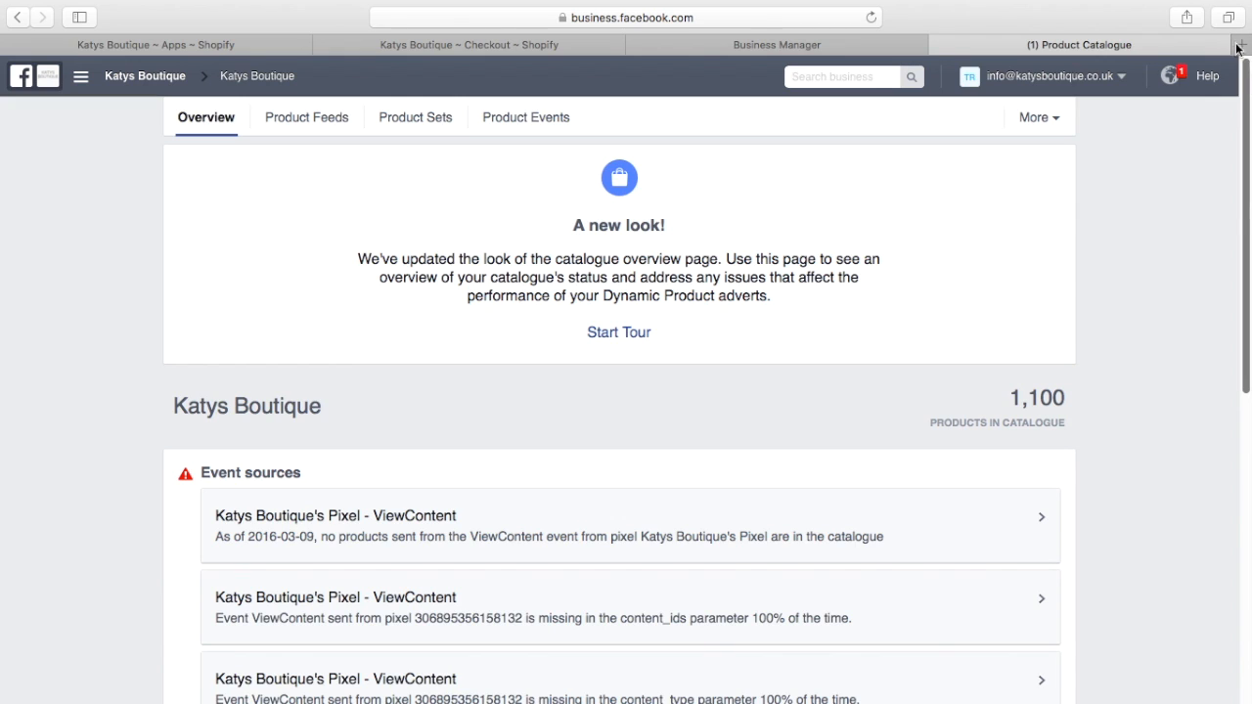
{"action": "scroll", "scroll_direction": "down", "scroll_amount": 3}
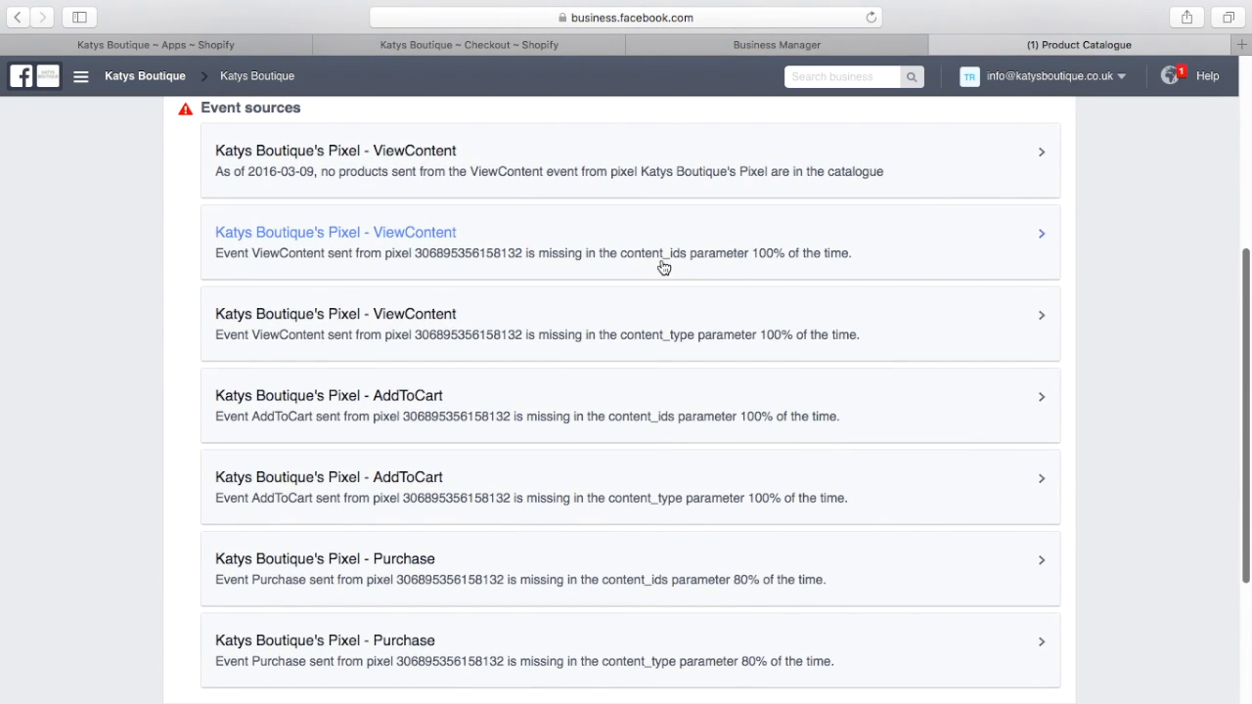
{"action": "mouse_move", "coordinate": [673, 272]}
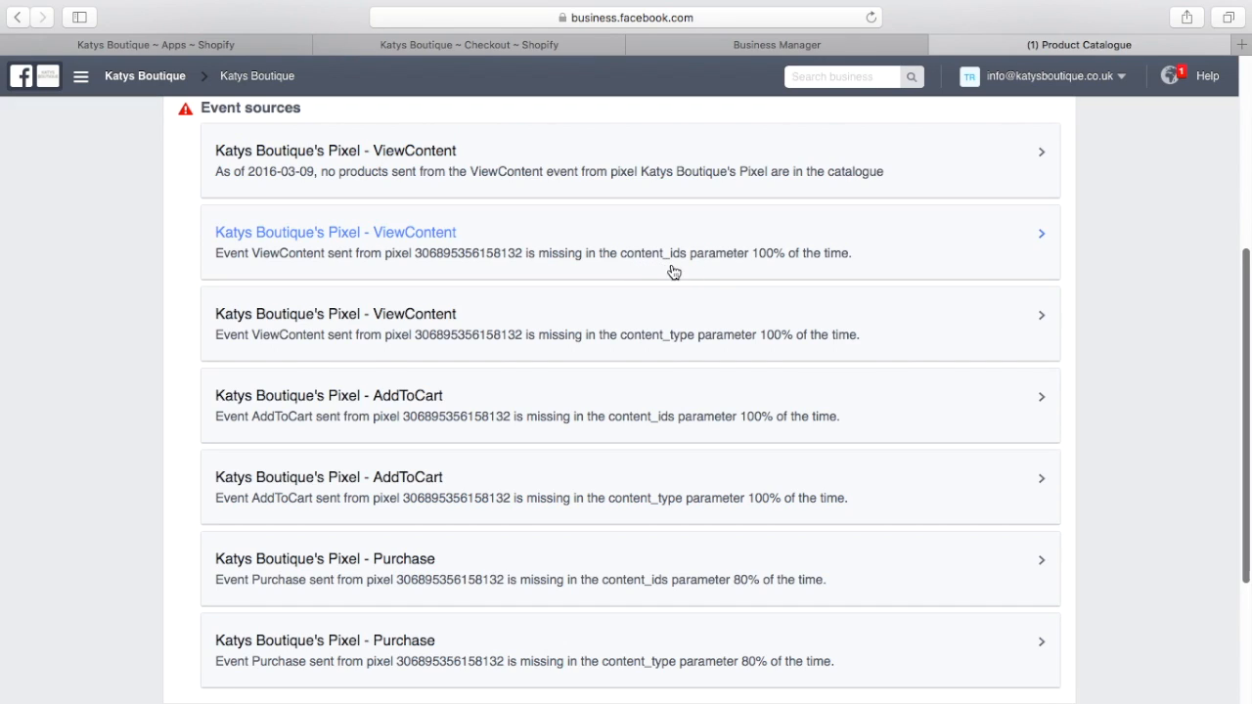
{"action": "mouse_move", "coordinate": [681, 276]}
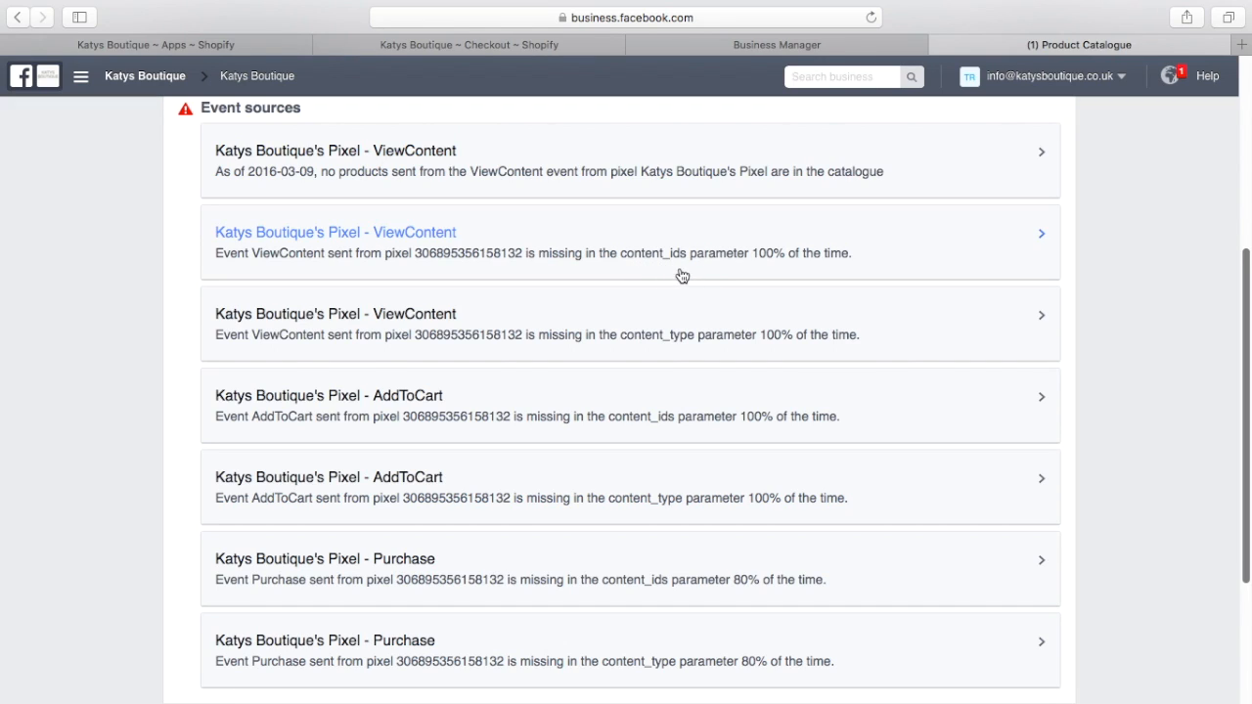
{"action": "mouse_move", "coordinate": [802, 274]}
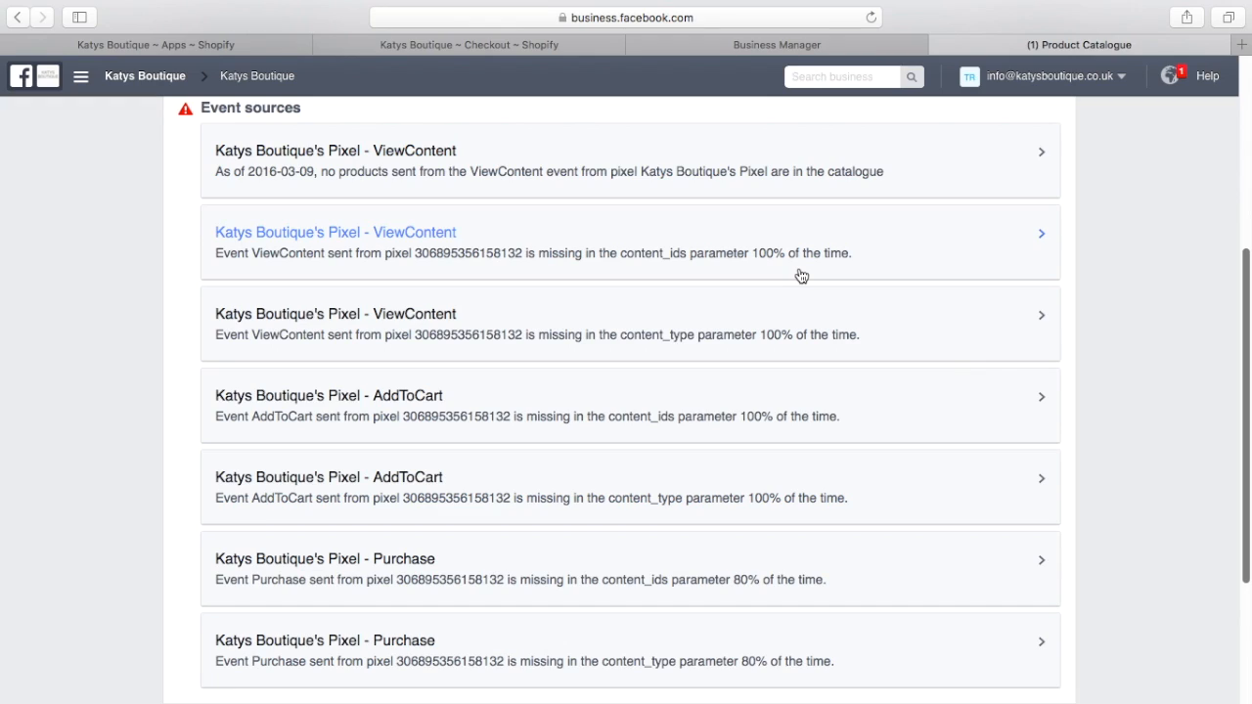
{"action": "mouse_move", "coordinate": [900, 243]}
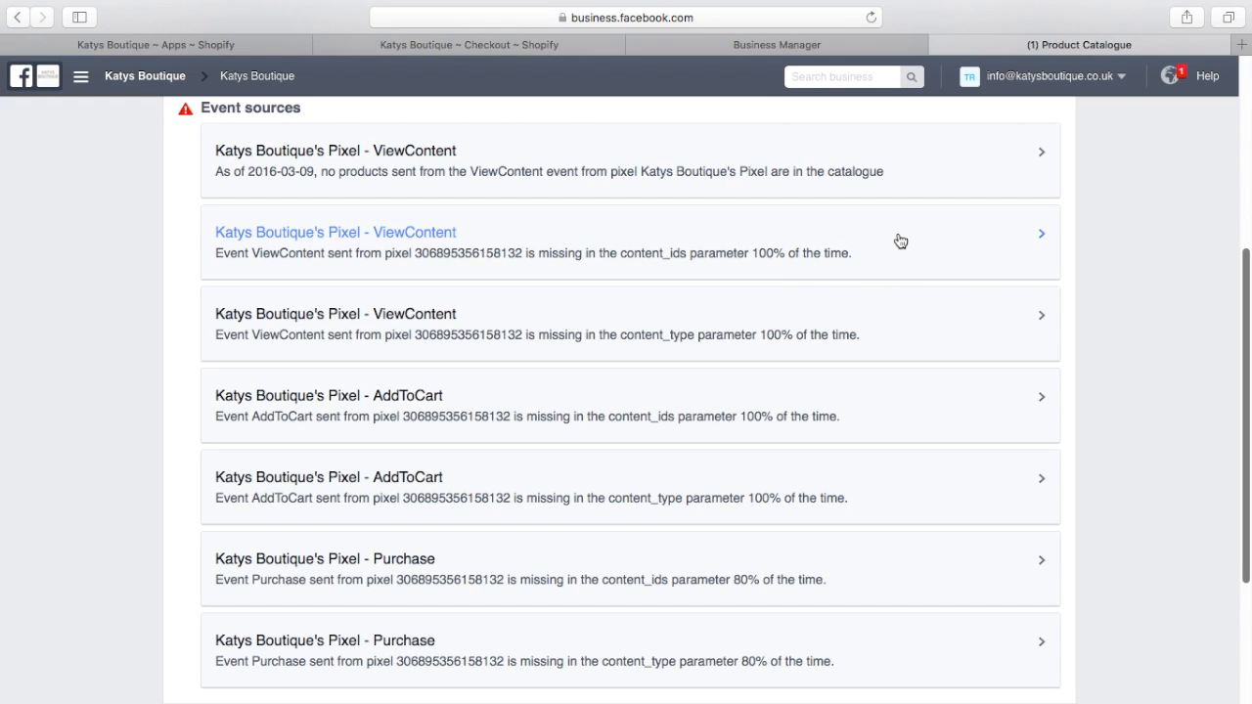